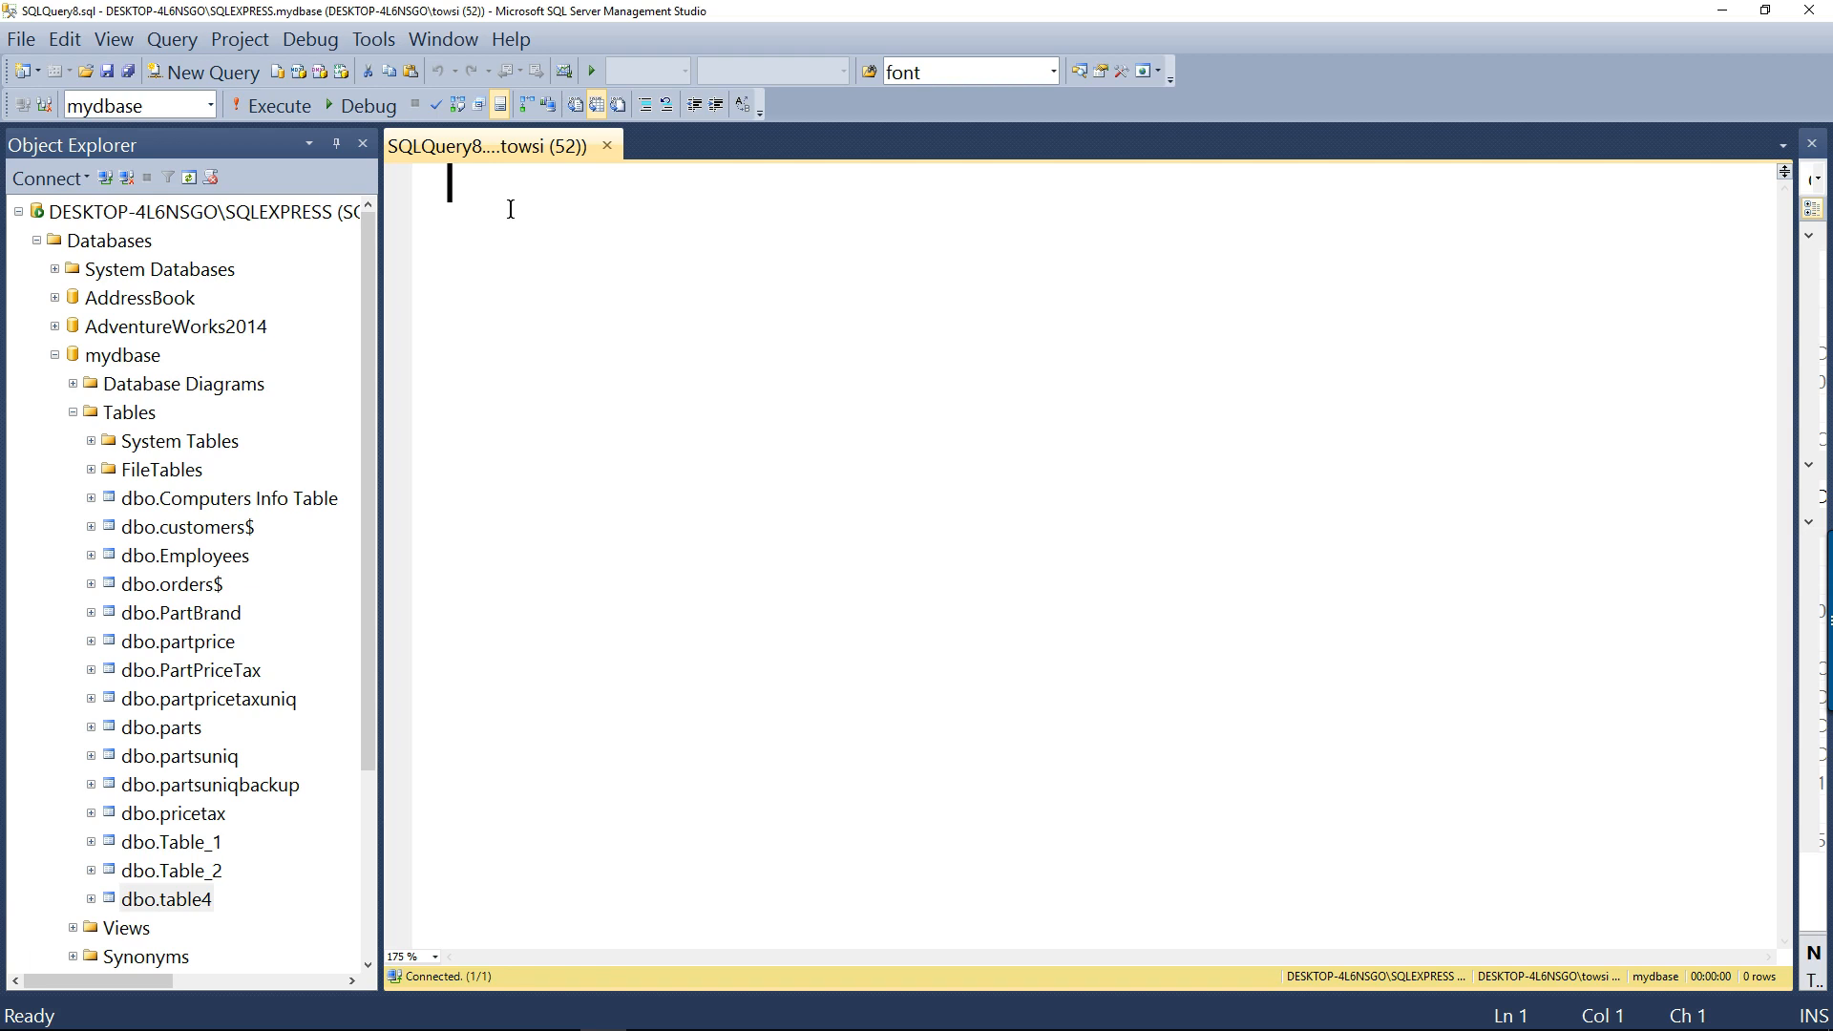
pyautogui.moveTo(607, 266)
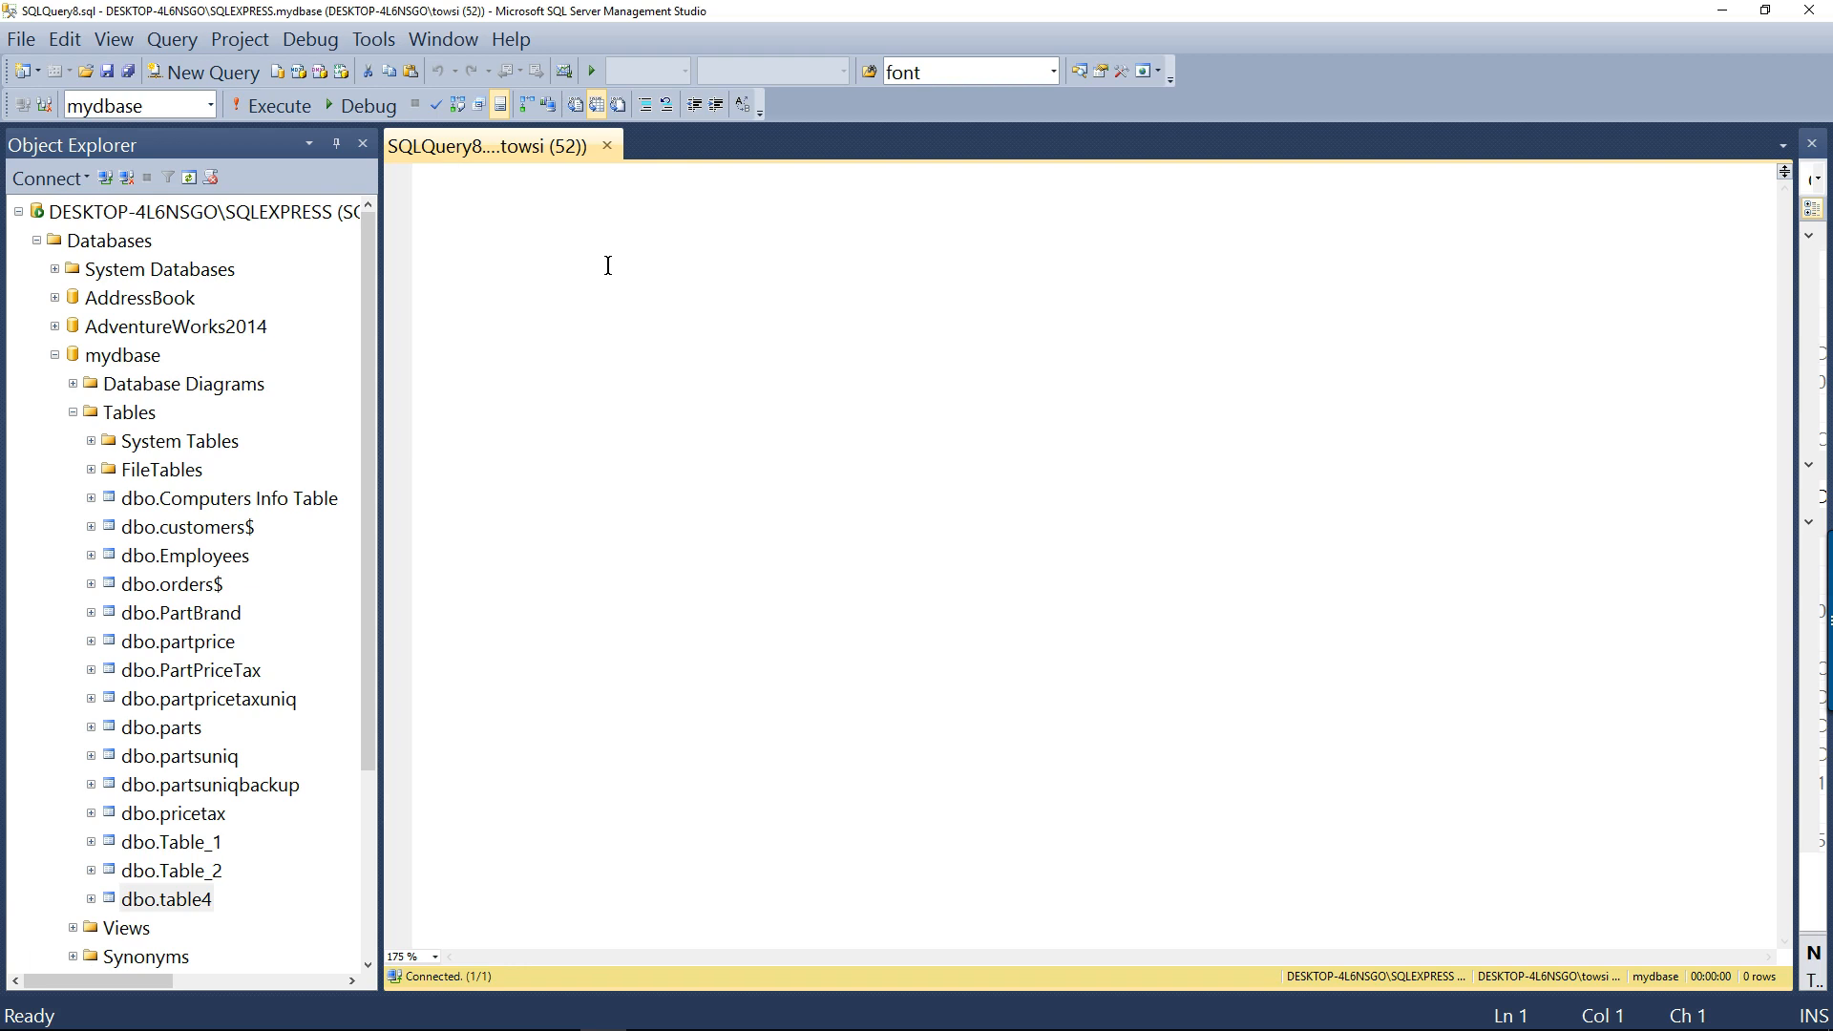
pyautogui.moveTo(214, 397)
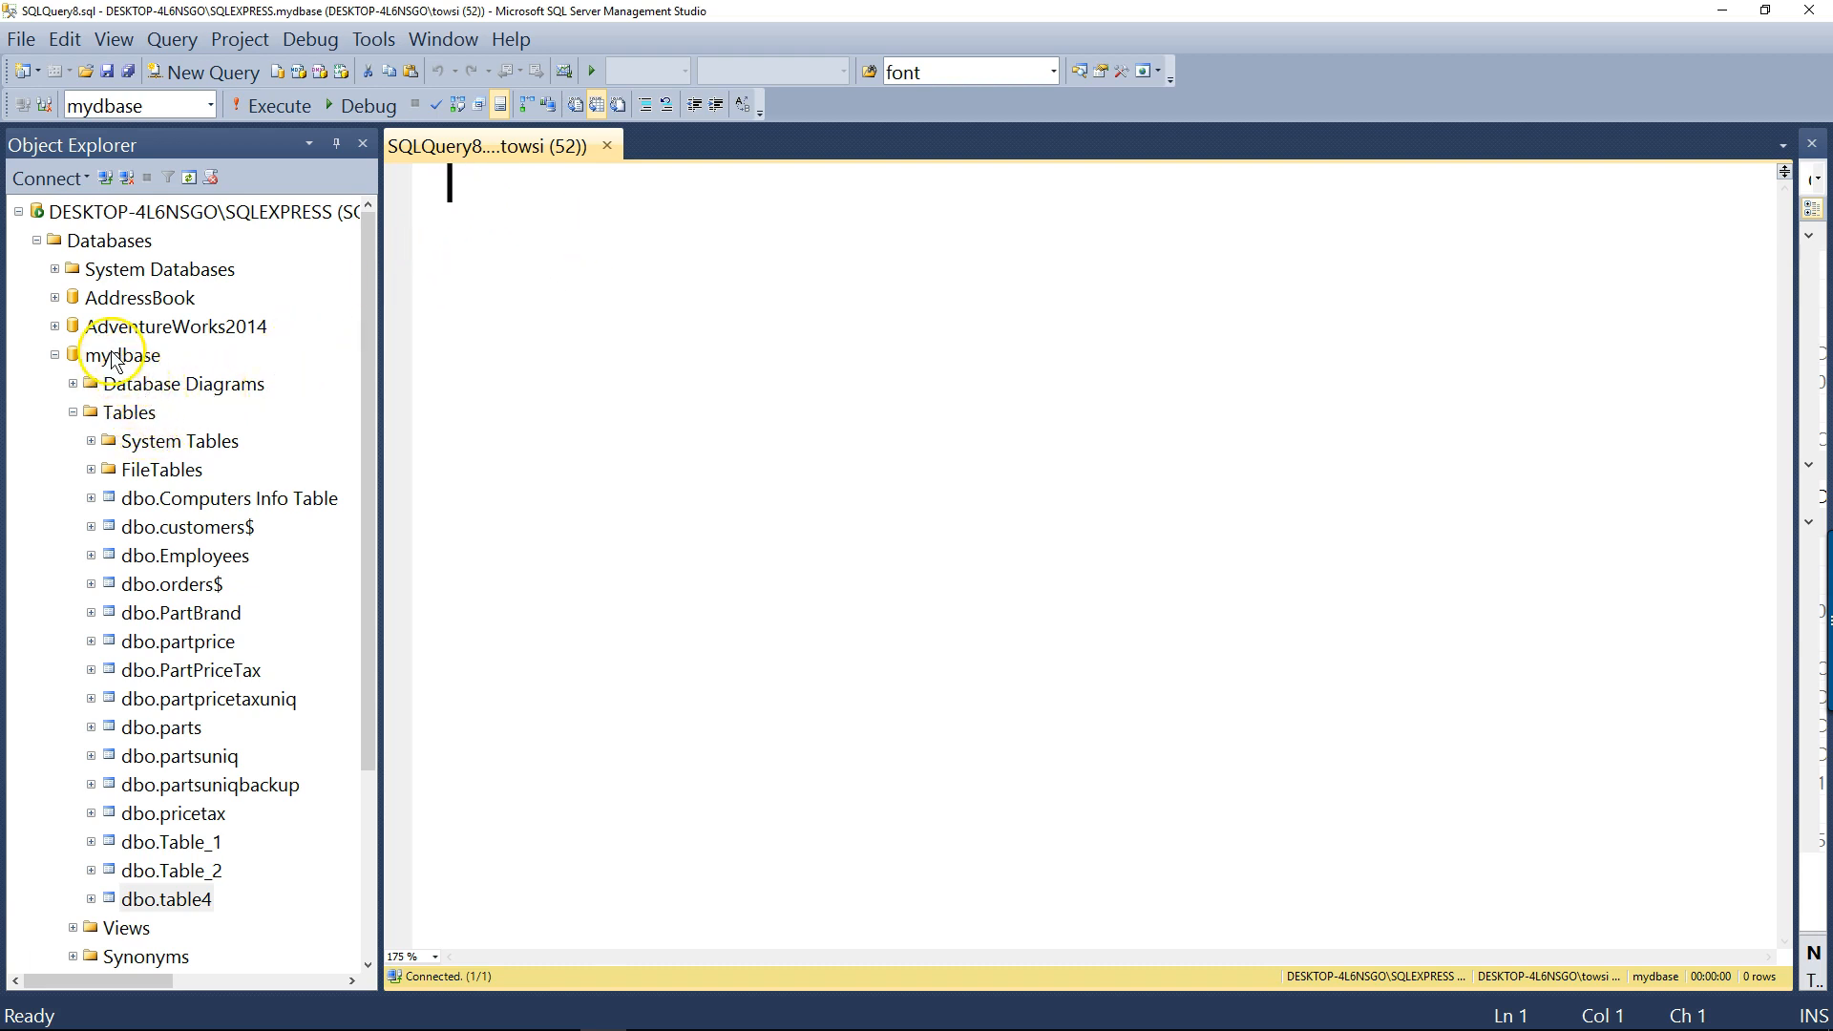
# Launch Tasks > Import Data on the mydbase database in Object Explorer
pyautogui.rightClick(115, 356)
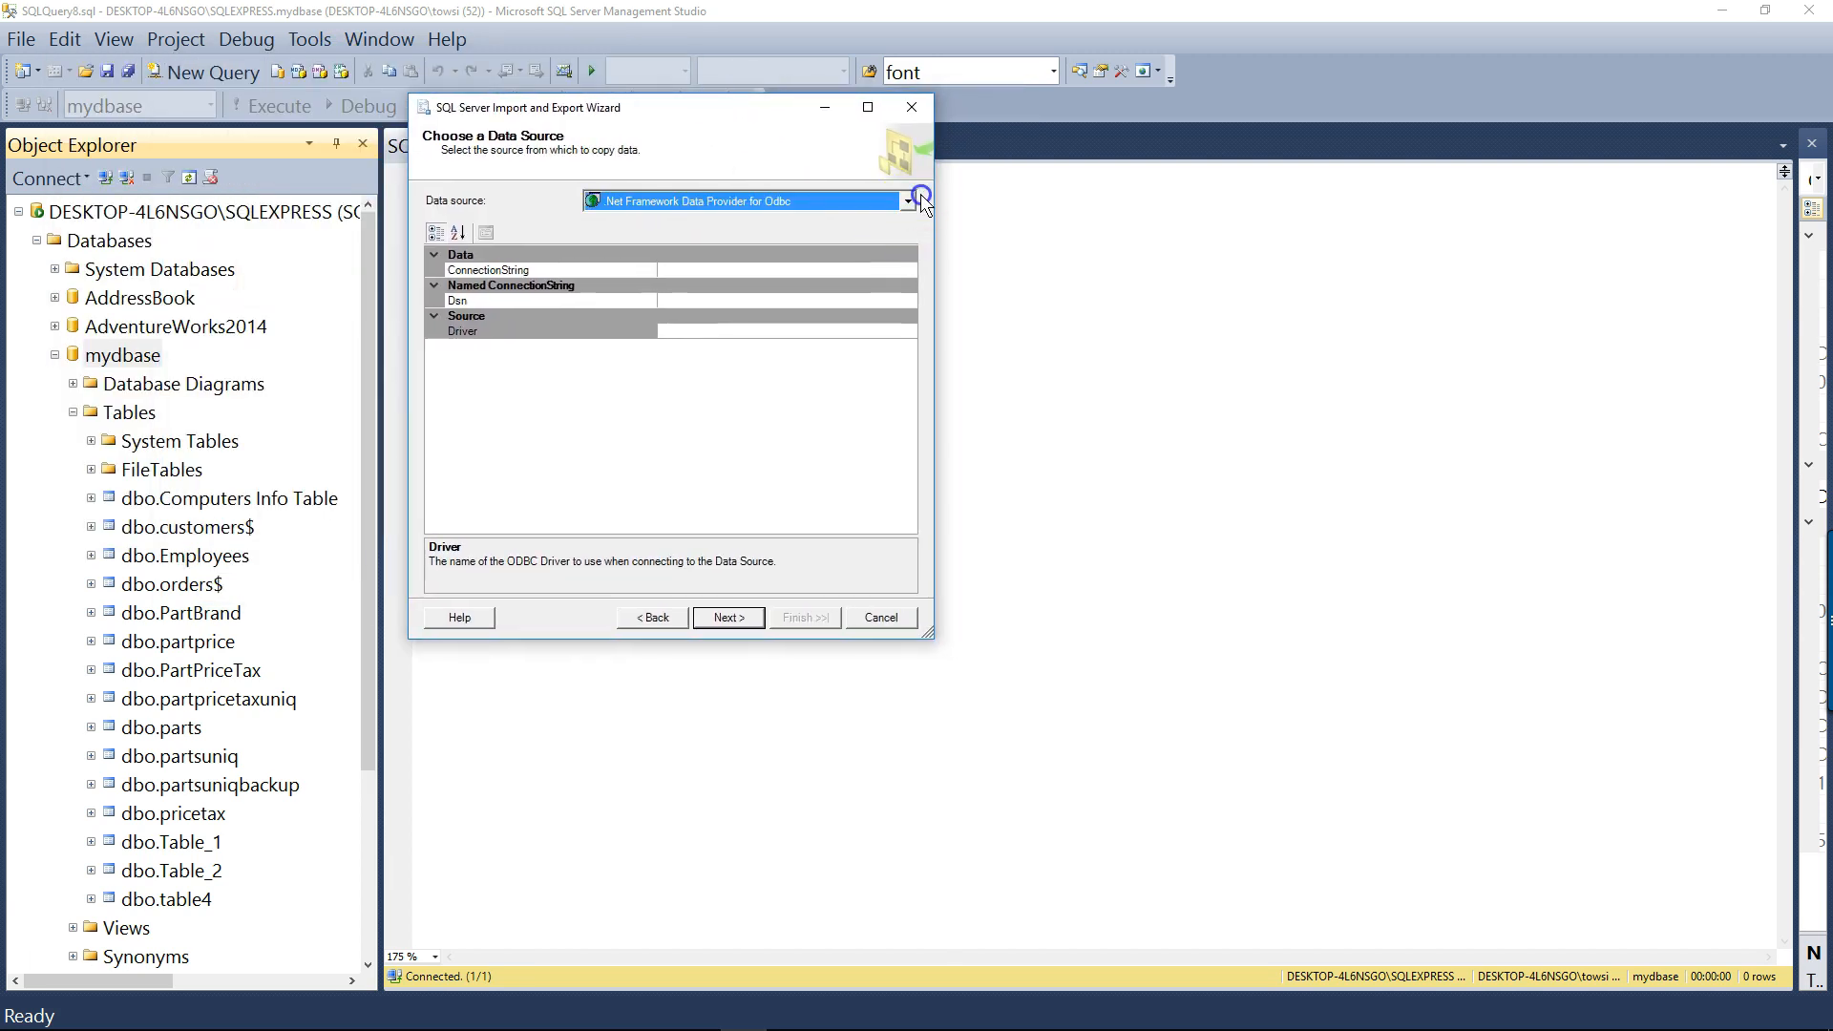
# Choose Microsoft Excel as the data source and browse for the Excel file
pyautogui.click(919, 199)
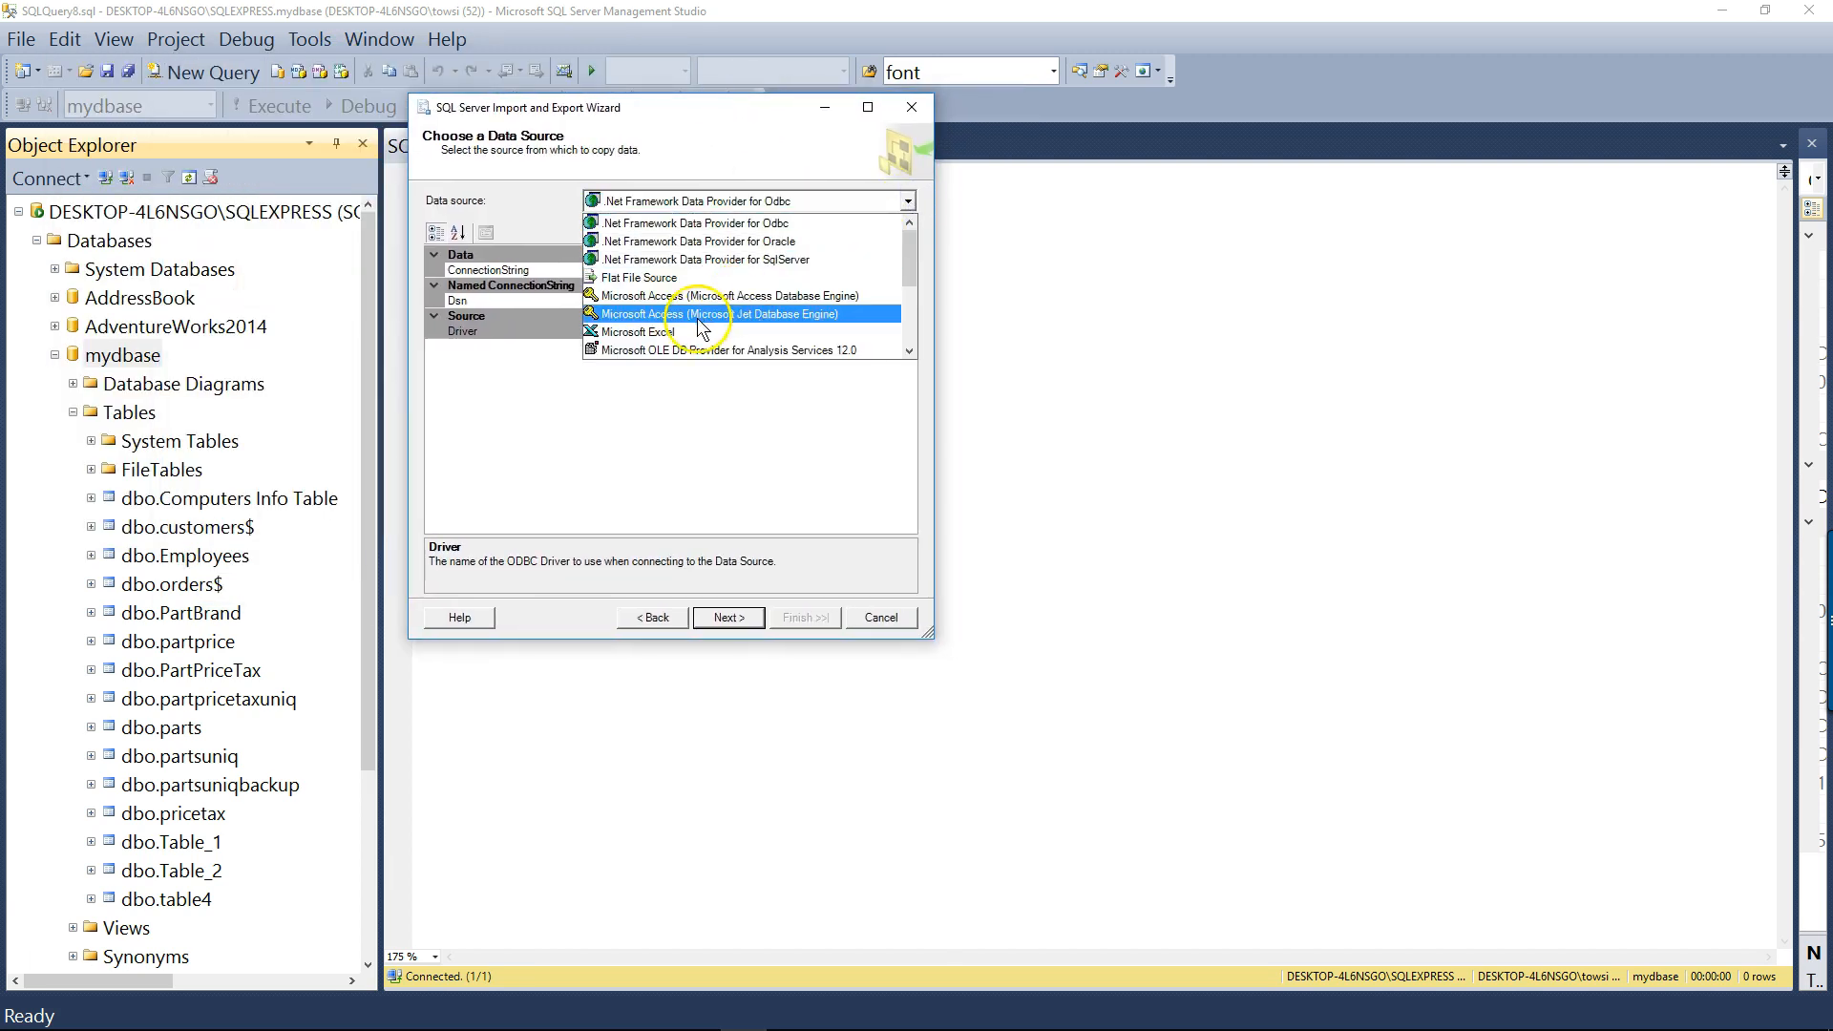
pyautogui.click(636, 332)
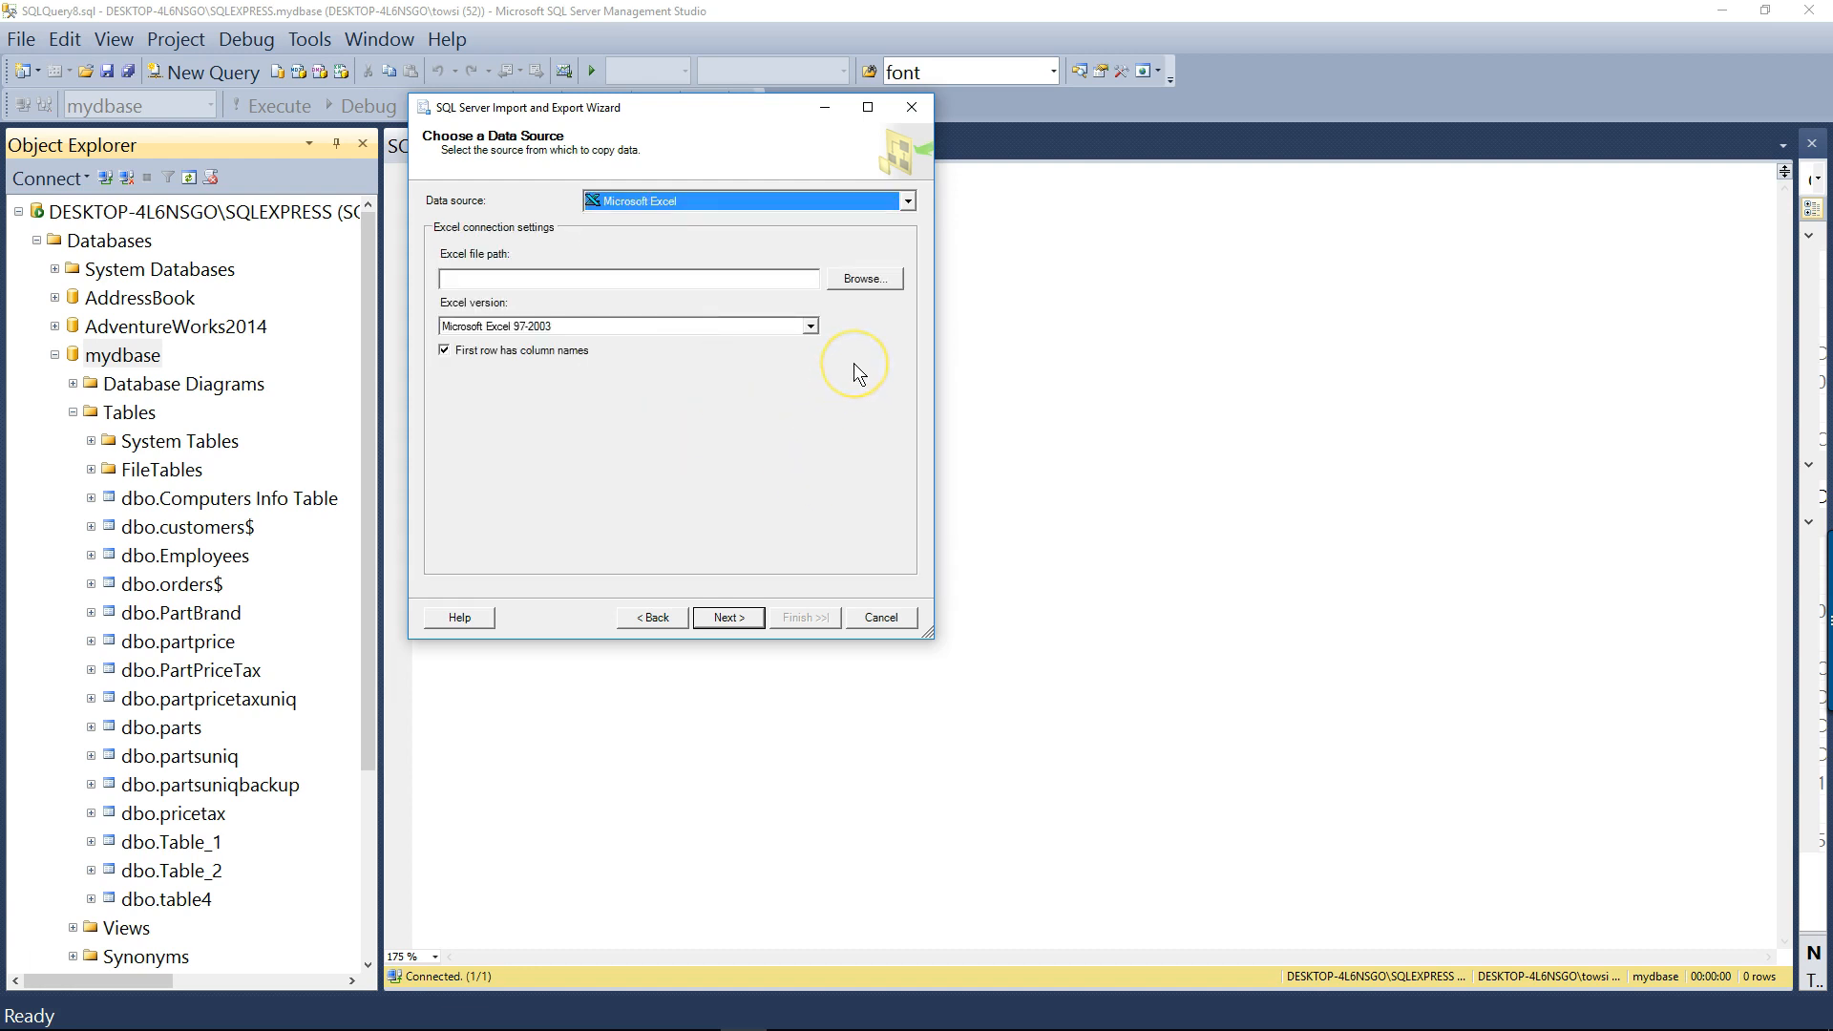
pyautogui.click(864, 278)
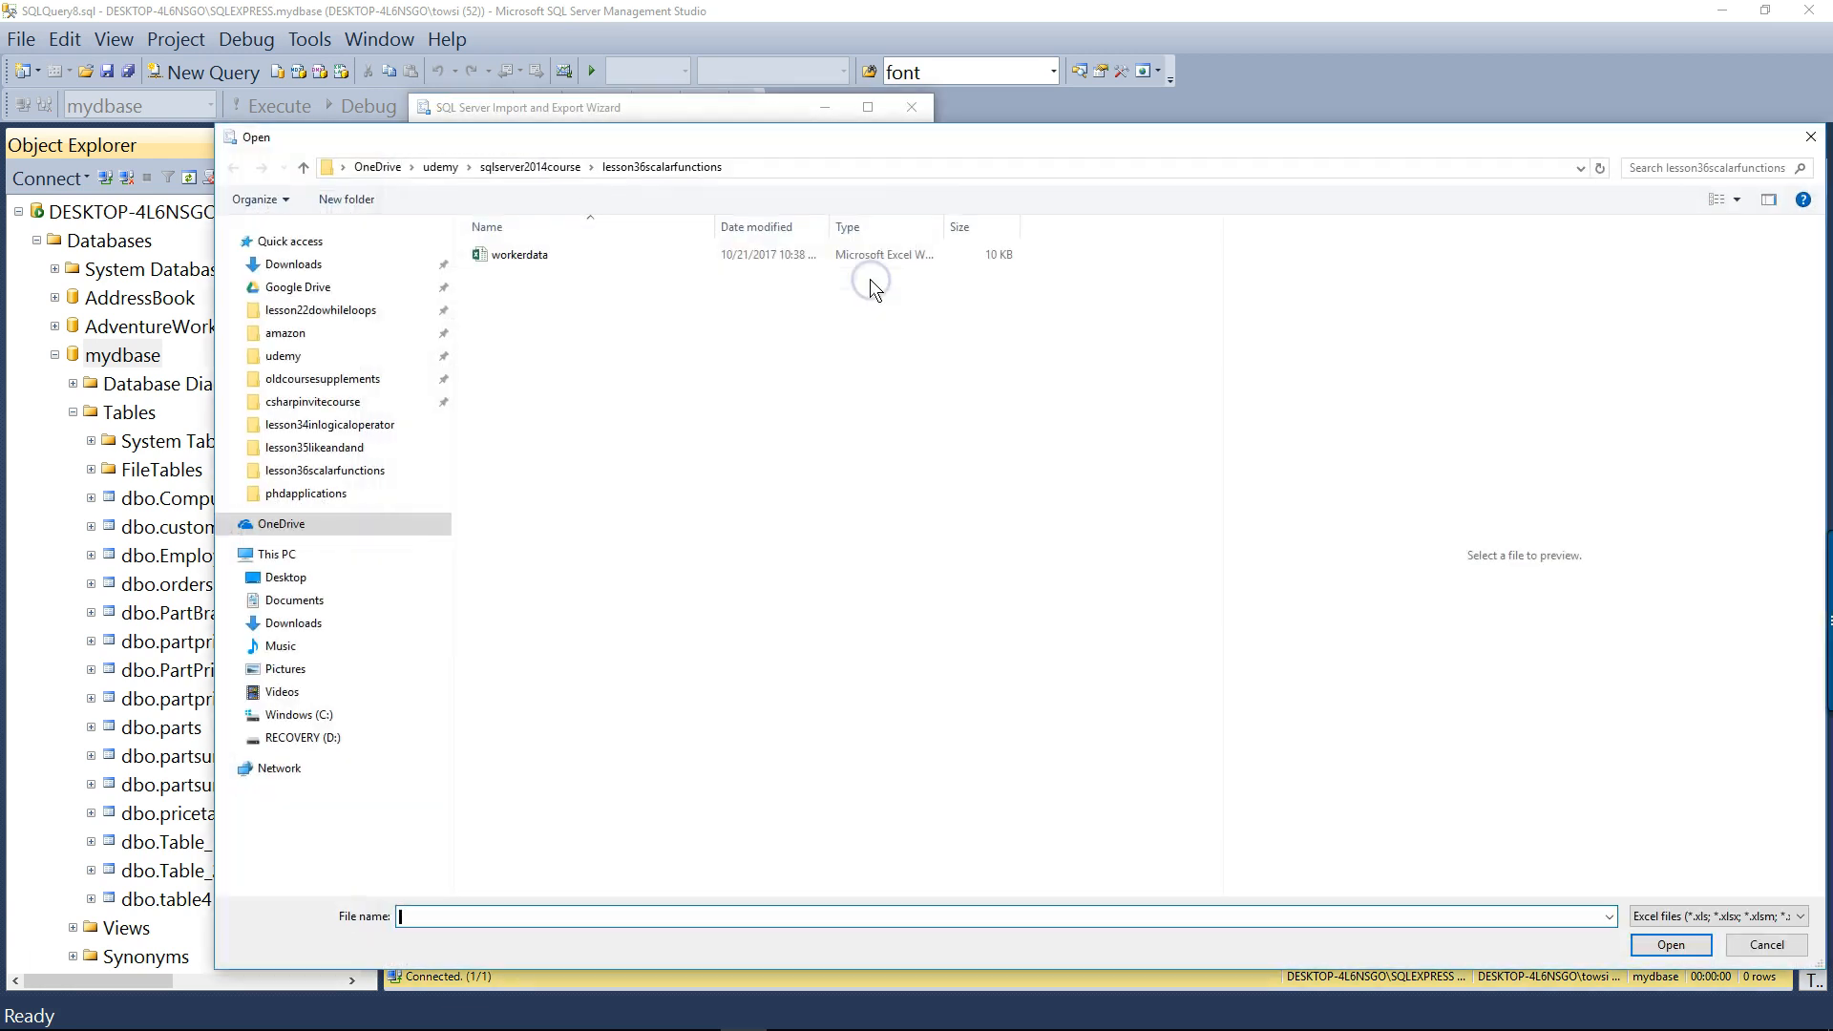
# Select the workerdata spreadsheet in lesson36scalarfunctions as the Excel source file
pyautogui.click(517, 254)
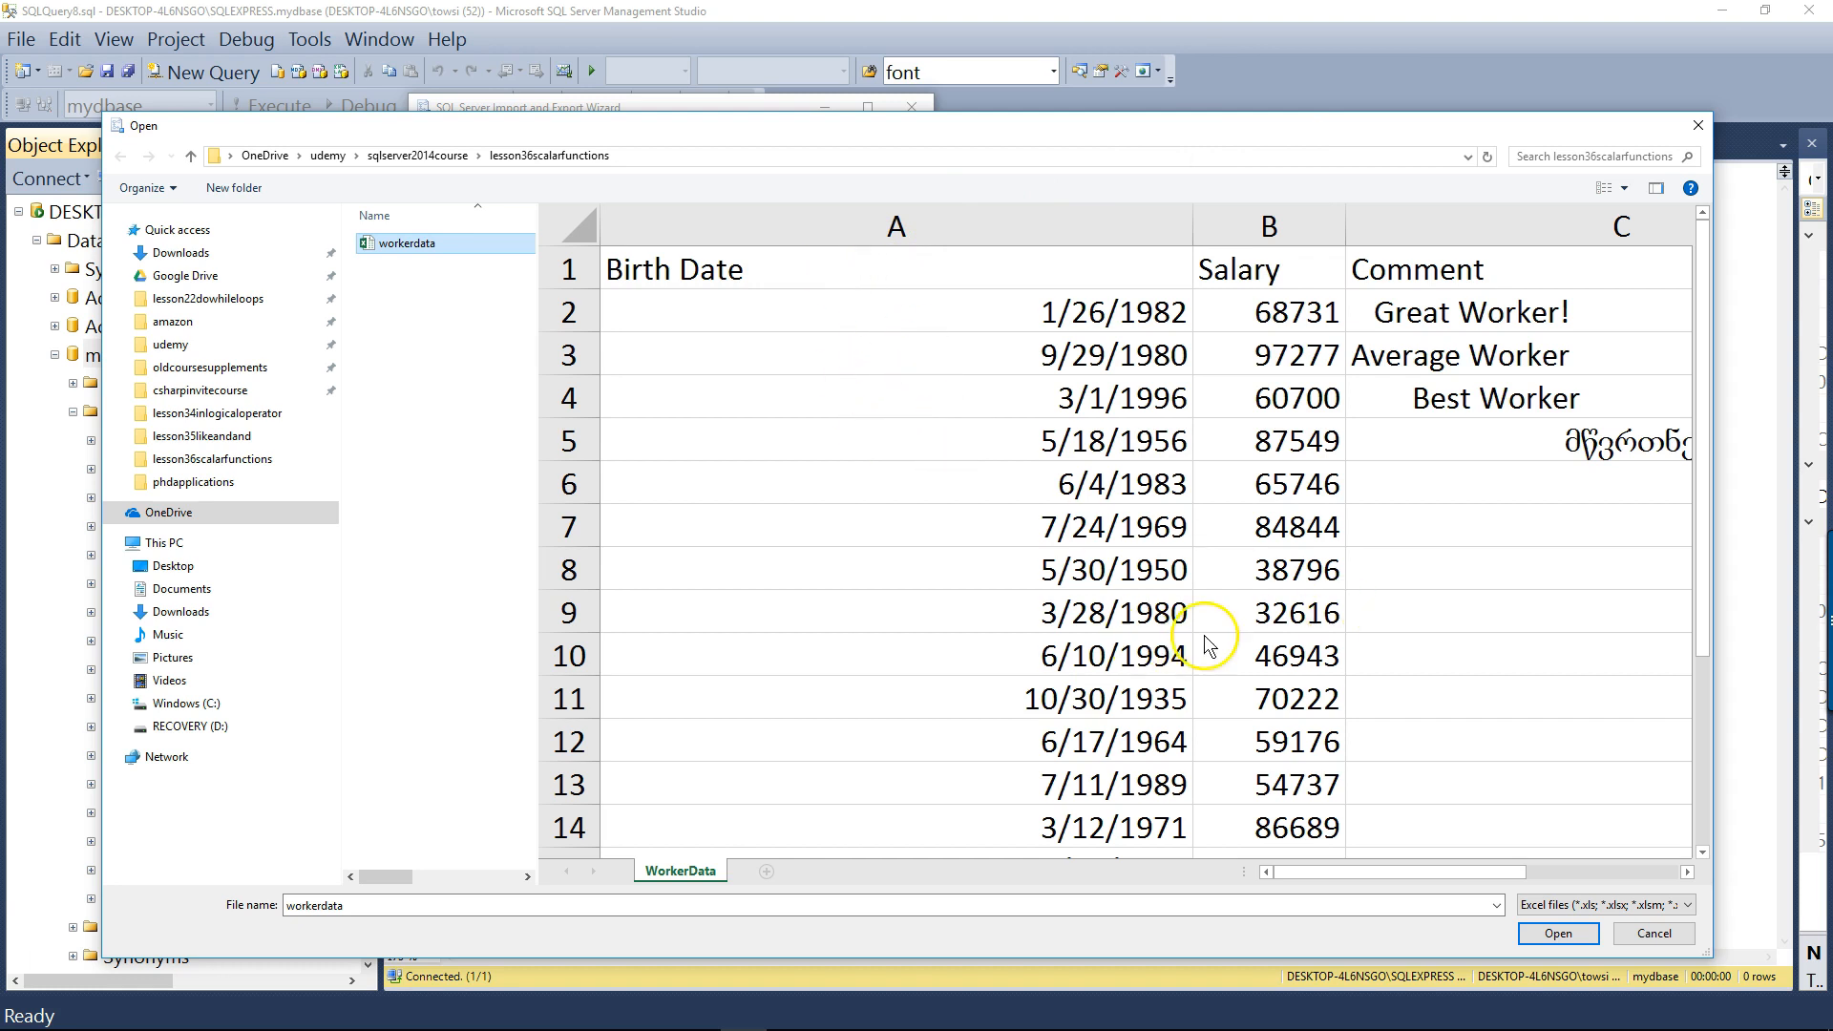
pyautogui.moveTo(1097, 281)
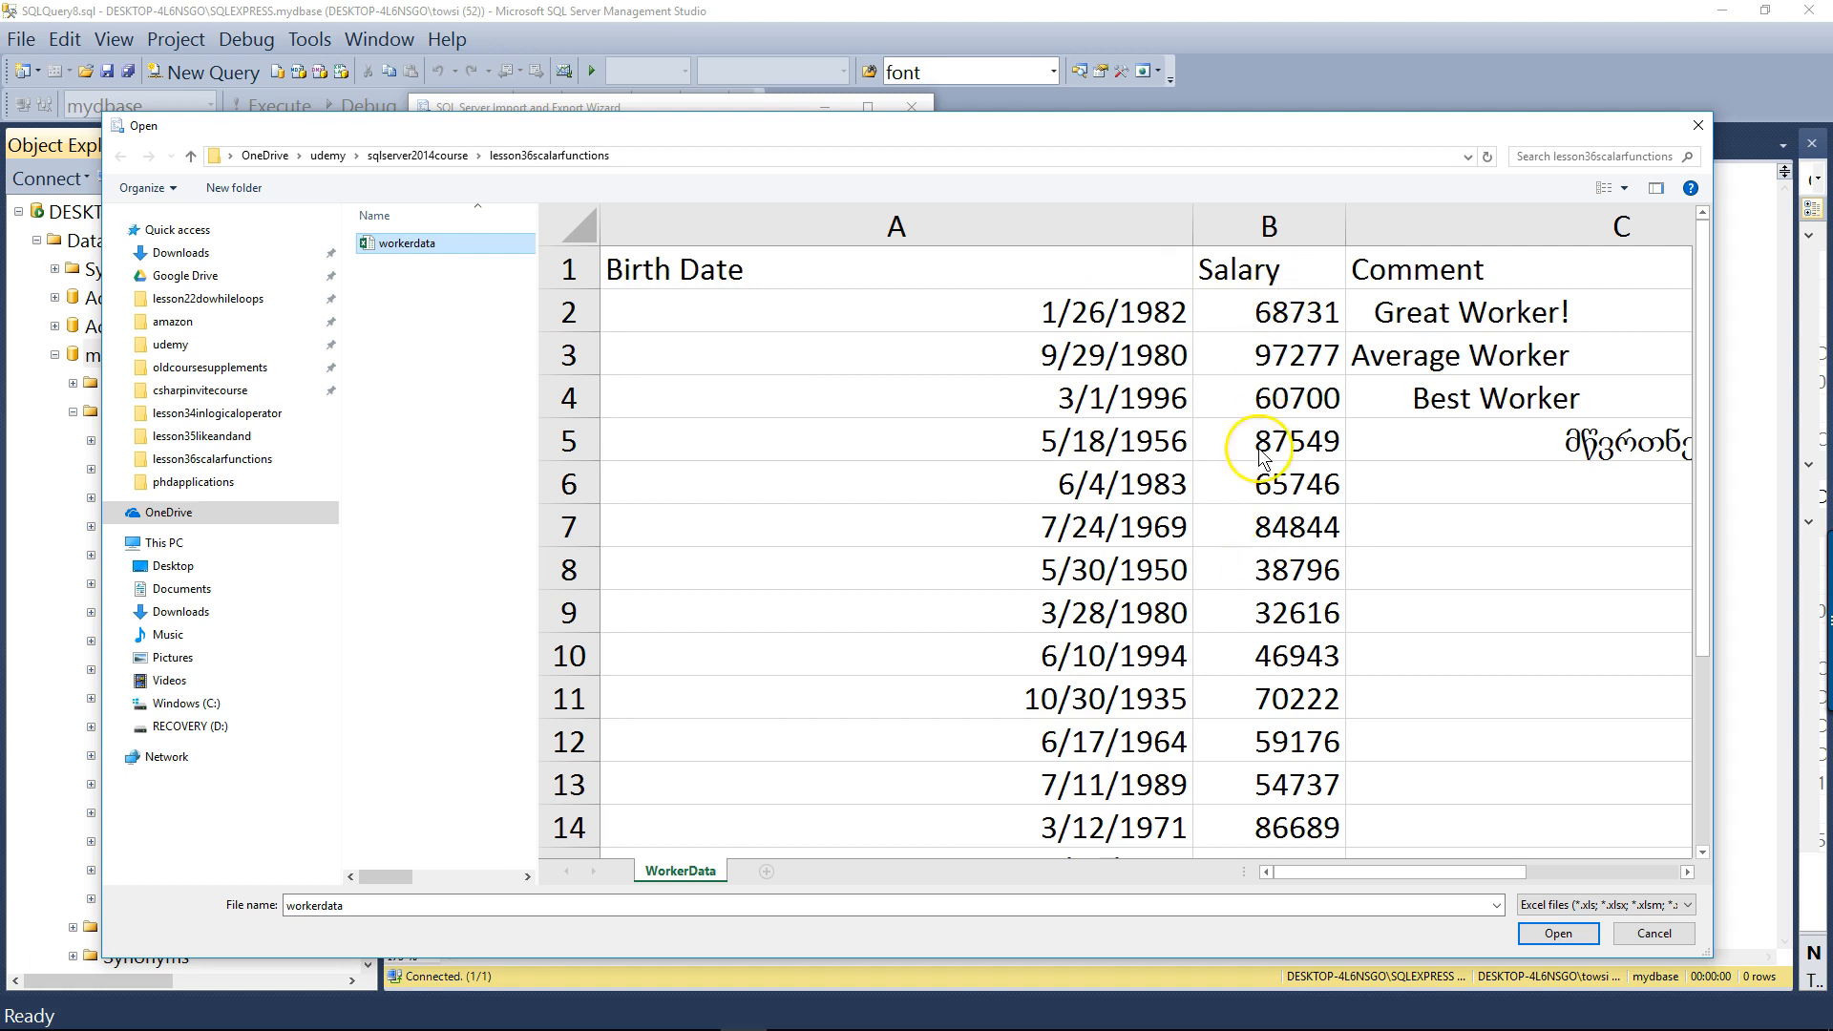
pyautogui.moveTo(1321, 635)
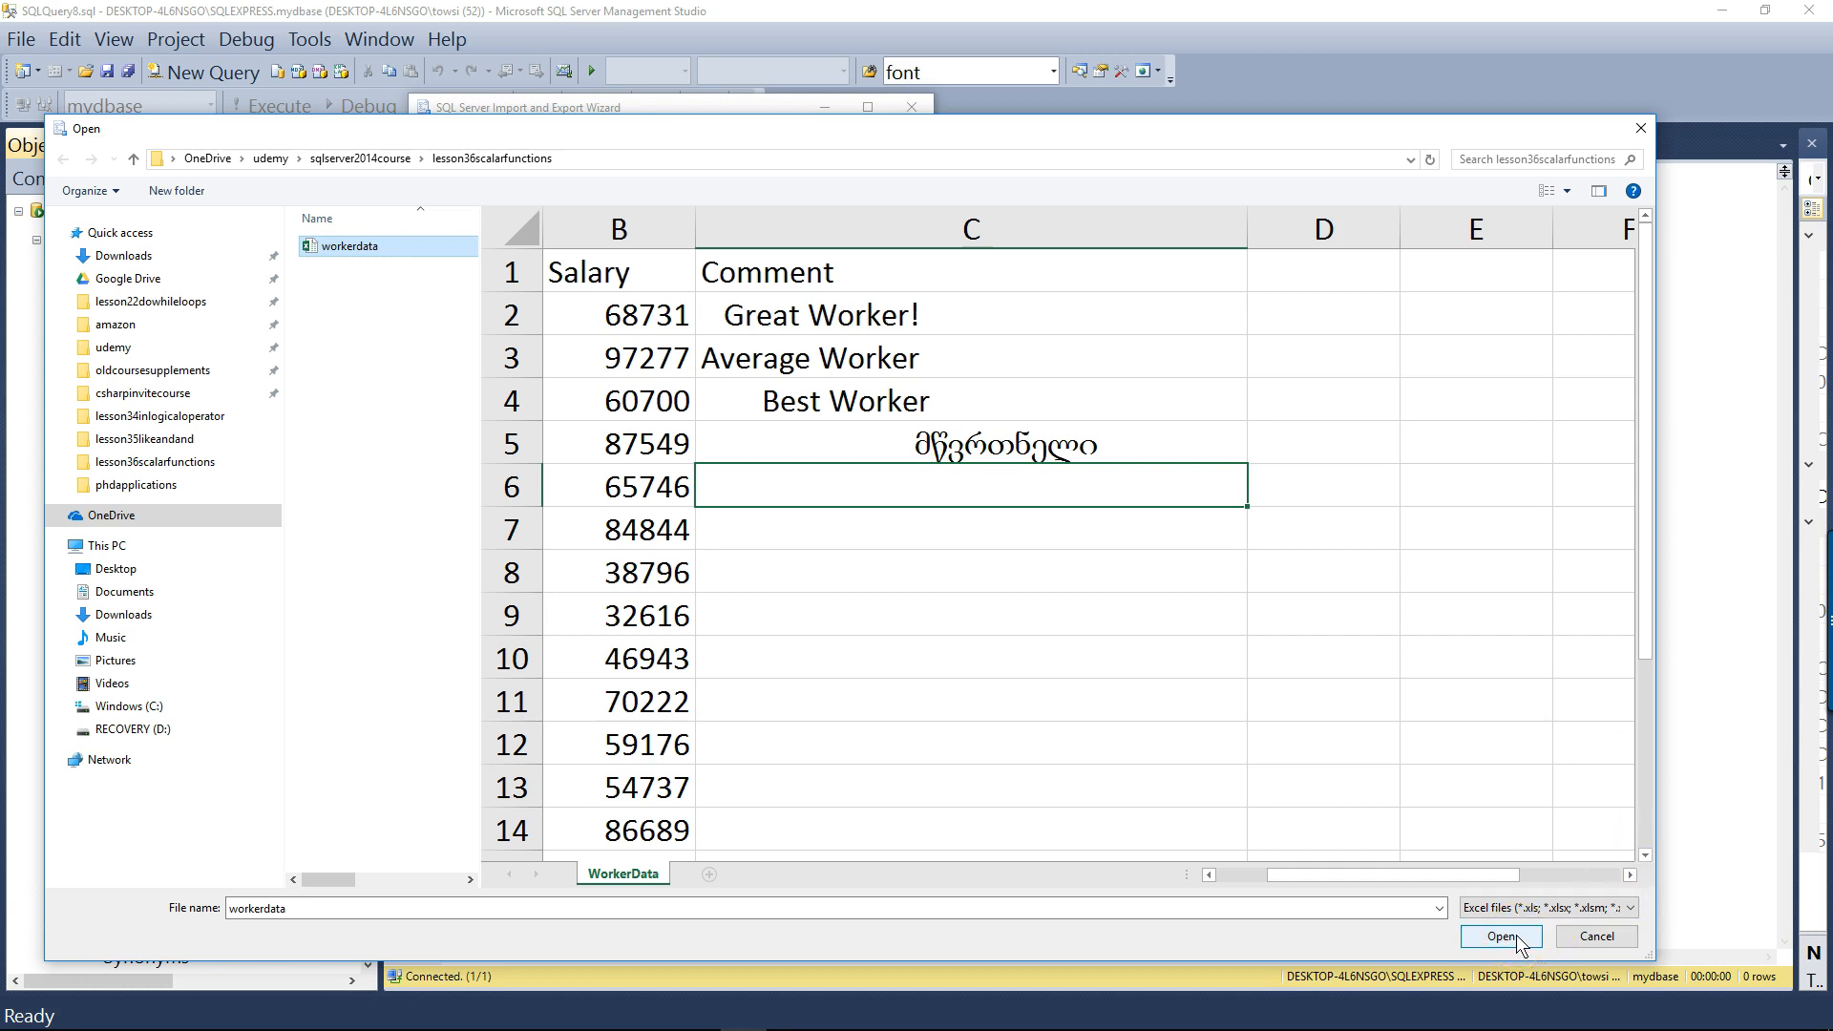
pyautogui.click(1499, 936)
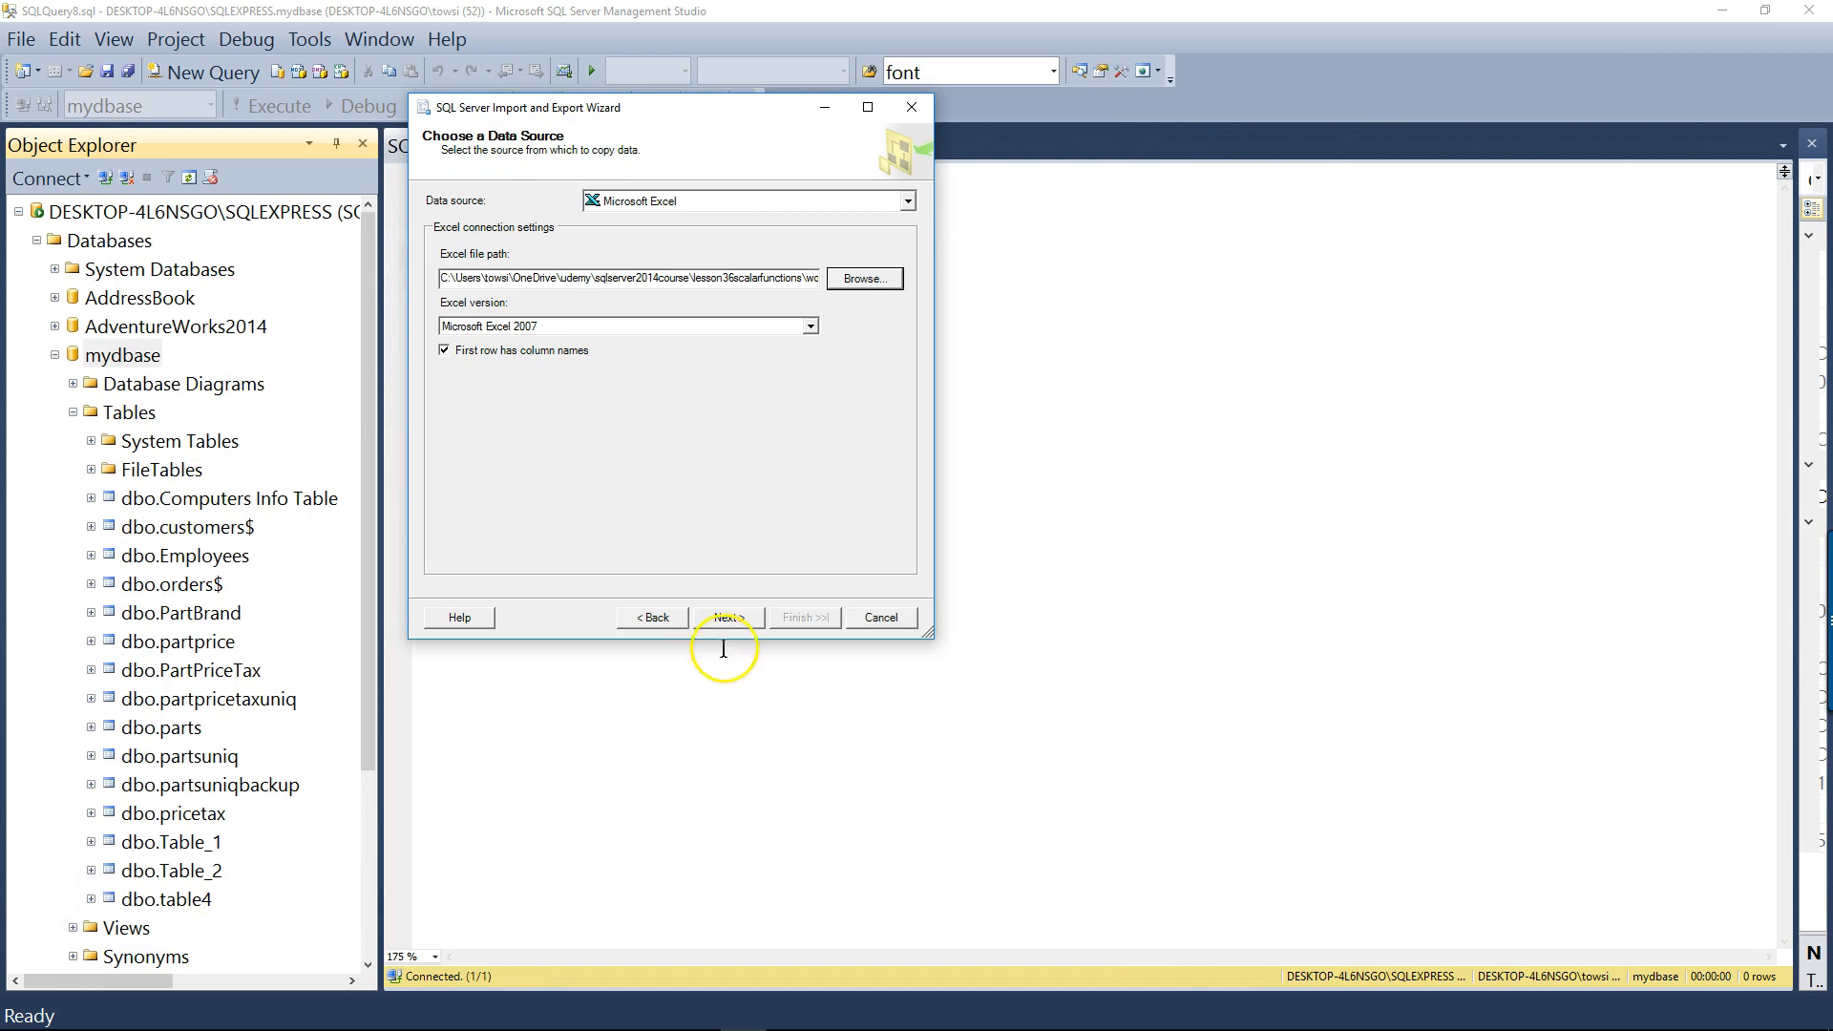
# Target mydbase via SQL Server Native Client 11.0, keep copying tables, and reach the WorkerData$ mappings
pyautogui.click(727, 618)
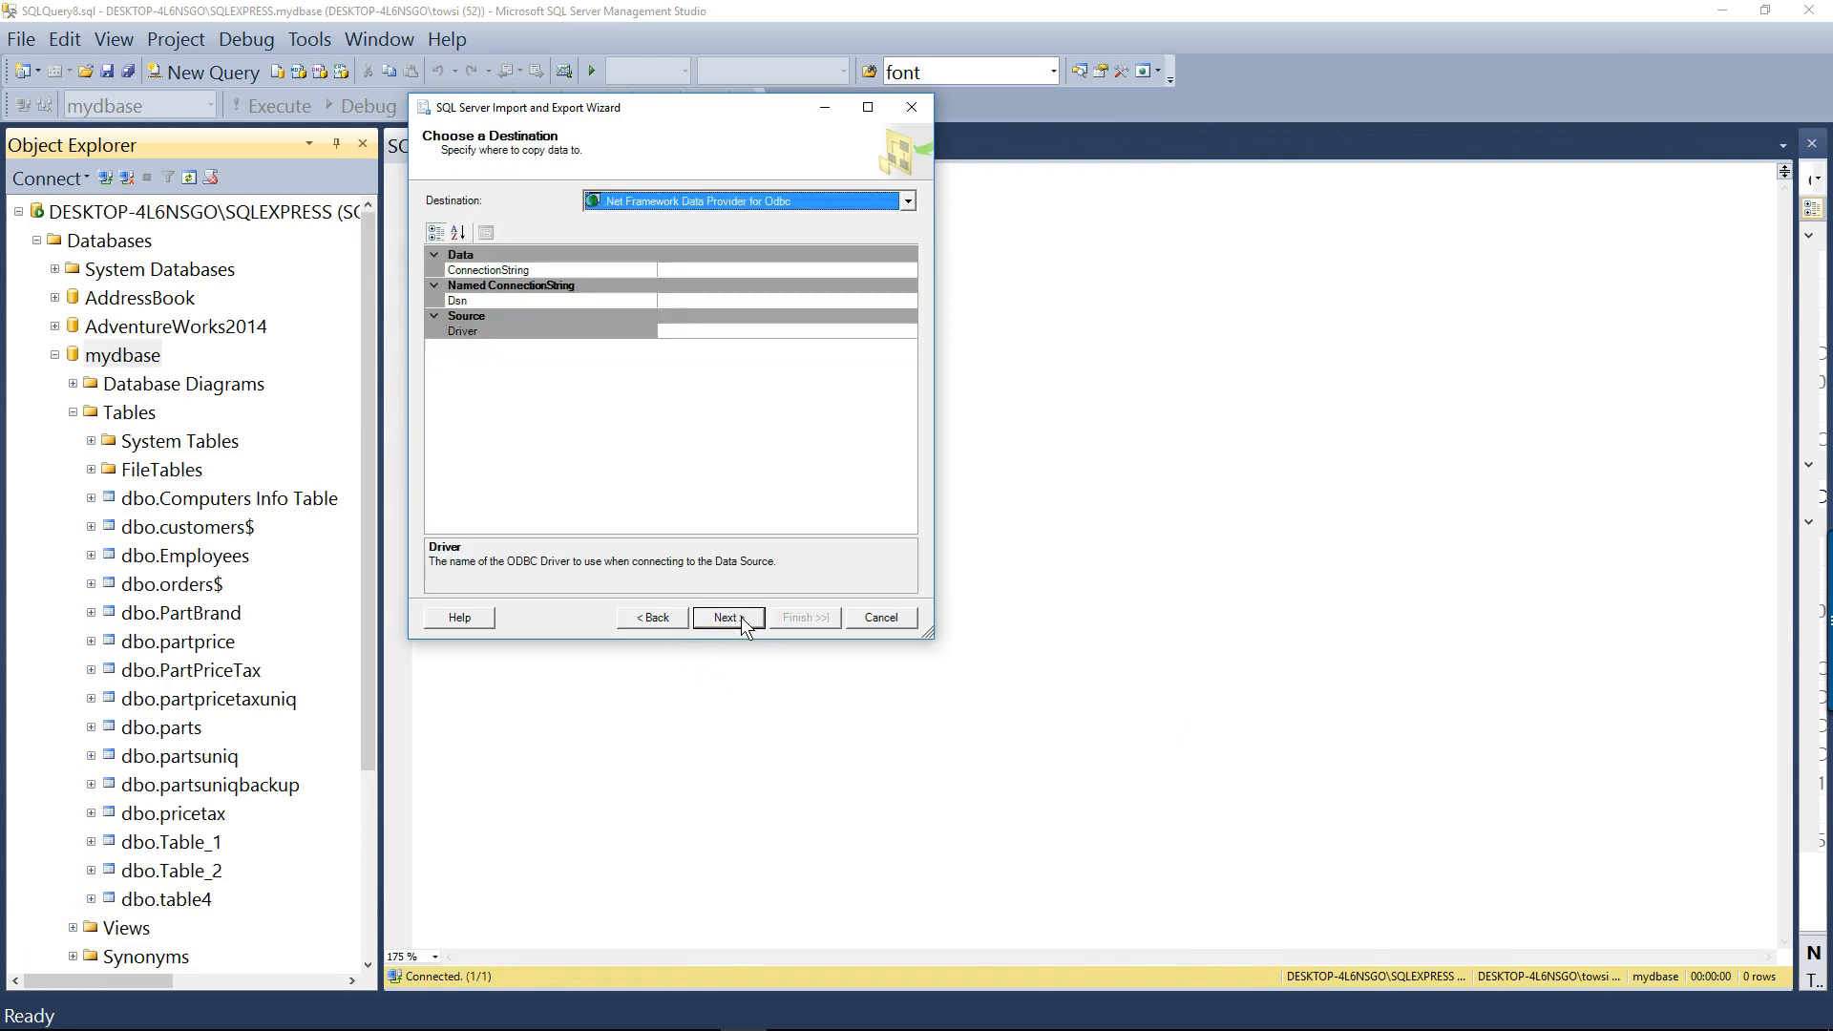
pyautogui.click(906, 199)
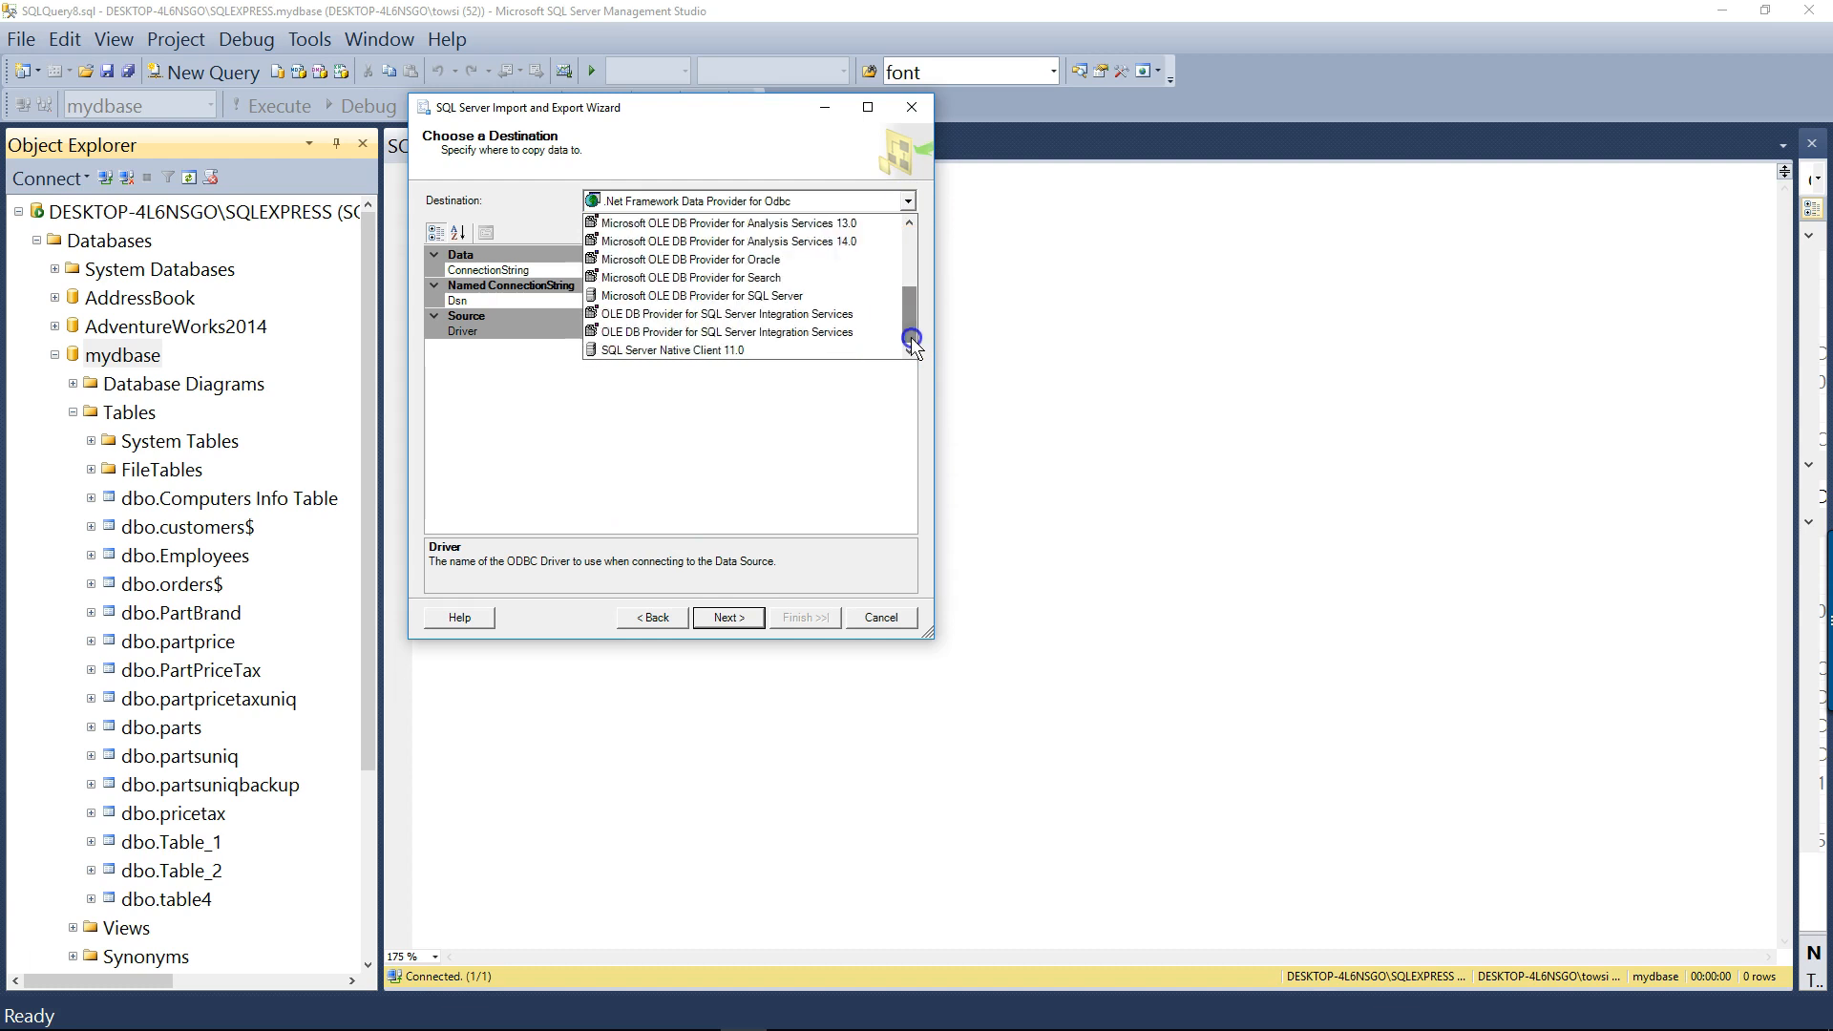
pyautogui.click(667, 349)
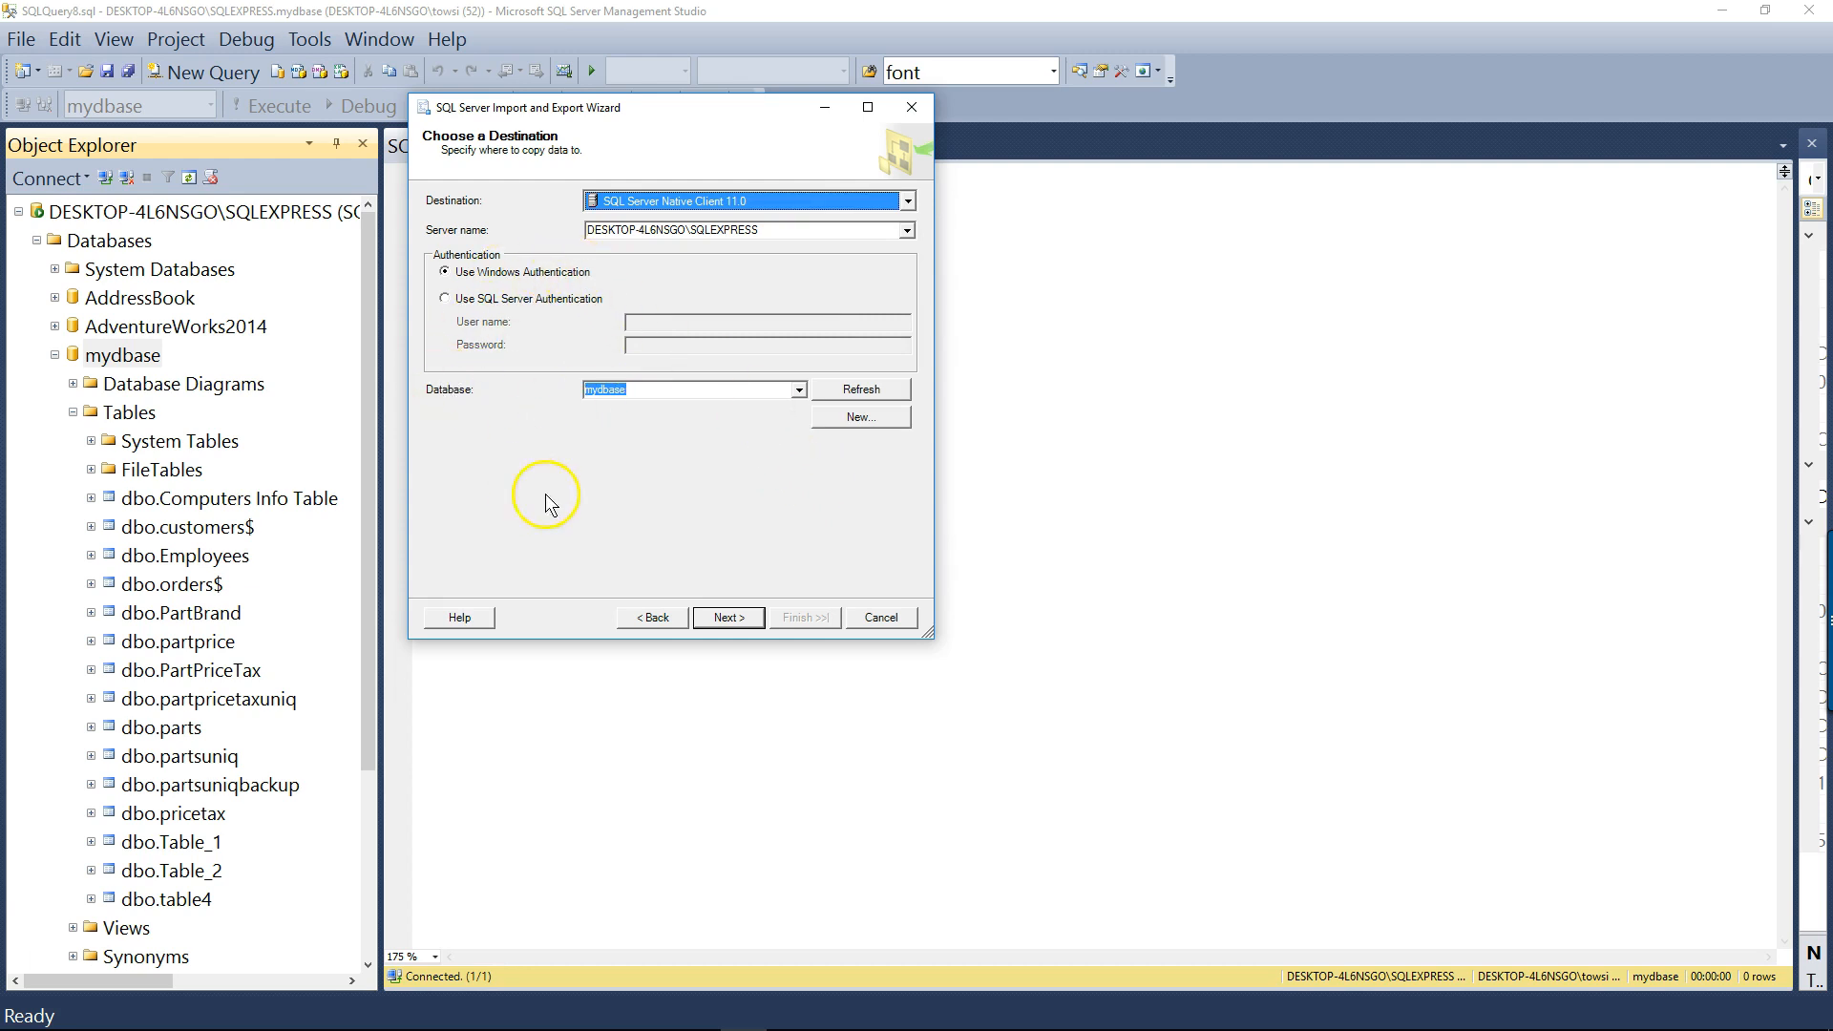
pyautogui.click(725, 617)
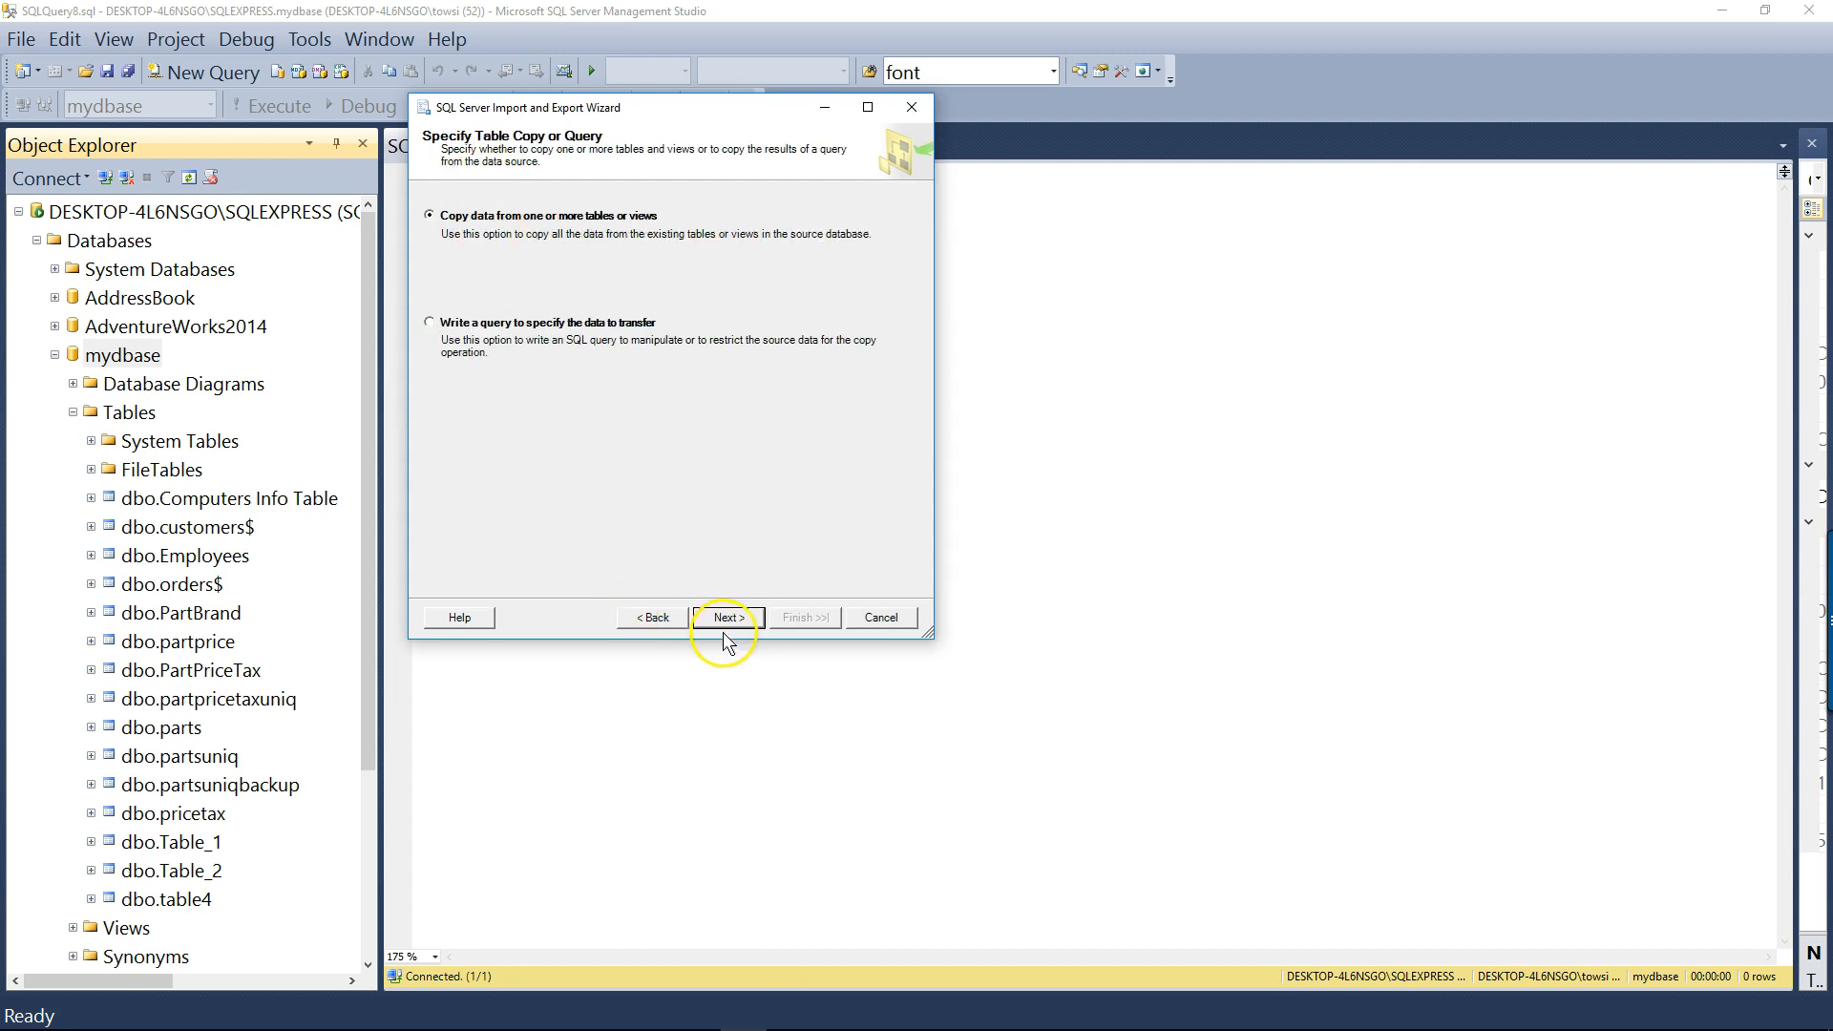
pyautogui.click(725, 617)
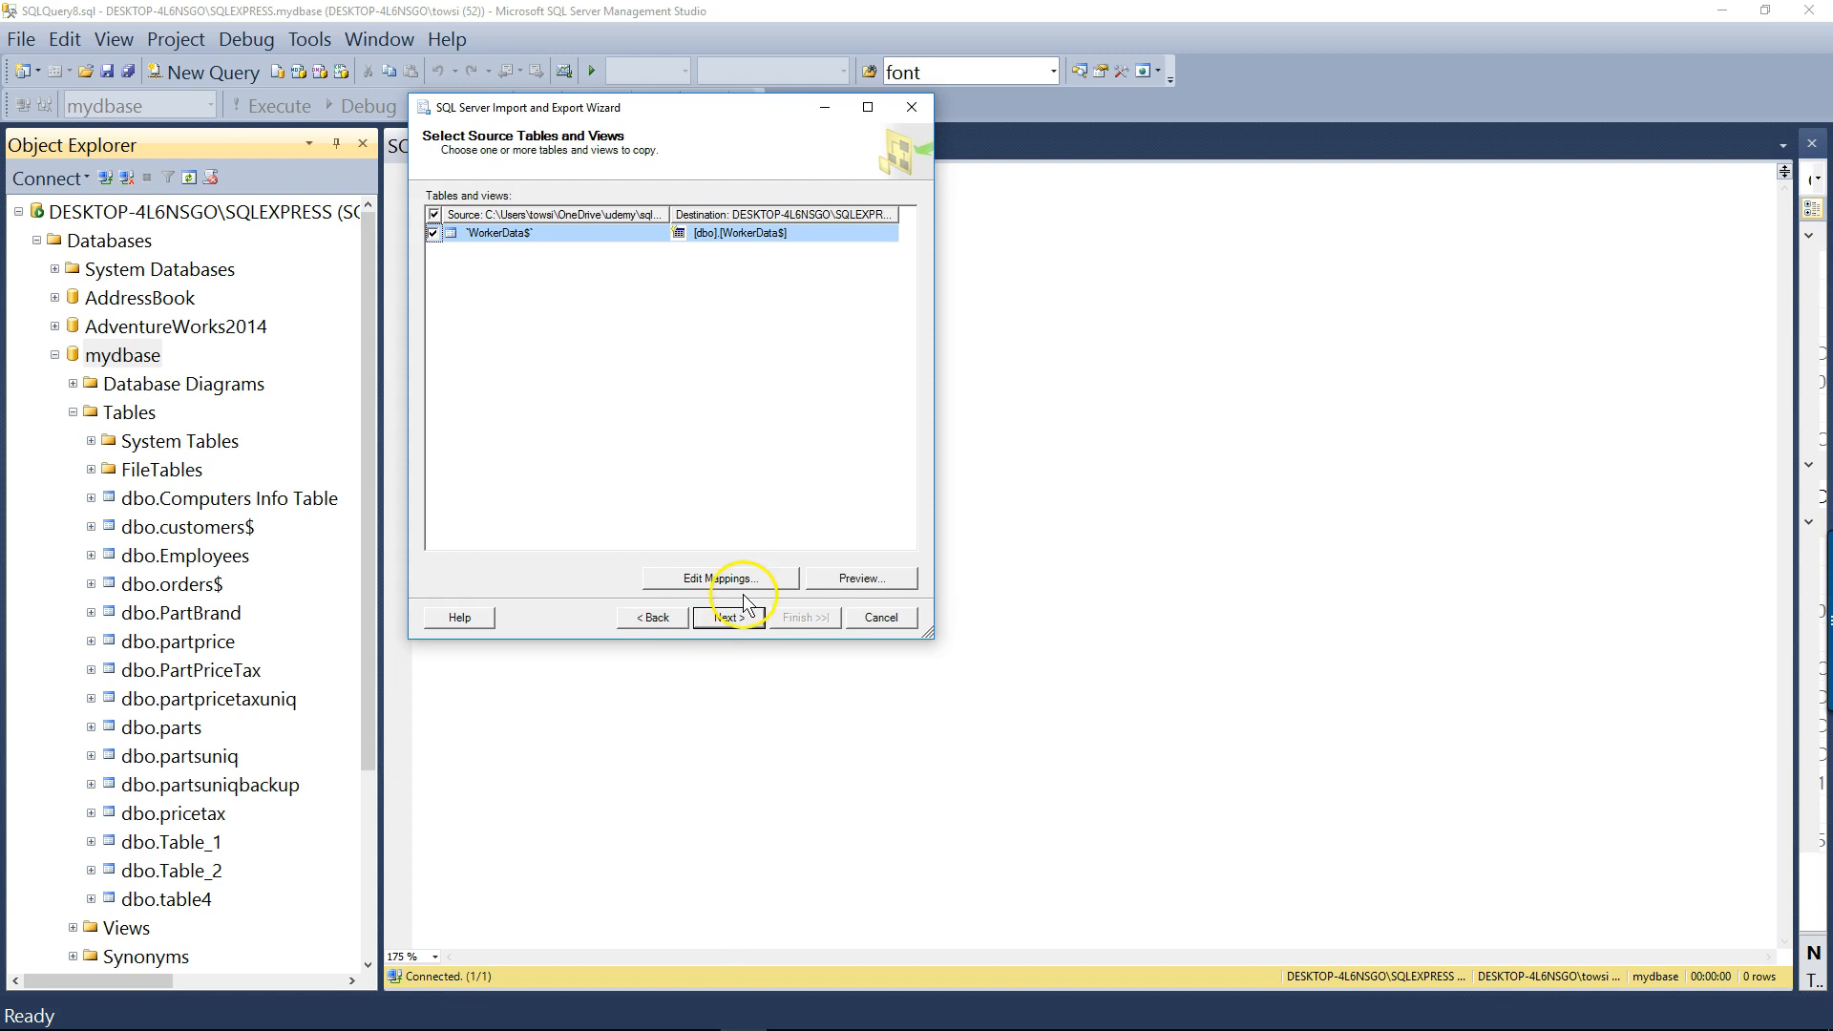
pyautogui.click(727, 617)
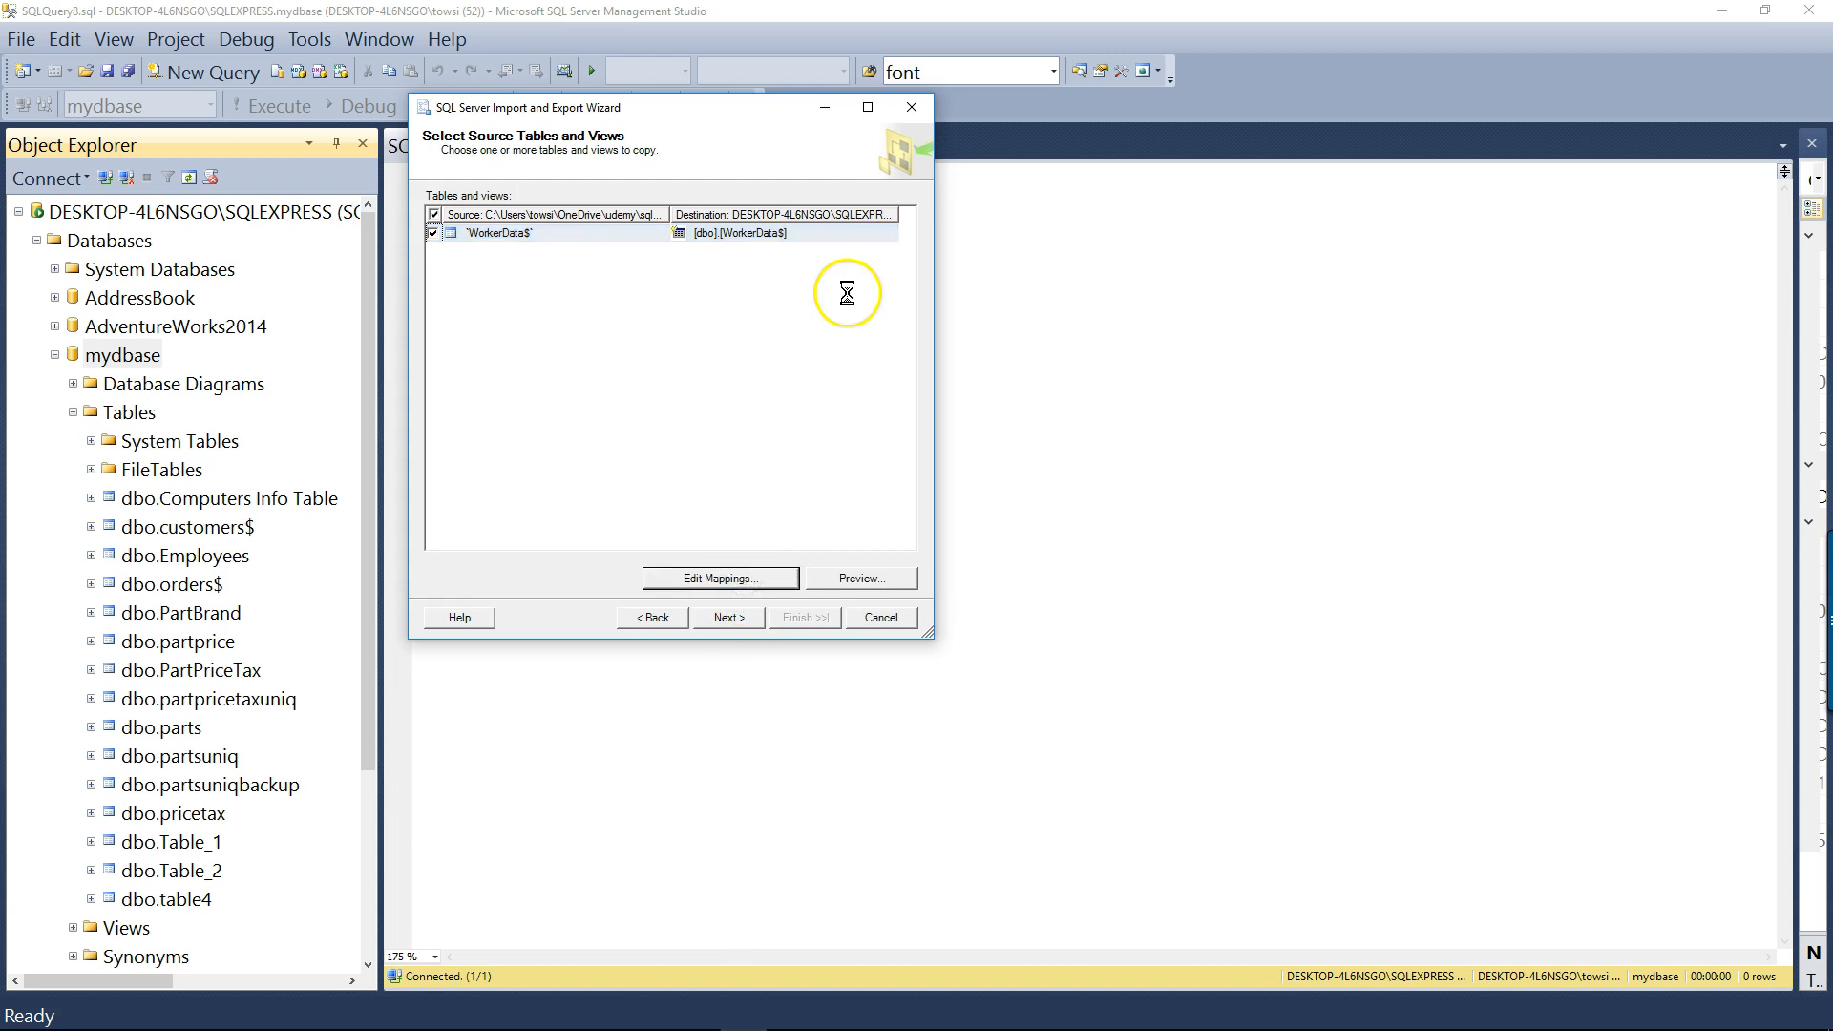
# In Column Mappings, change the Birth Date column type to date
pyautogui.click(719, 578)
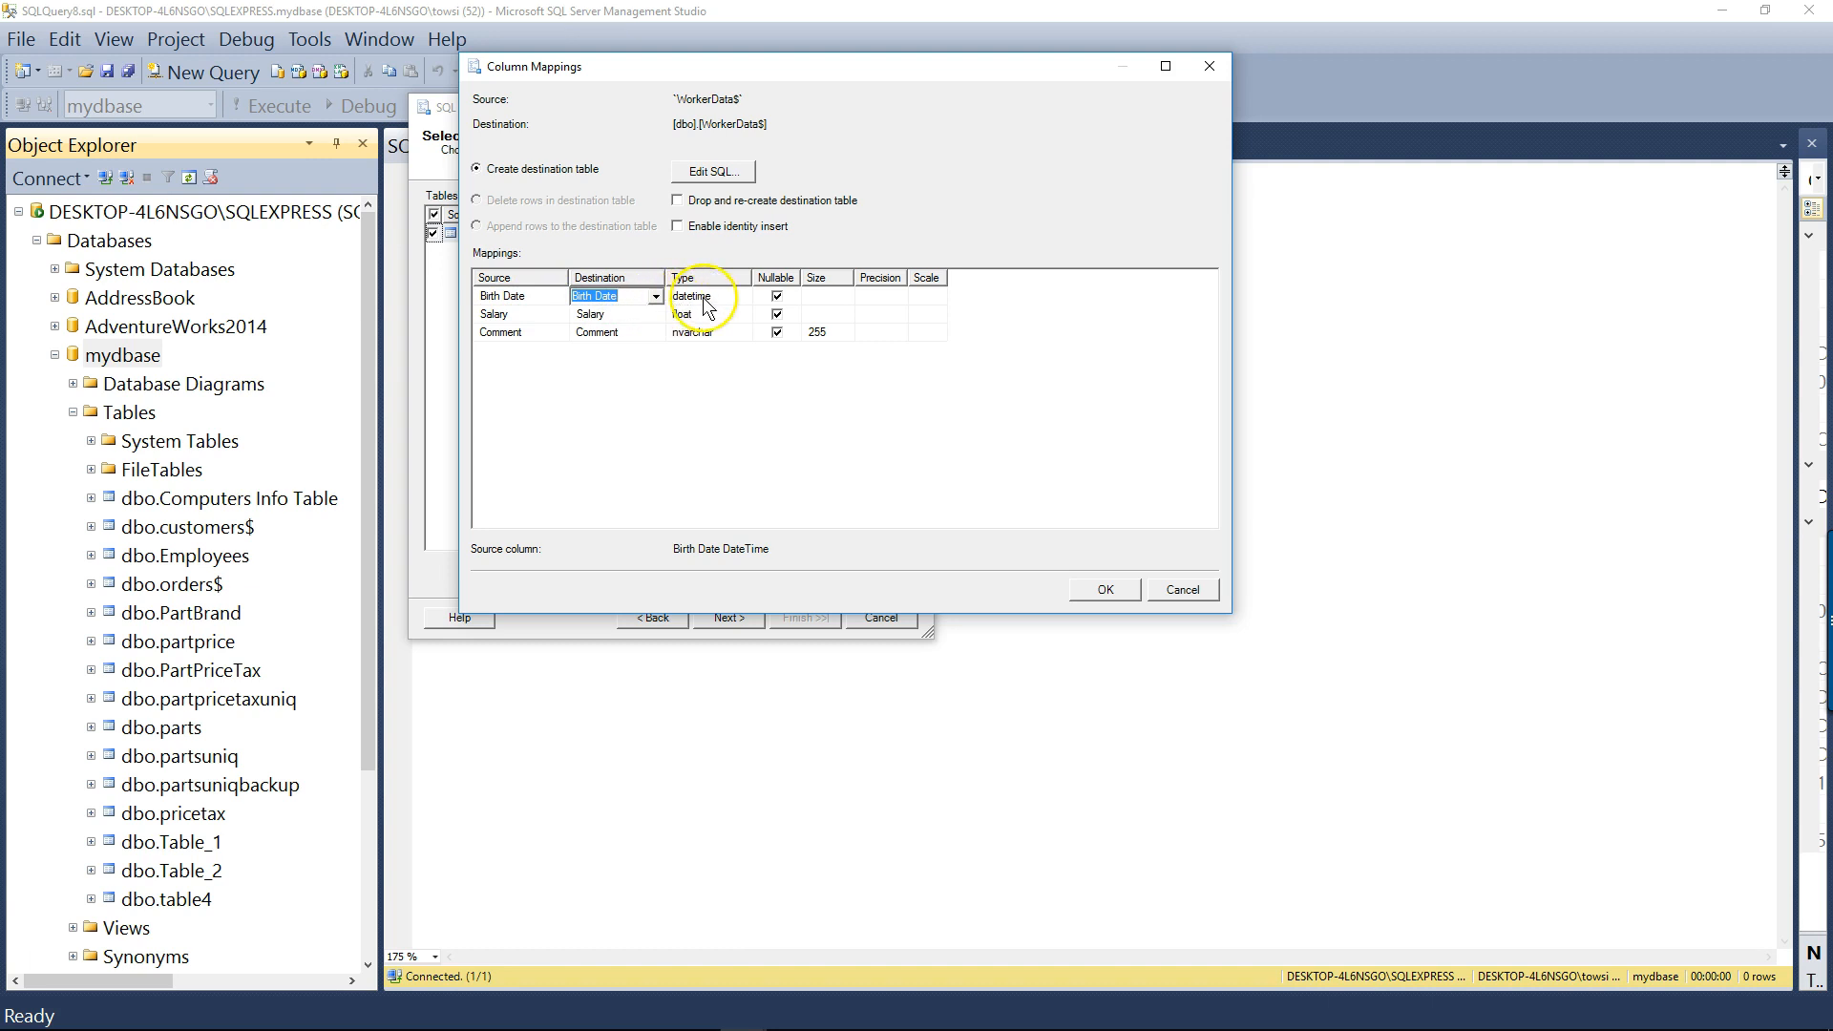
pyautogui.click(701, 296)
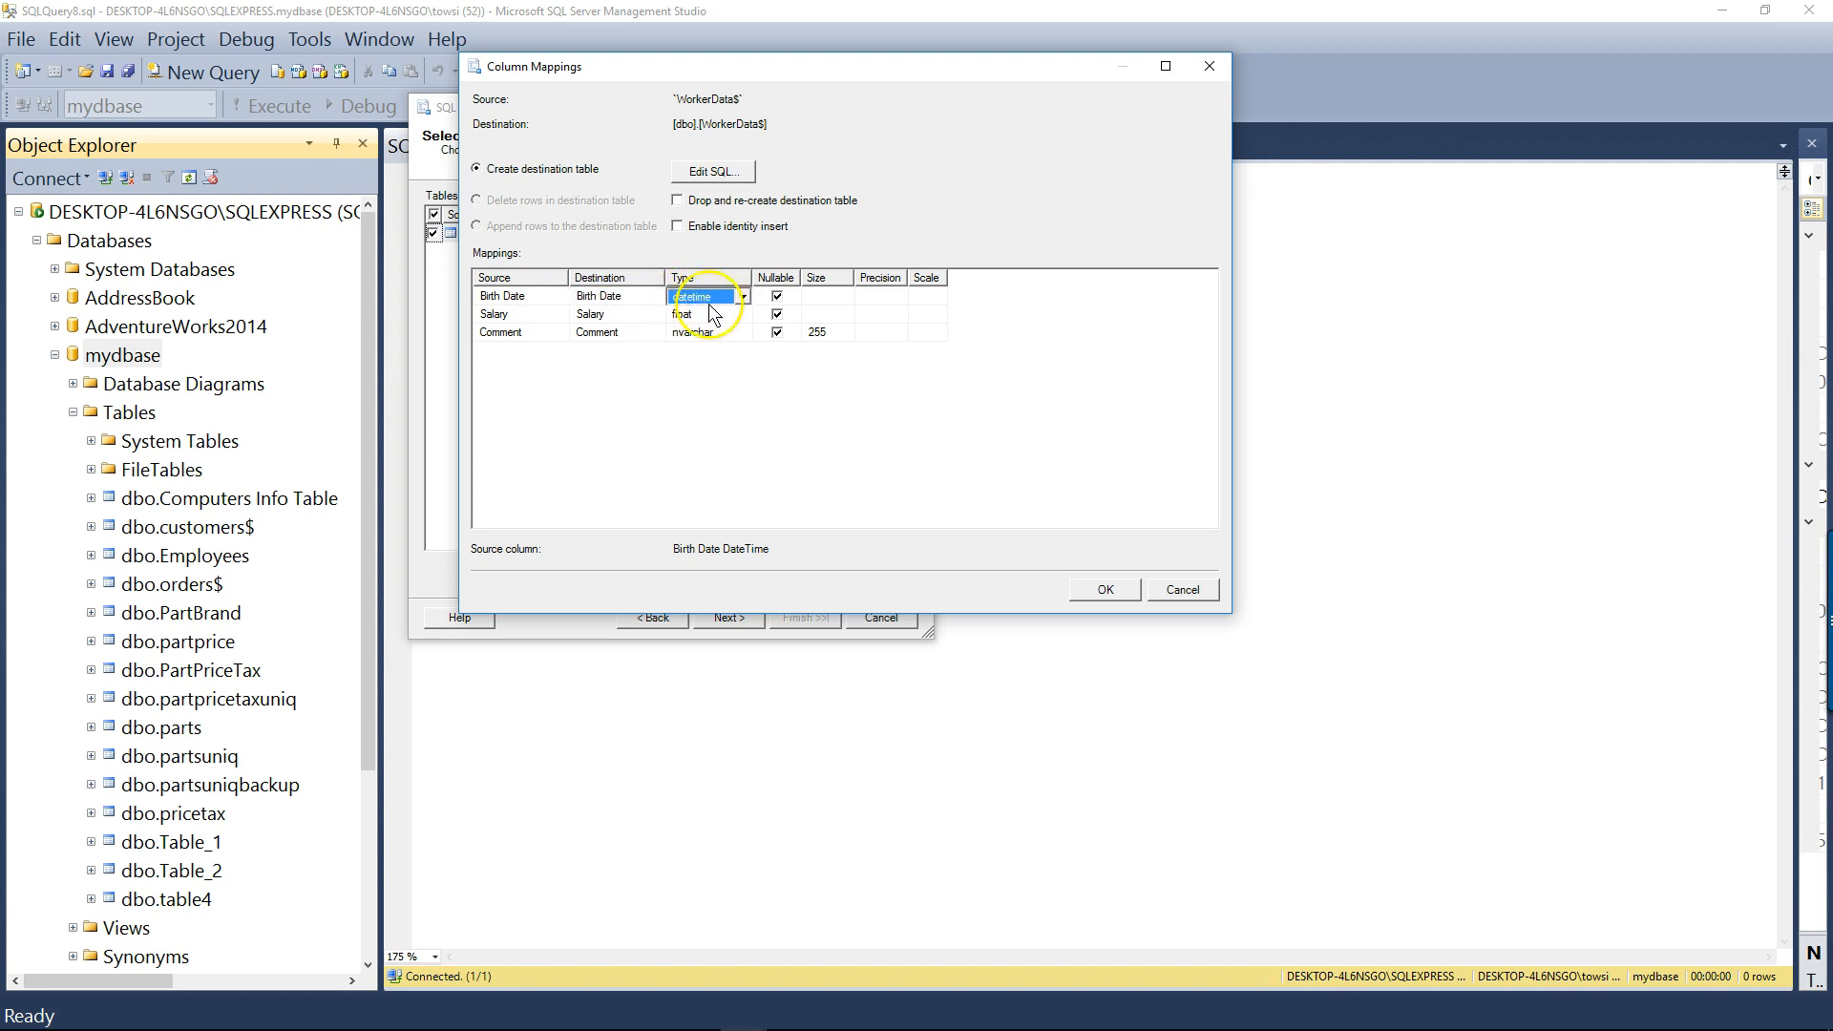
pyautogui.click(739, 296)
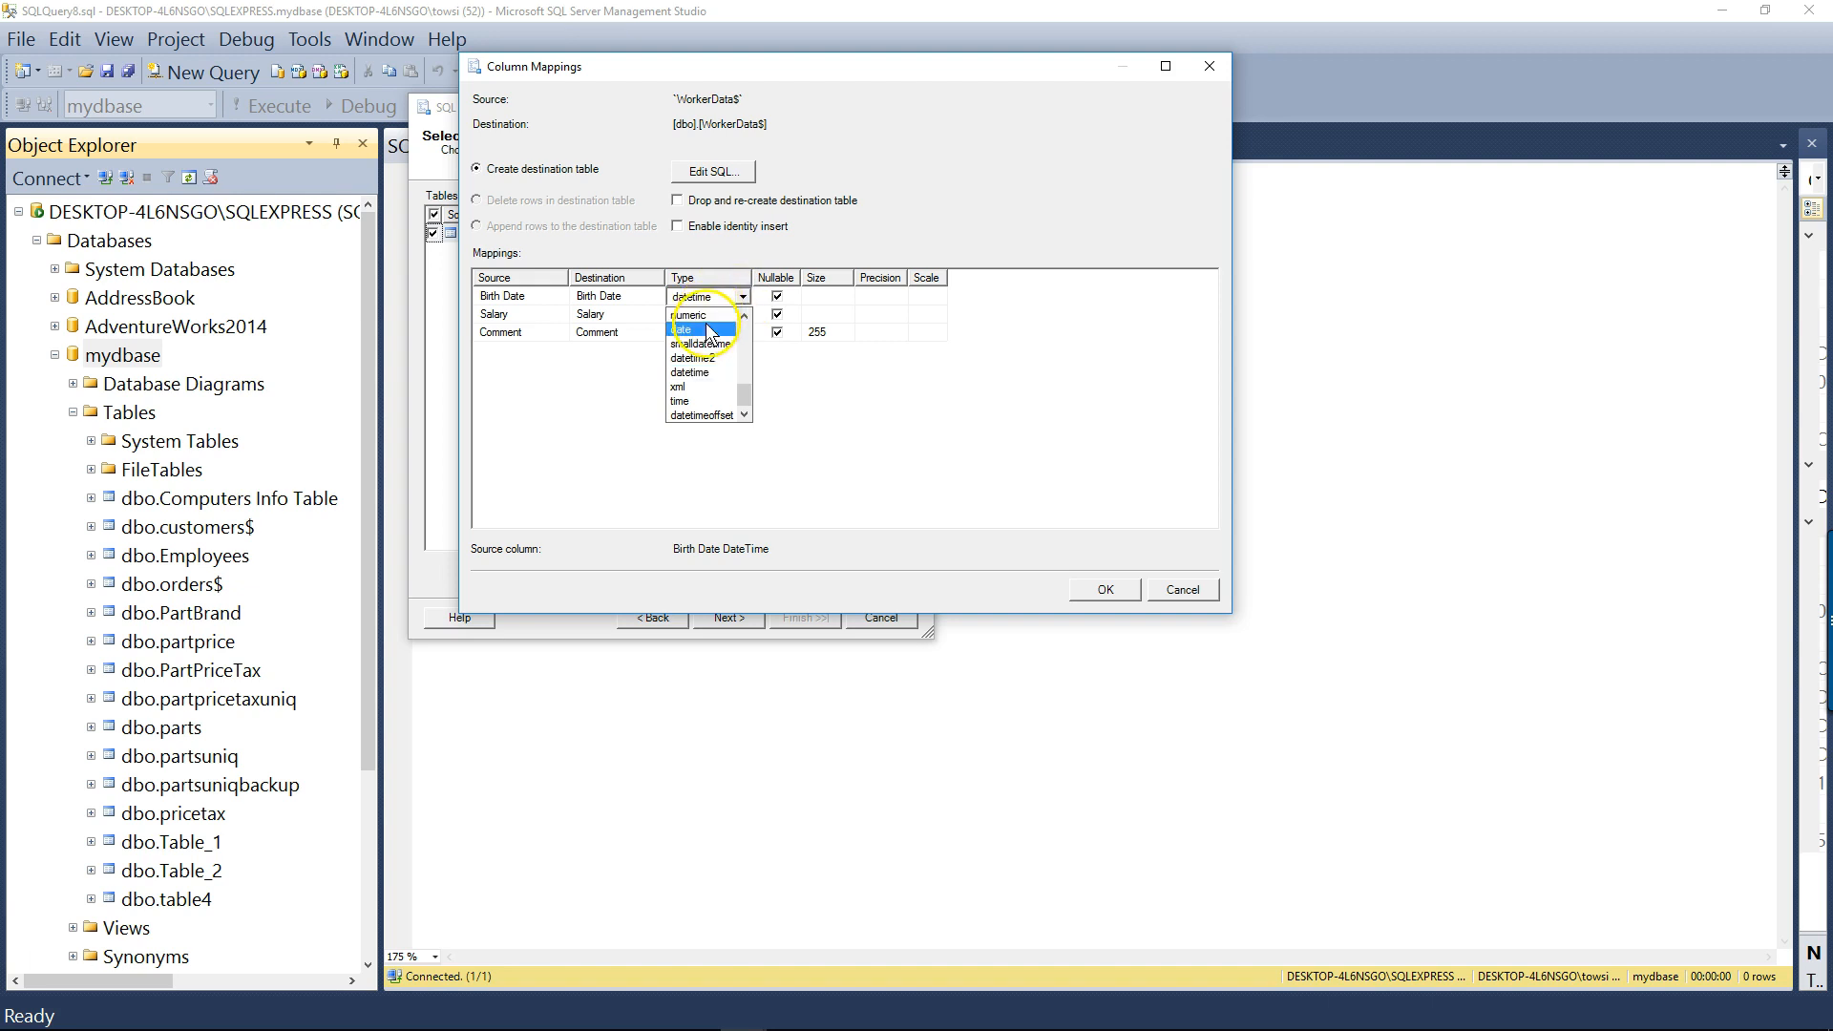
pyautogui.click(688, 328)
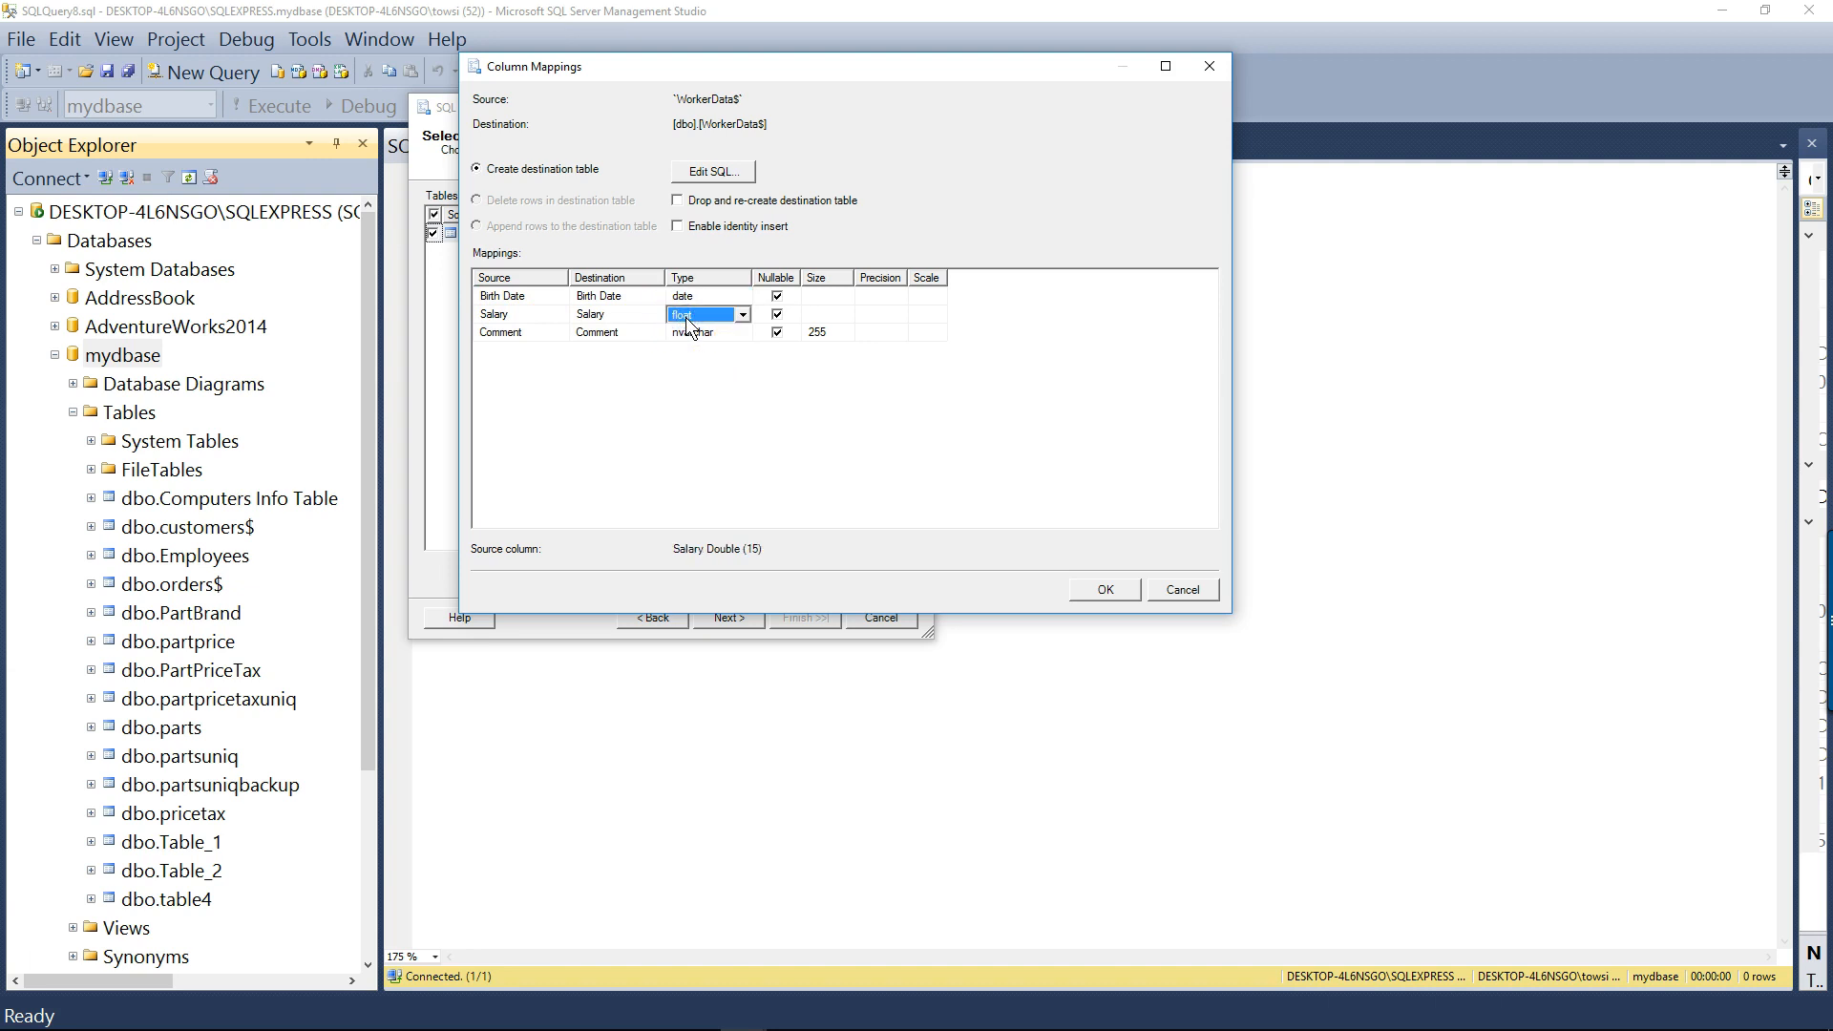
# Change Salary to money, leave Comment as nvarchar, and accept the mappings
pyautogui.click(743, 314)
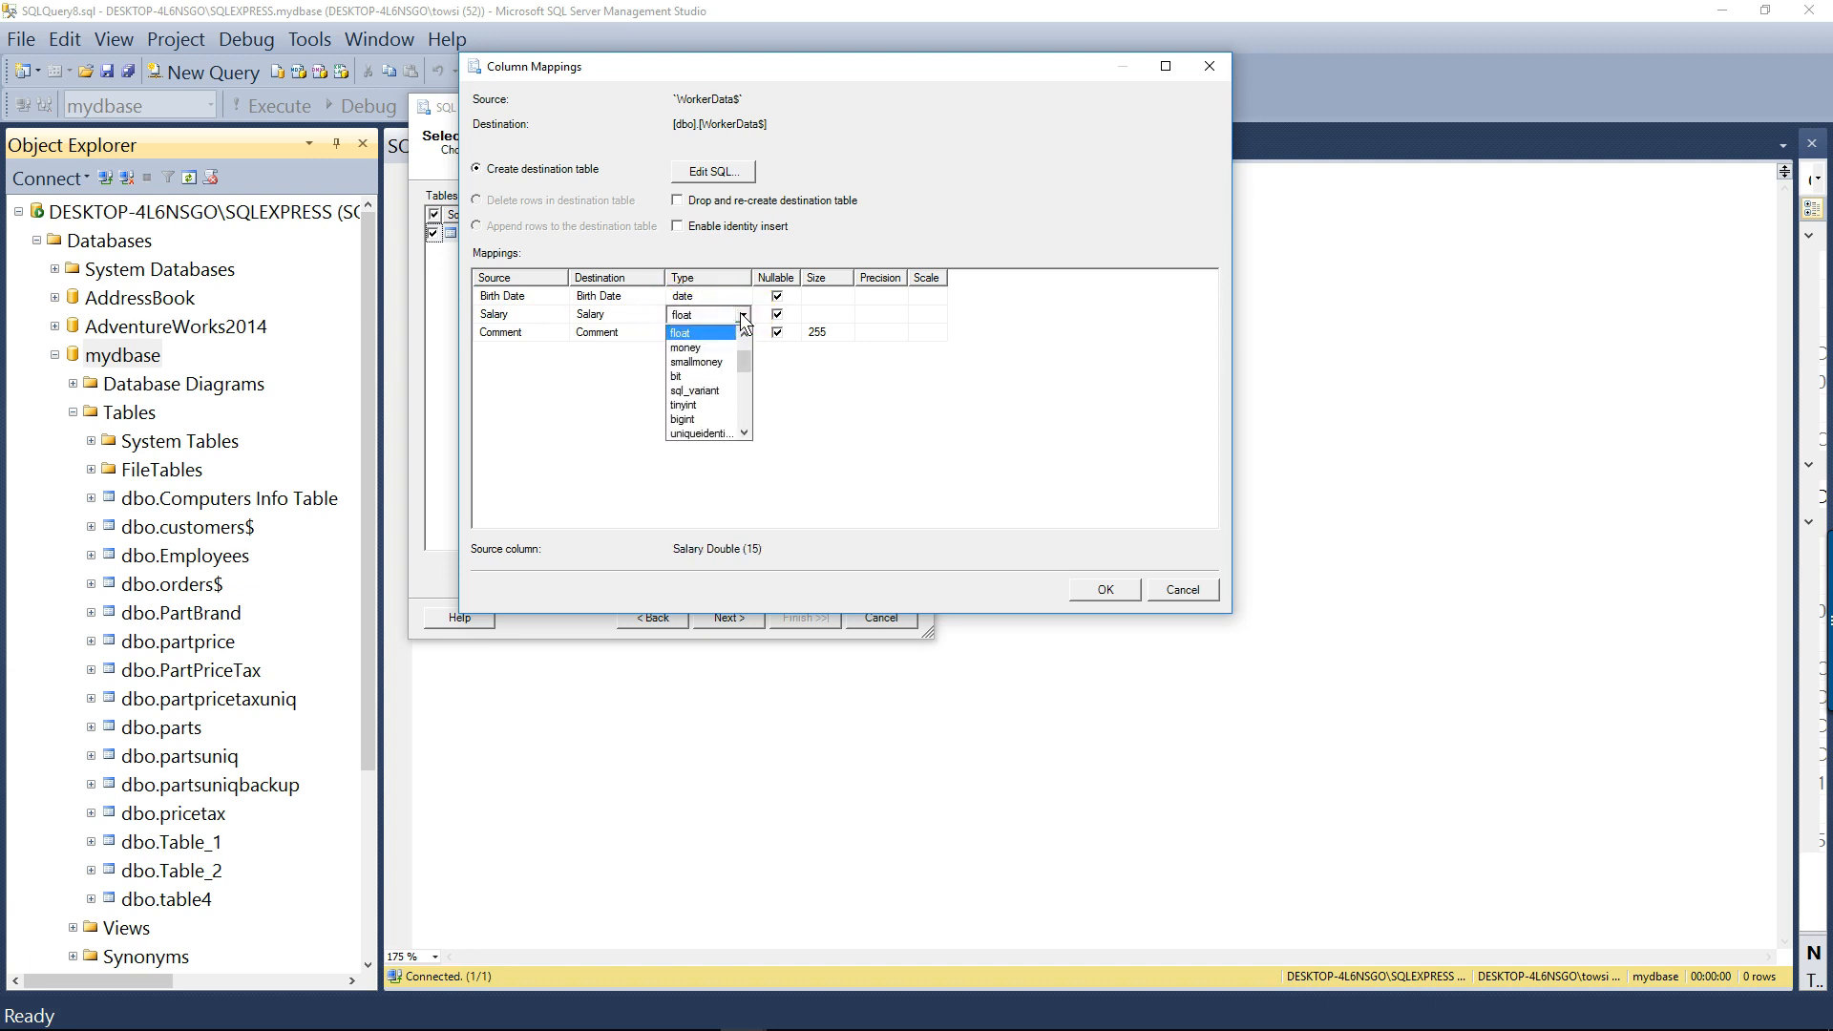
pyautogui.moveTo(698, 348)
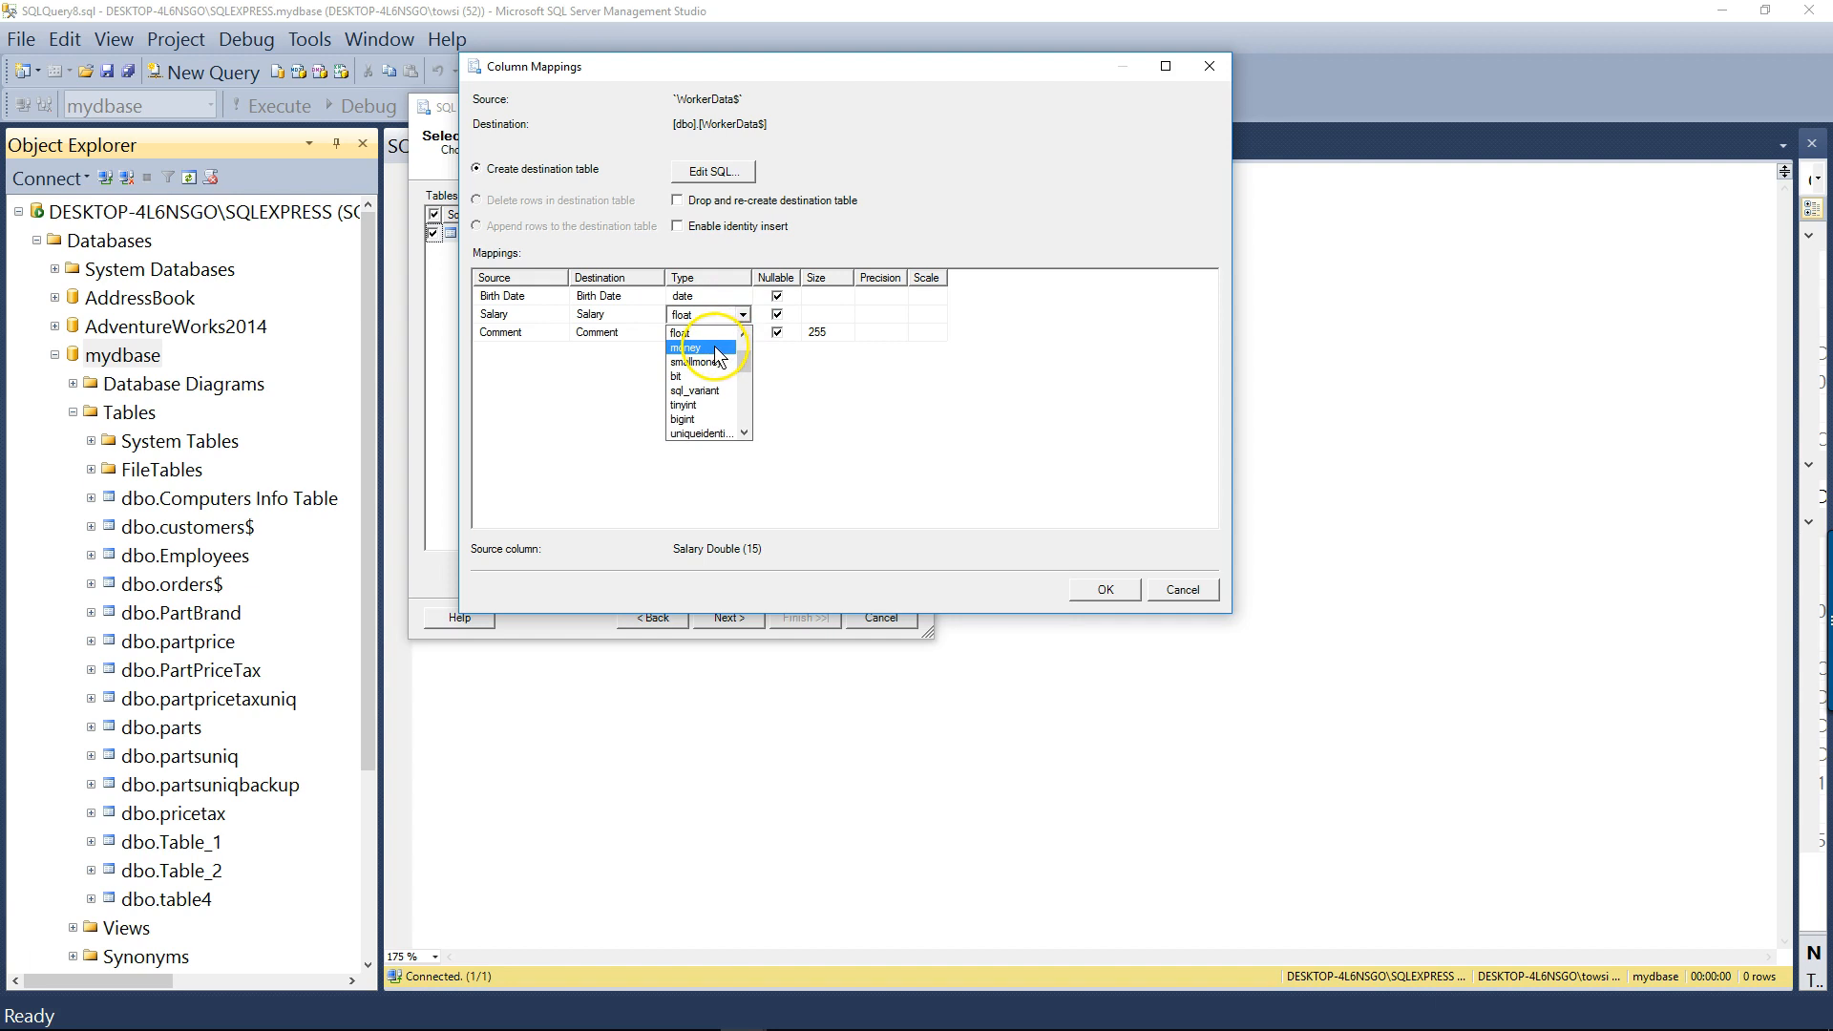
pyautogui.click(687, 347)
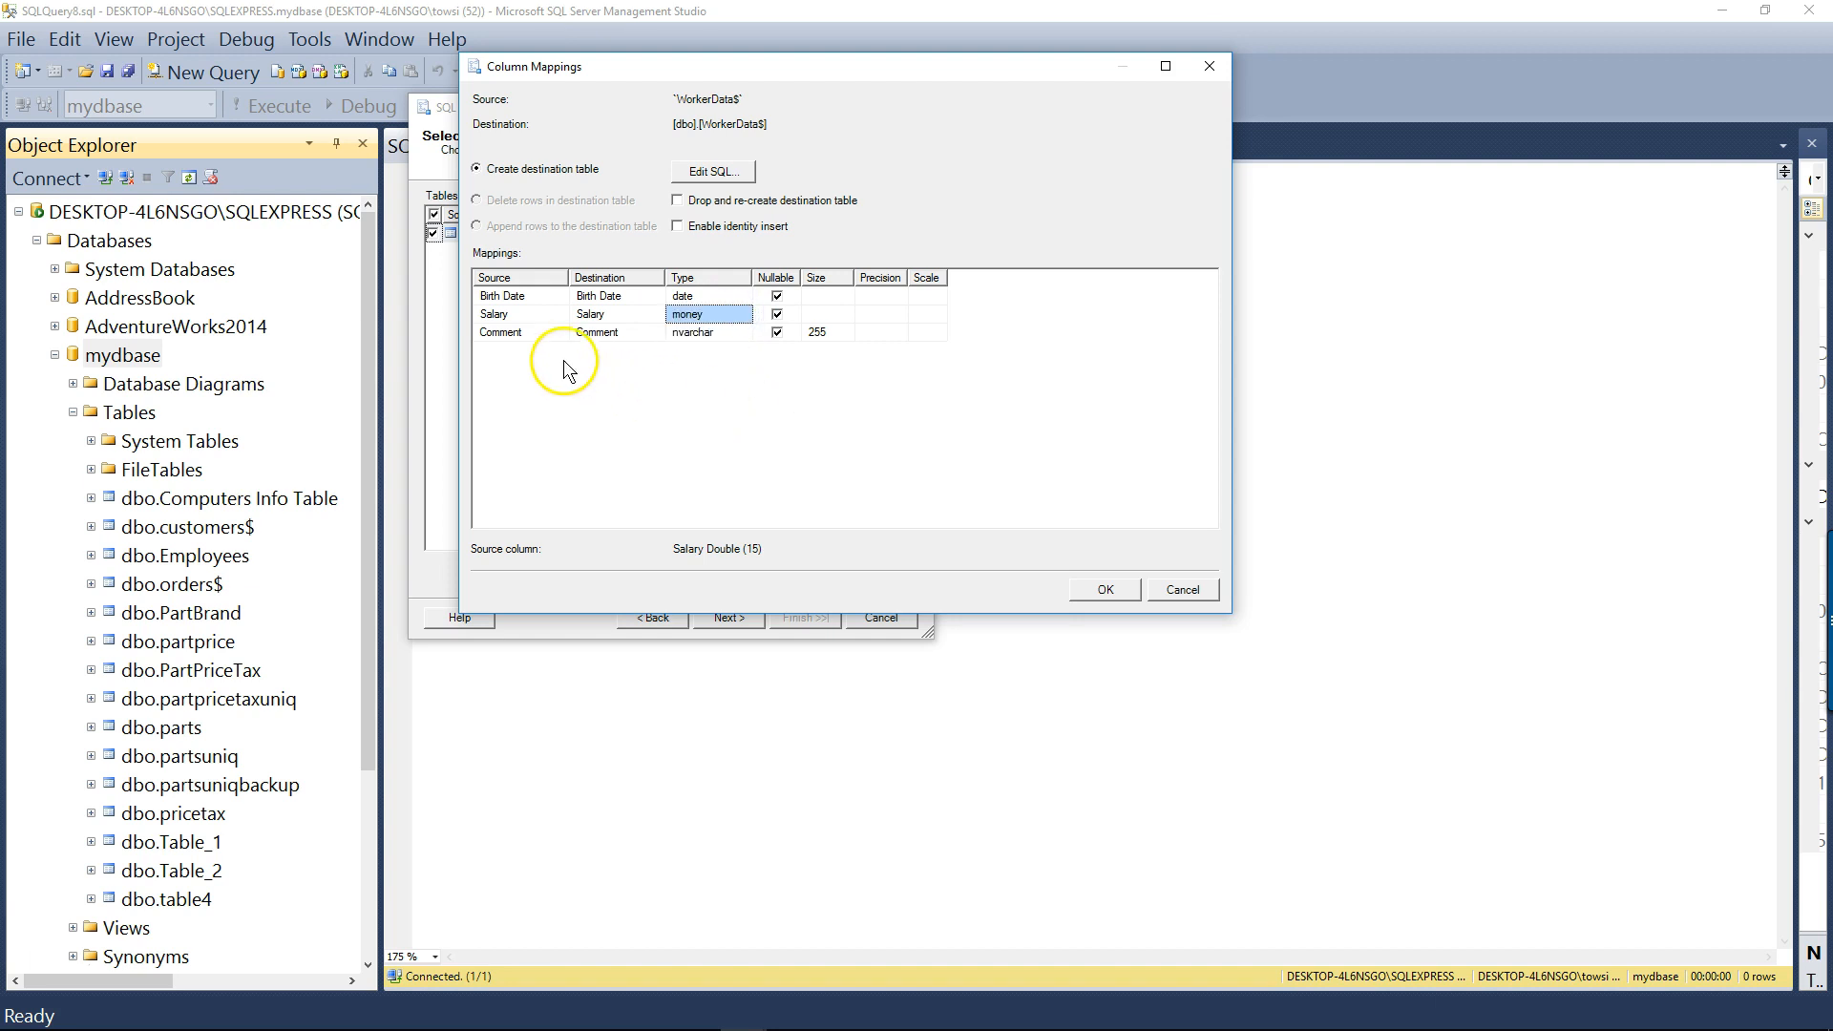
pyautogui.click(514, 332)
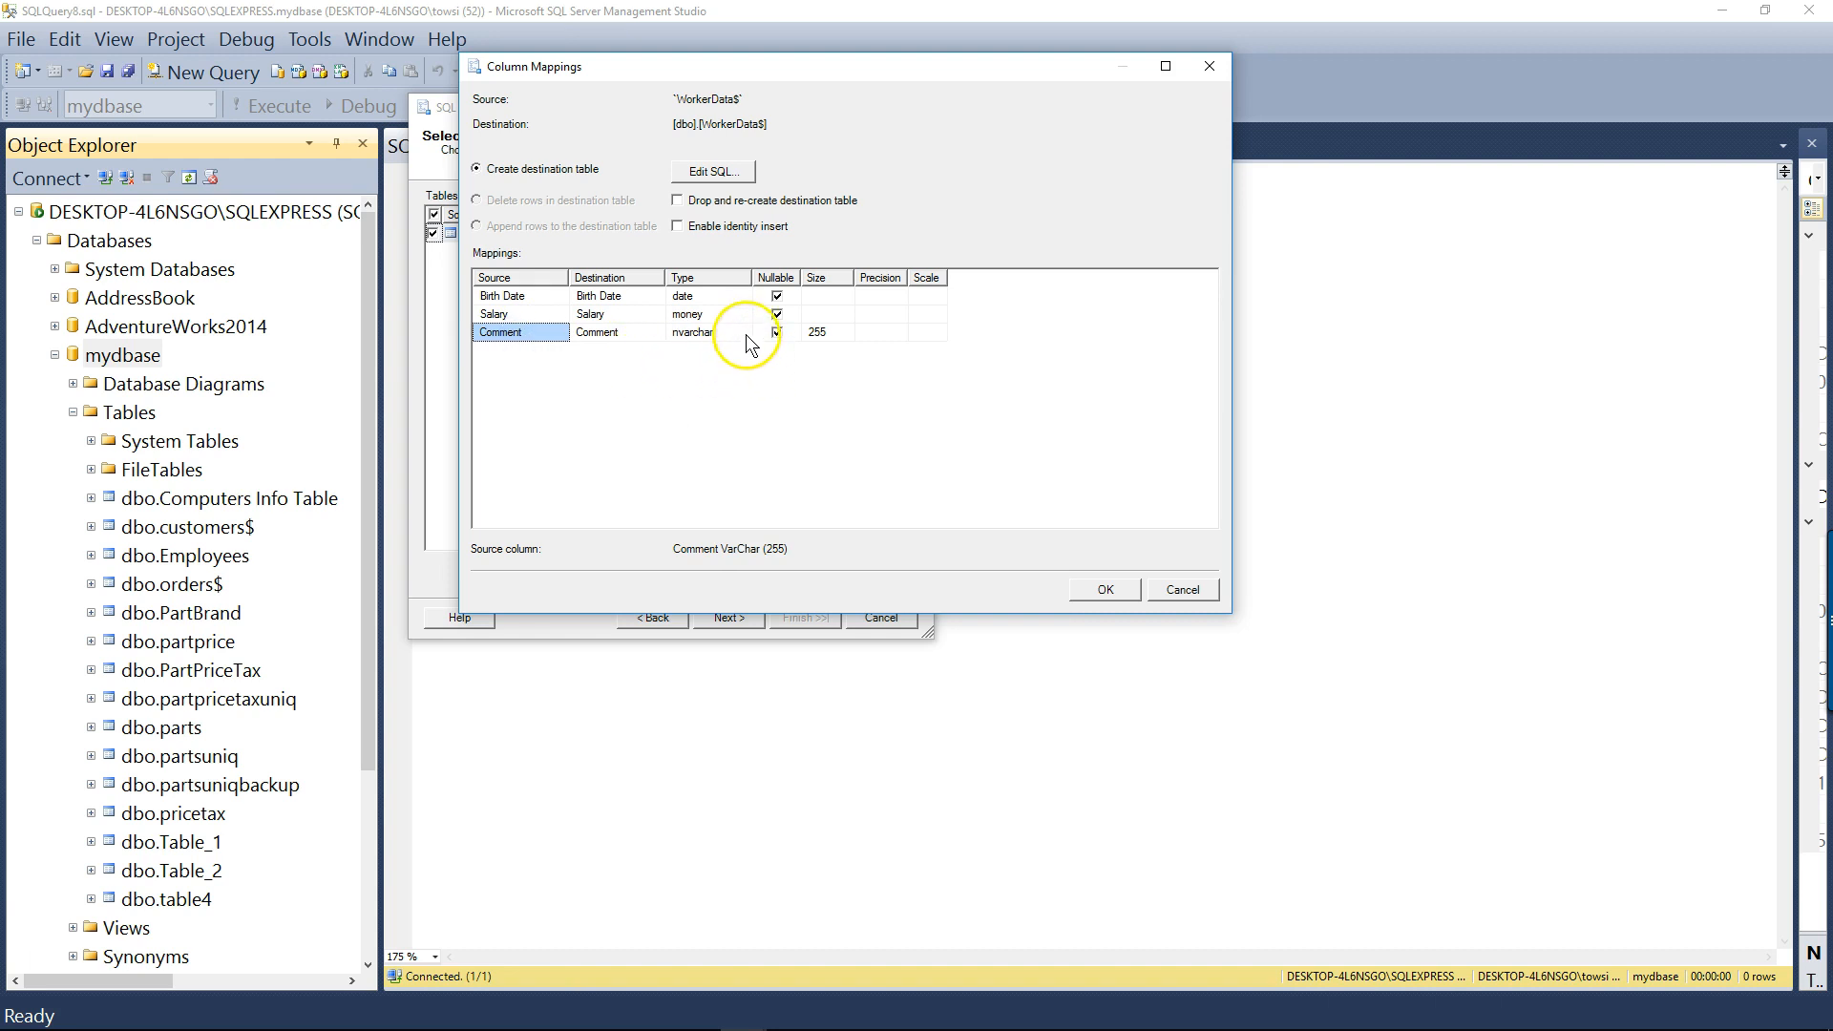
pyautogui.click(706, 332)
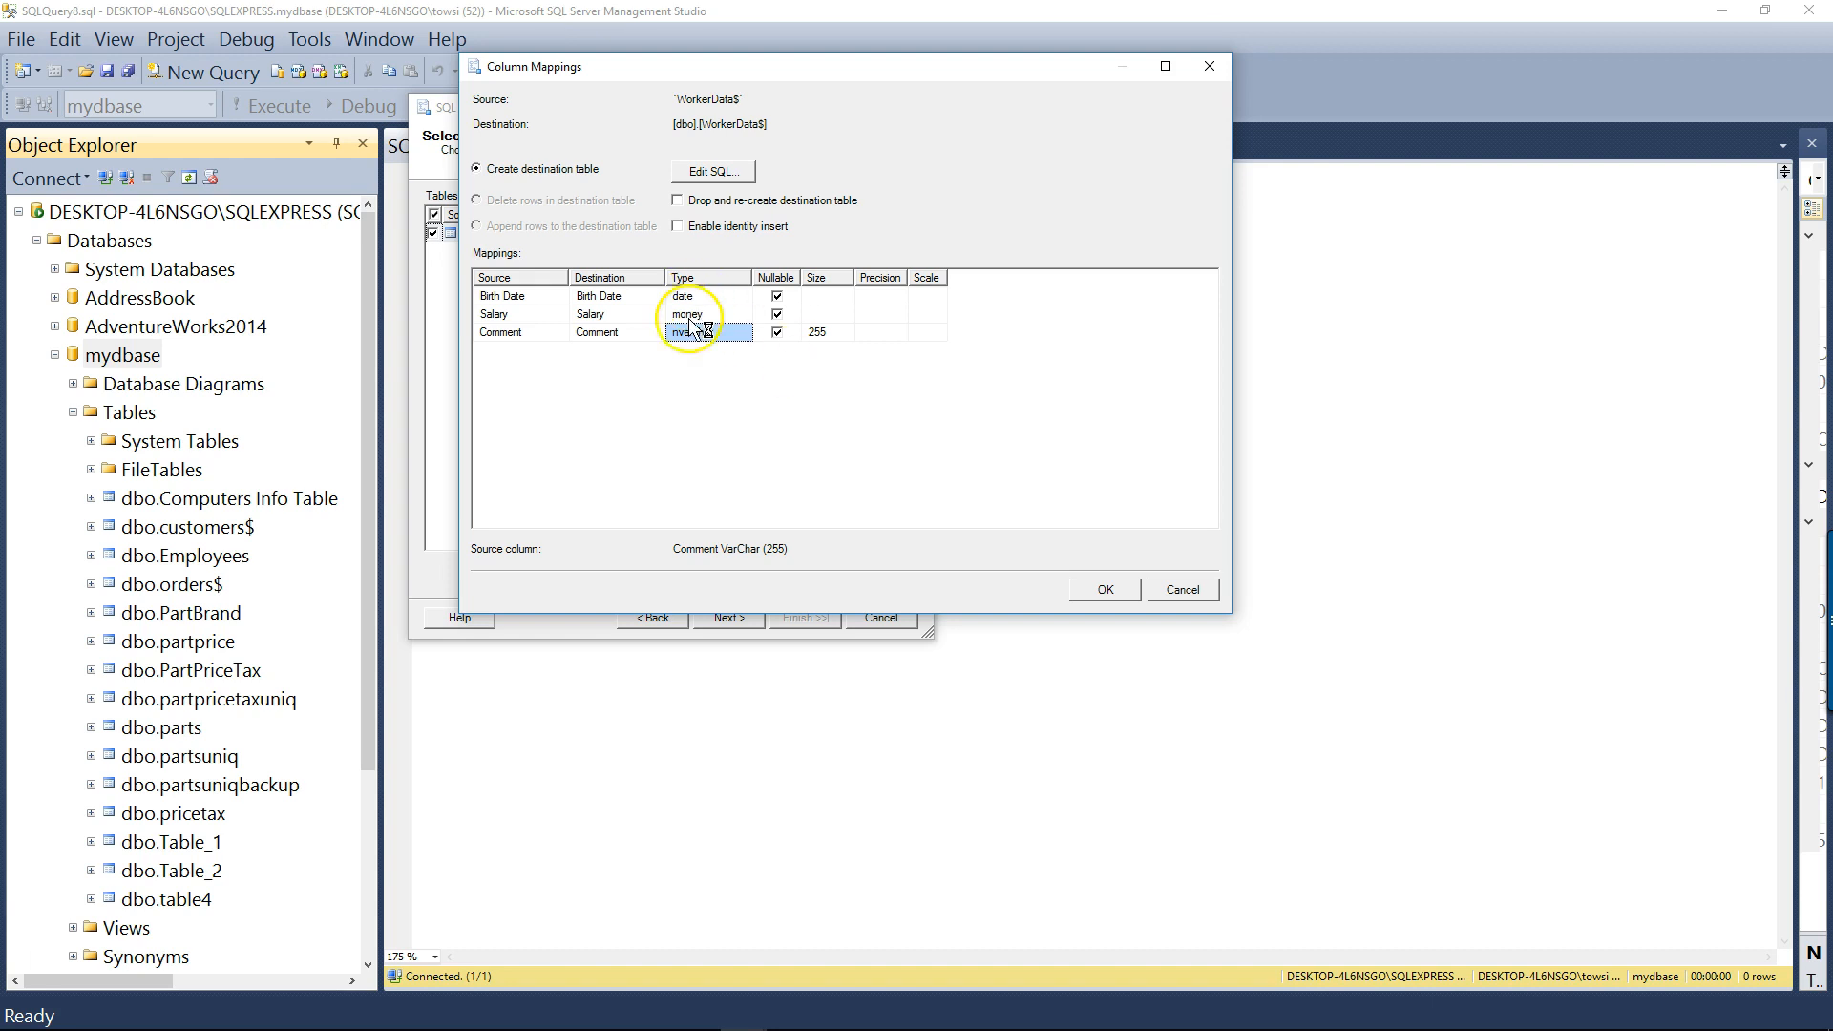
pyautogui.click(702, 296)
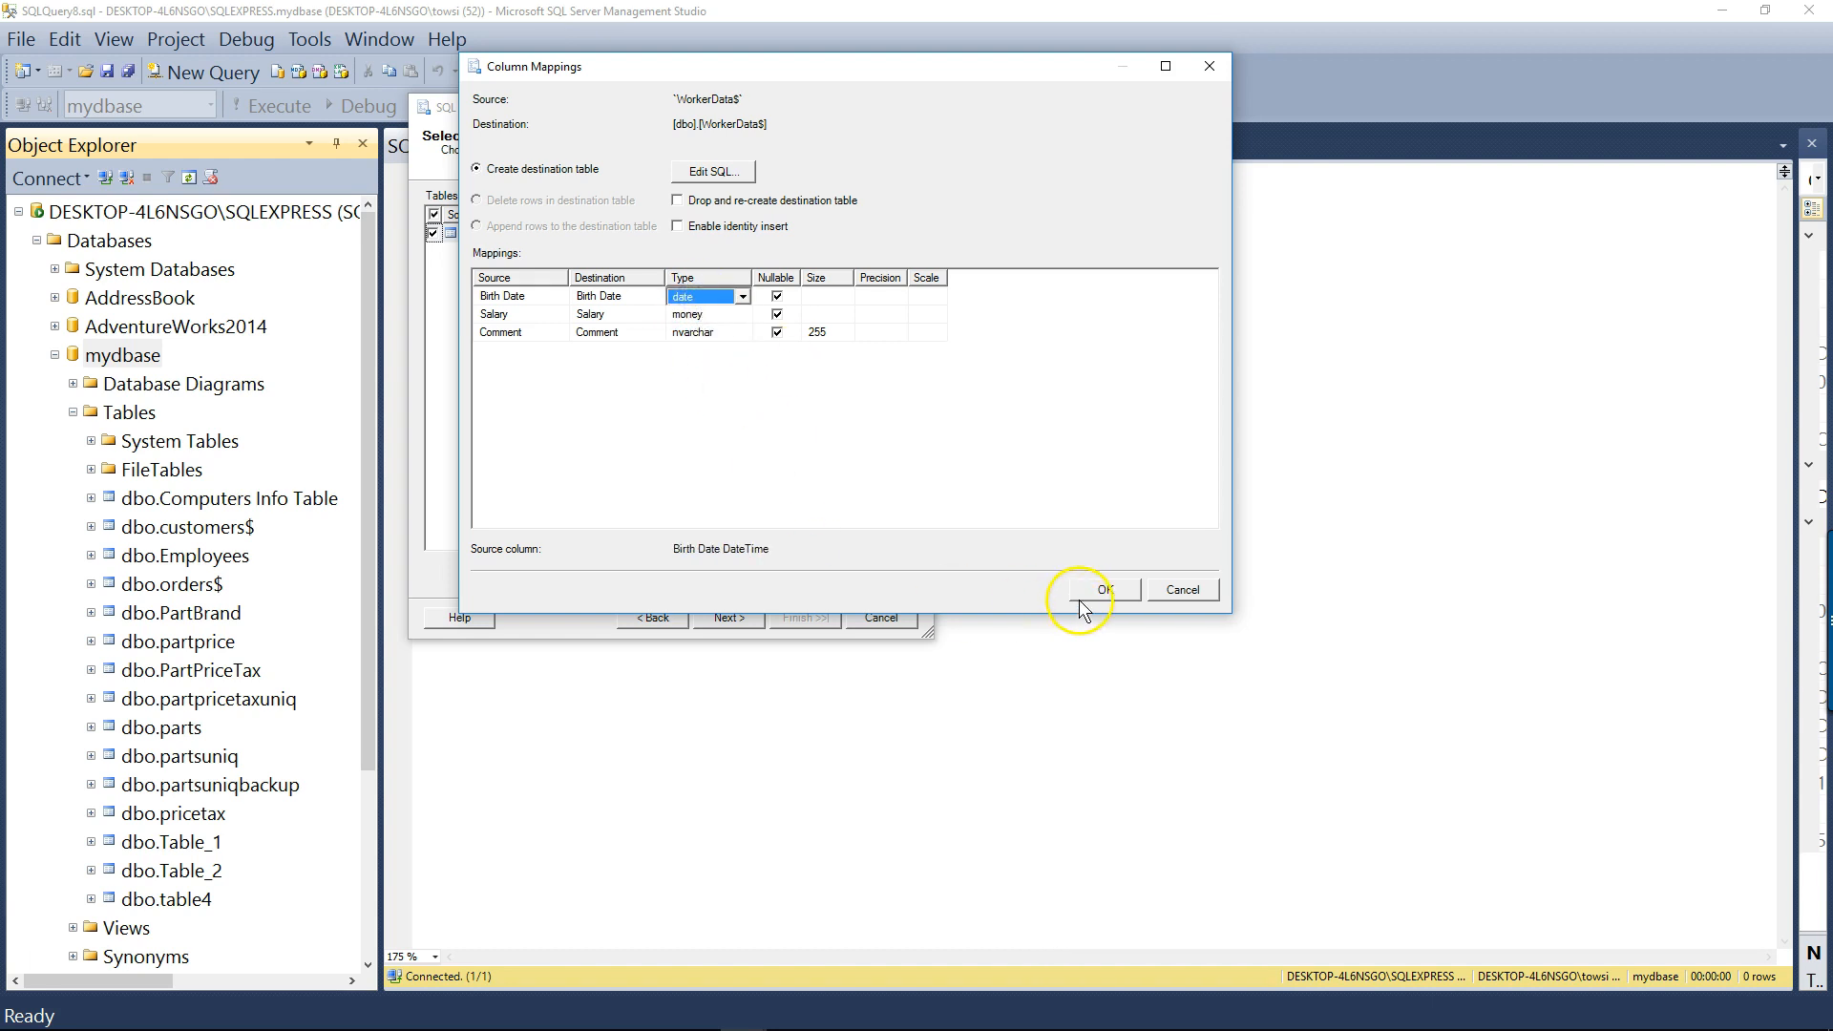
pyautogui.click(1099, 589)
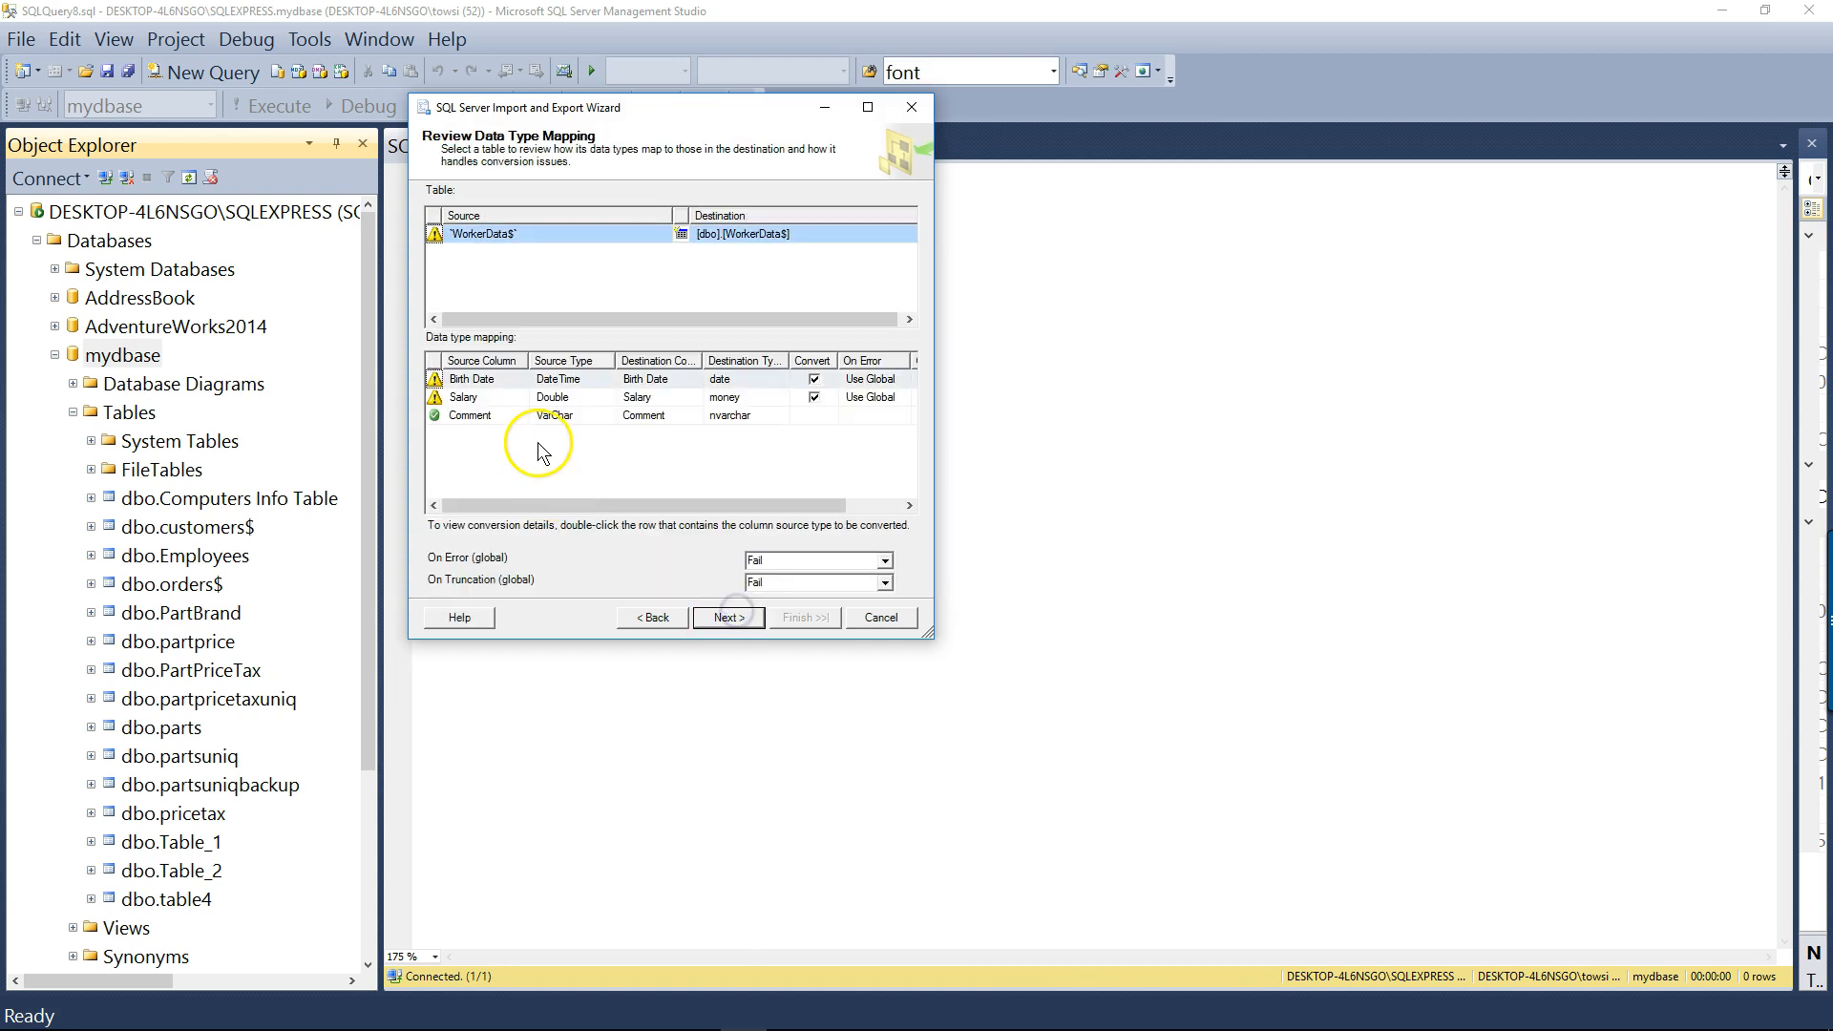
# Run the WorkerData$ import to completion, close the wizard, and focus the query window
pyautogui.click(726, 617)
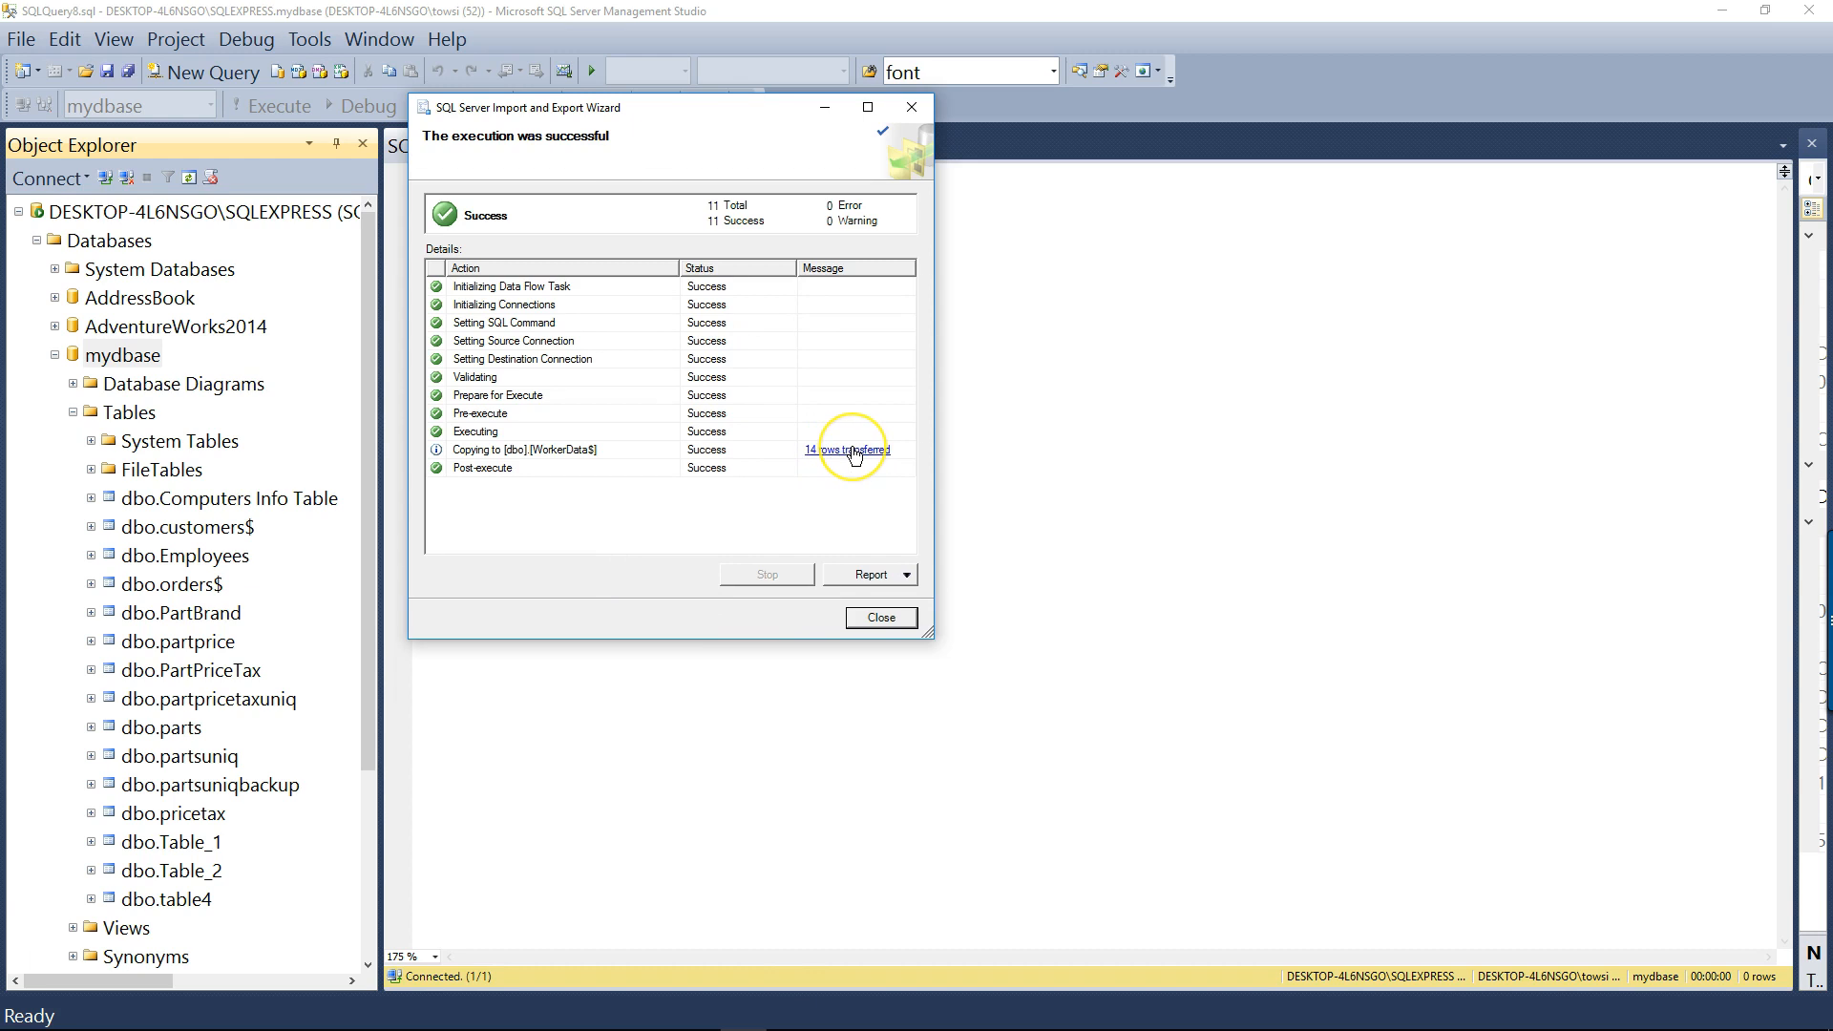
pyautogui.click(879, 618)
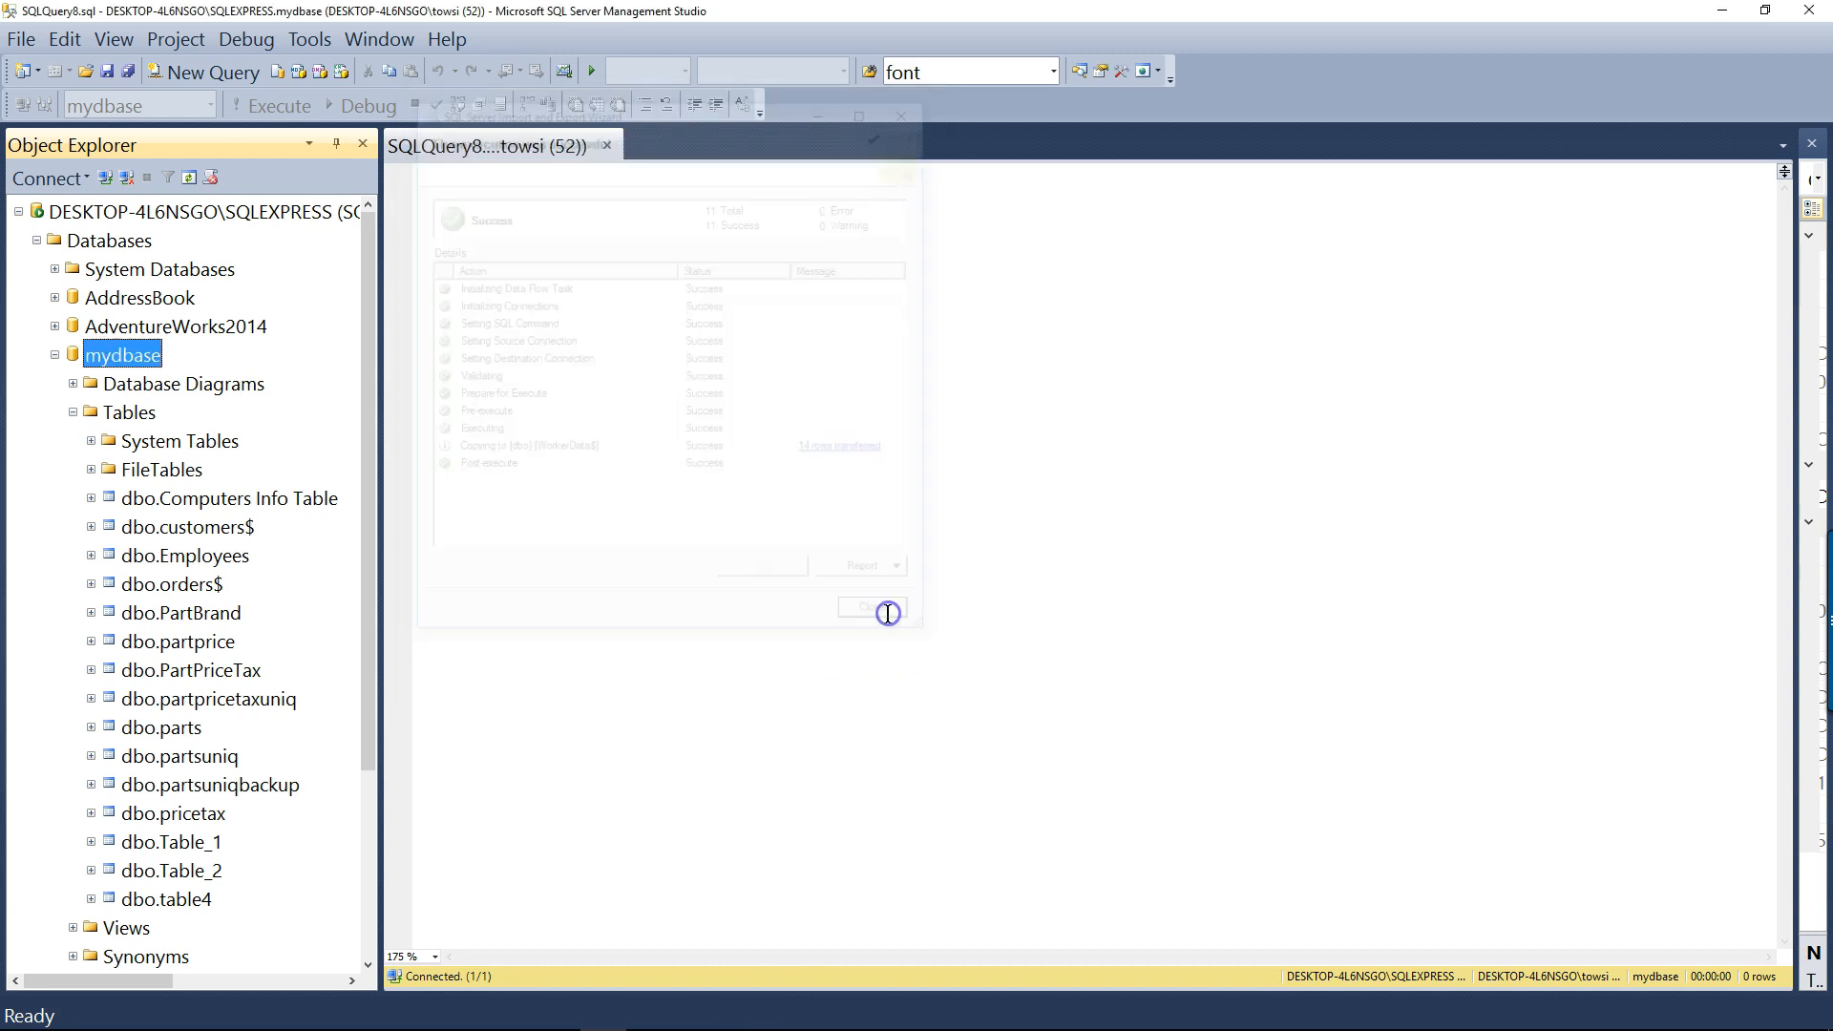
pyautogui.click(868, 607)
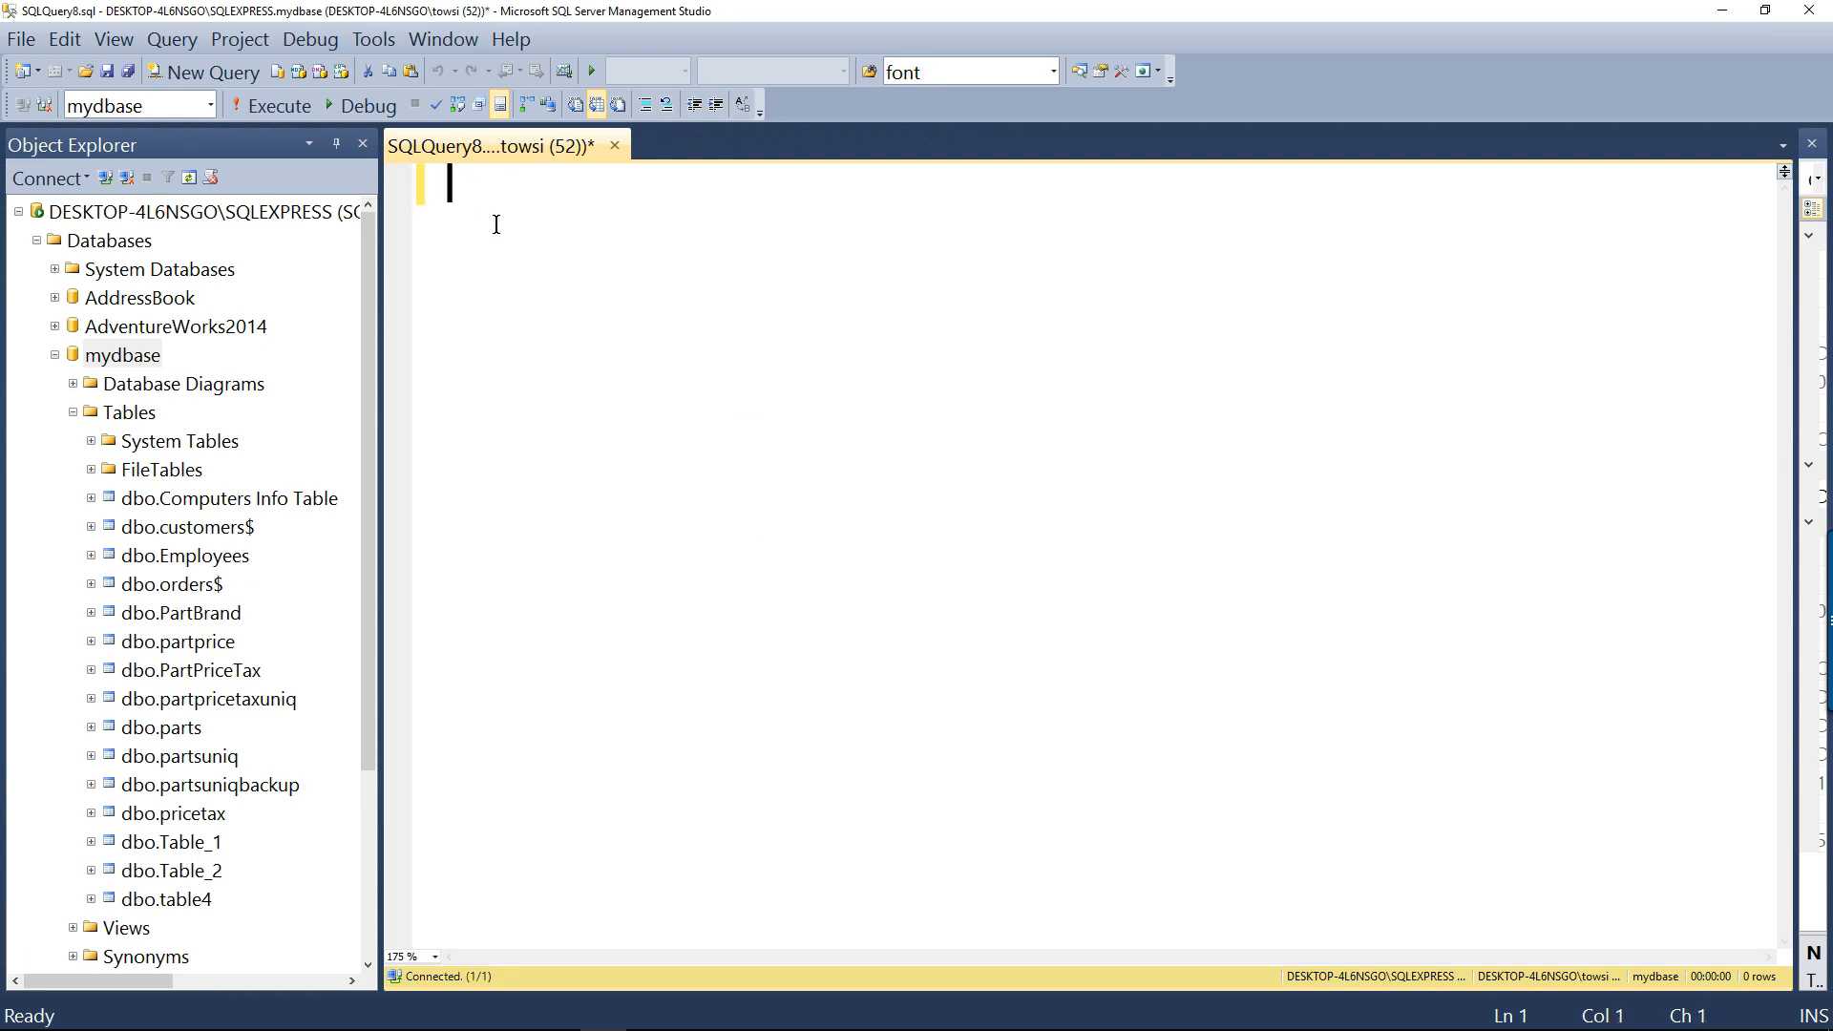
# Write and run select * from WorkerData$
pyautogui.write('select * from')
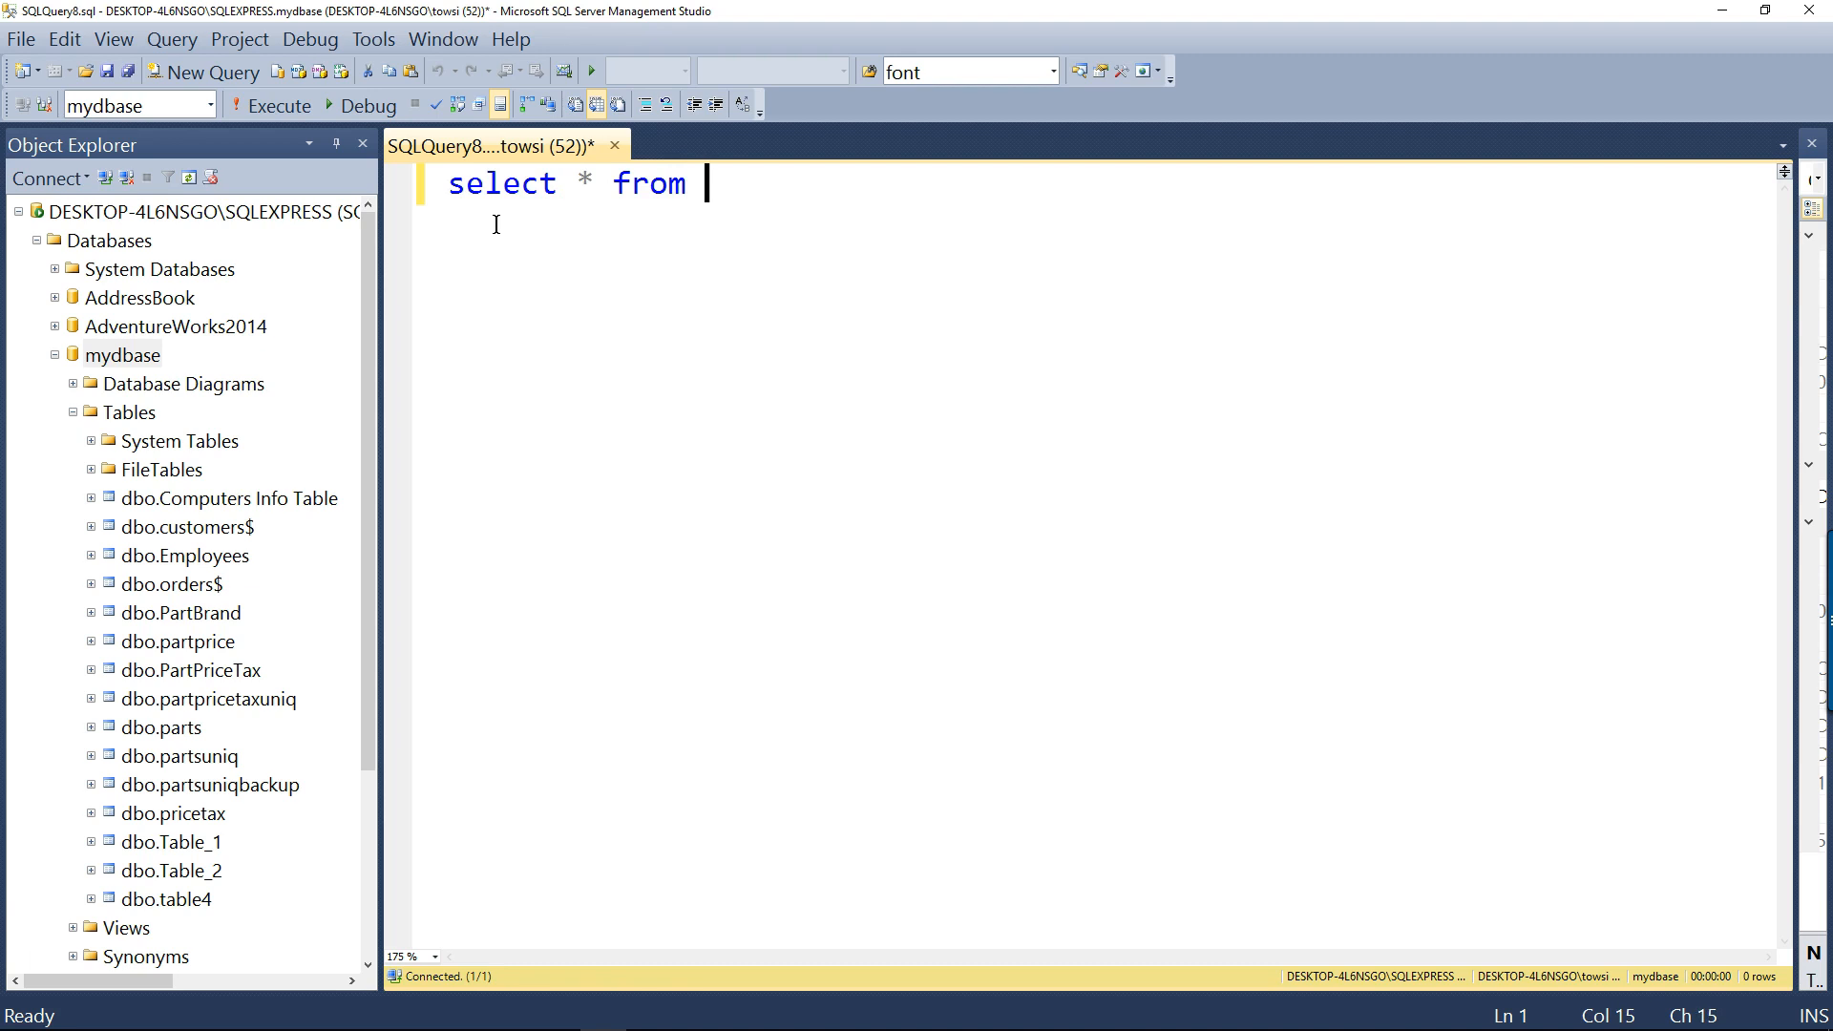
pyautogui.write('WorkerDat')
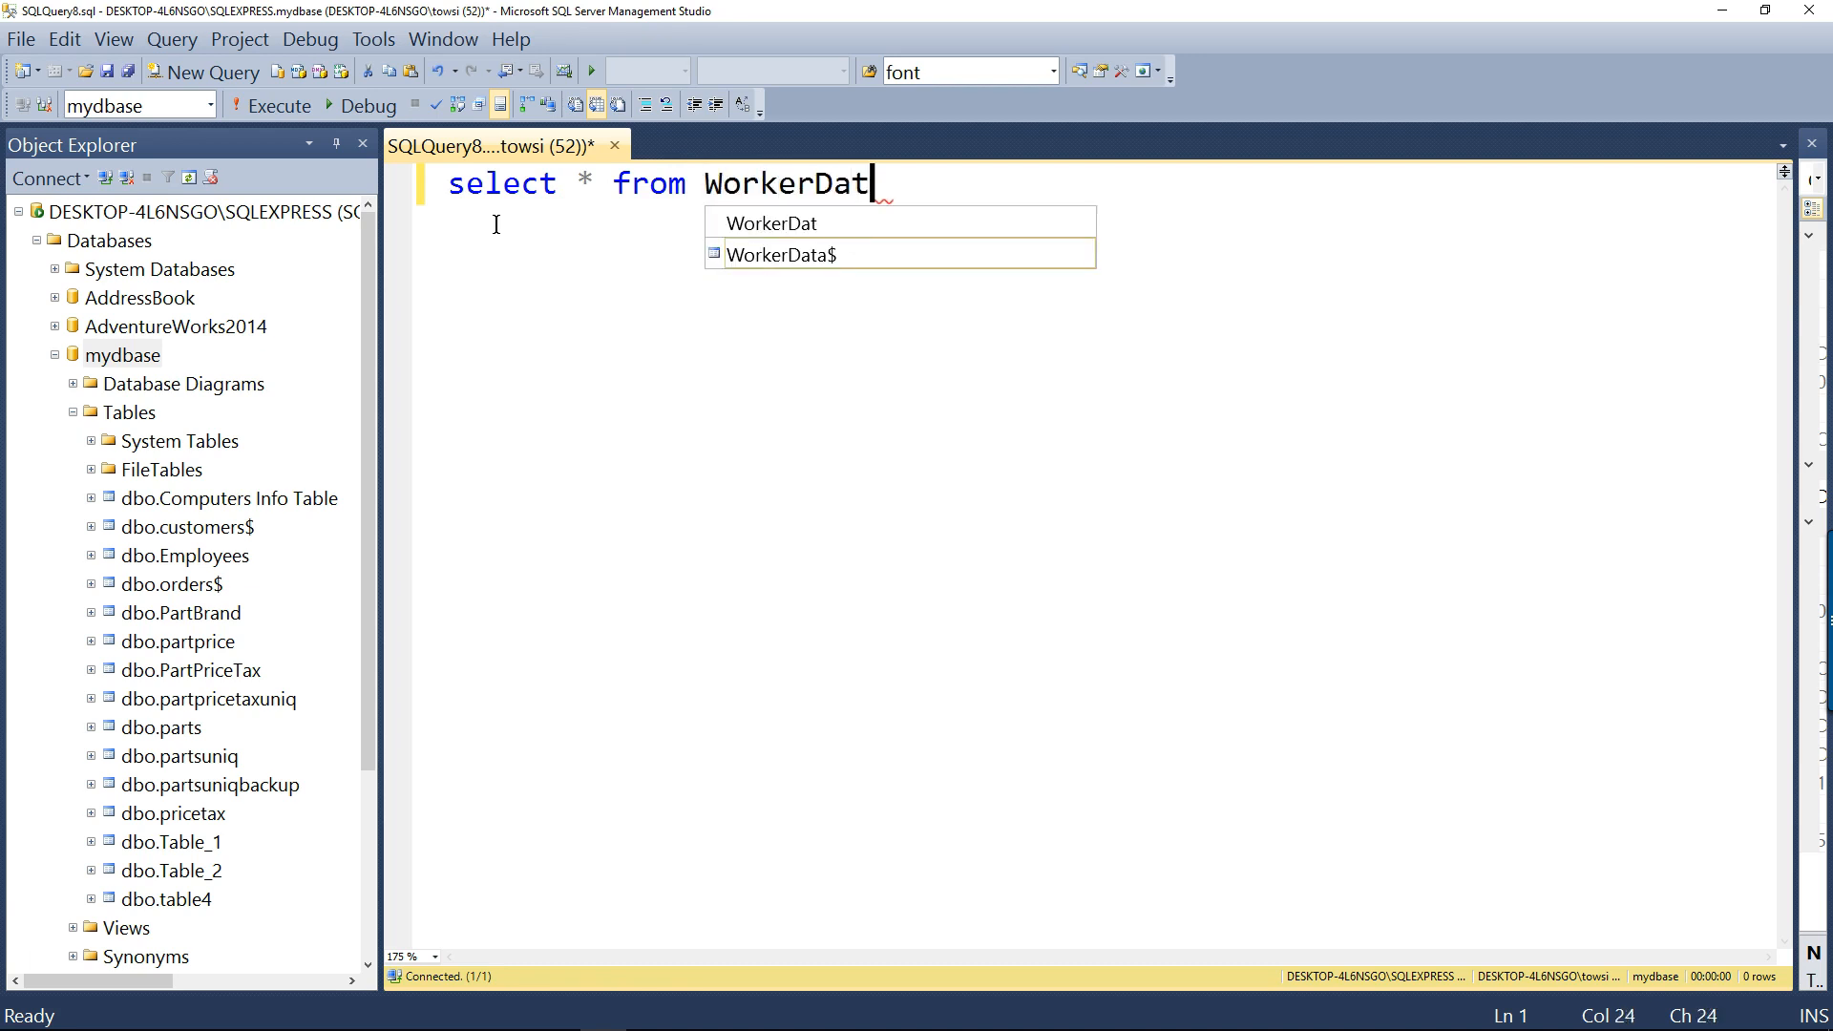
pyautogui.write('a$')
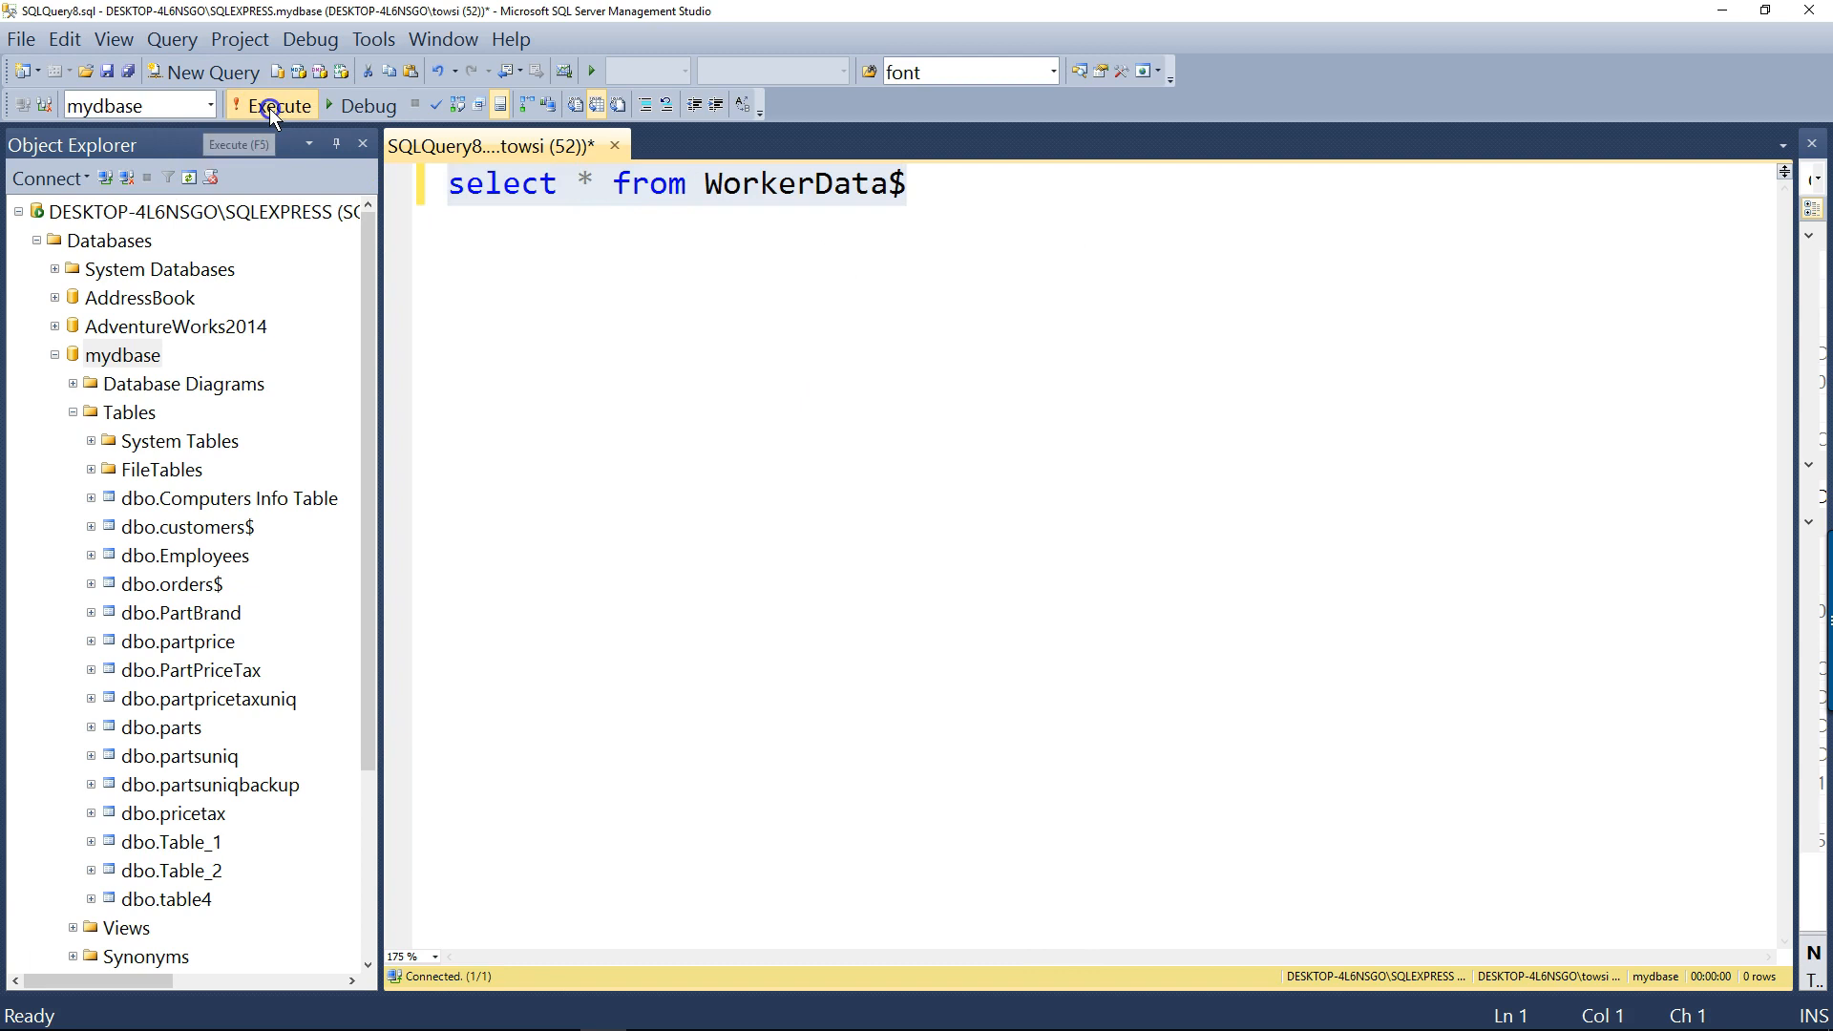
pyautogui.click(272, 105)
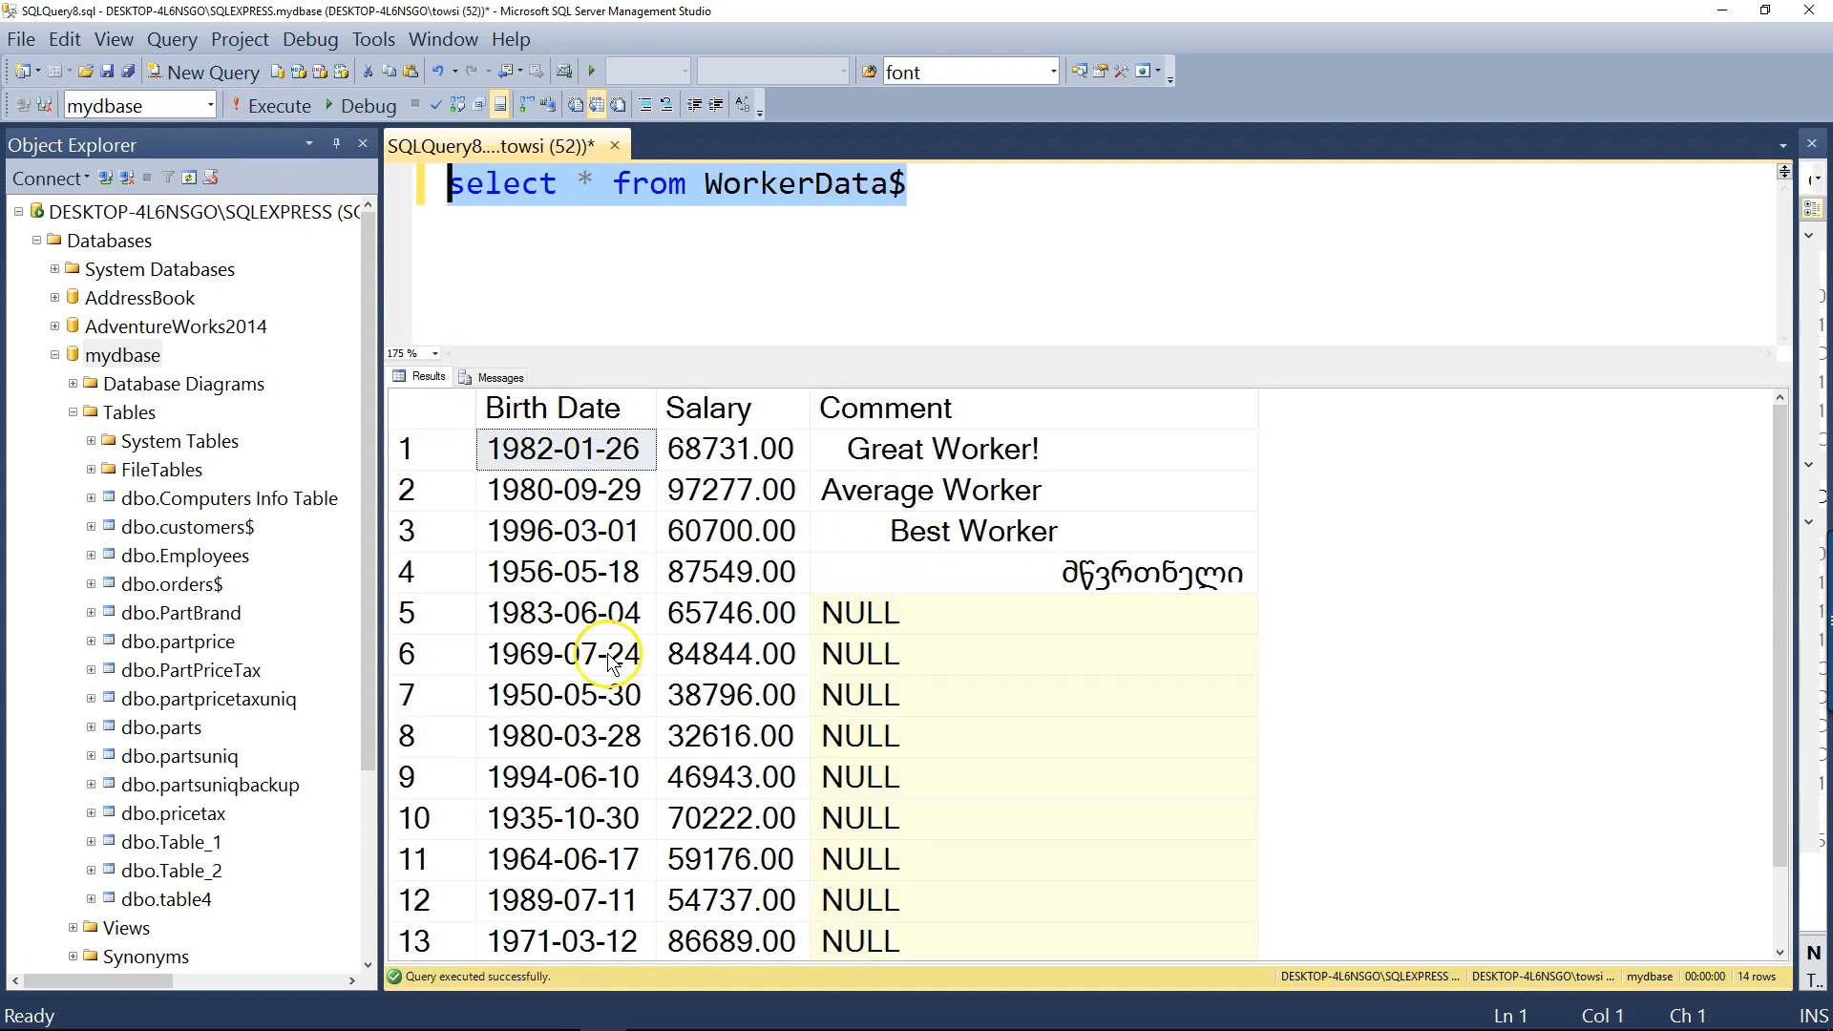
# Review the Salary and Comment result columns, including the Georgian comment in row 4
pyautogui.click(706, 407)
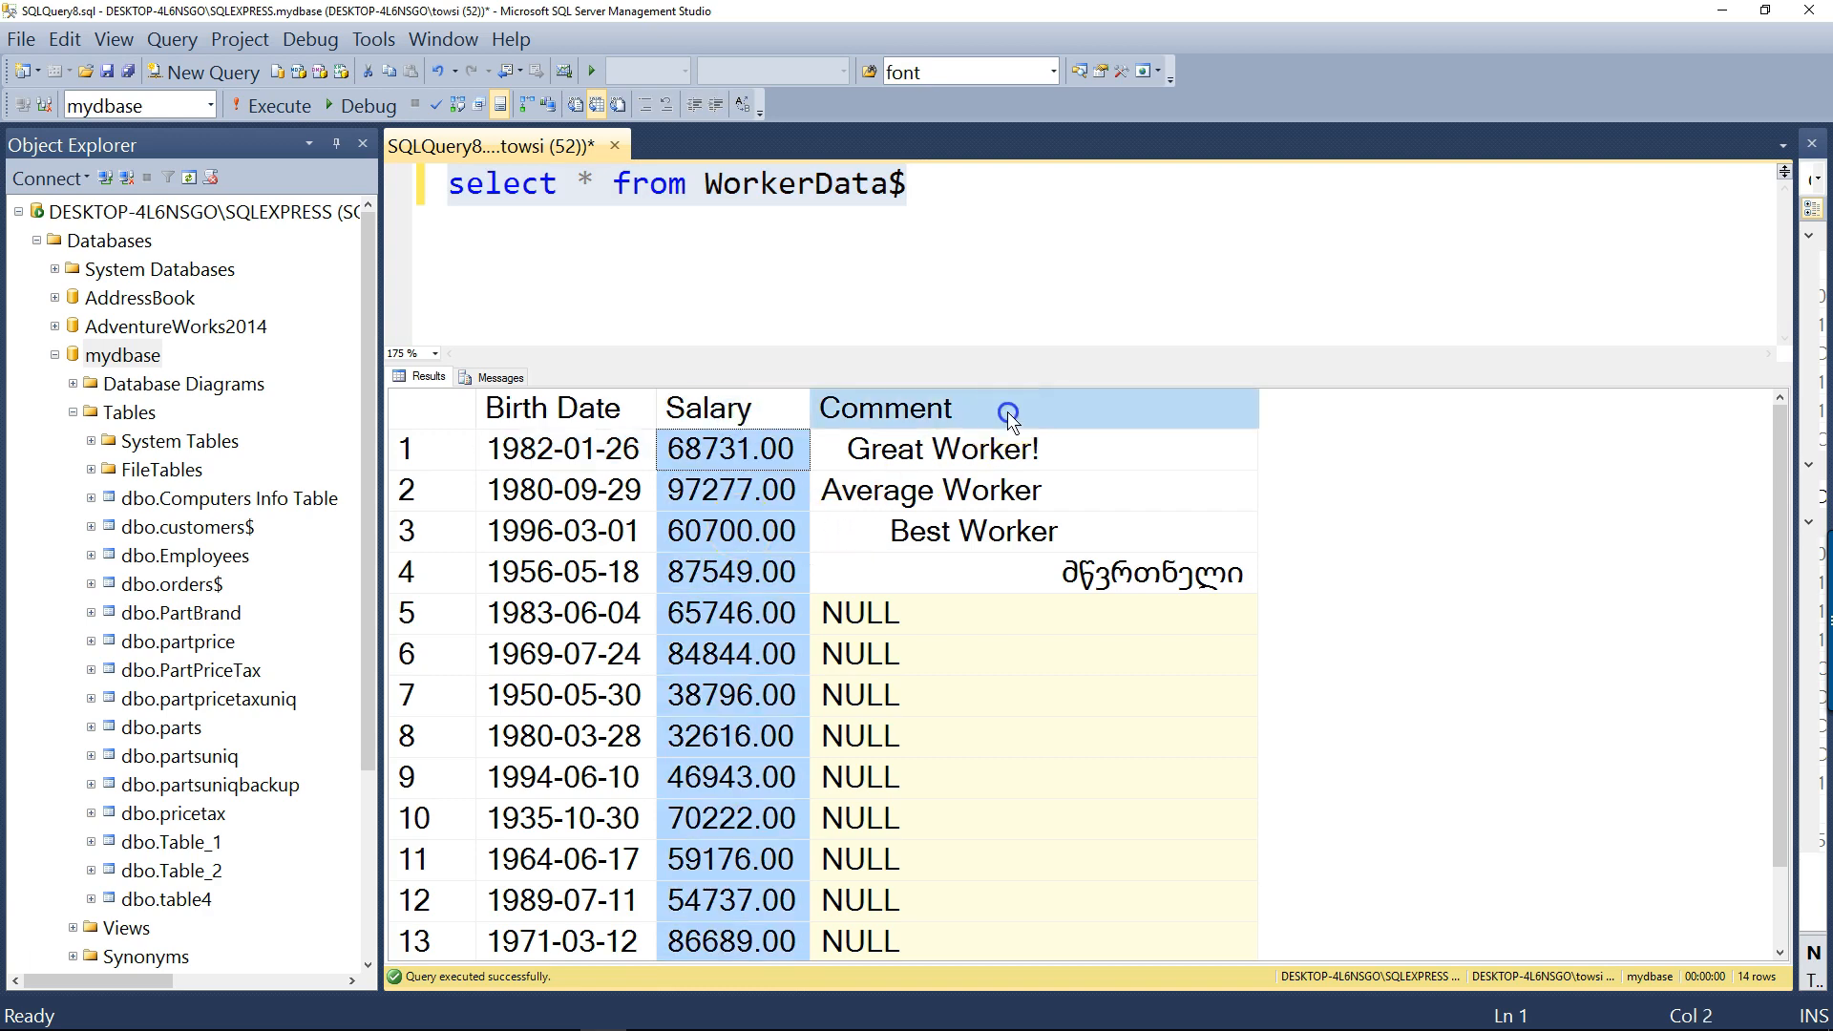
pyautogui.click(886, 408)
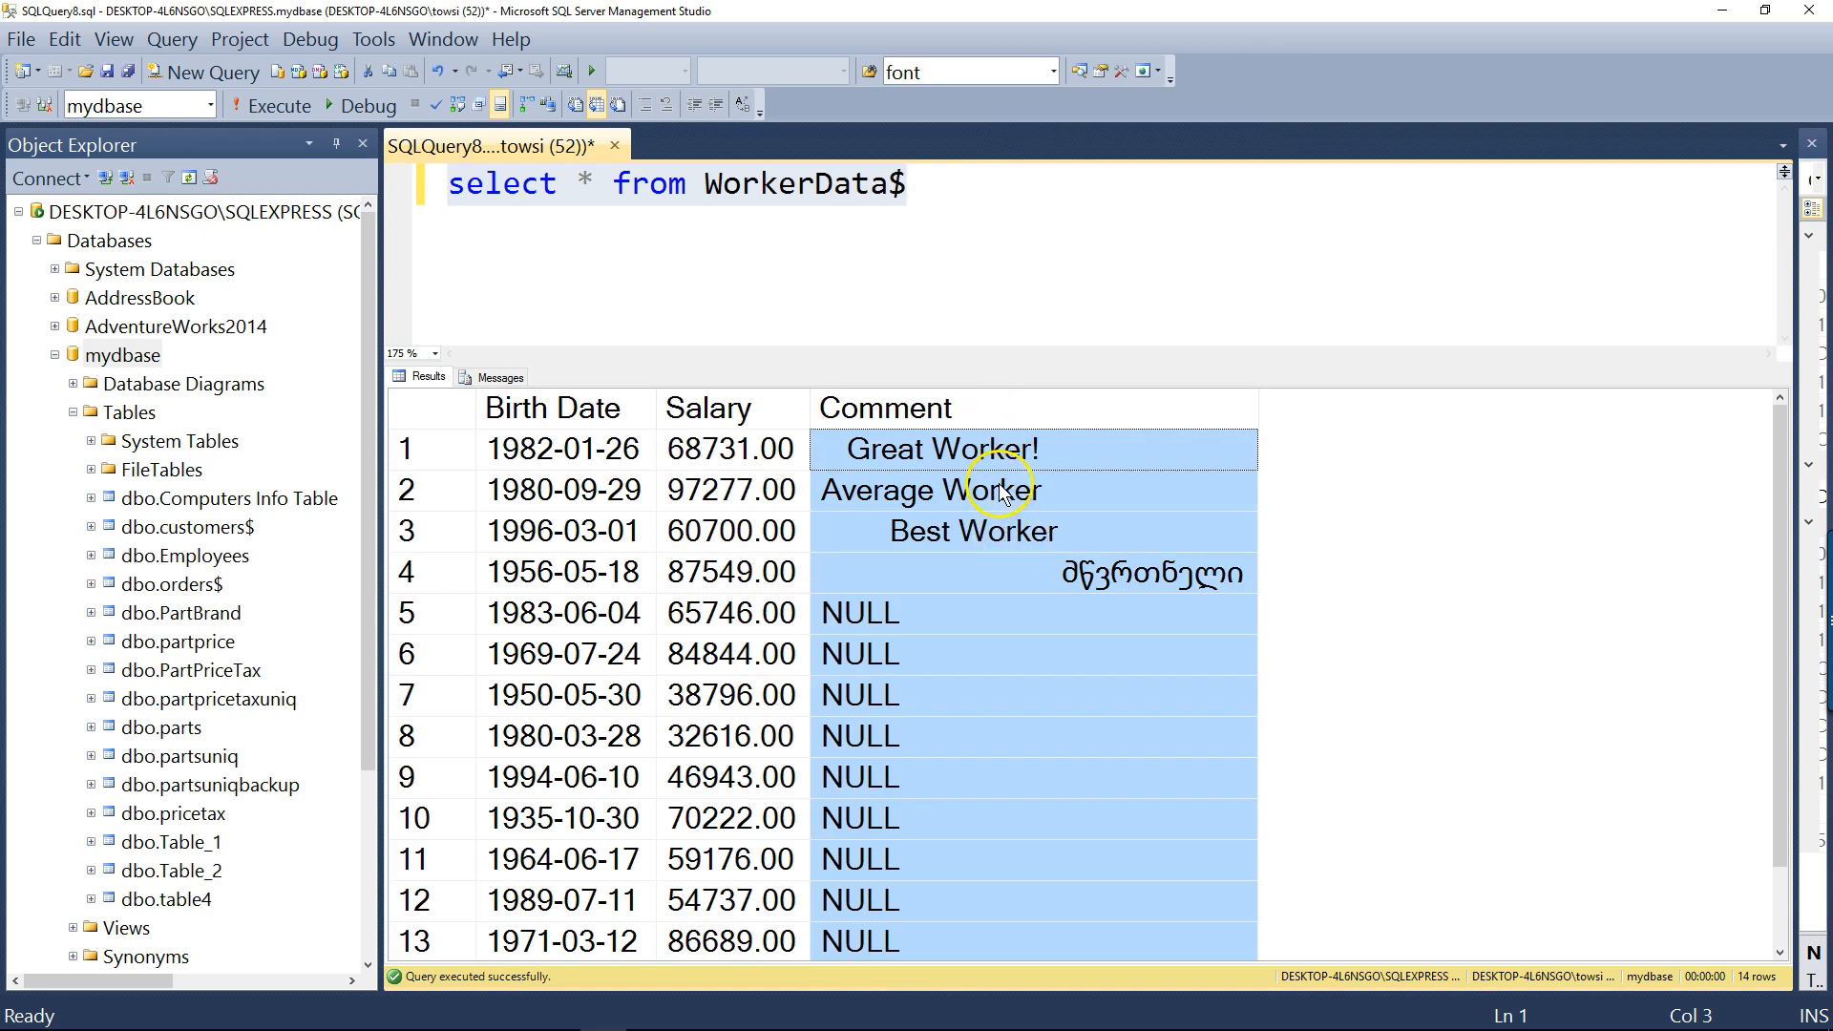
pyautogui.moveTo(1073, 588)
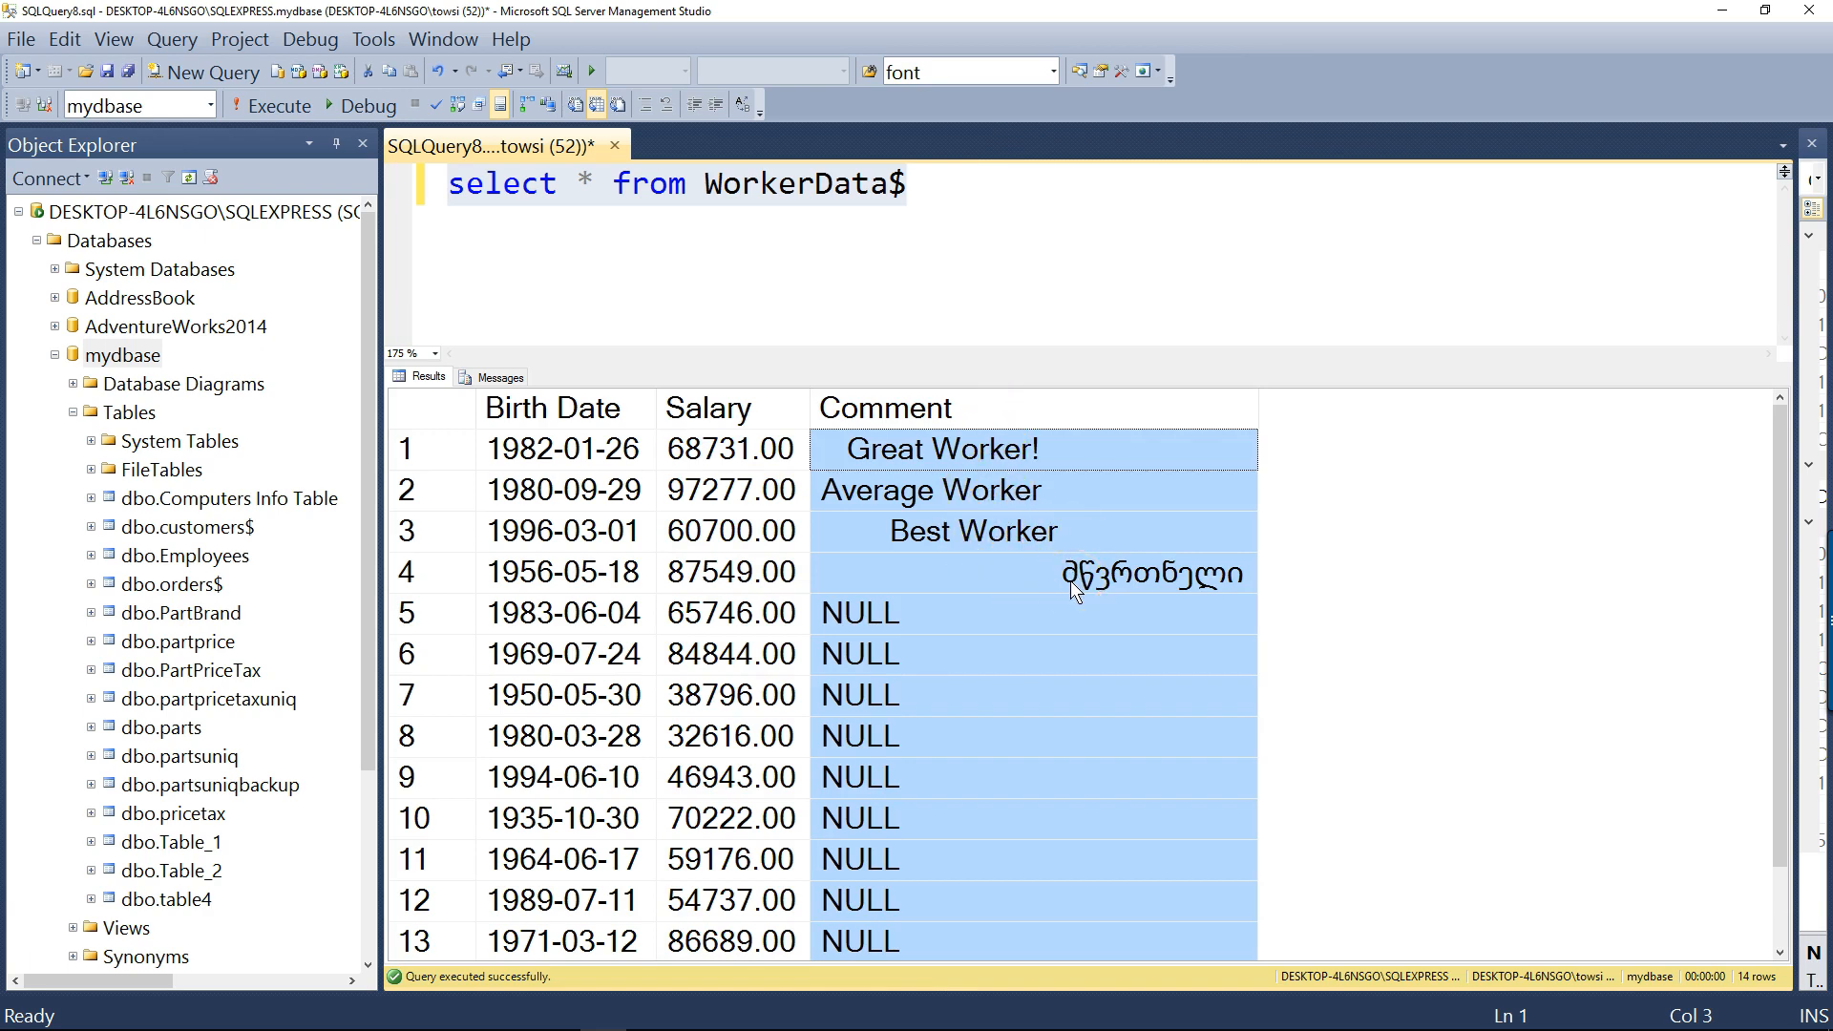
pyautogui.click(1152, 573)
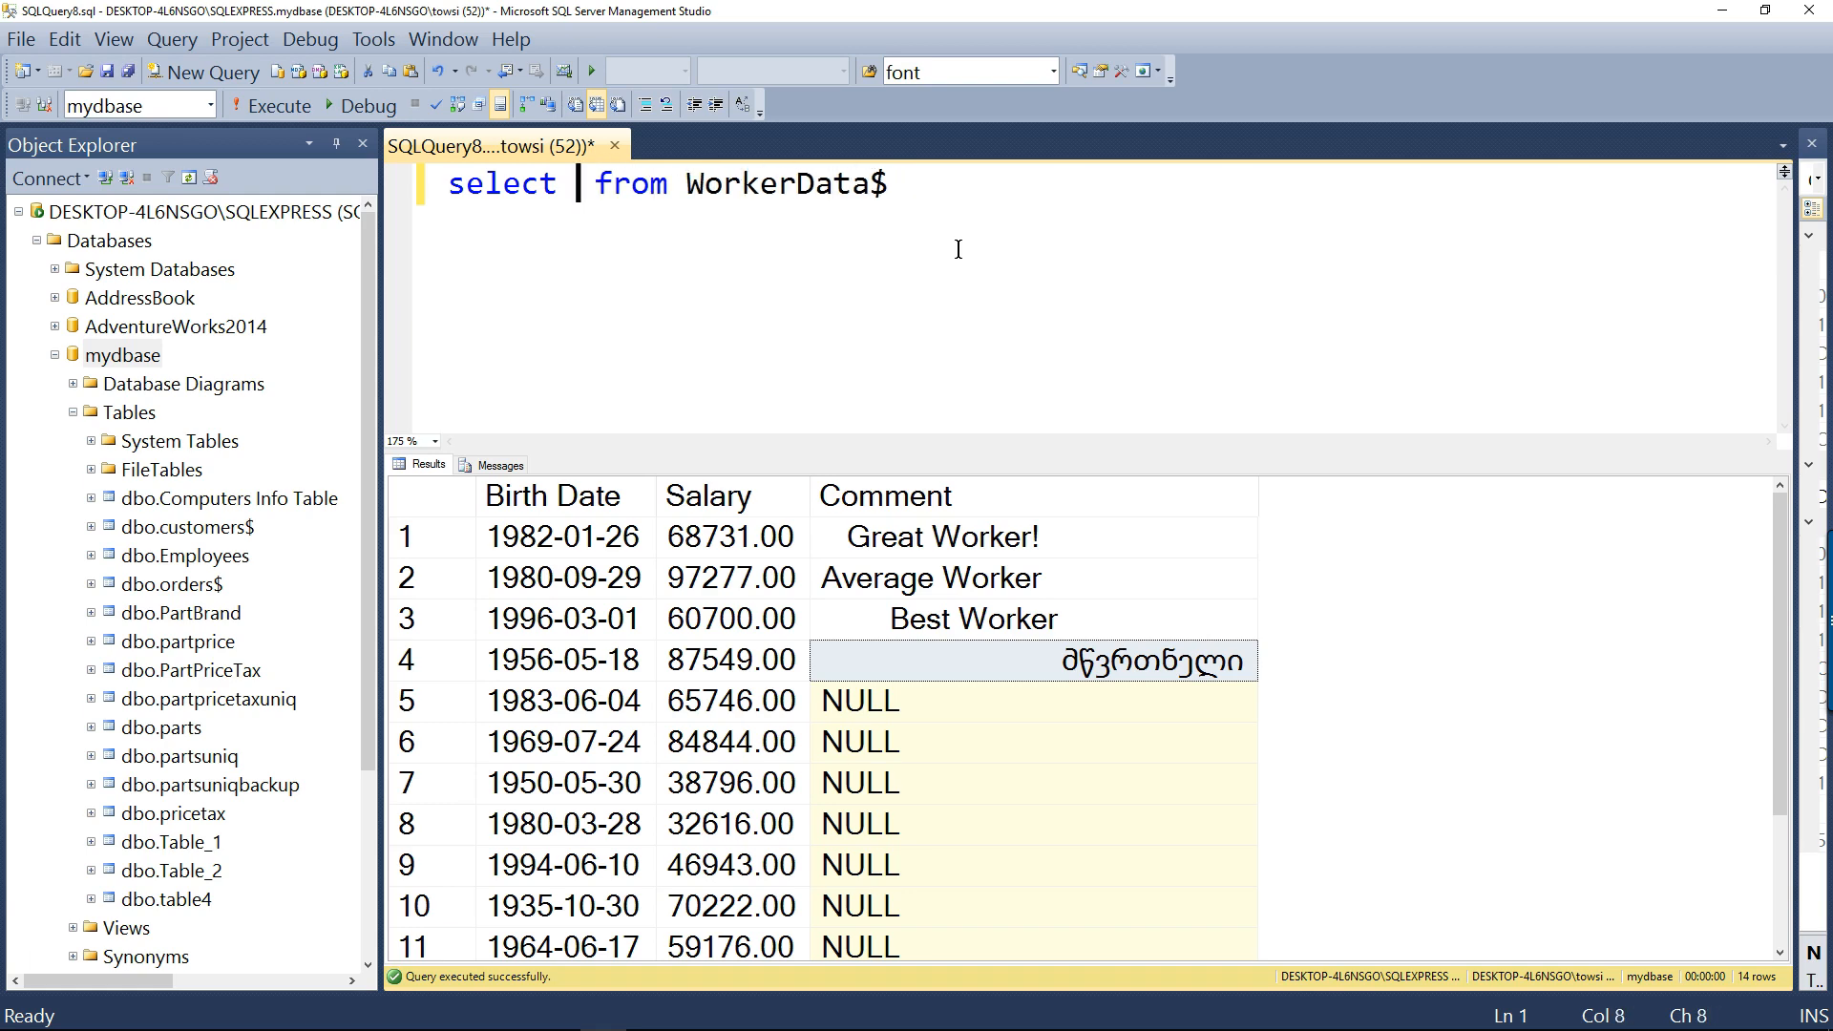
# Replace * with DATEDIFF(year, [Birth Date] starting on a new line
pyautogui.press('Enter')
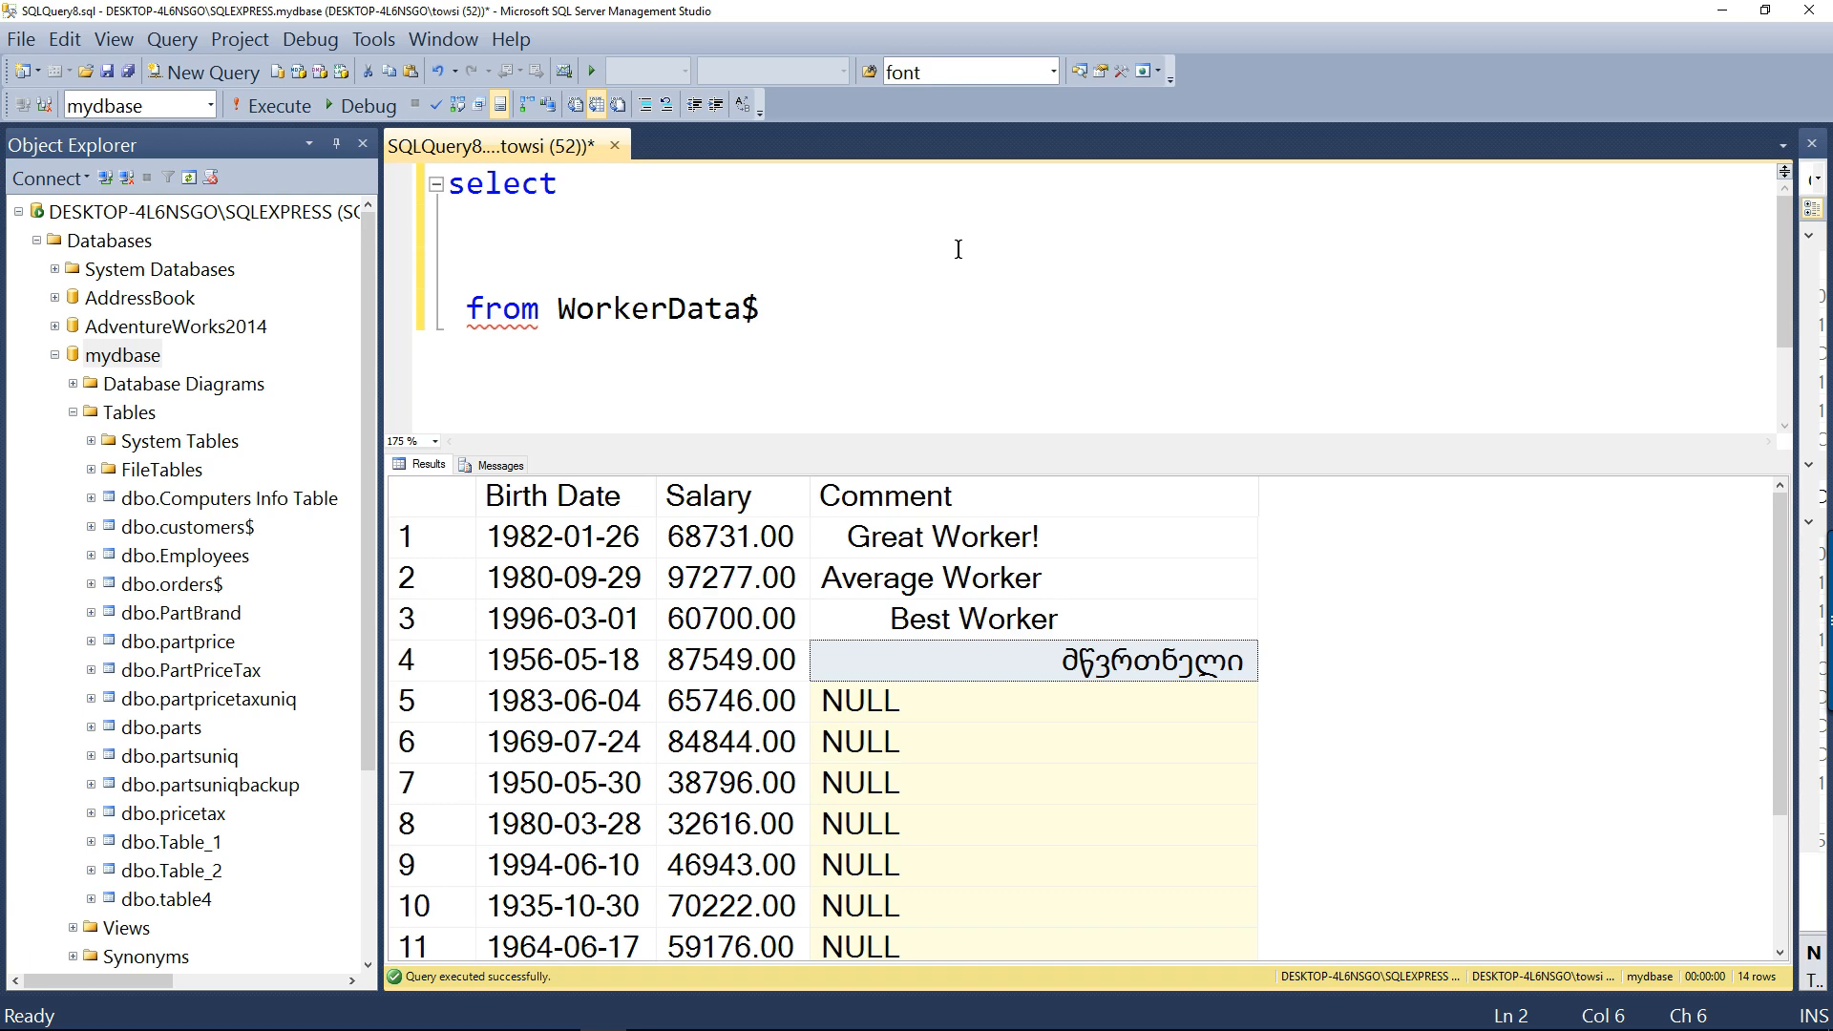
pyautogui.click(540, 225)
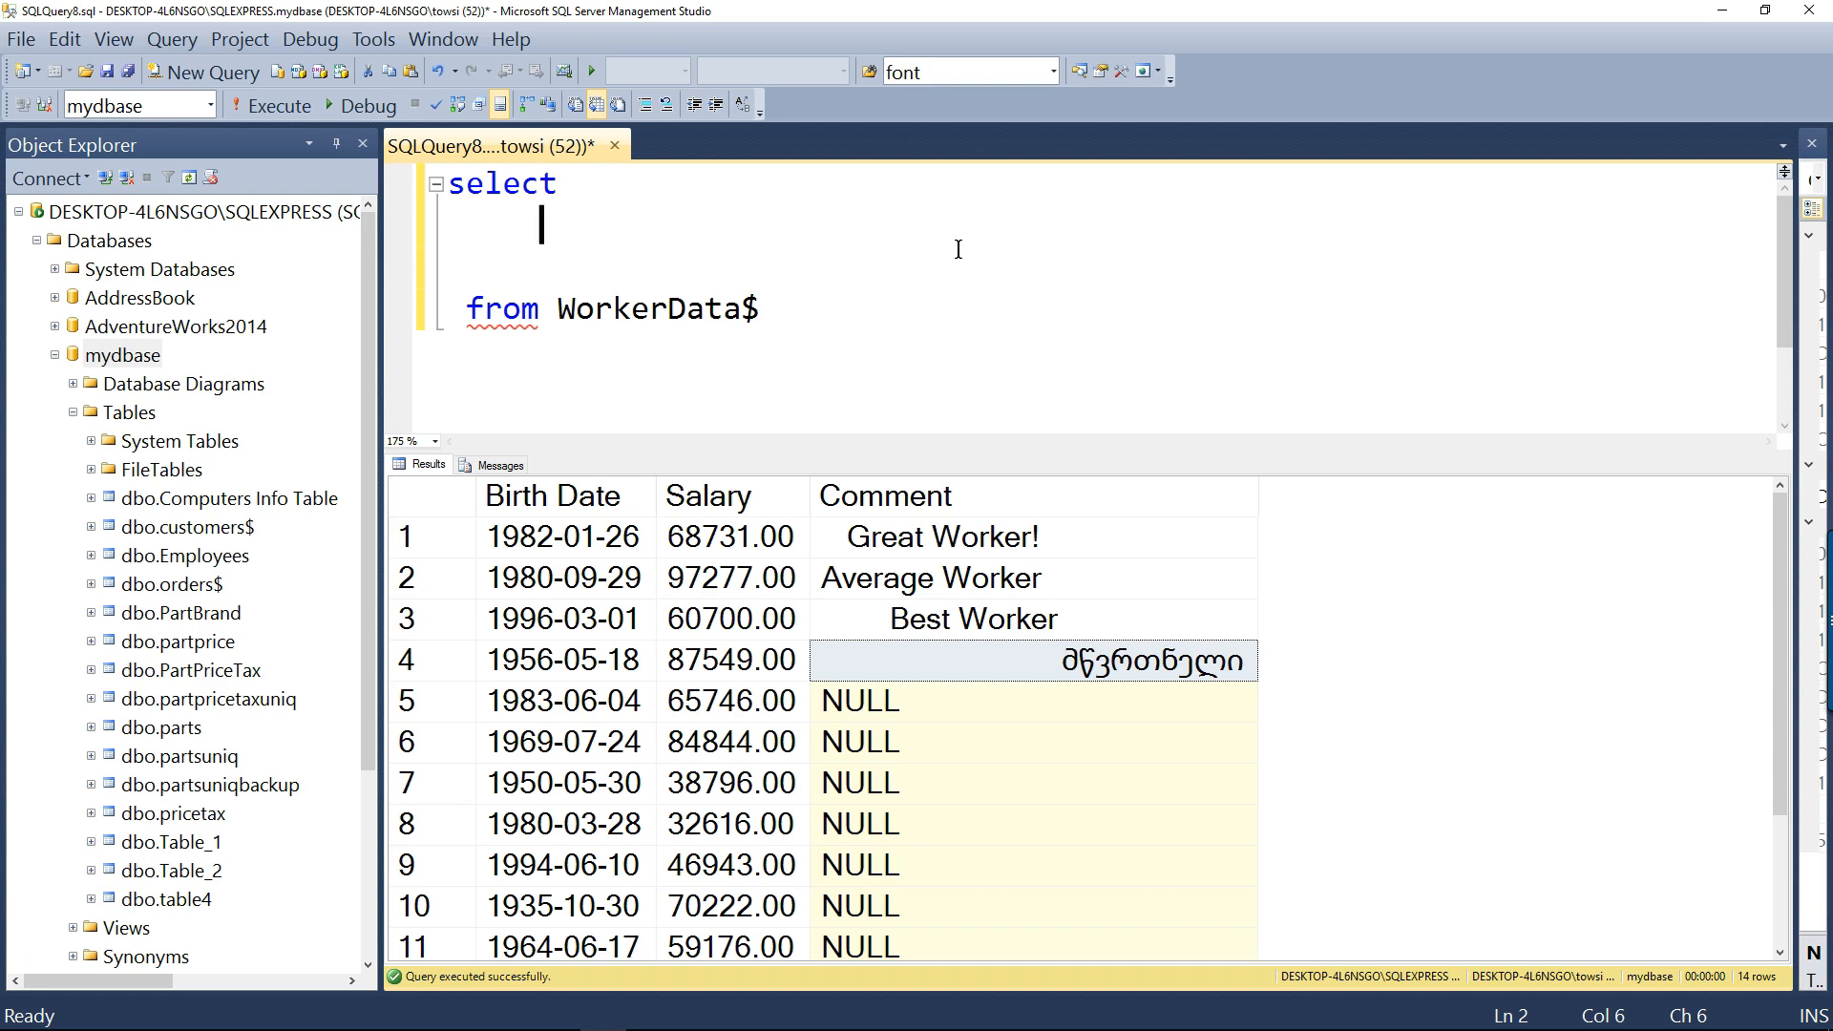
pyautogui.write('Datedif')
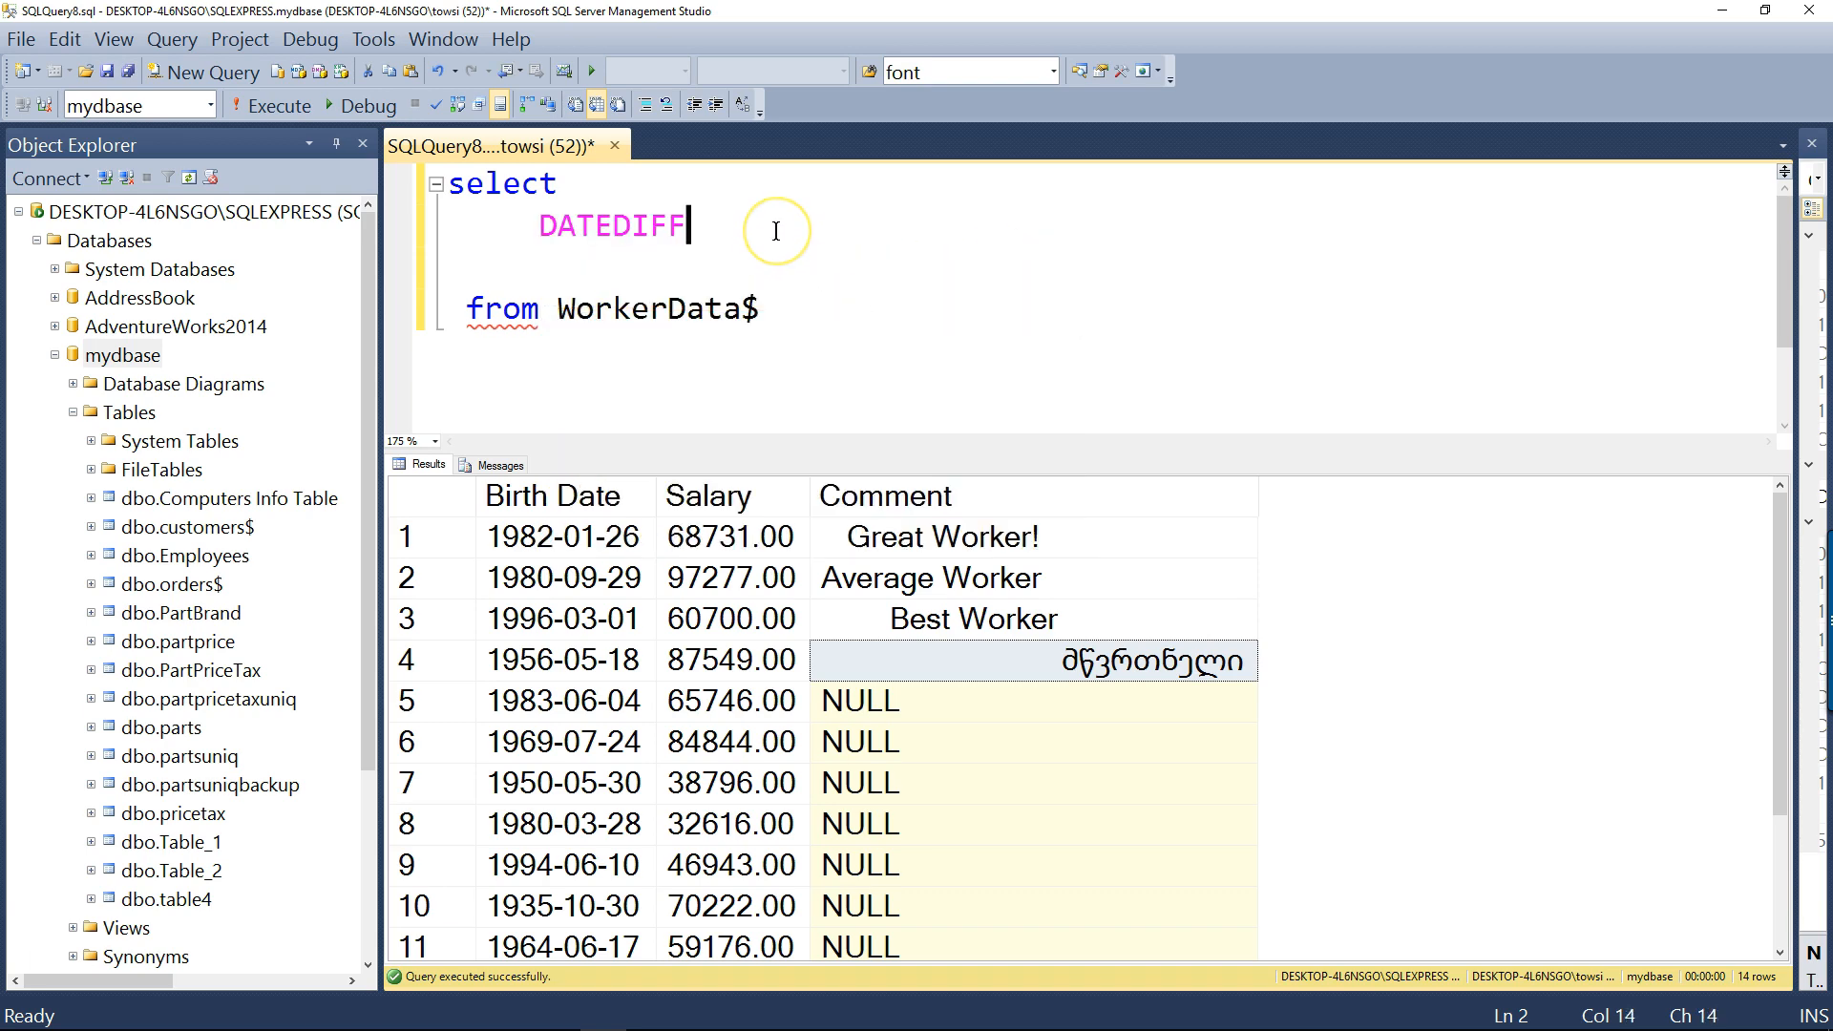
pyautogui.write('(')
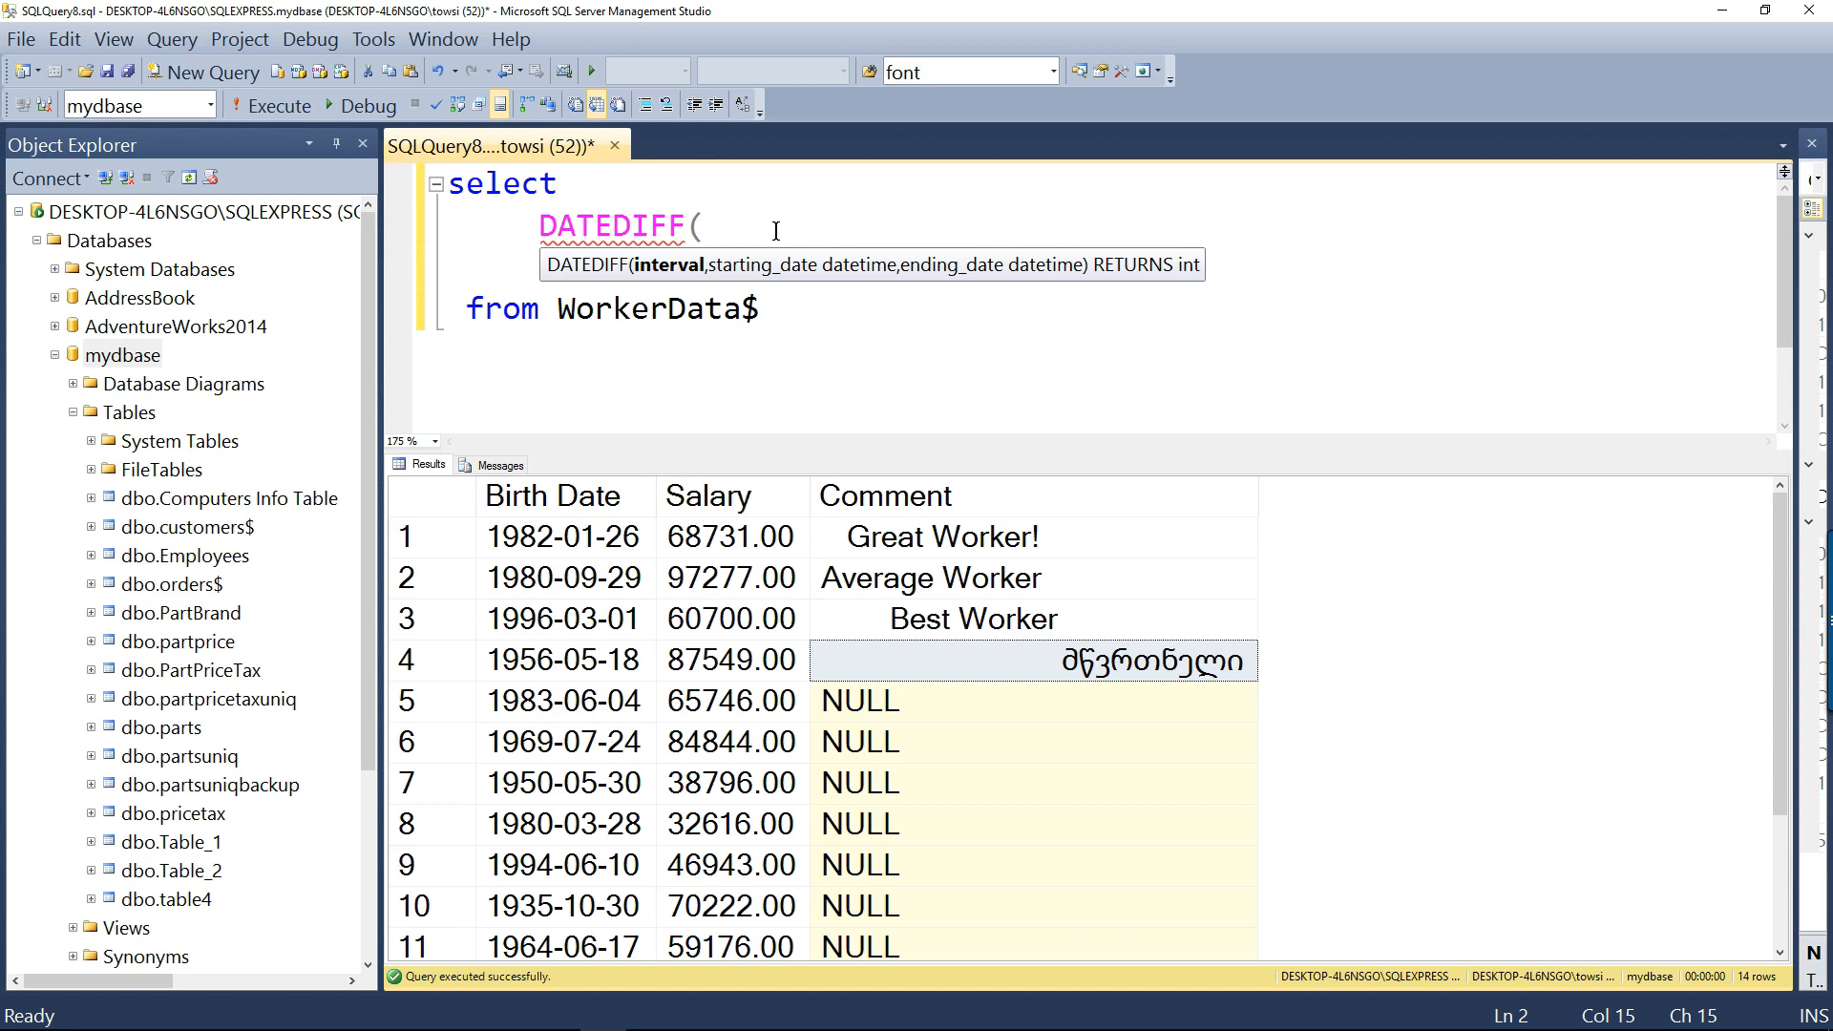
pyautogui.write('year,')
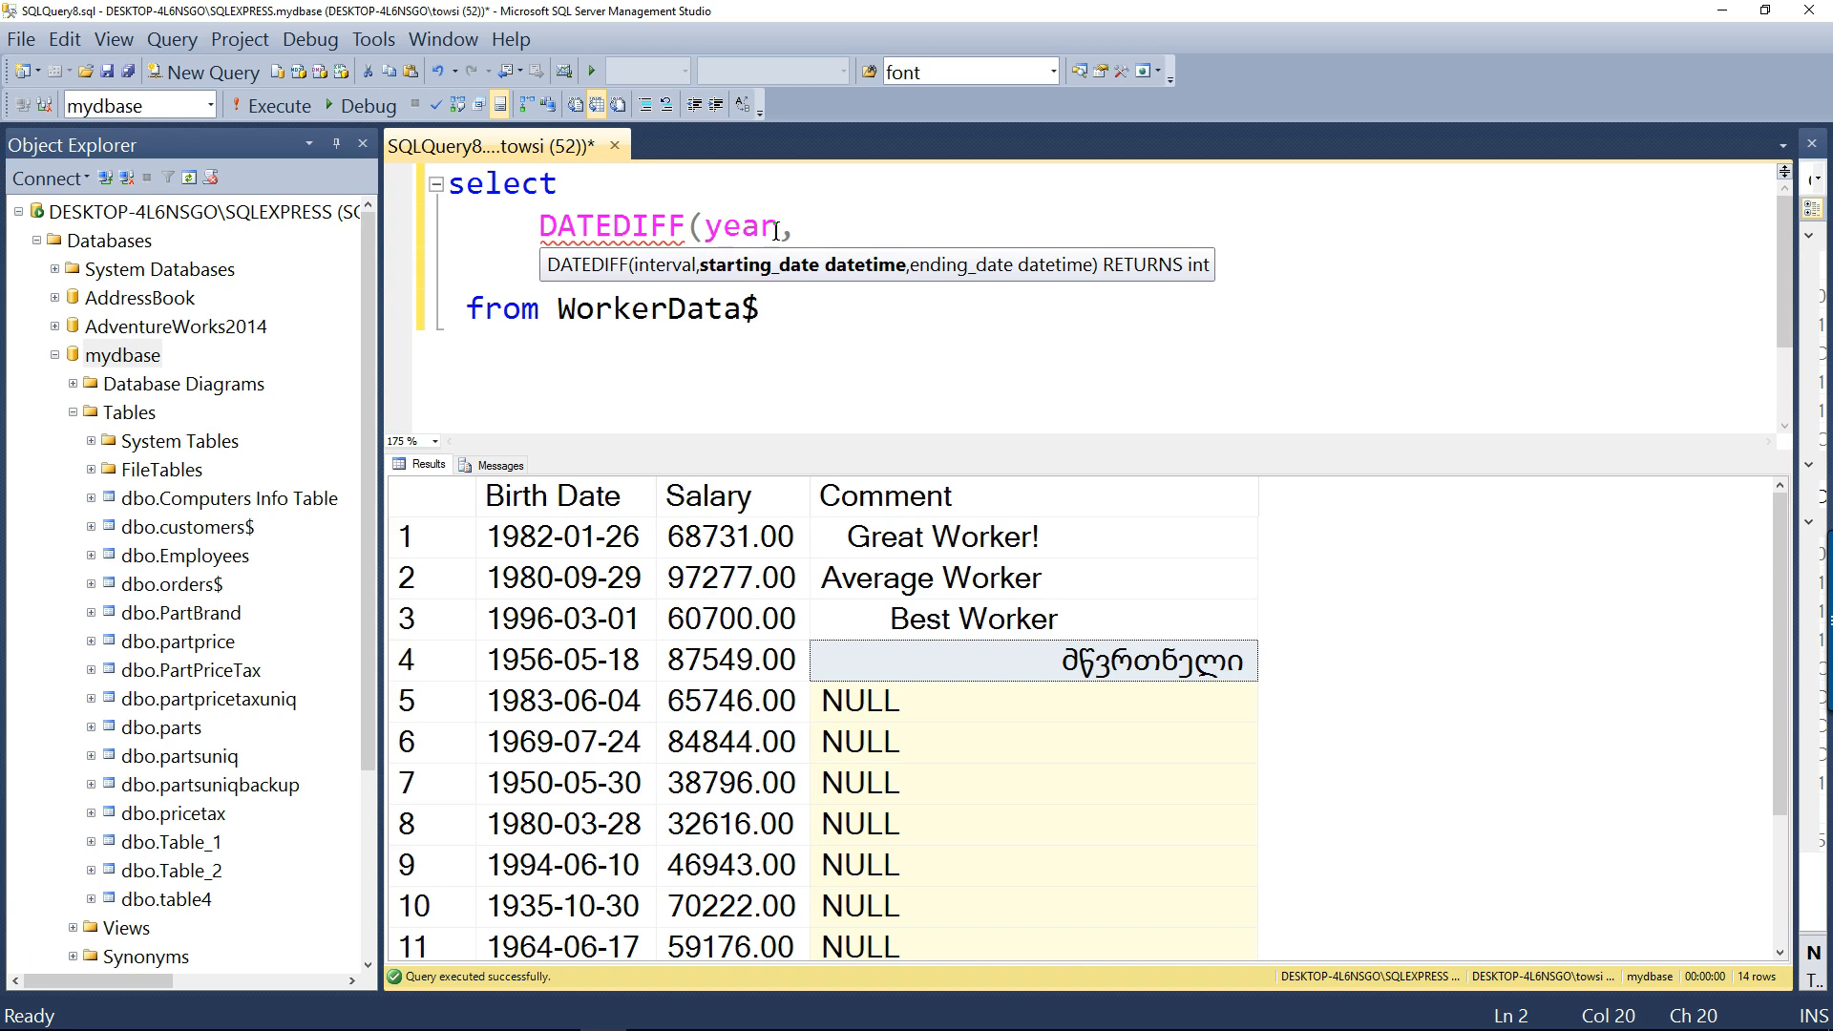
pyautogui.write('[')
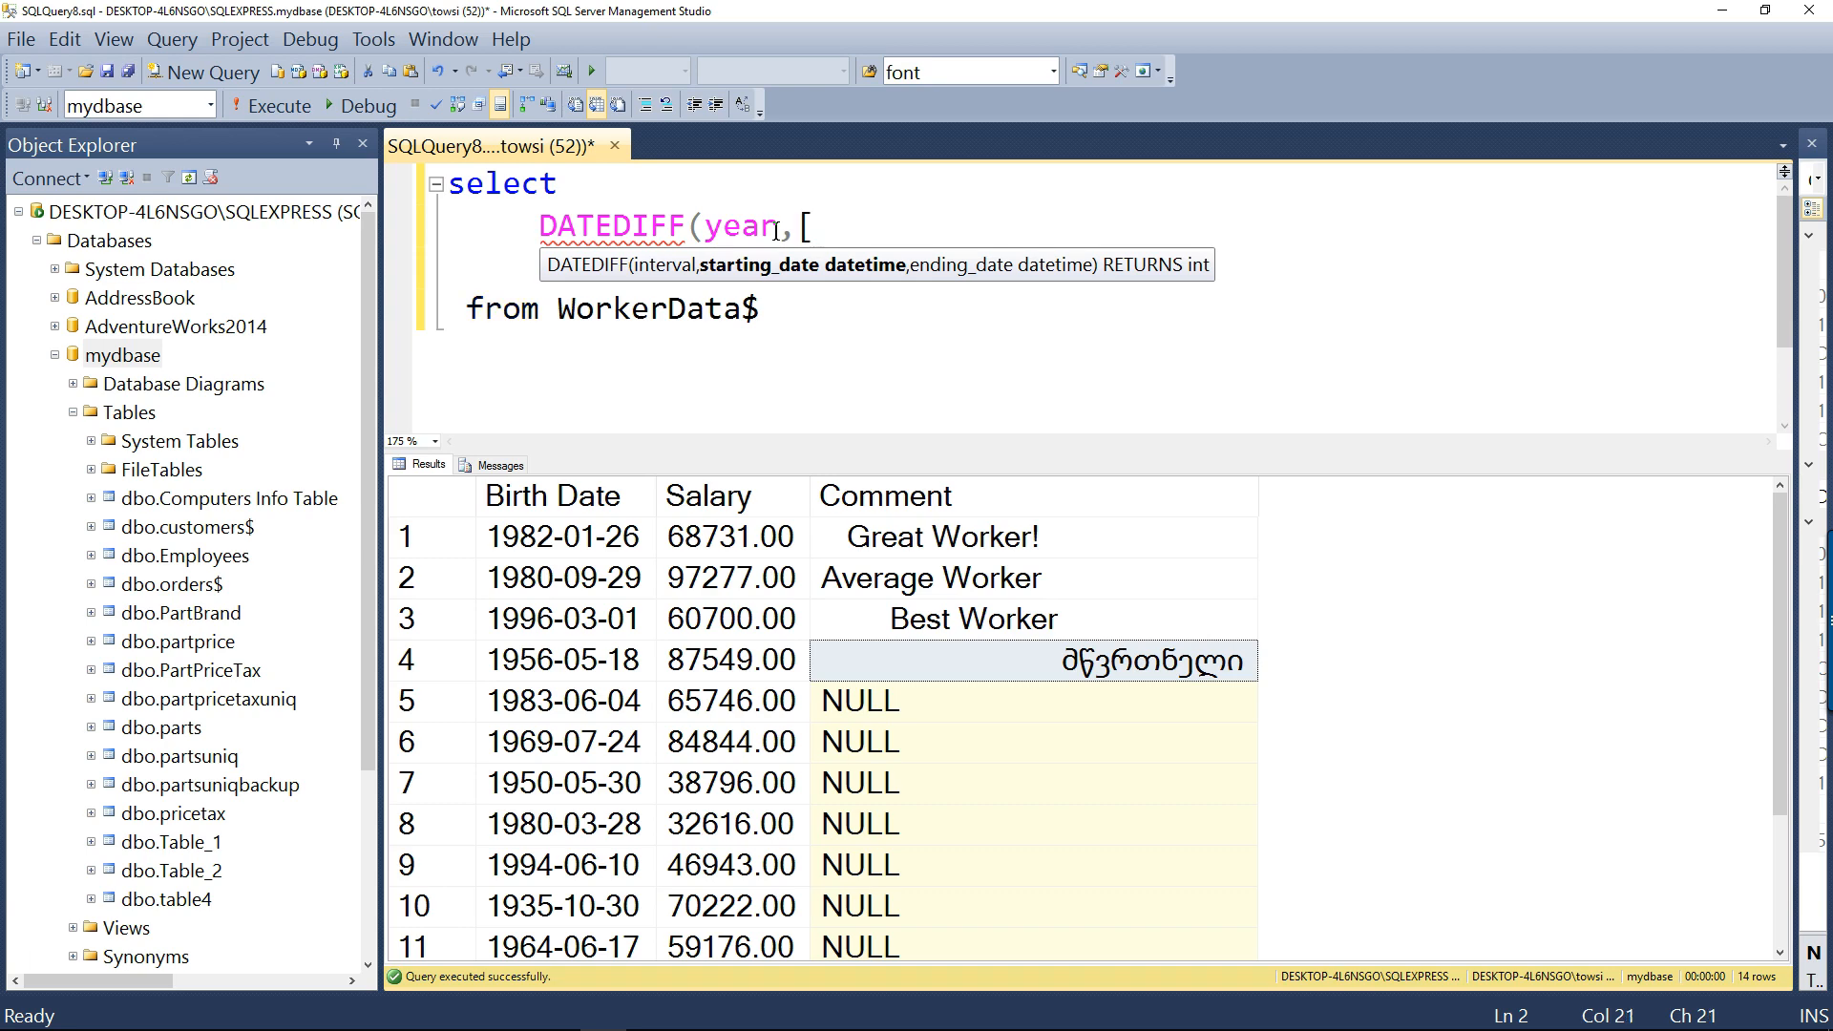
pyautogui.write('Bith')
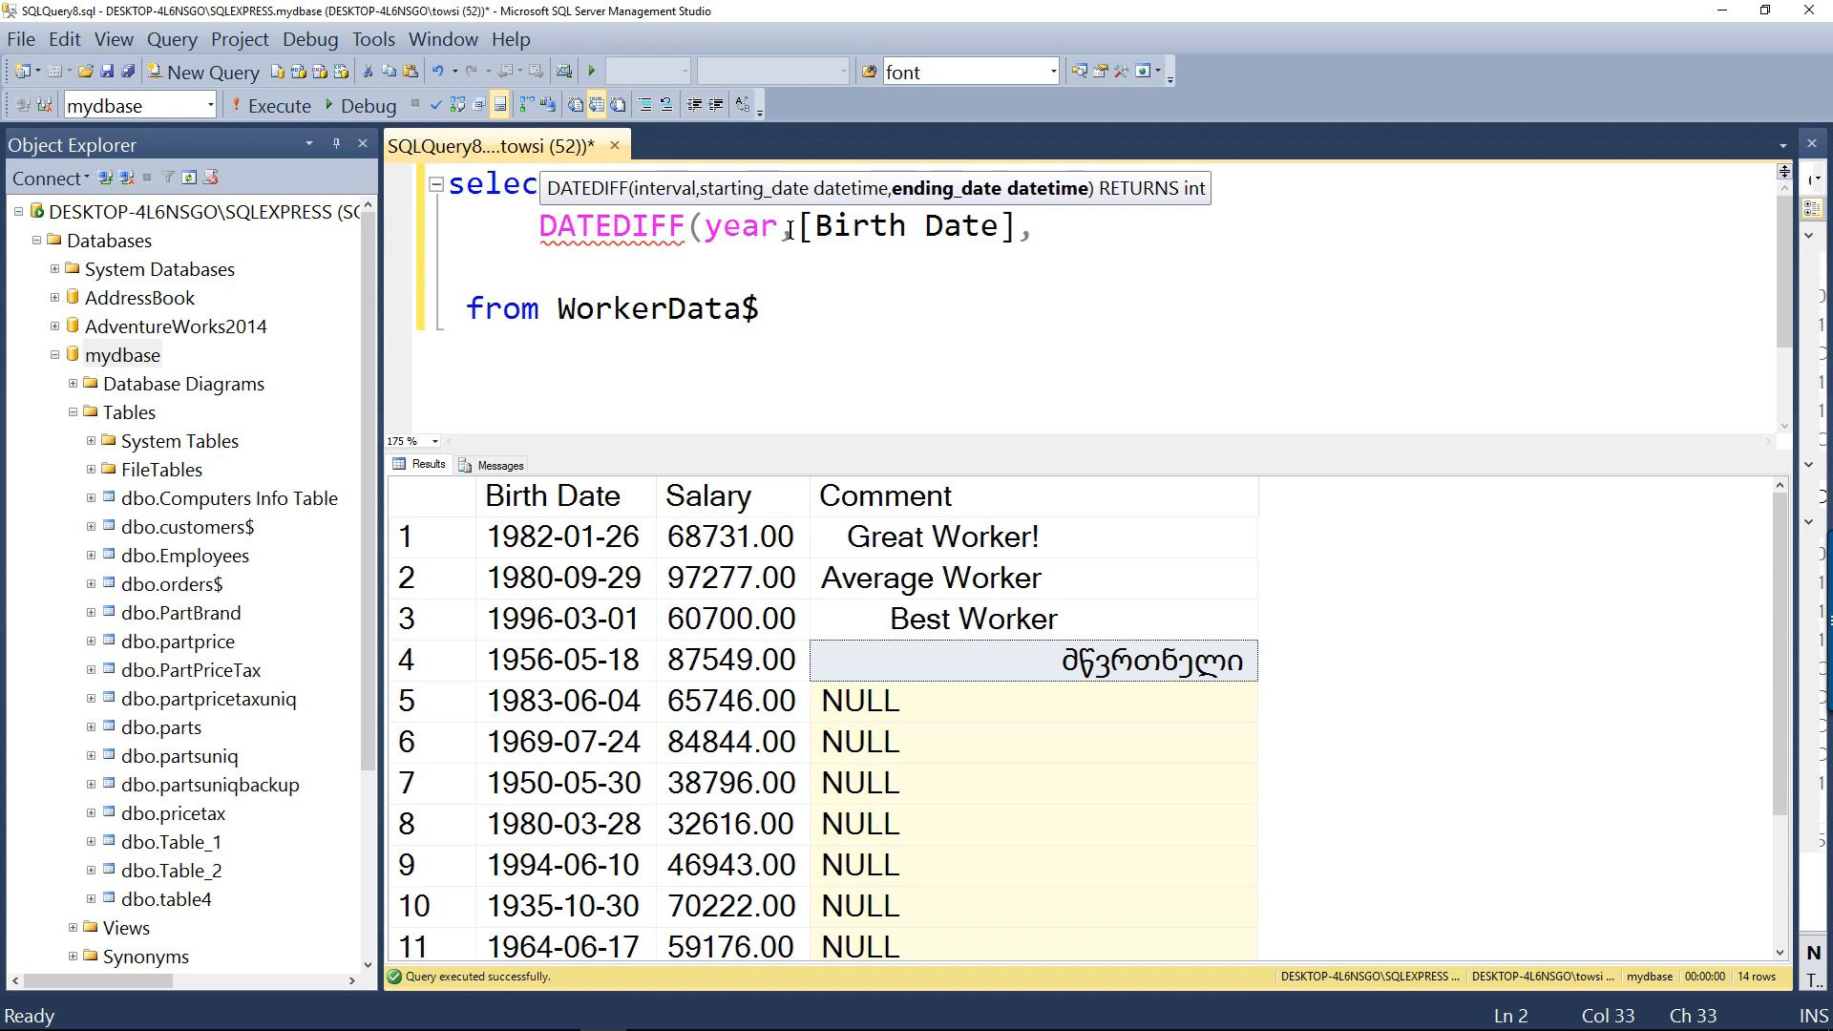
# Complete the expression with GetDate()) as Age and select the query text
pyautogui.write(',Ge')
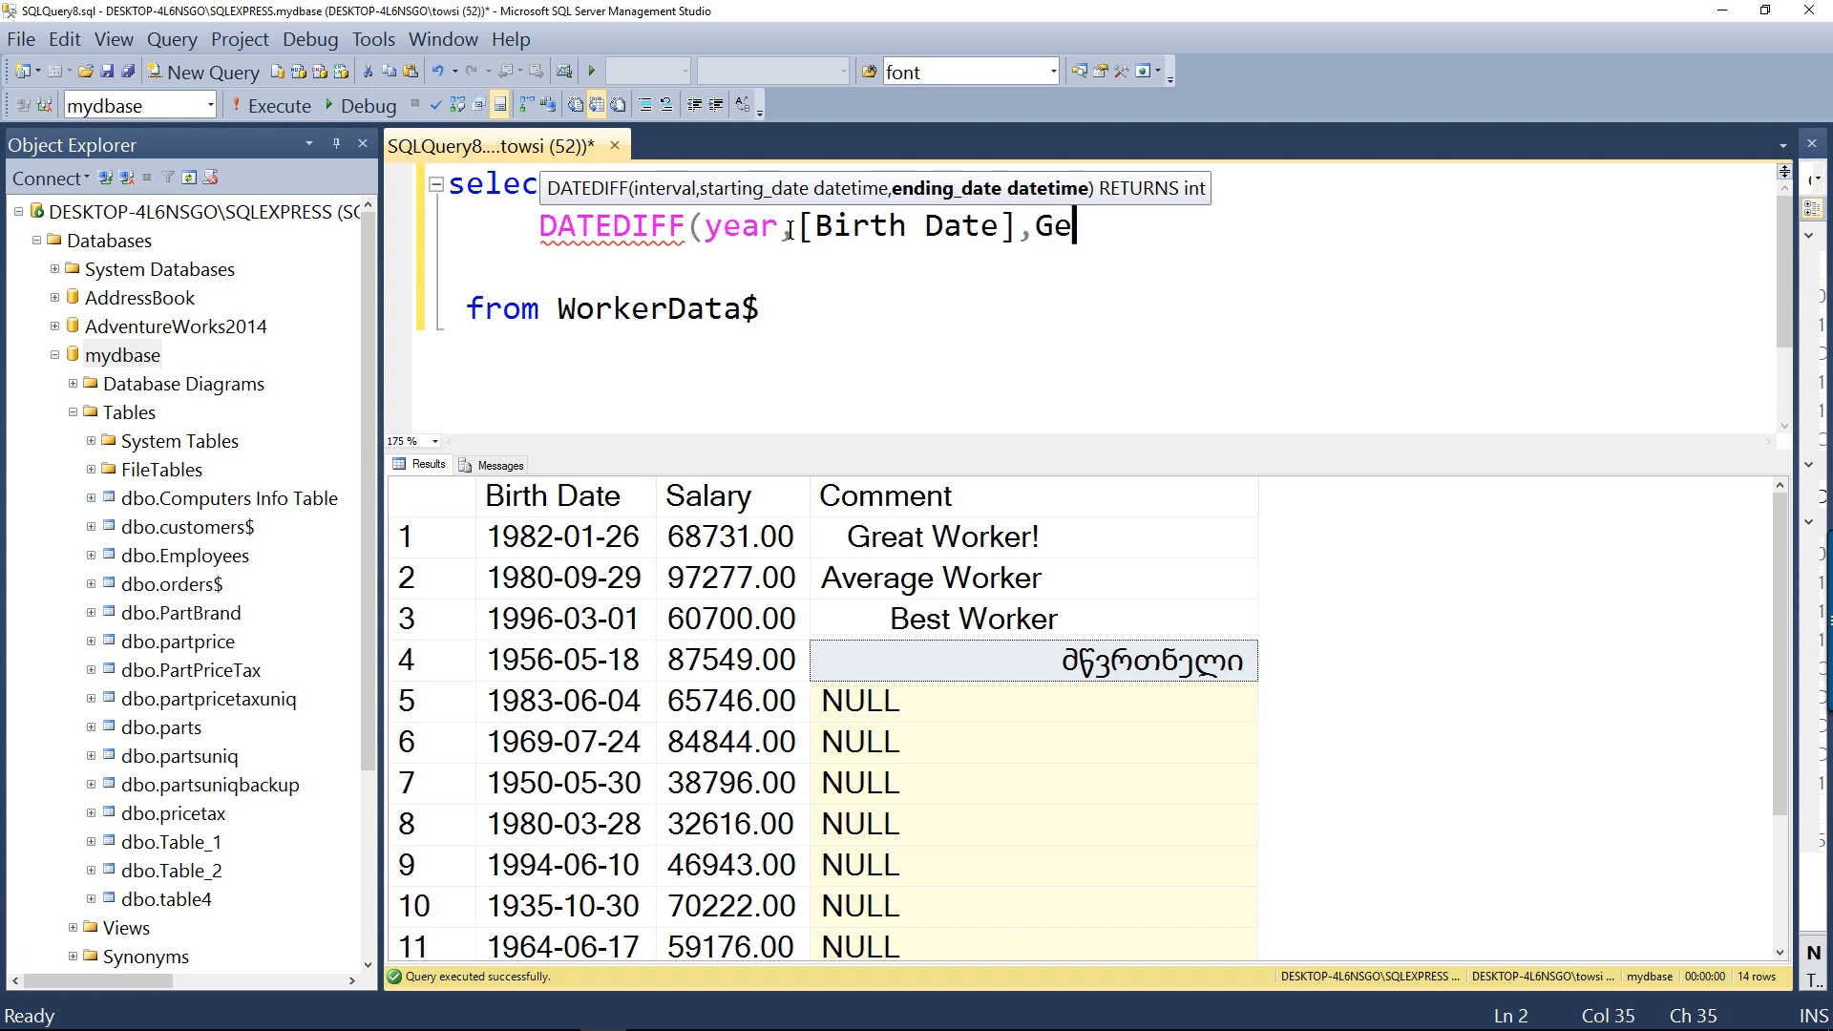
pyautogui.write('tDate(')
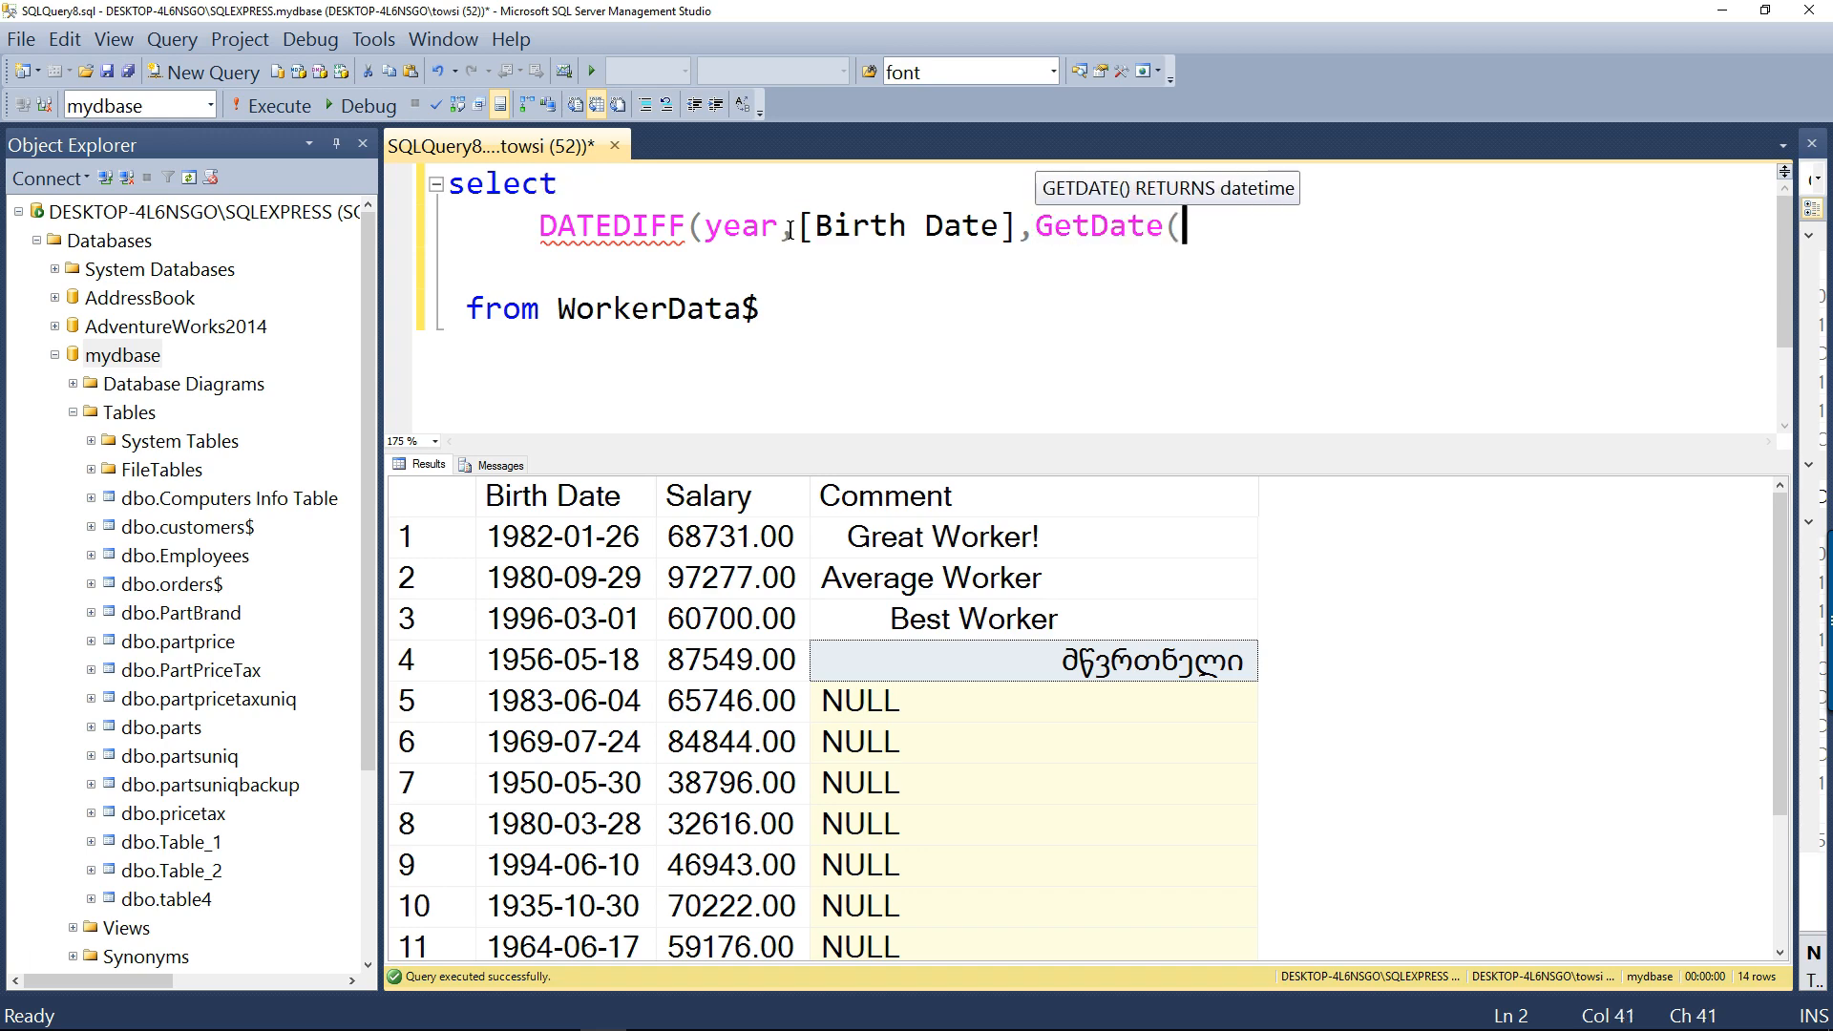
pyautogui.write(')')
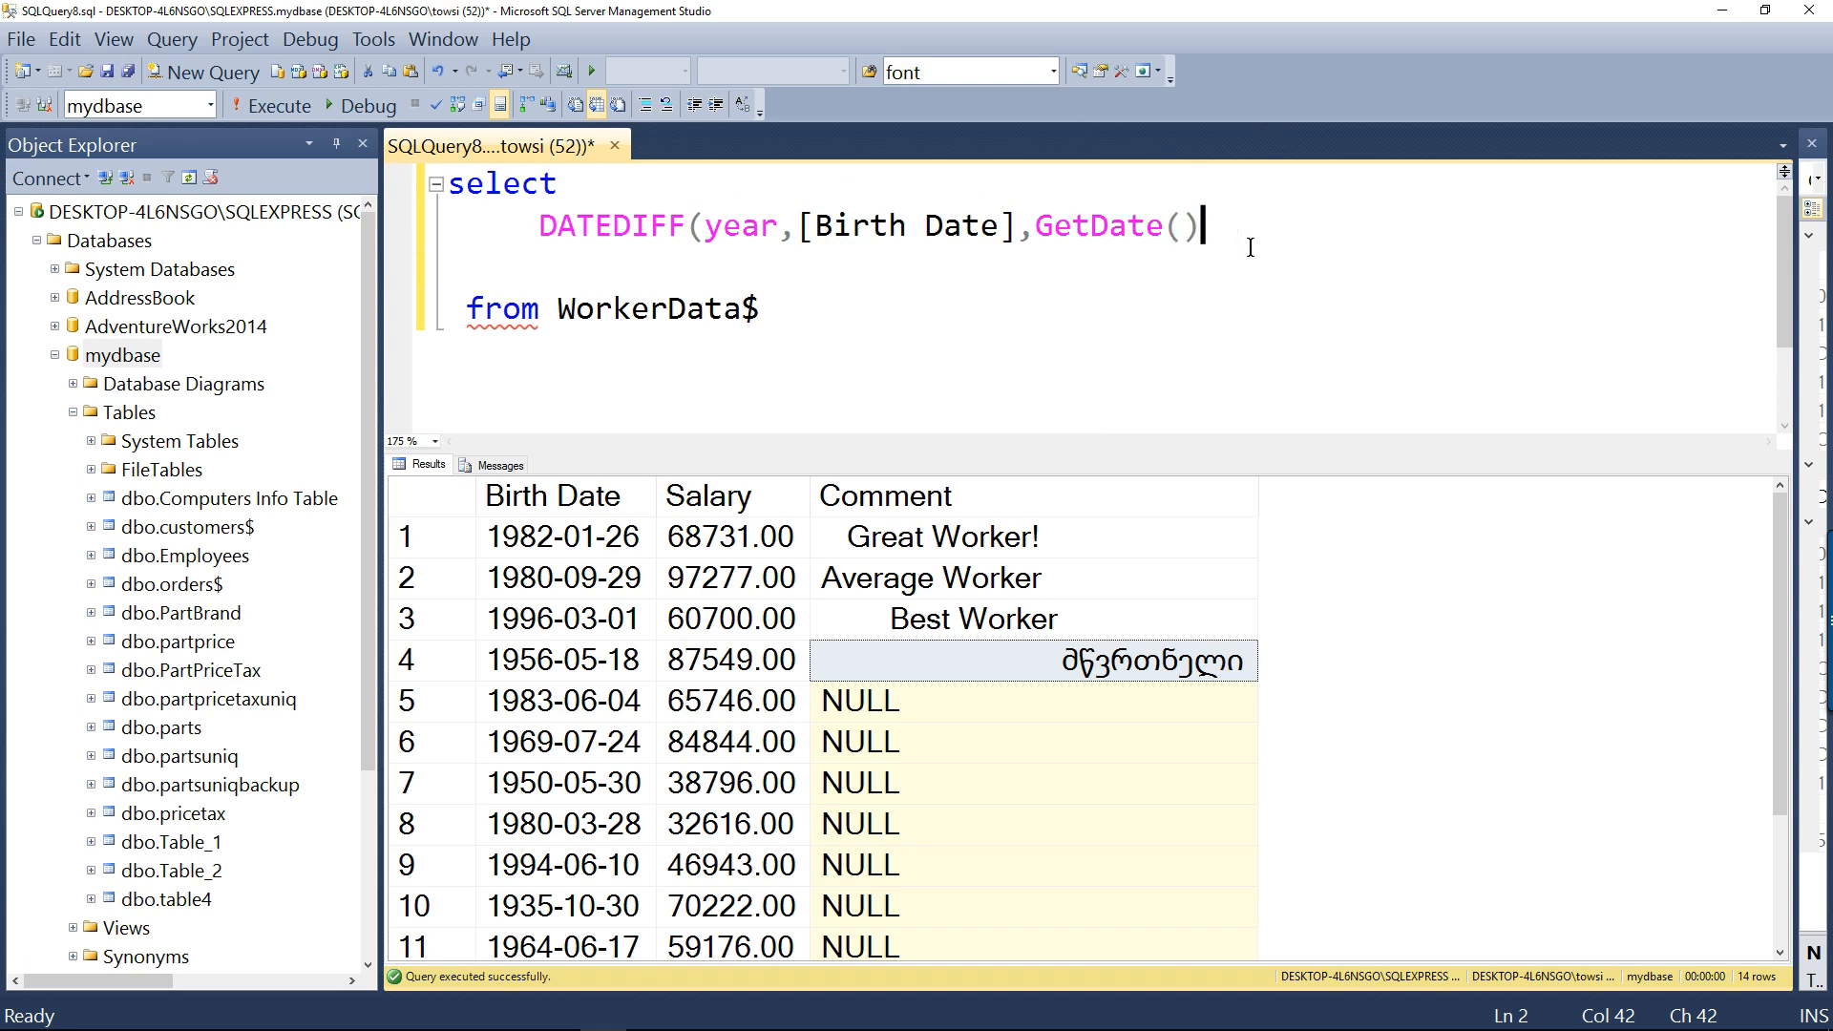
pyautogui.write(')')
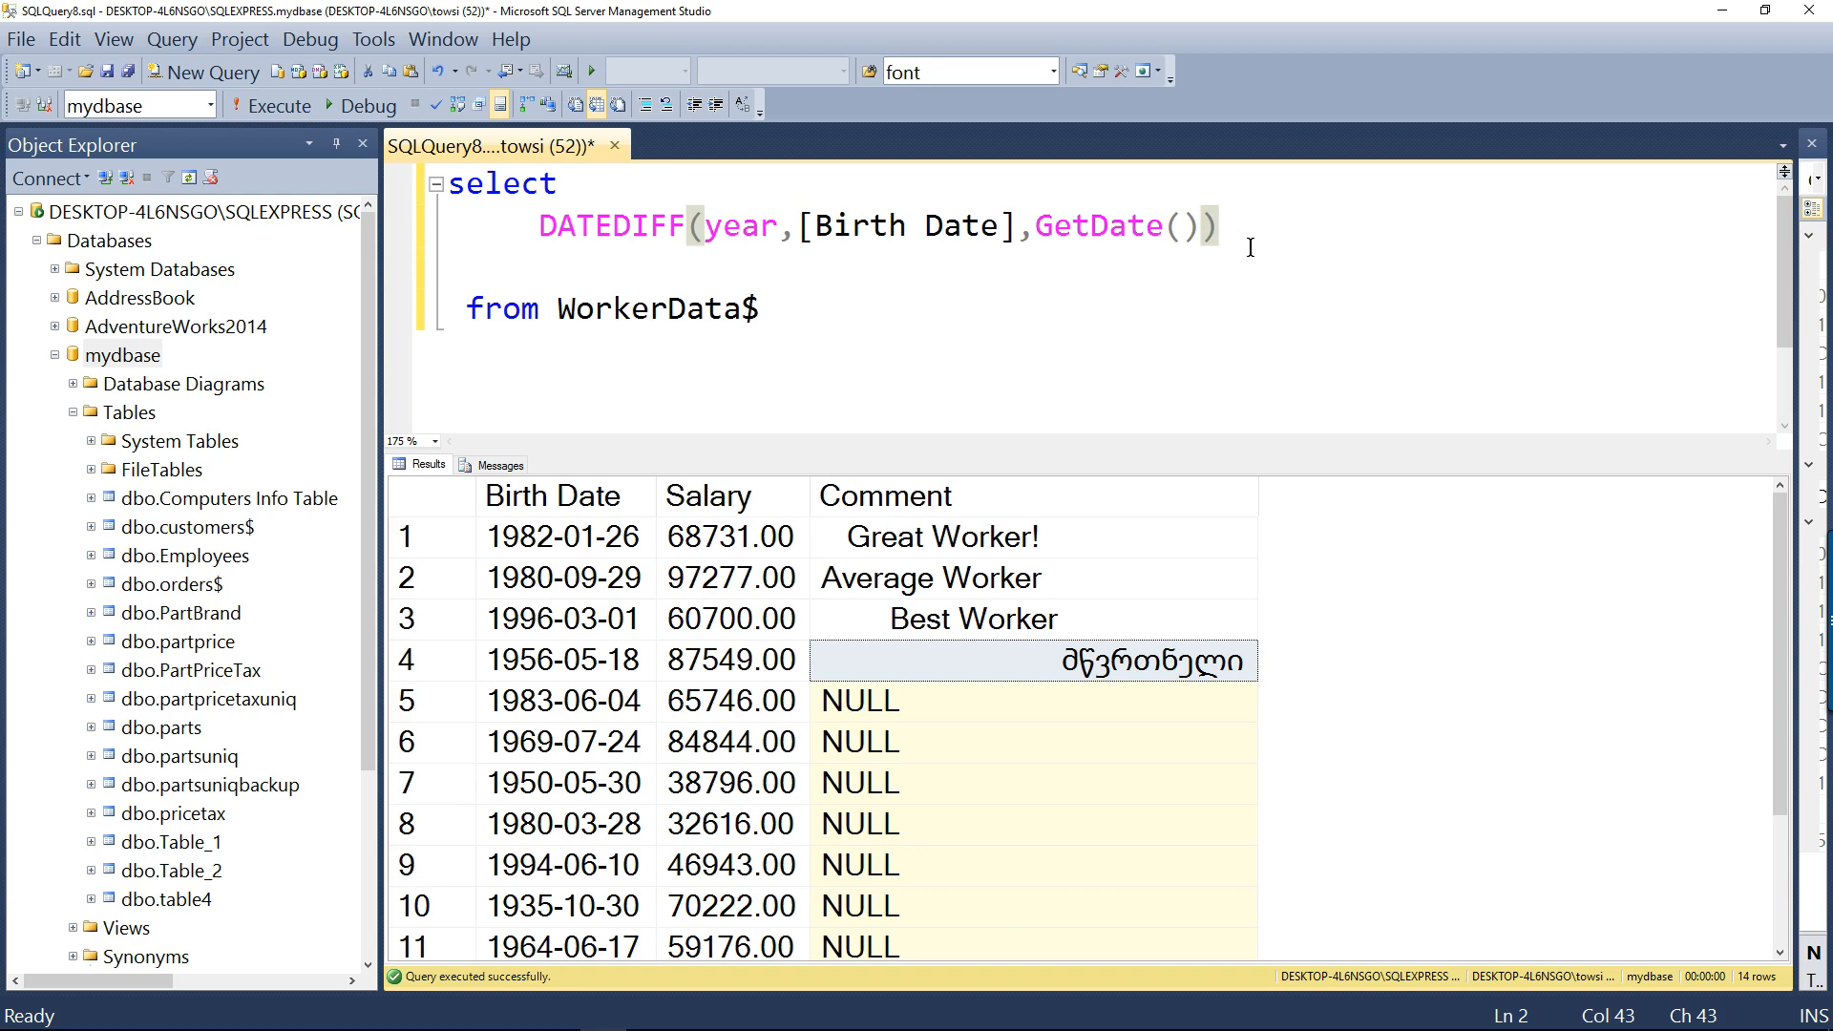
pyautogui.write('as Age')
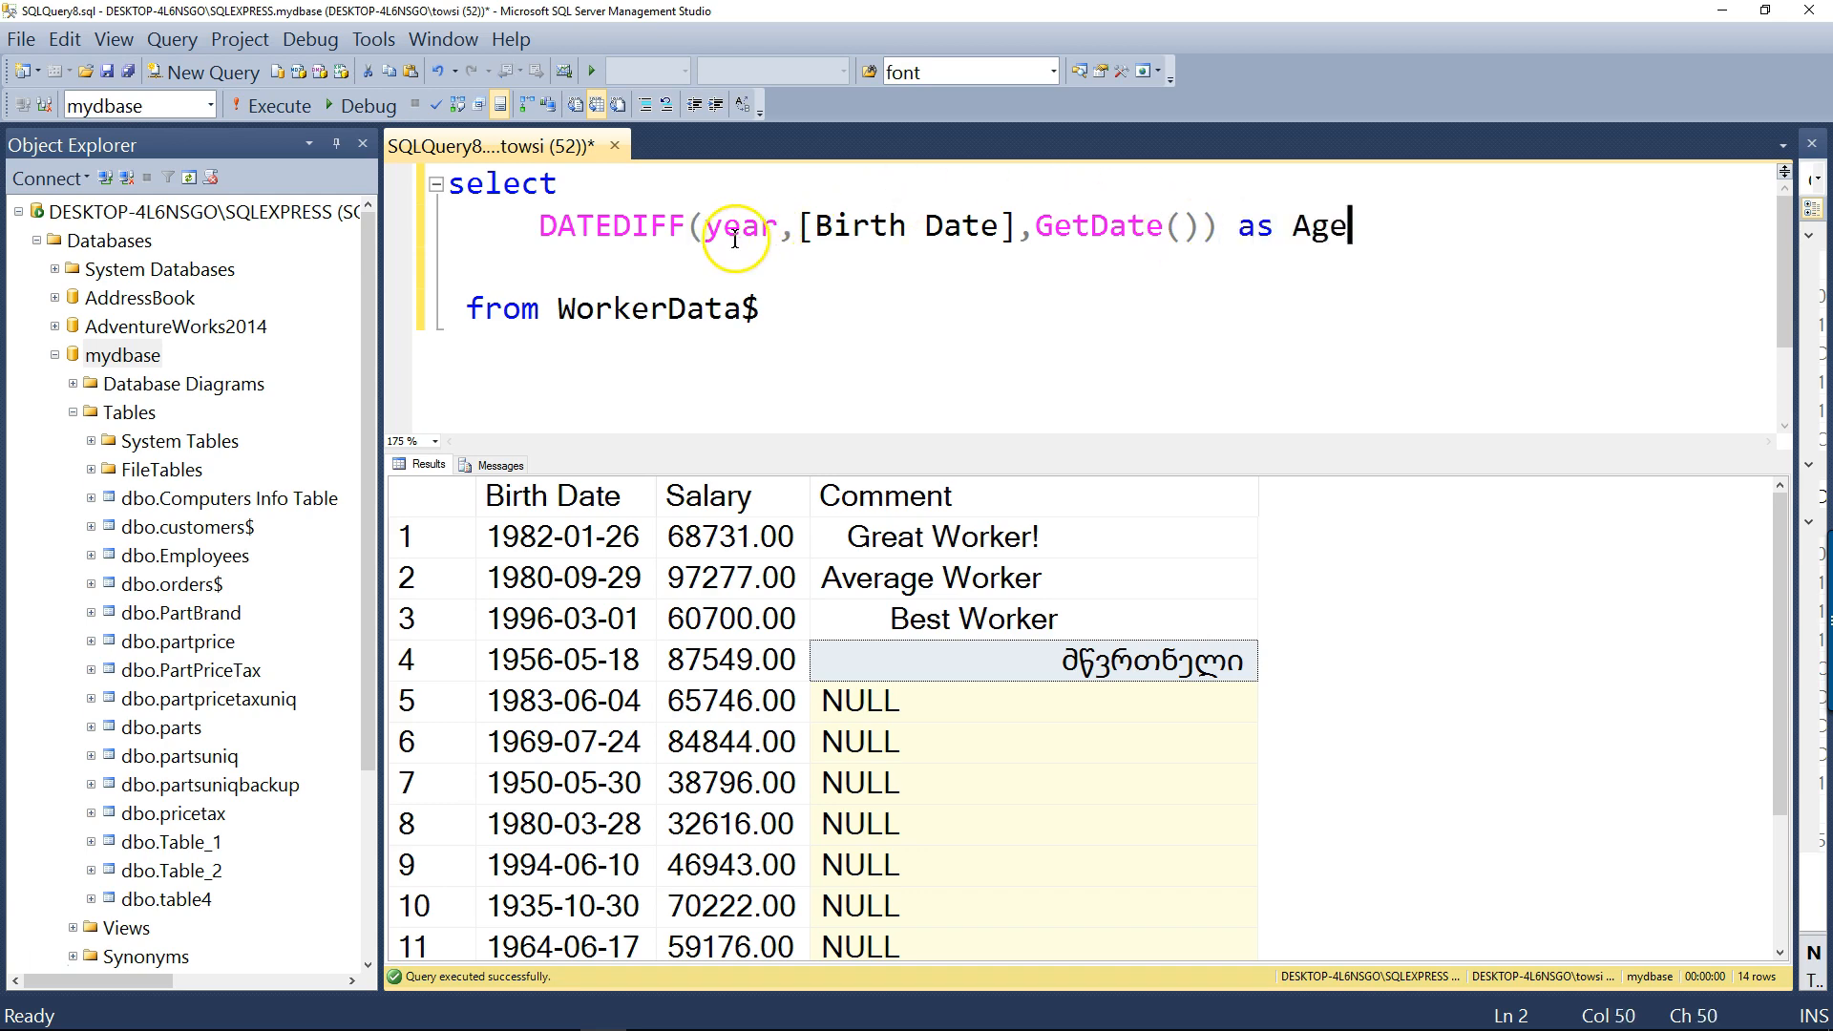
pyautogui.click(705, 225)
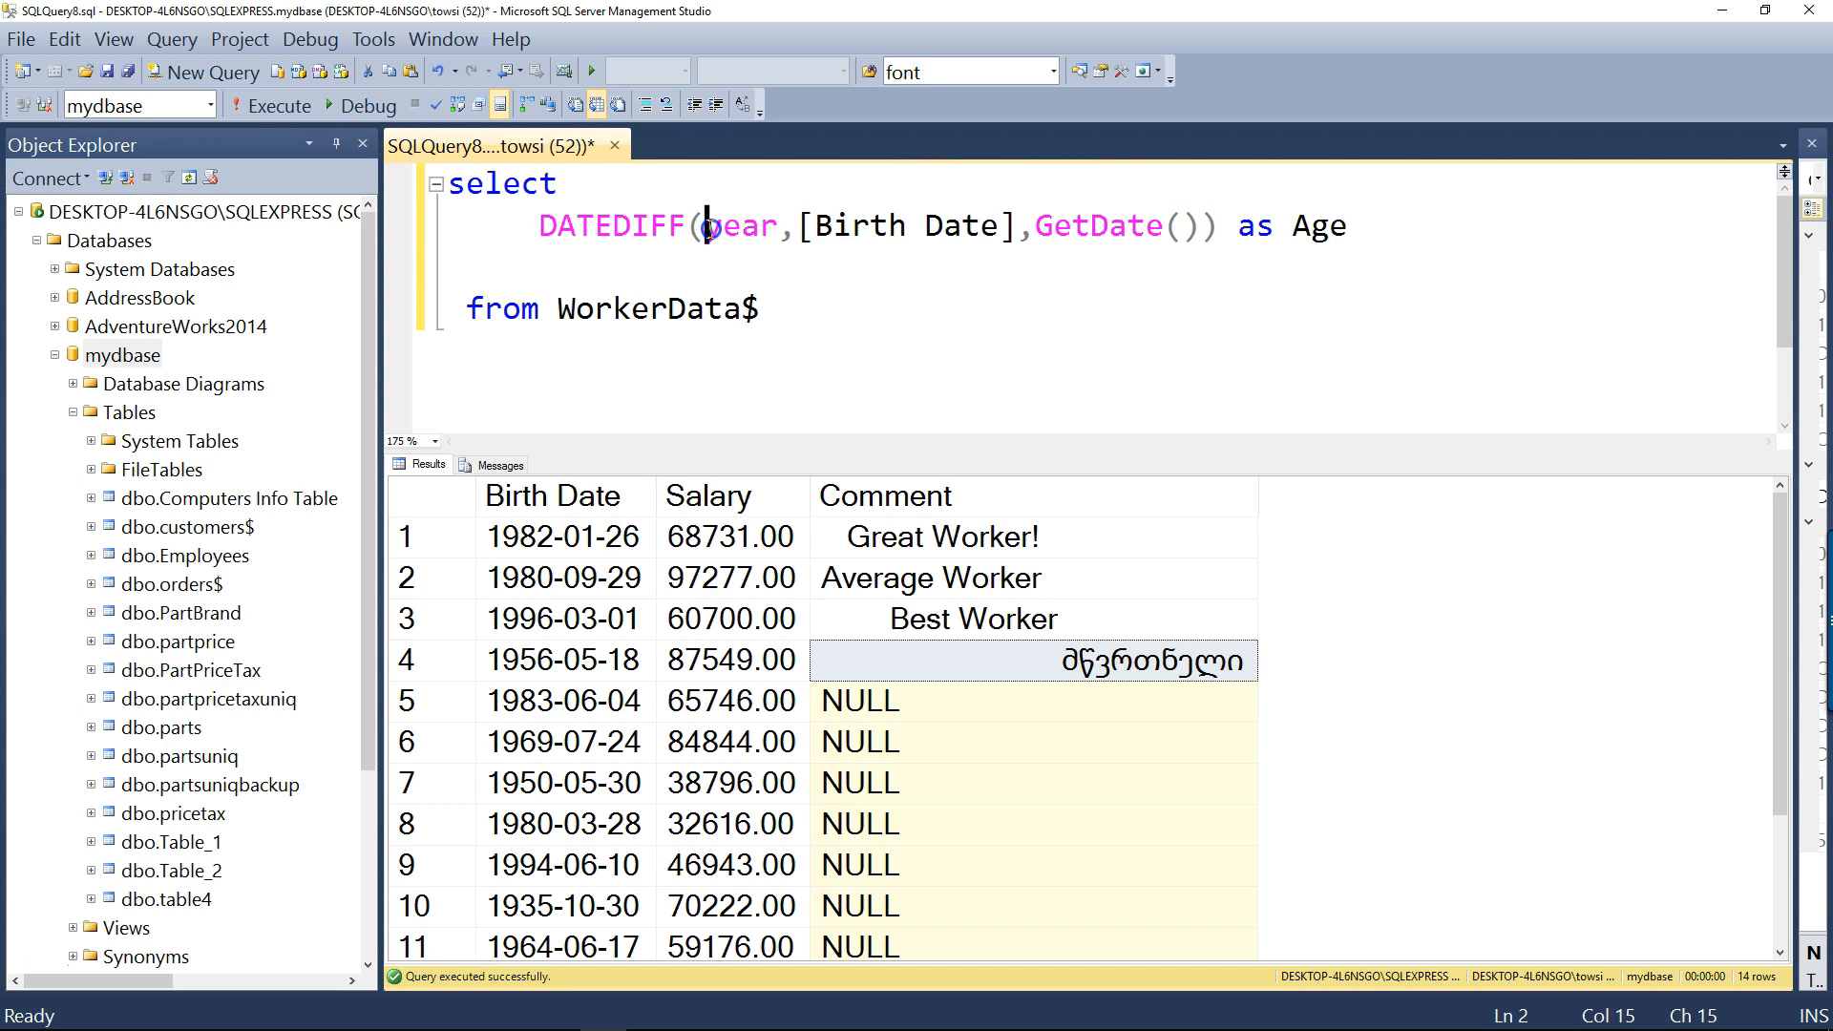
pyautogui.moveTo(702, 225); pyautogui.dragTo(1204, 225)
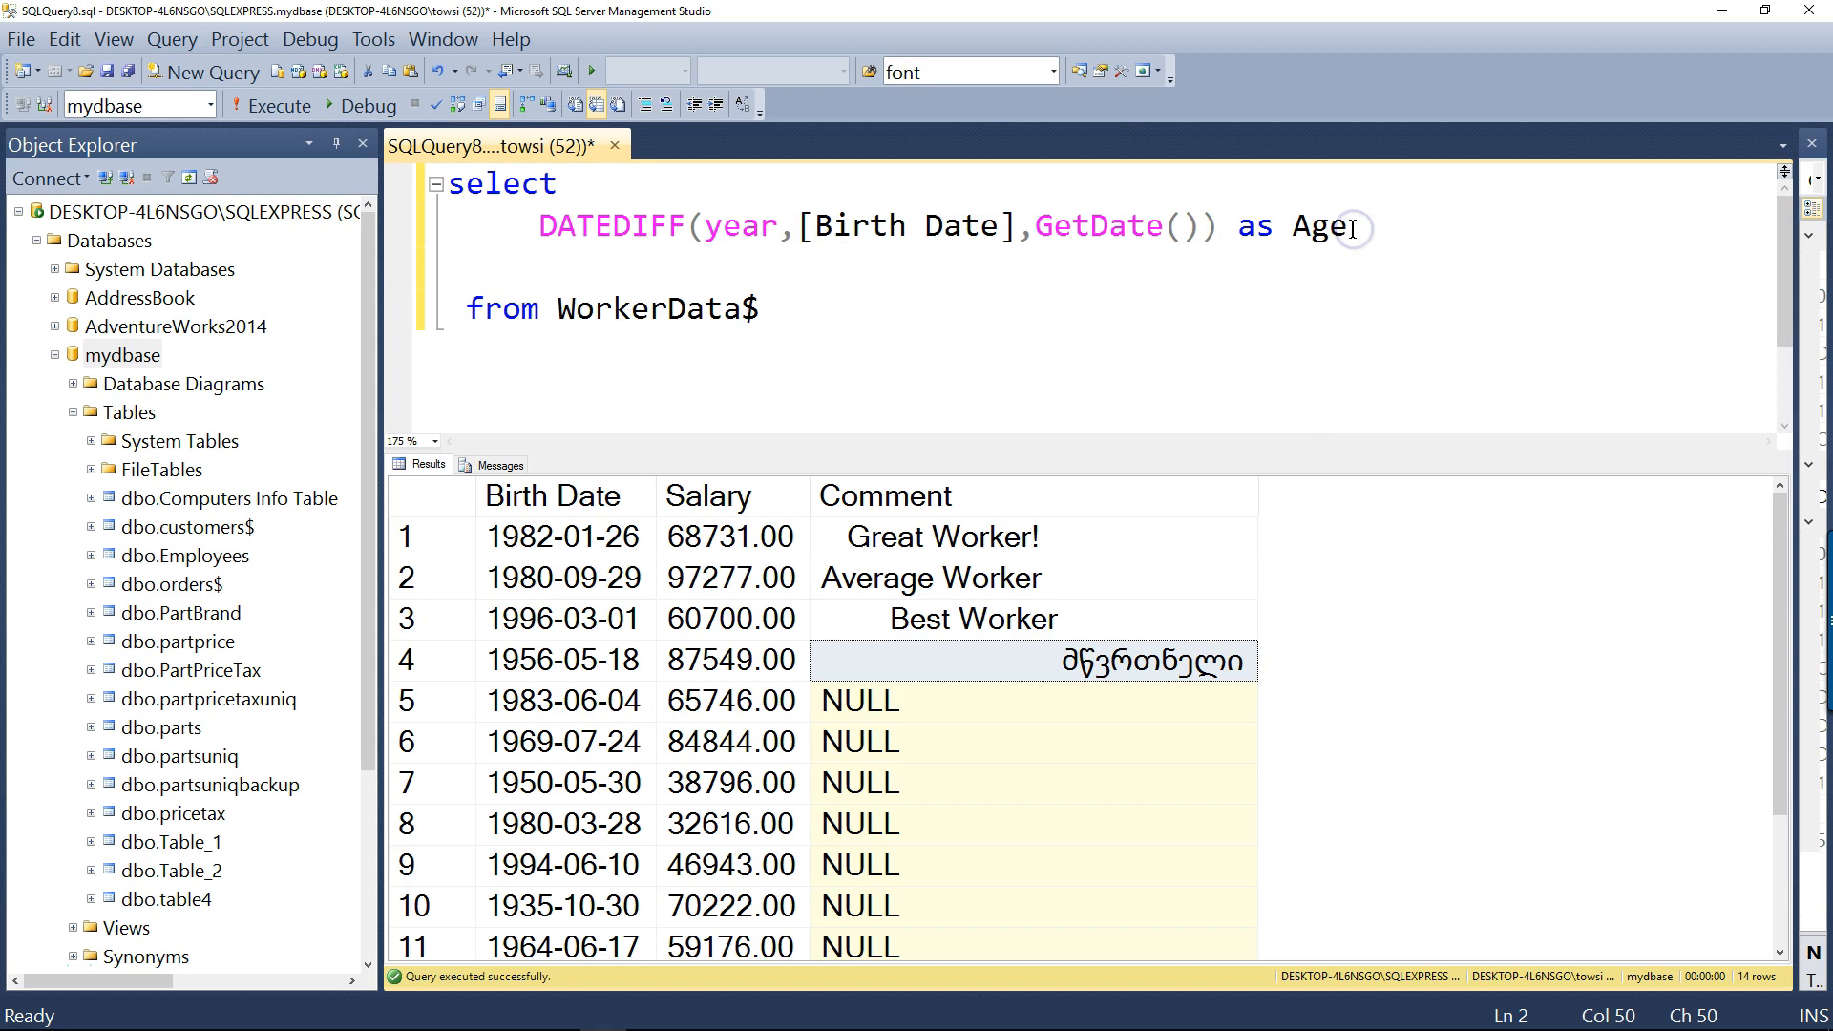
pyautogui.moveTo(949, 312)
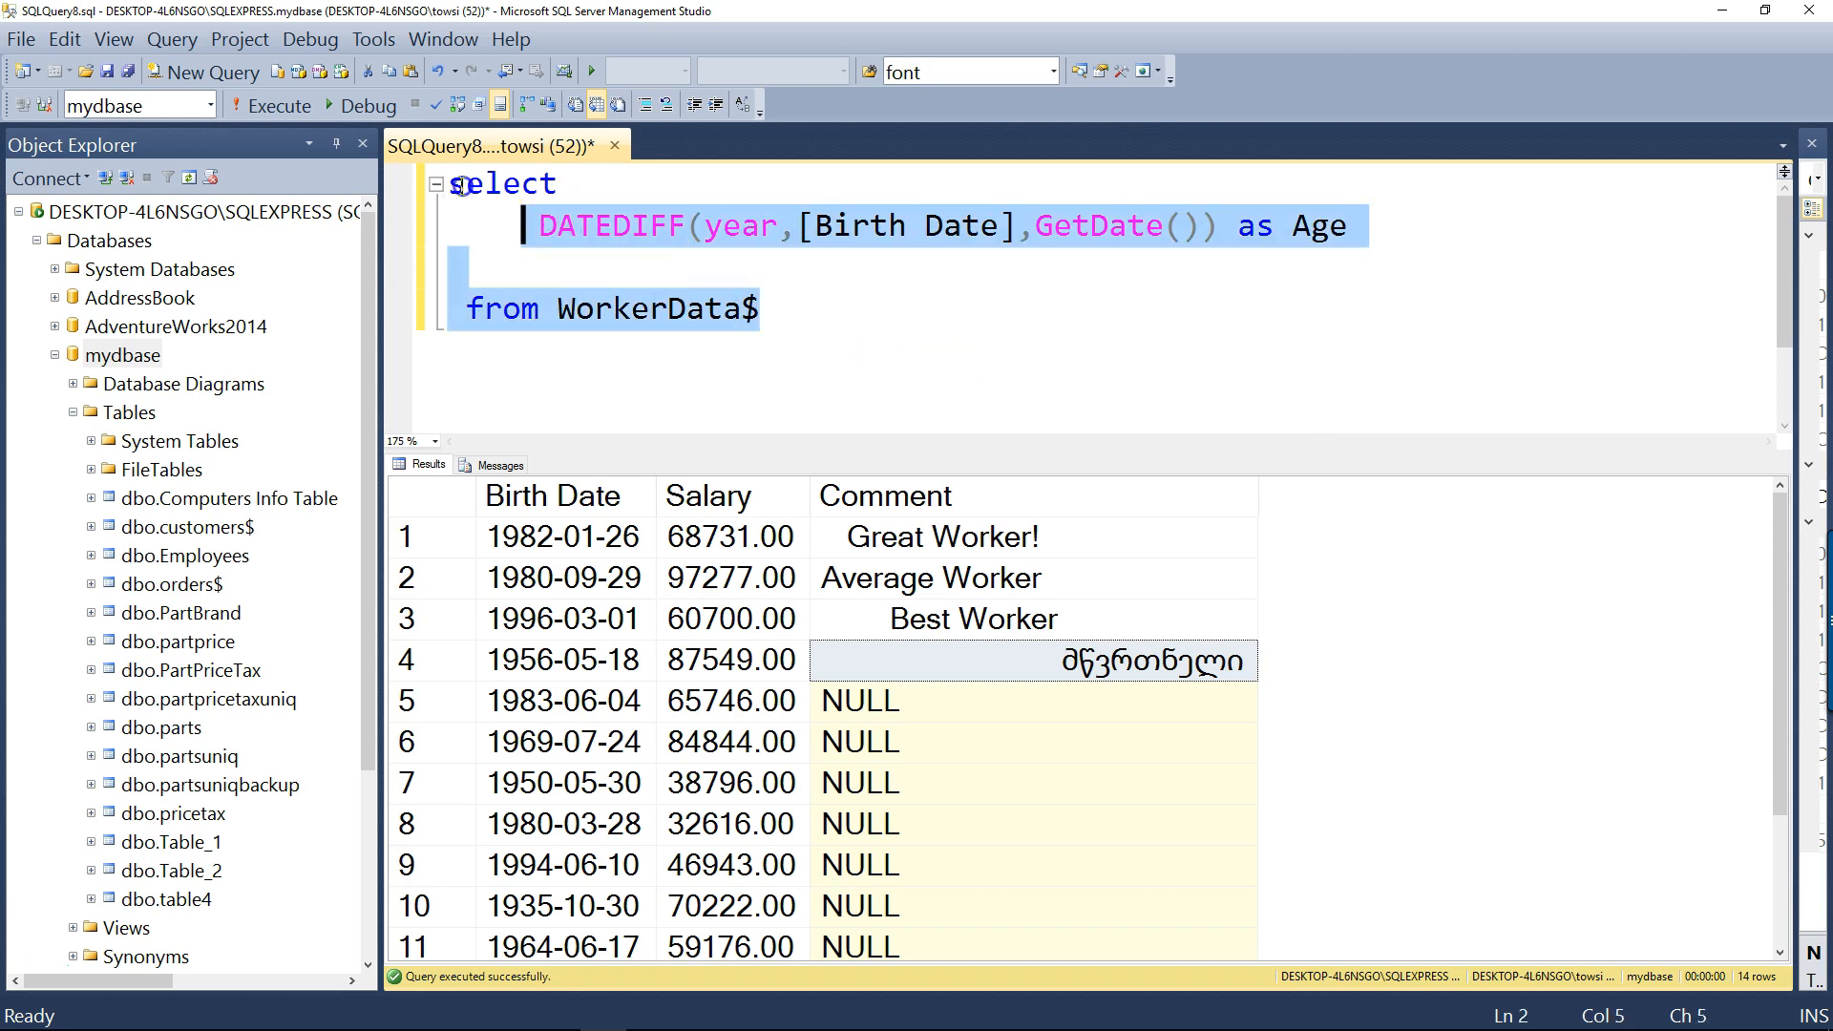
# Run the Age query, then move the cursor to the end of the DATEDIFF line
pyautogui.click(271, 105)
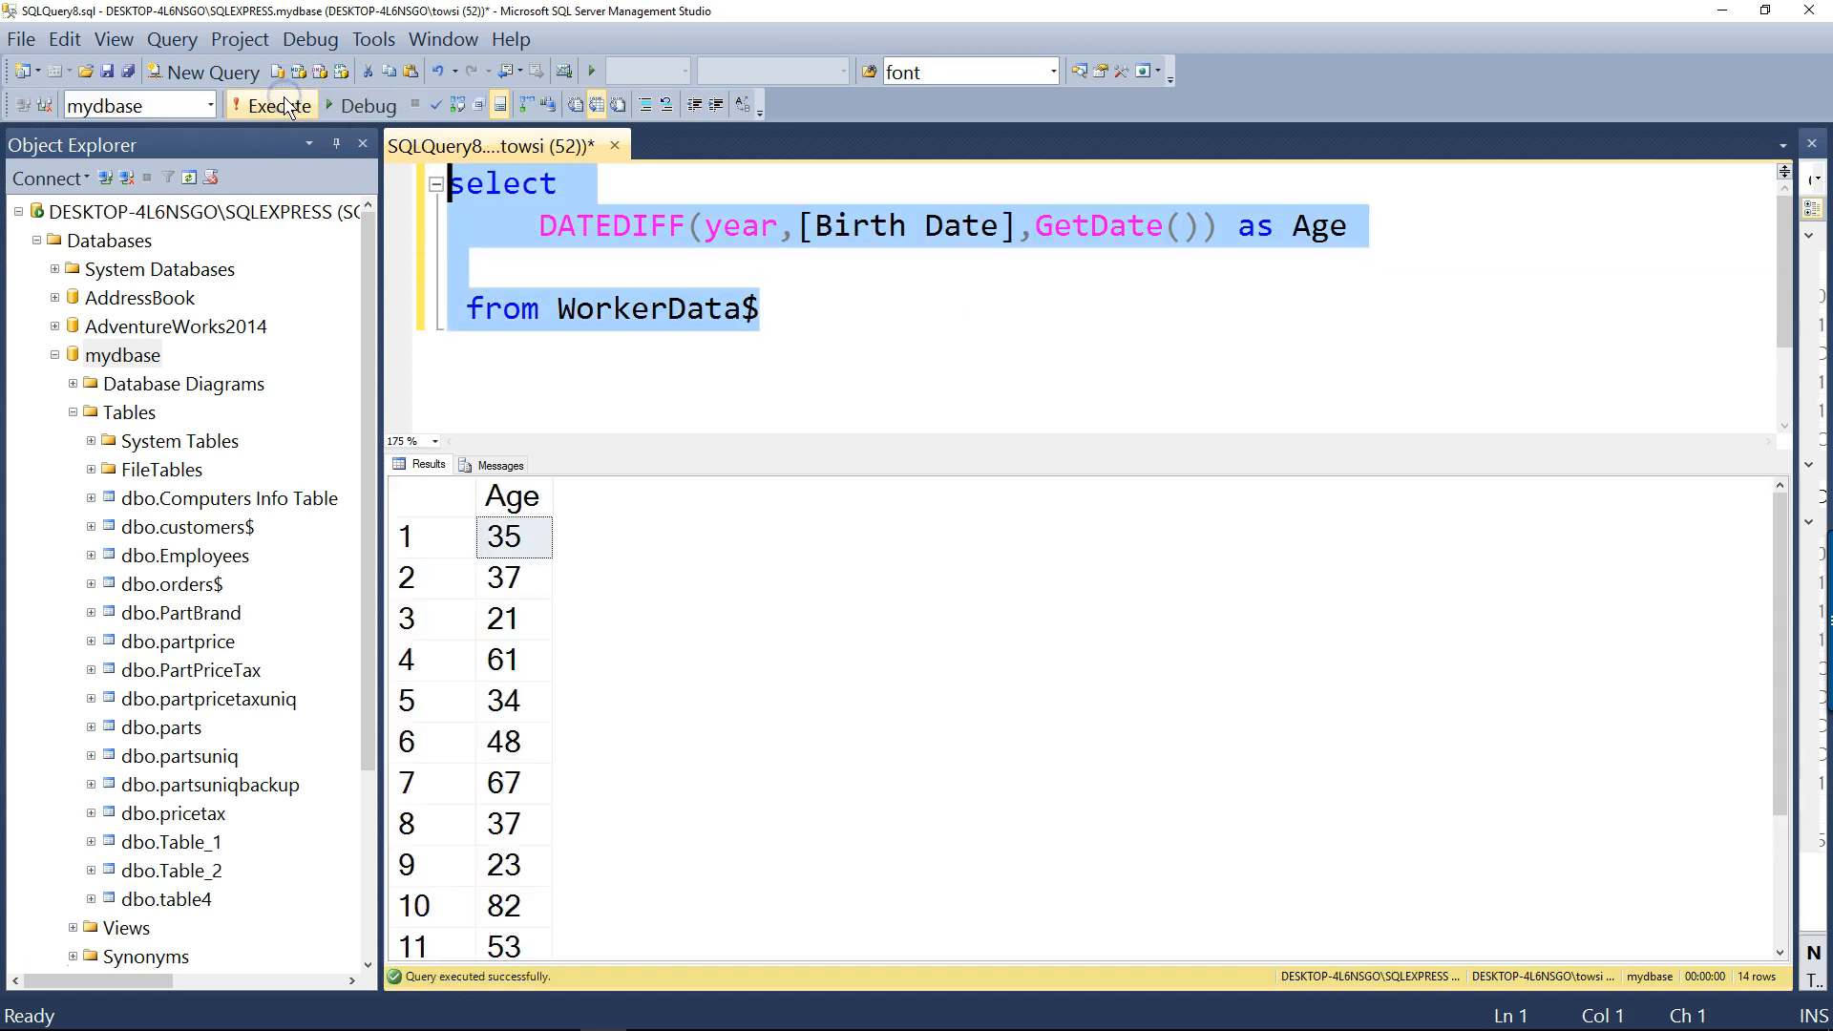
pyautogui.moveTo(550, 617)
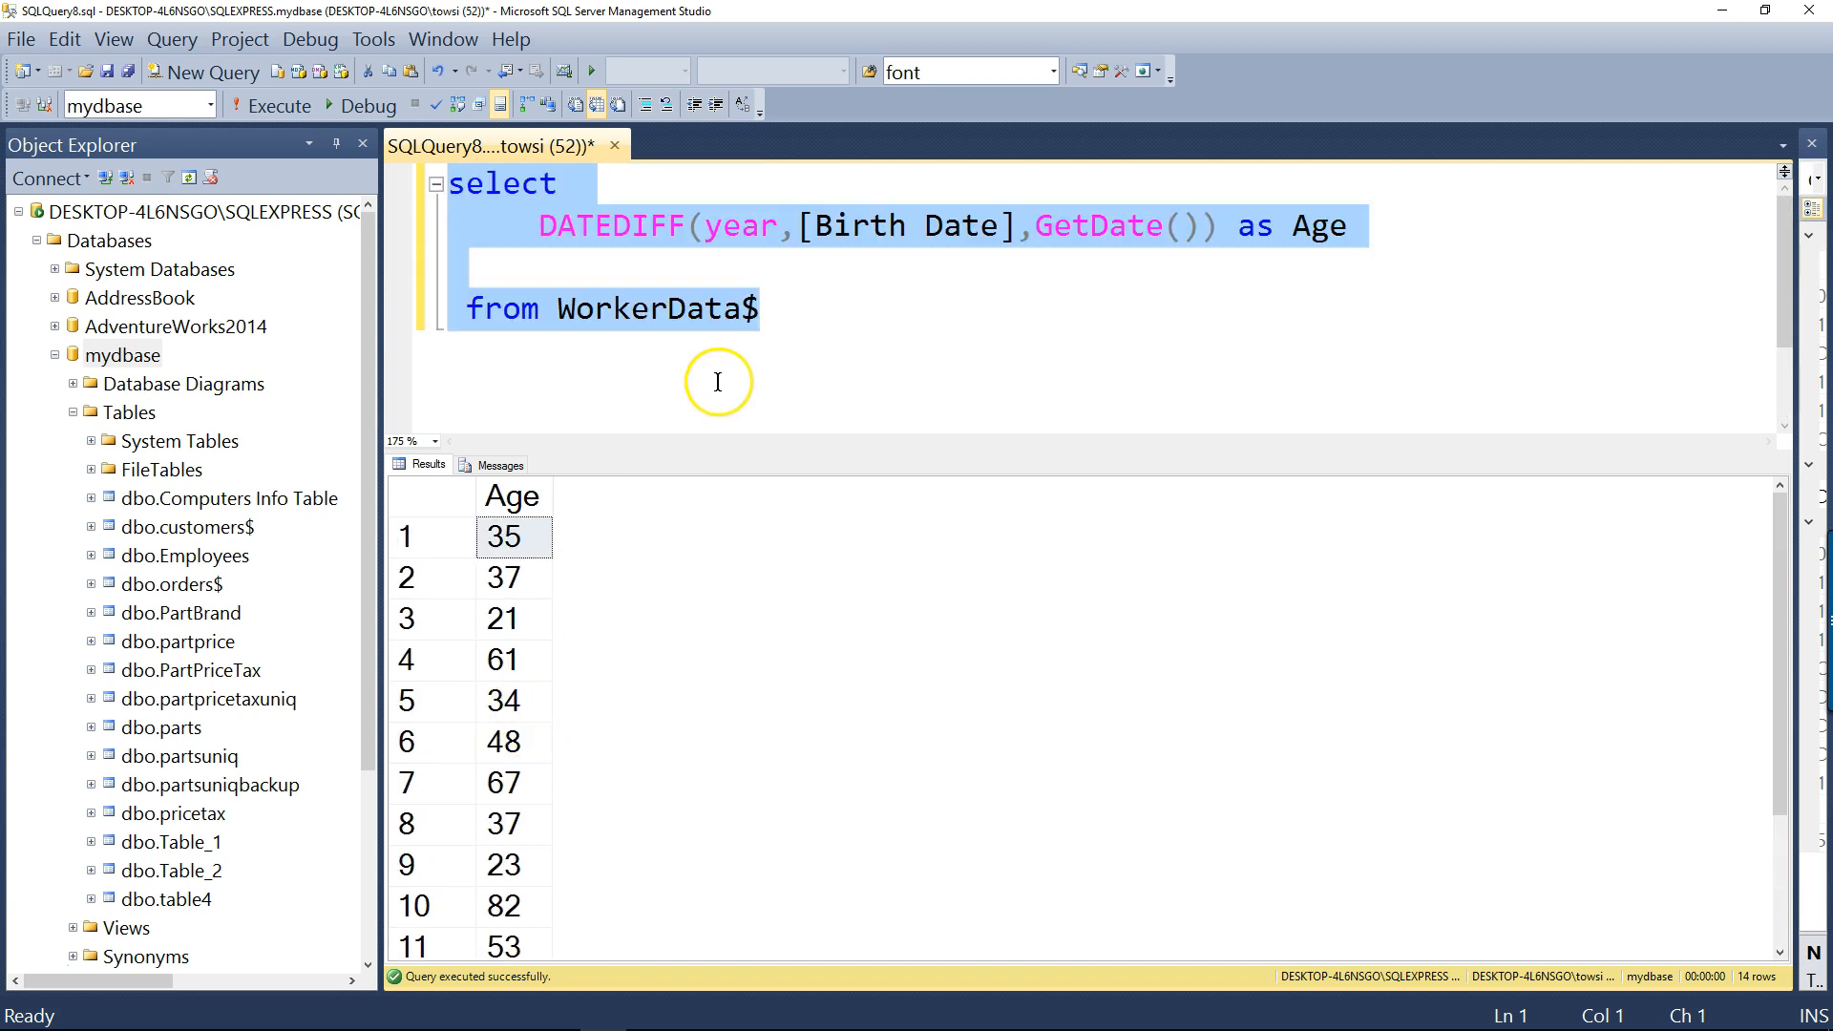
pyautogui.click(805, 307)
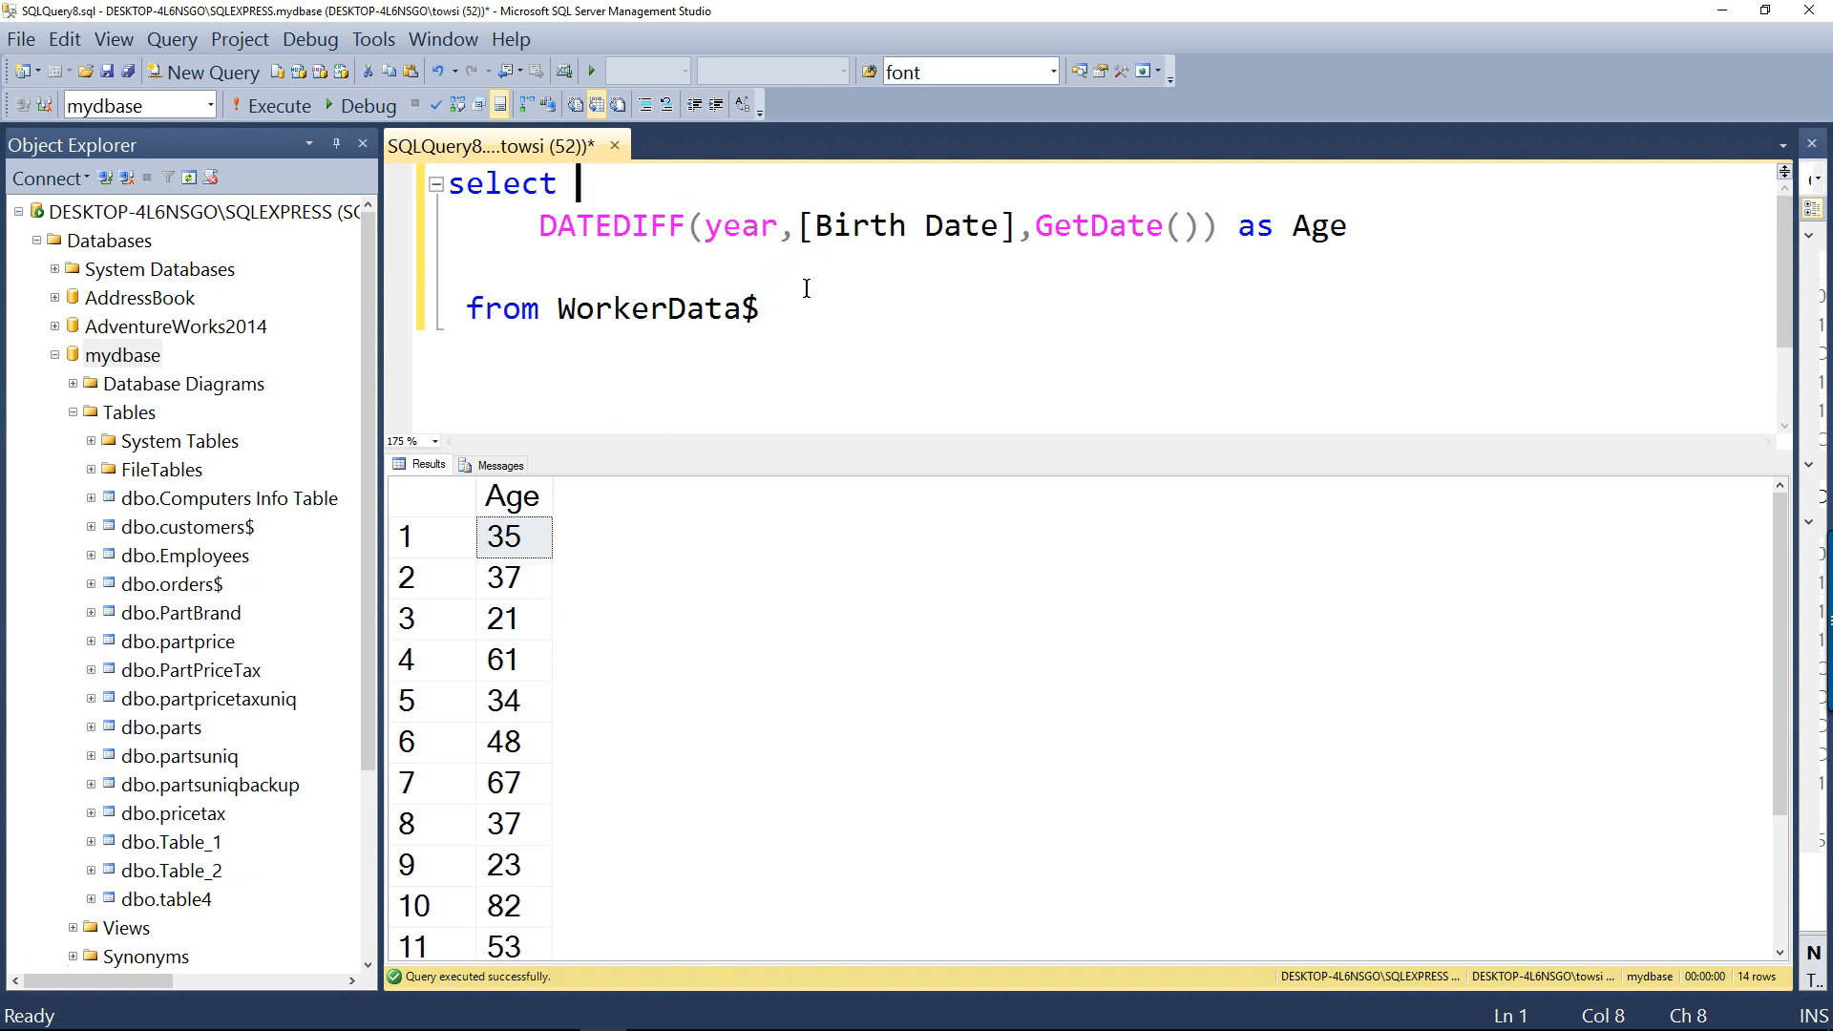
pyautogui.click(1350, 226)
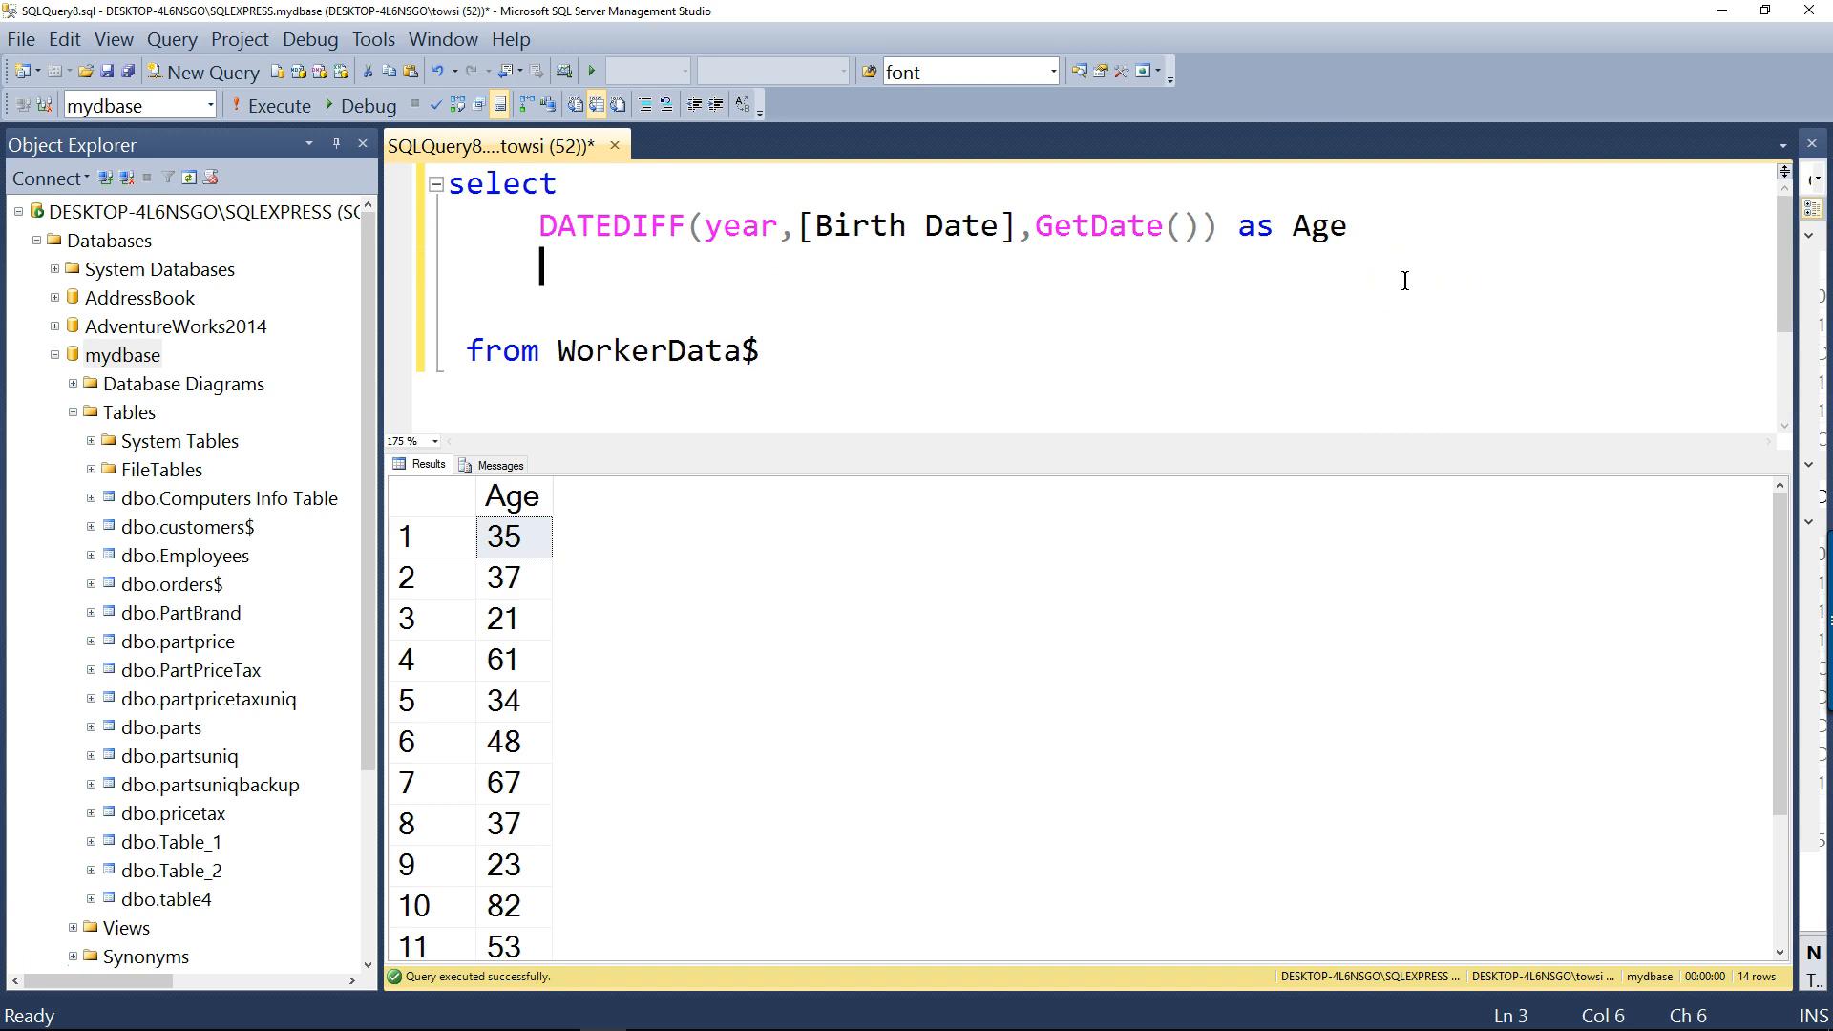
# Swap the DATEDIFF unit to day and run the query to see day counts
pyautogui.doubleClick(740, 225)
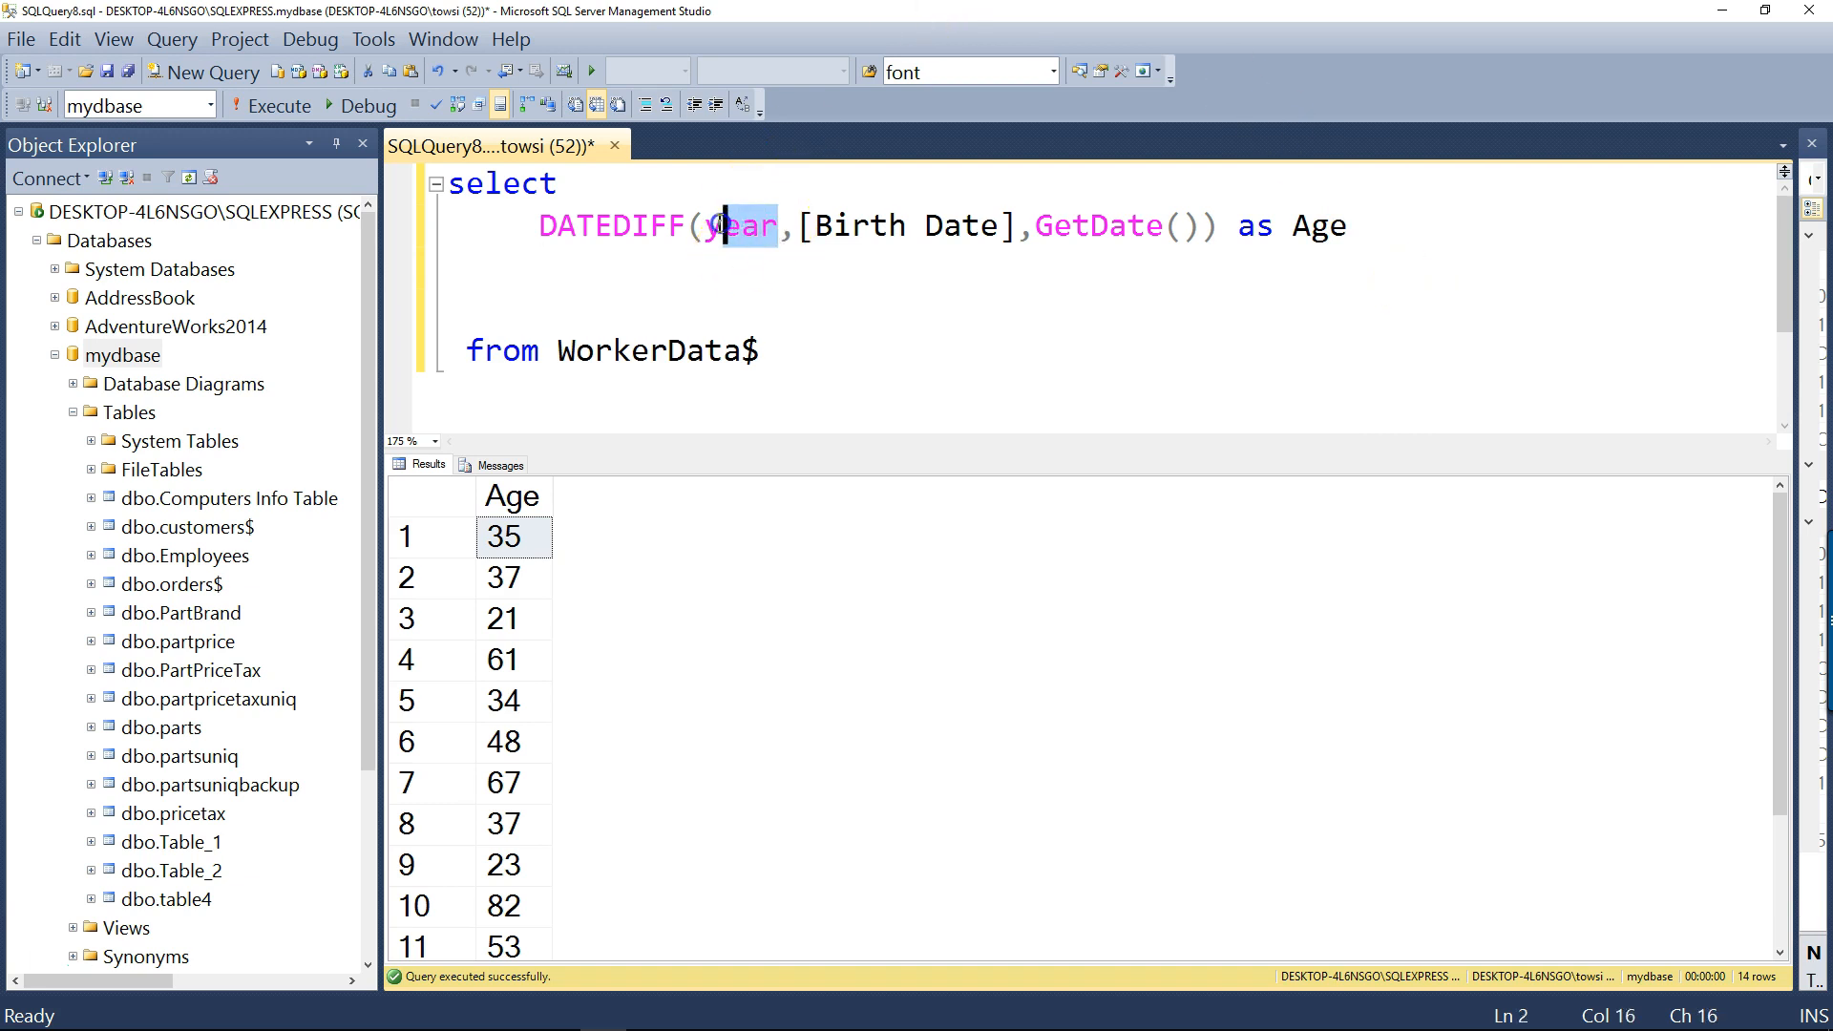
pyautogui.doubleClick(739, 225)
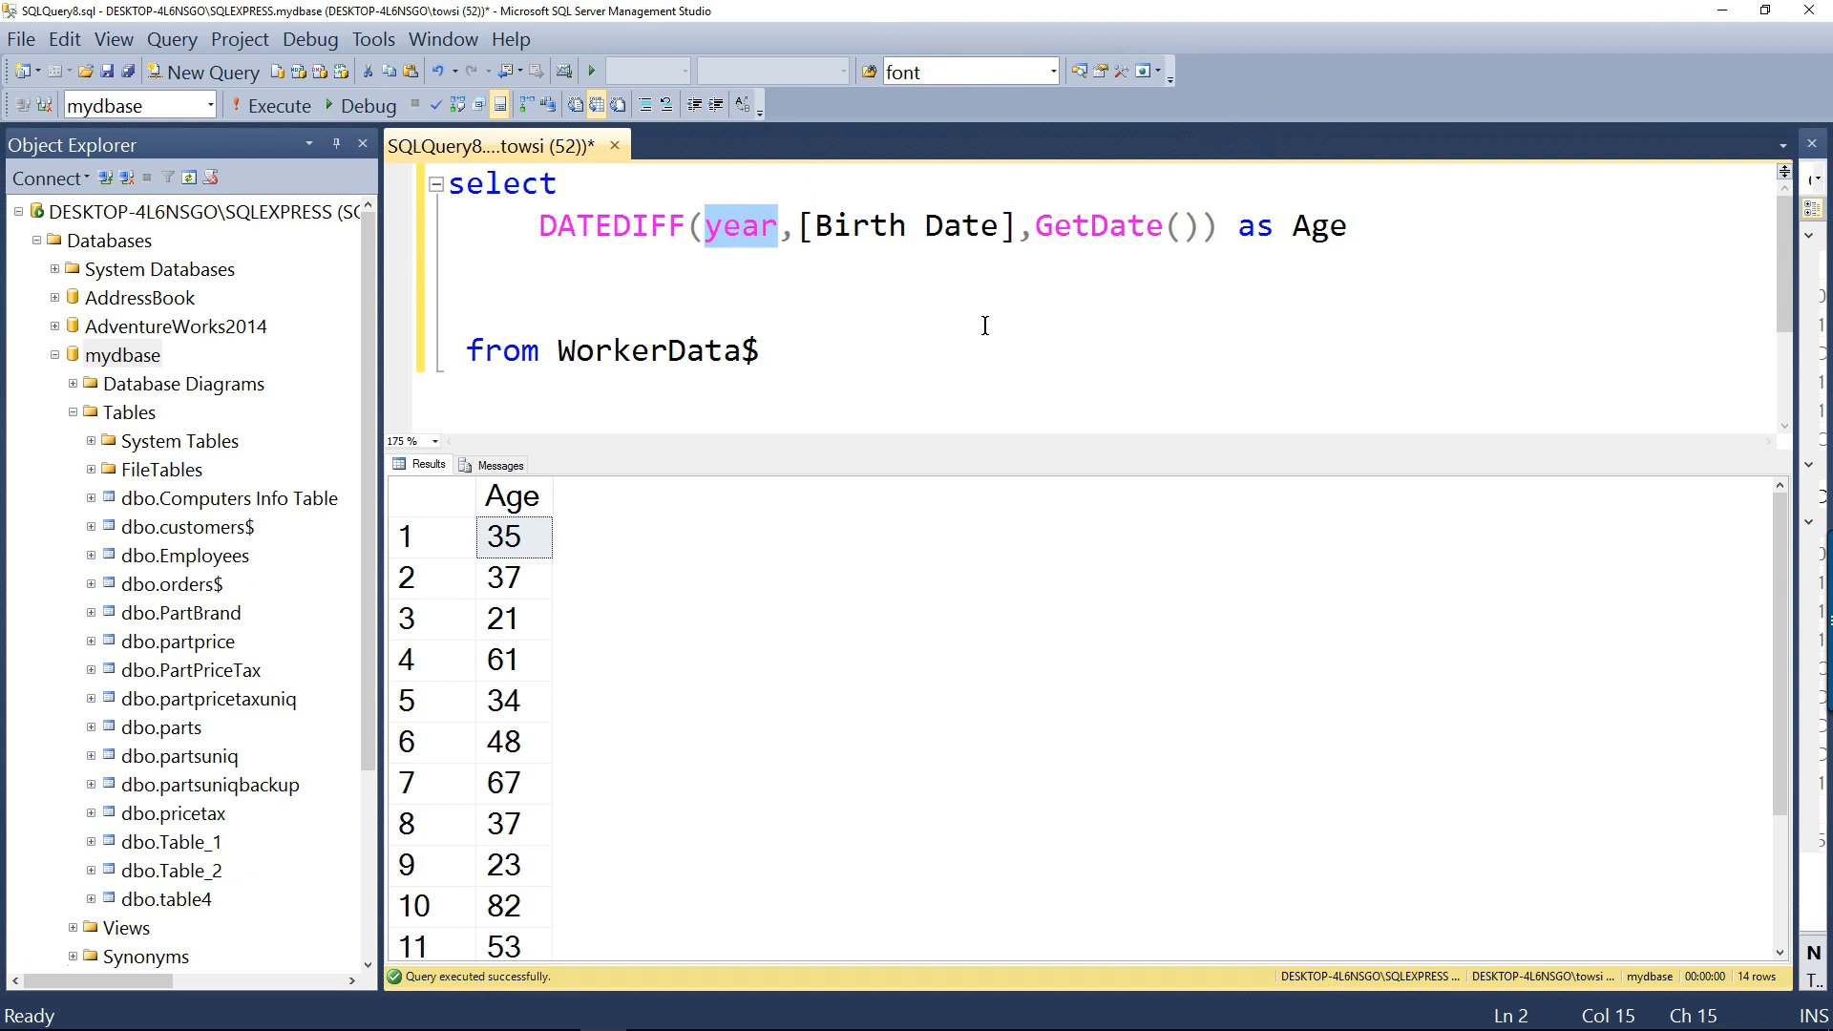
pyautogui.write('day')
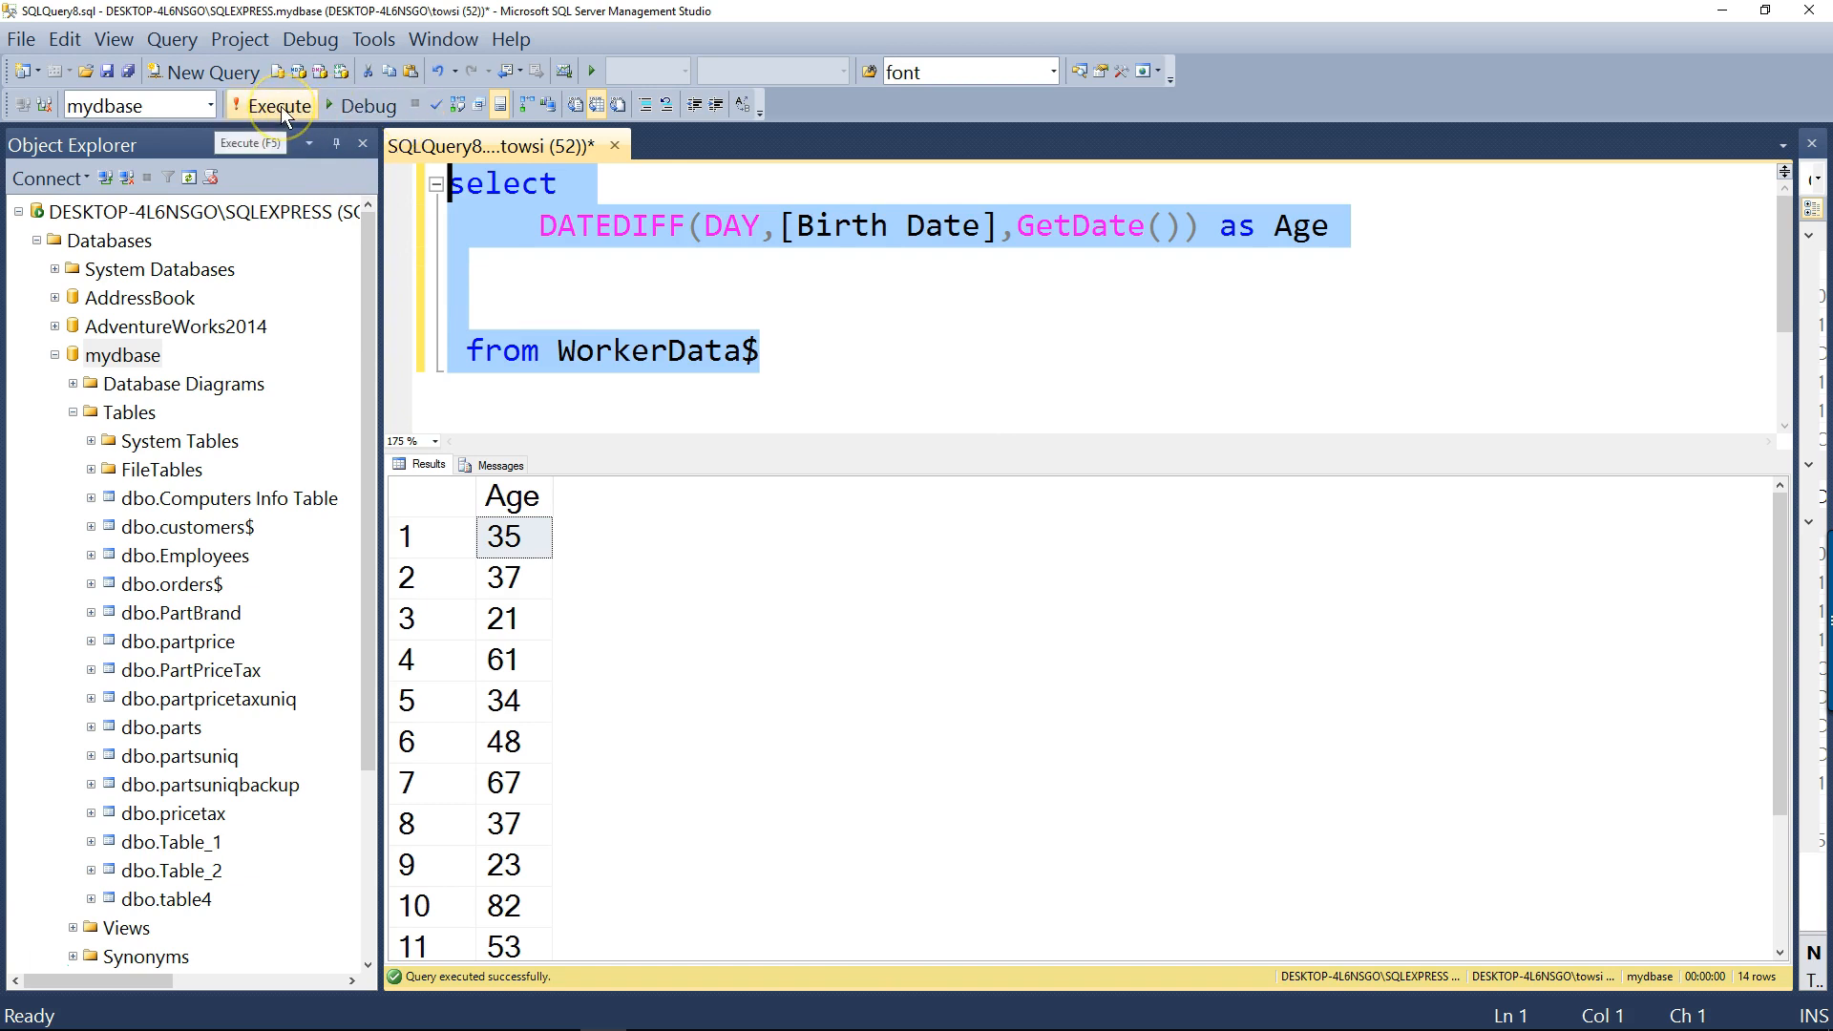
pyautogui.click(278, 105)
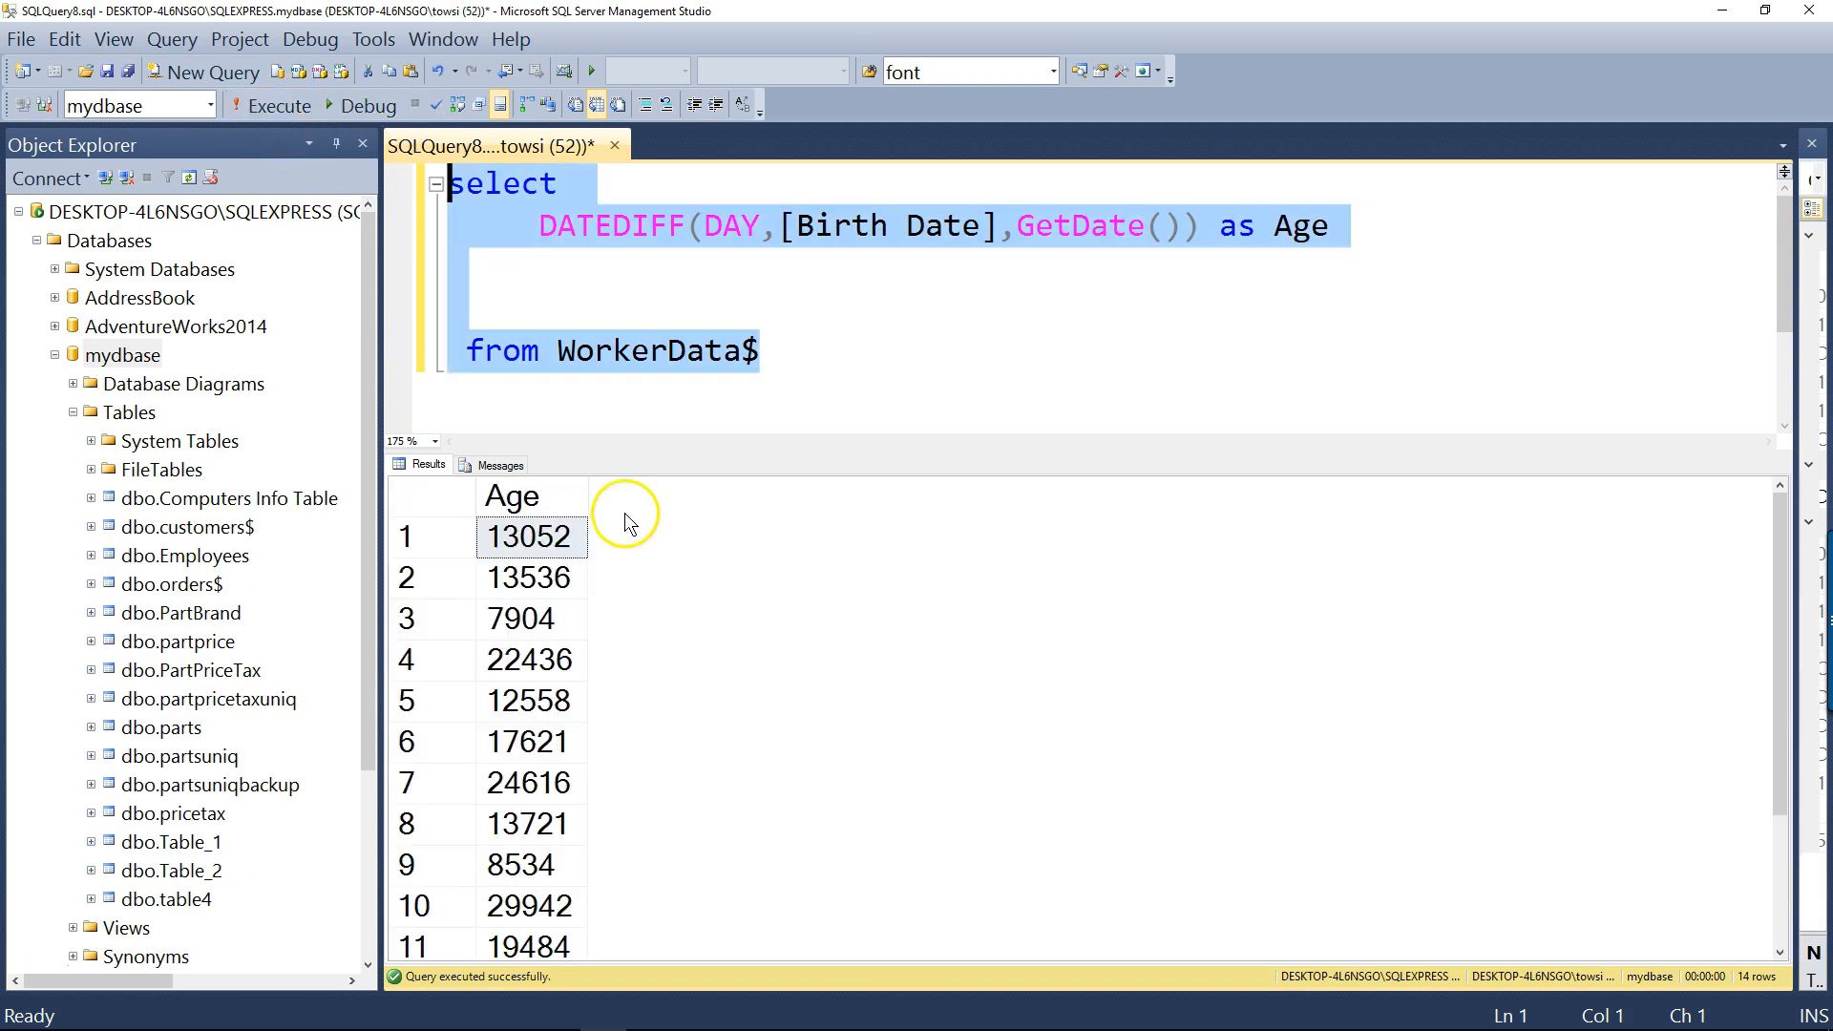
pyautogui.click(530, 576)
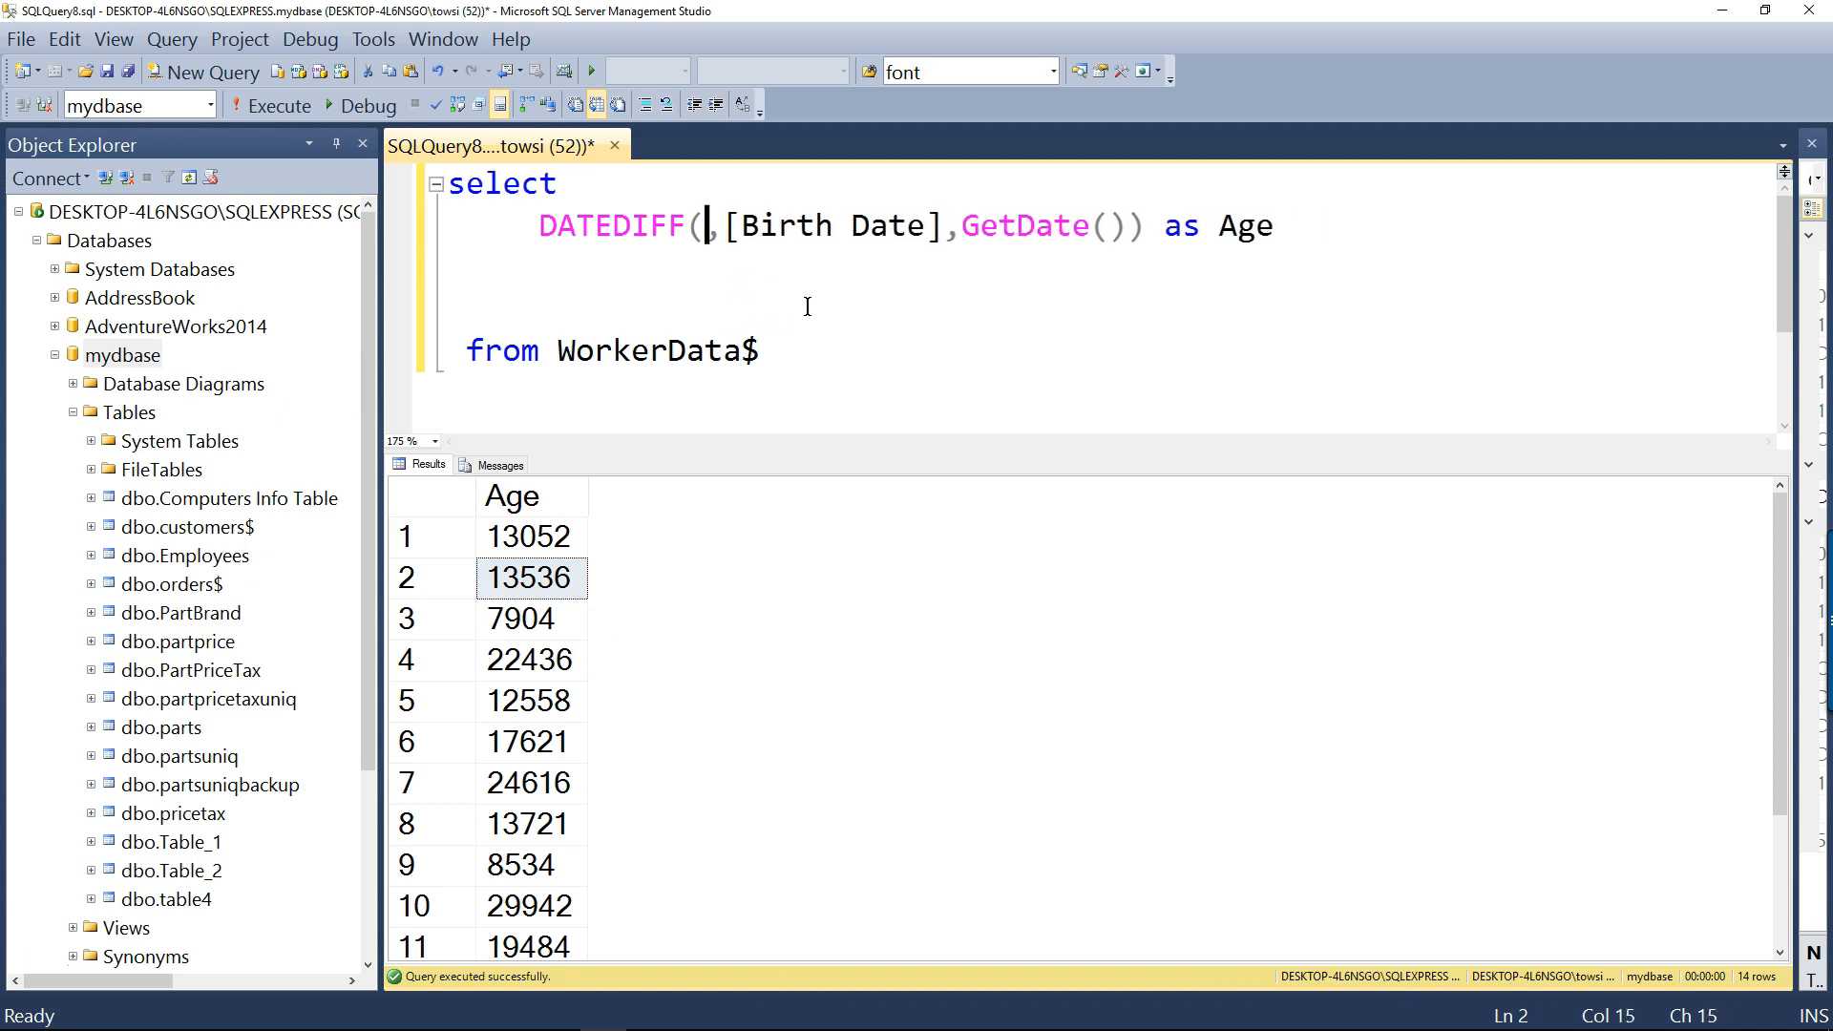
# Switch the unit back to year and add a trailing comma after 'as Age'
pyautogui.write('Years')
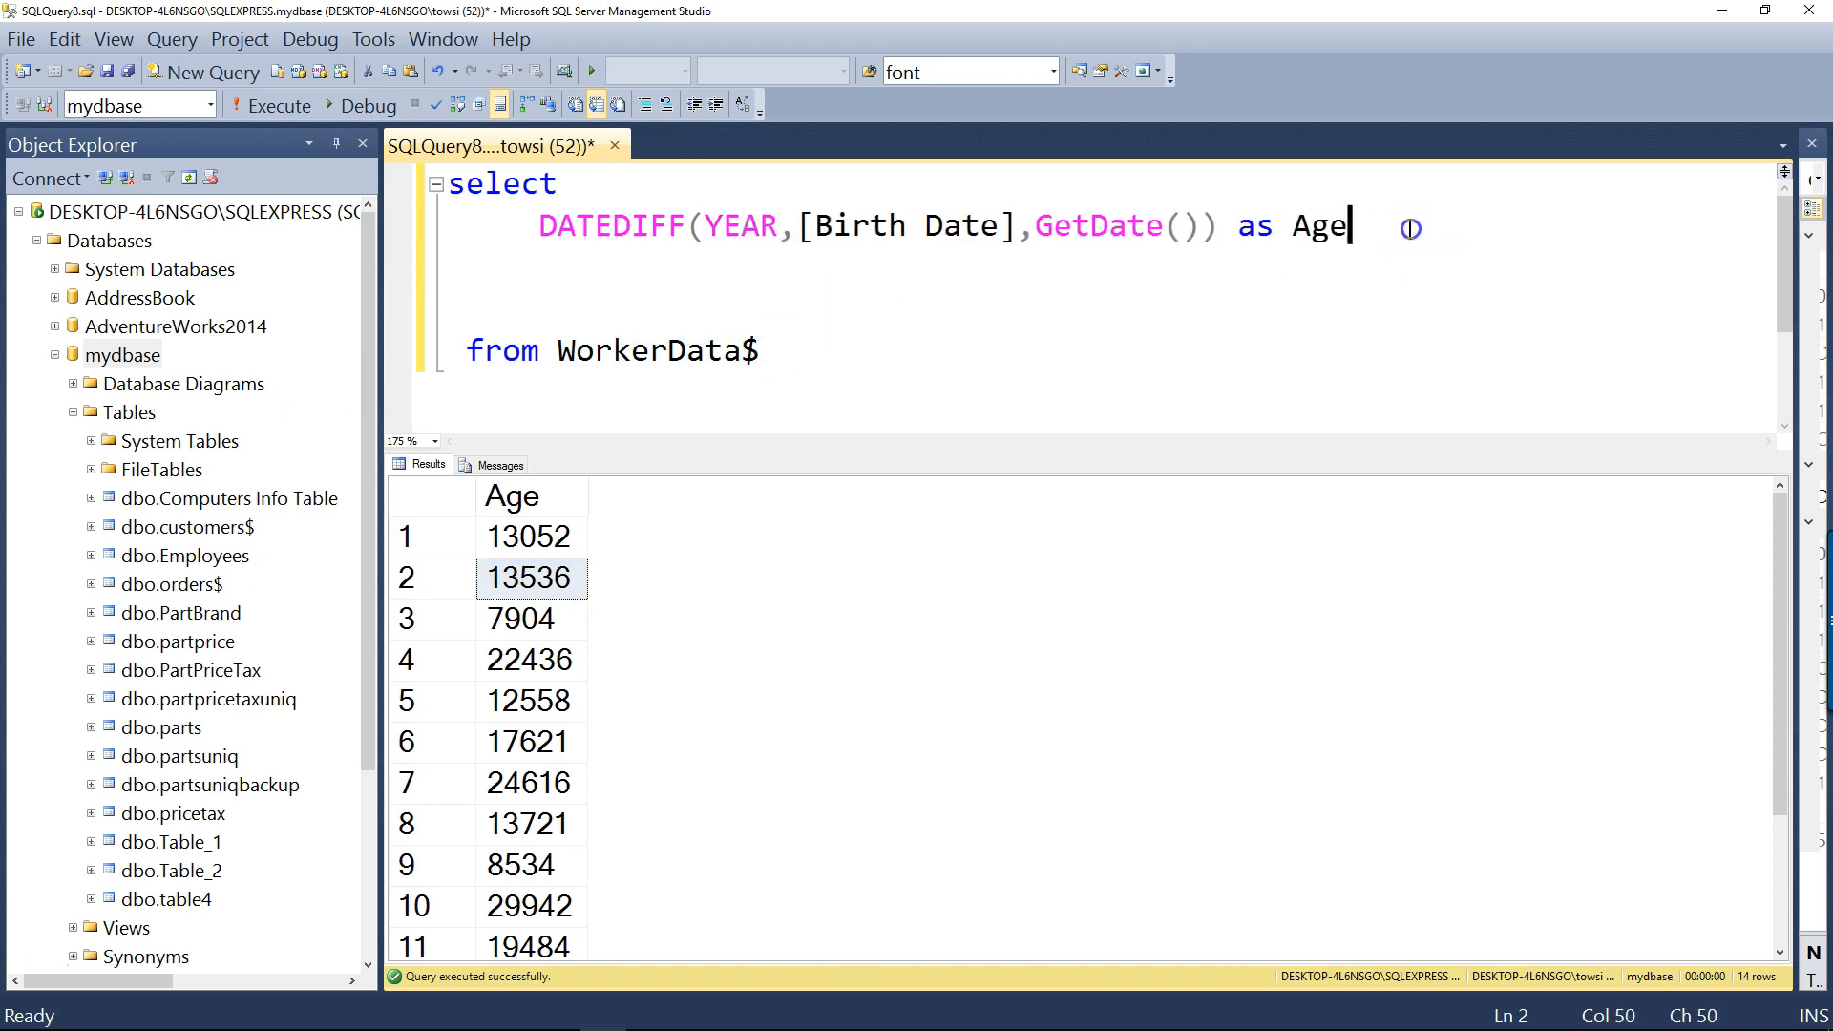
pyautogui.write(',')
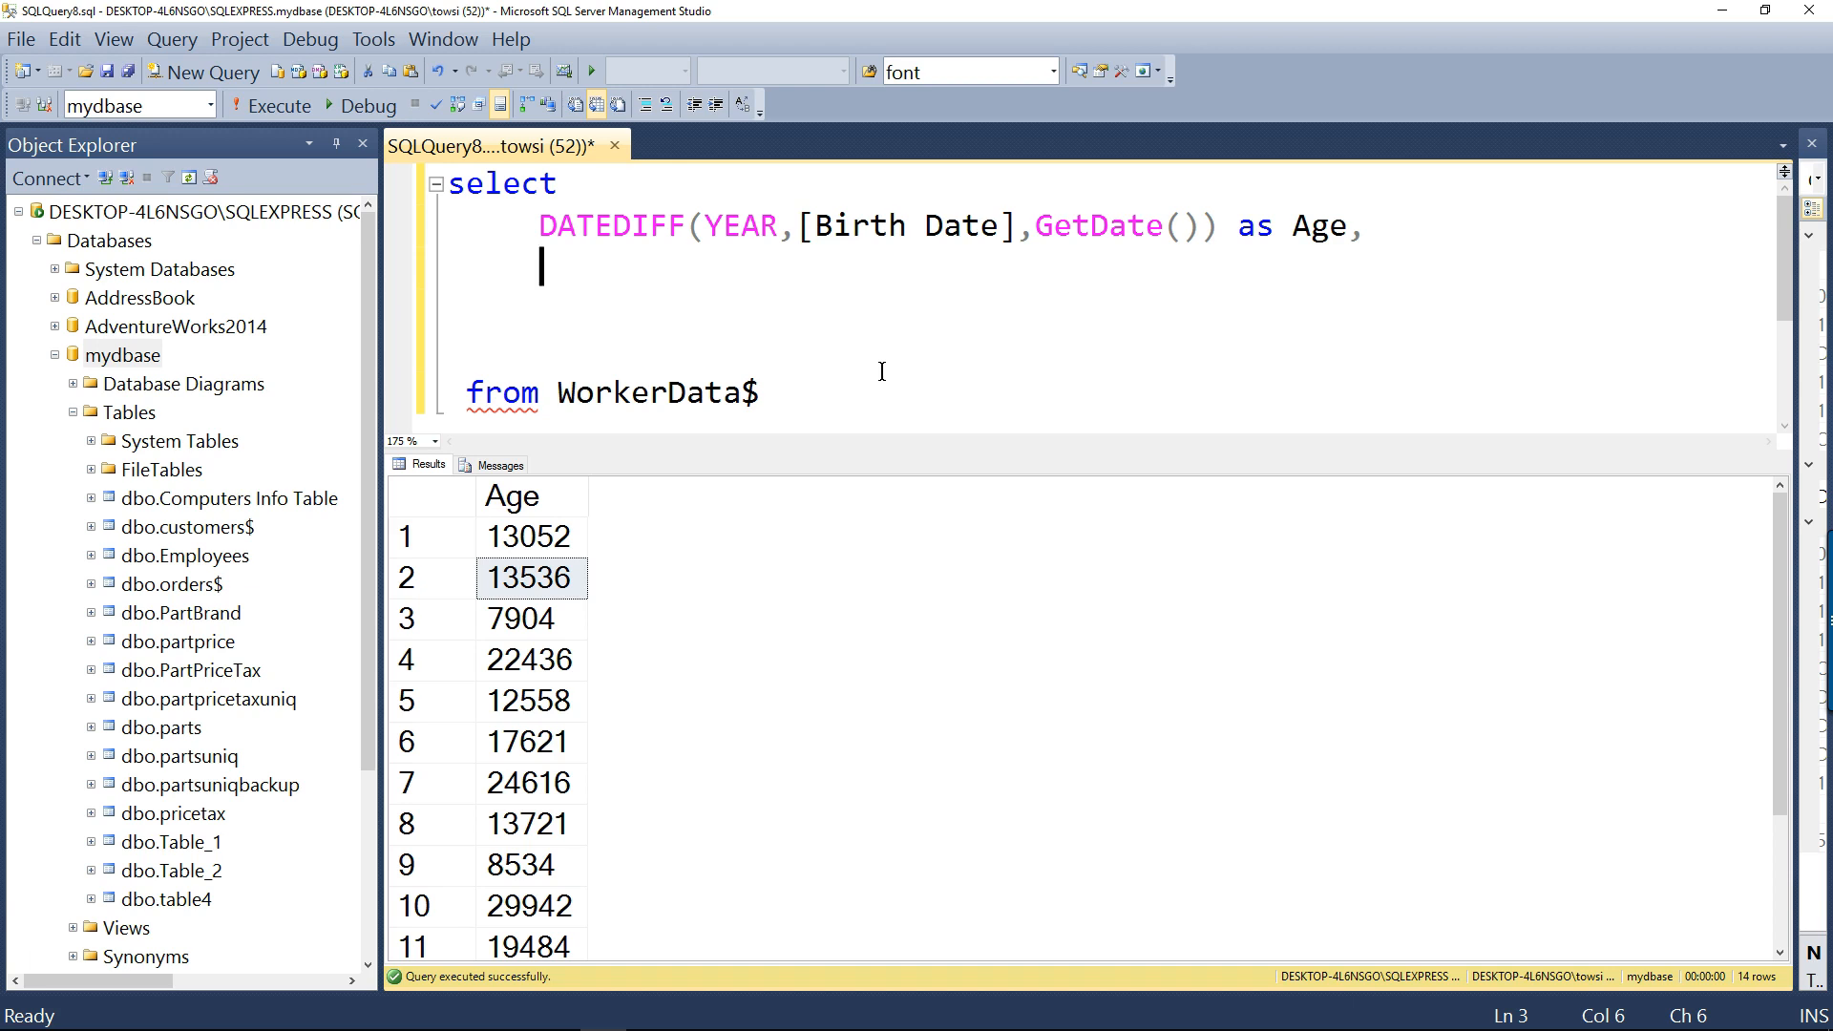
# Add Format(Salary,'C','en-us') as a second column for US-dollar currency
pyautogui.write('Format(')
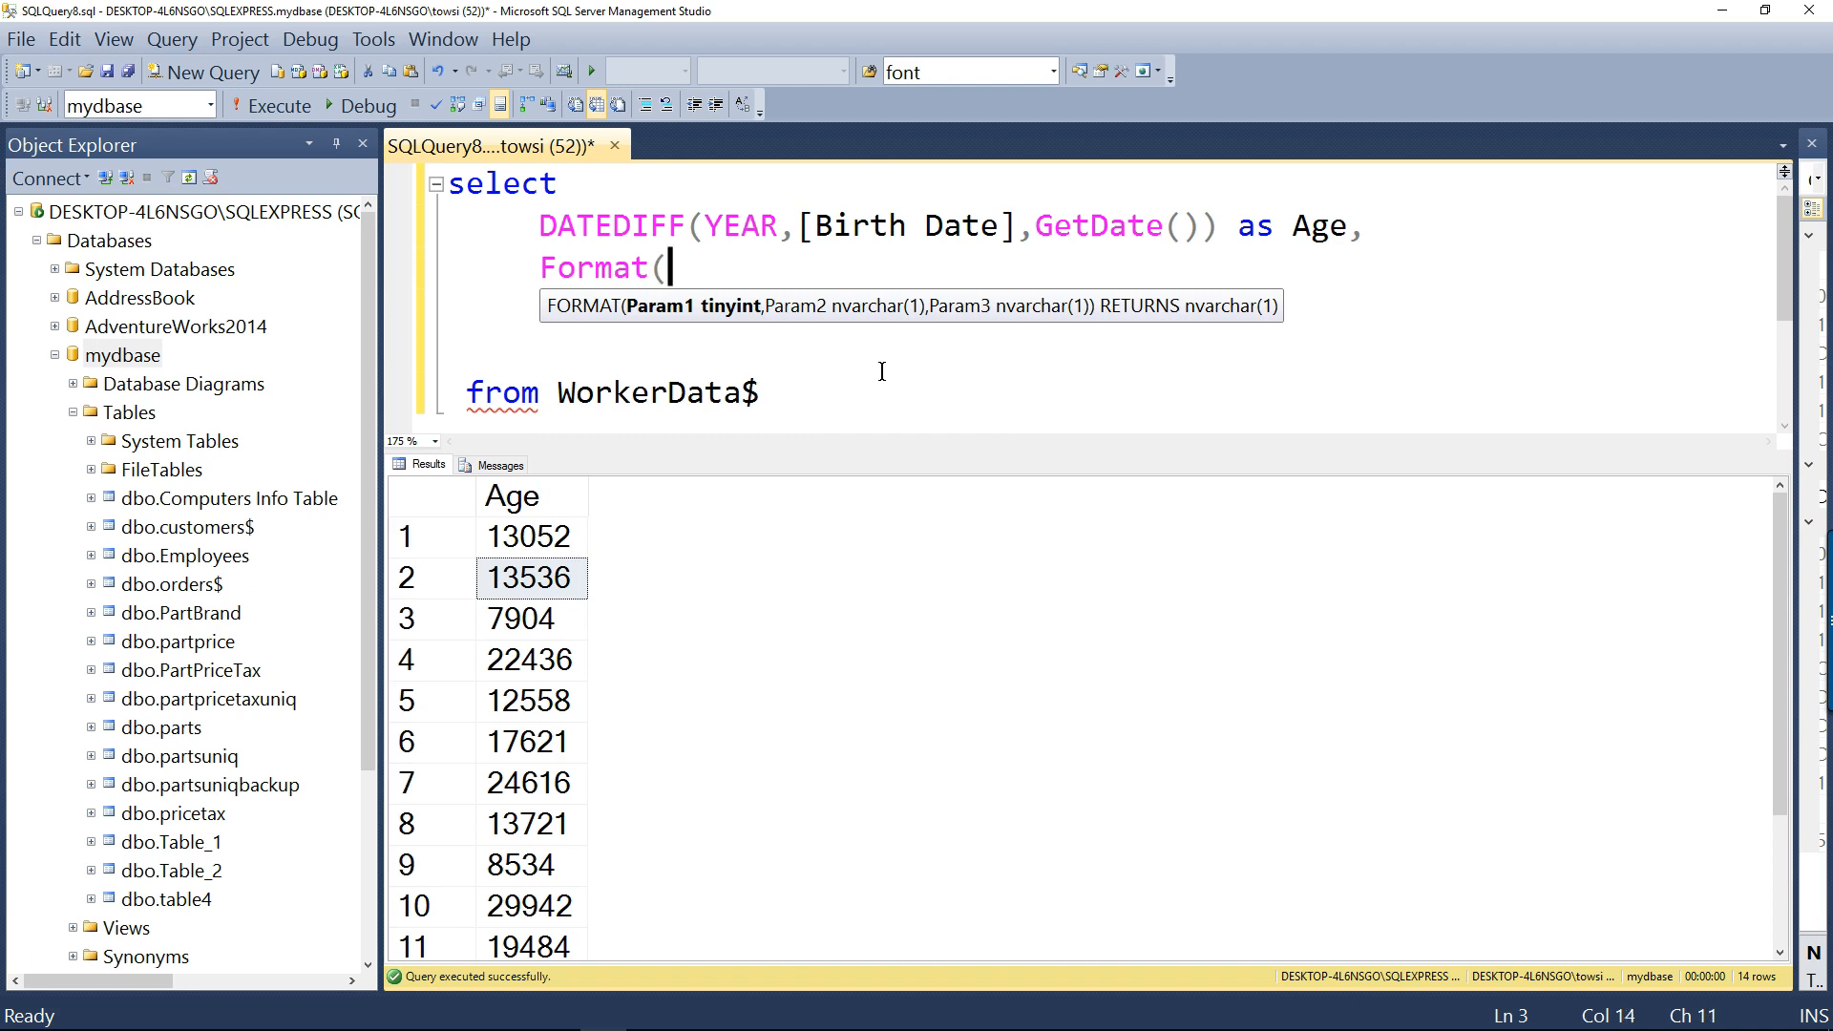
pyautogui.write('Salary,')
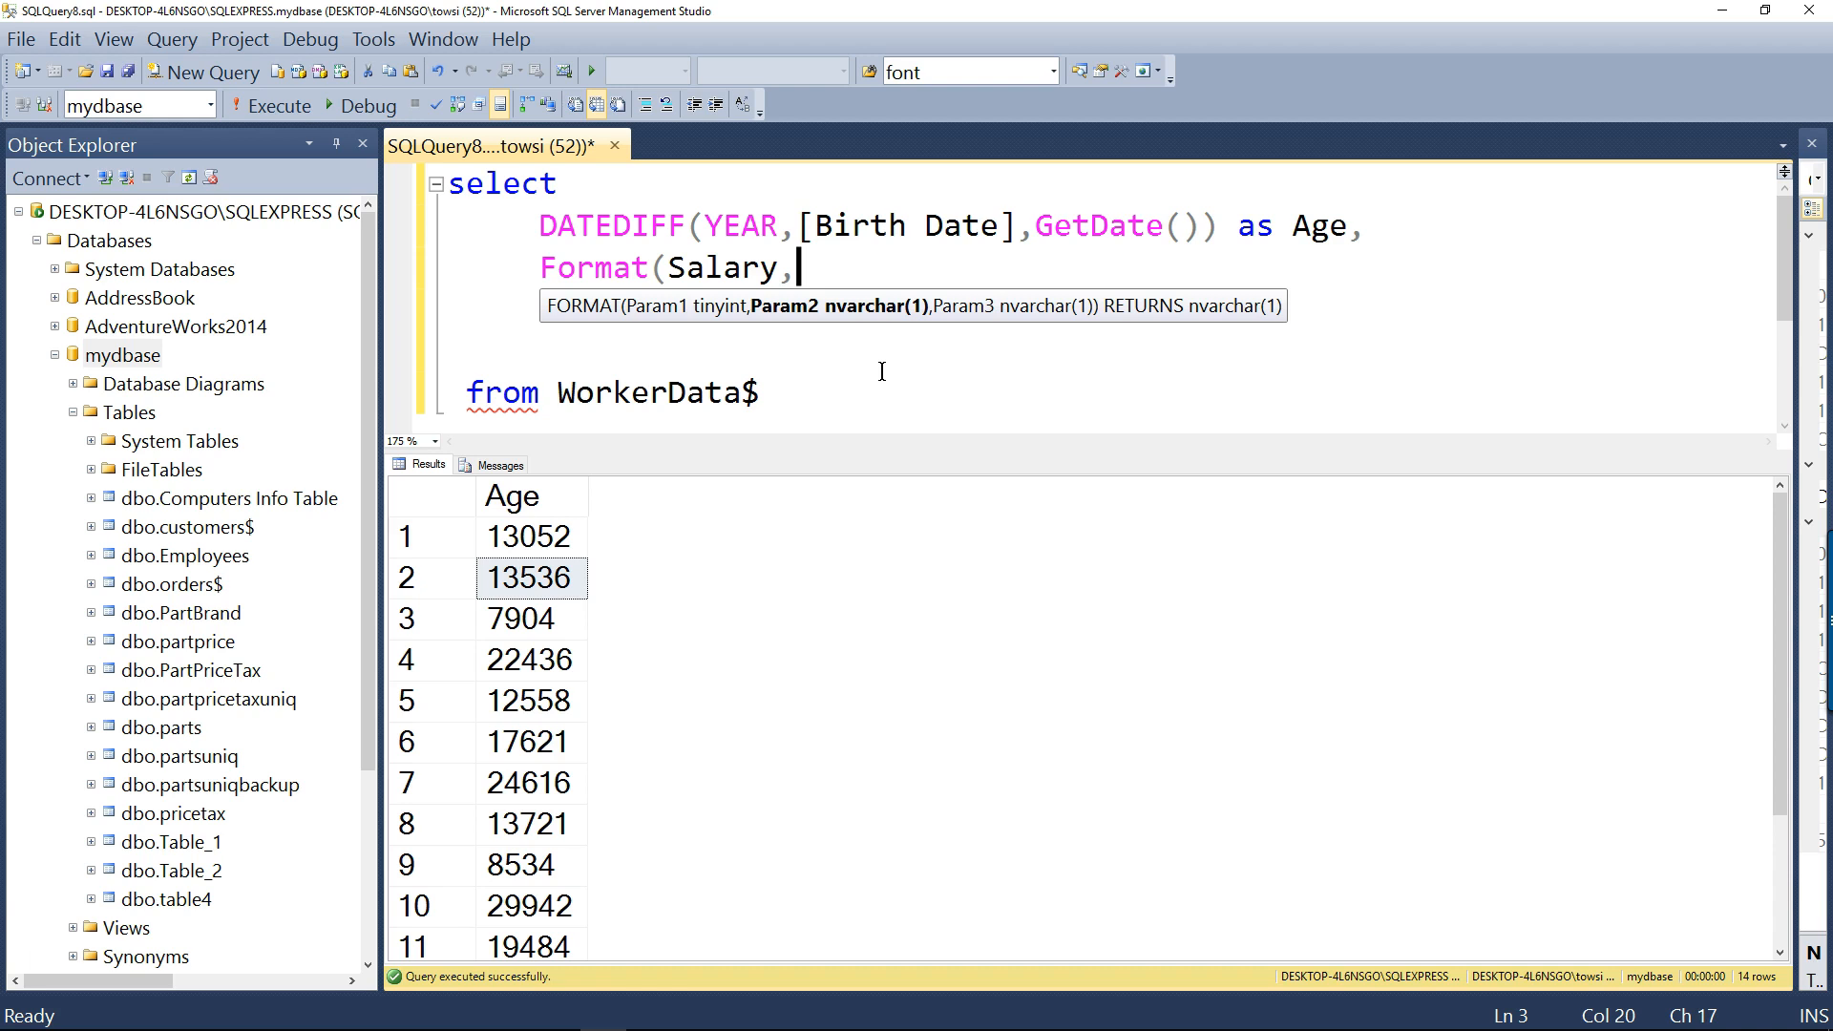
pyautogui.write("'")
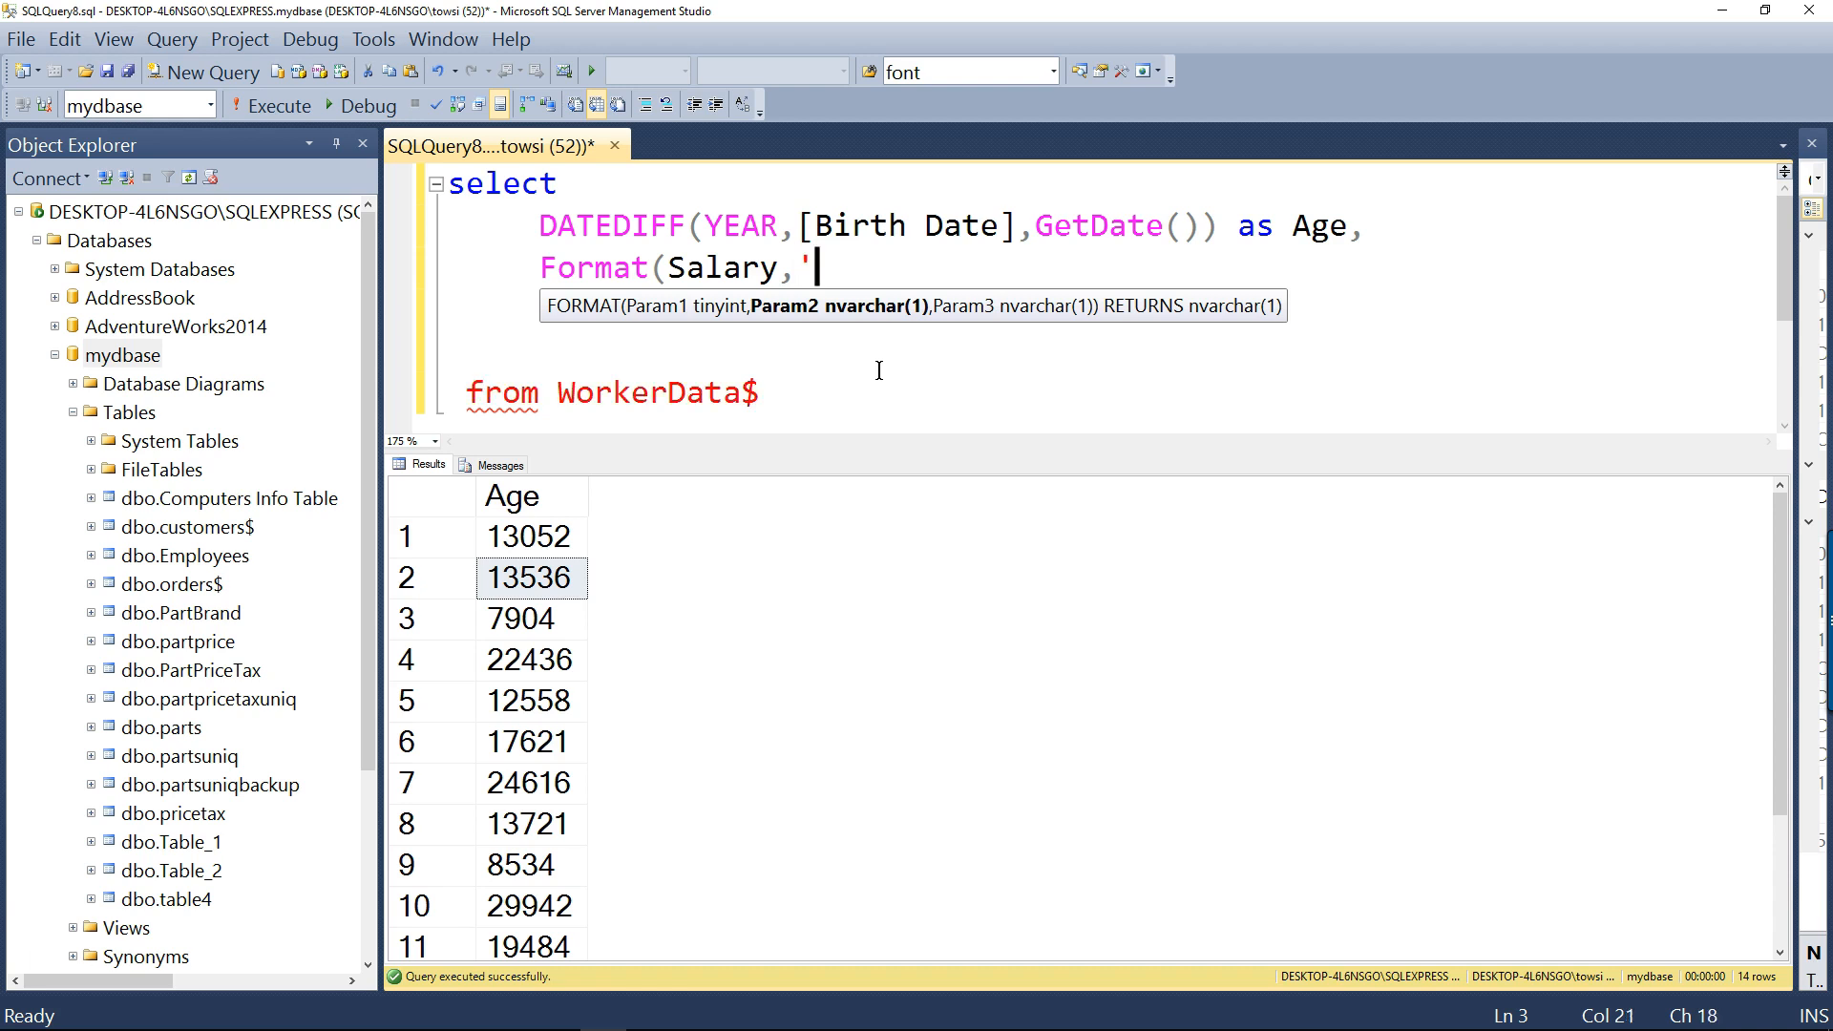
pyautogui.write('C')
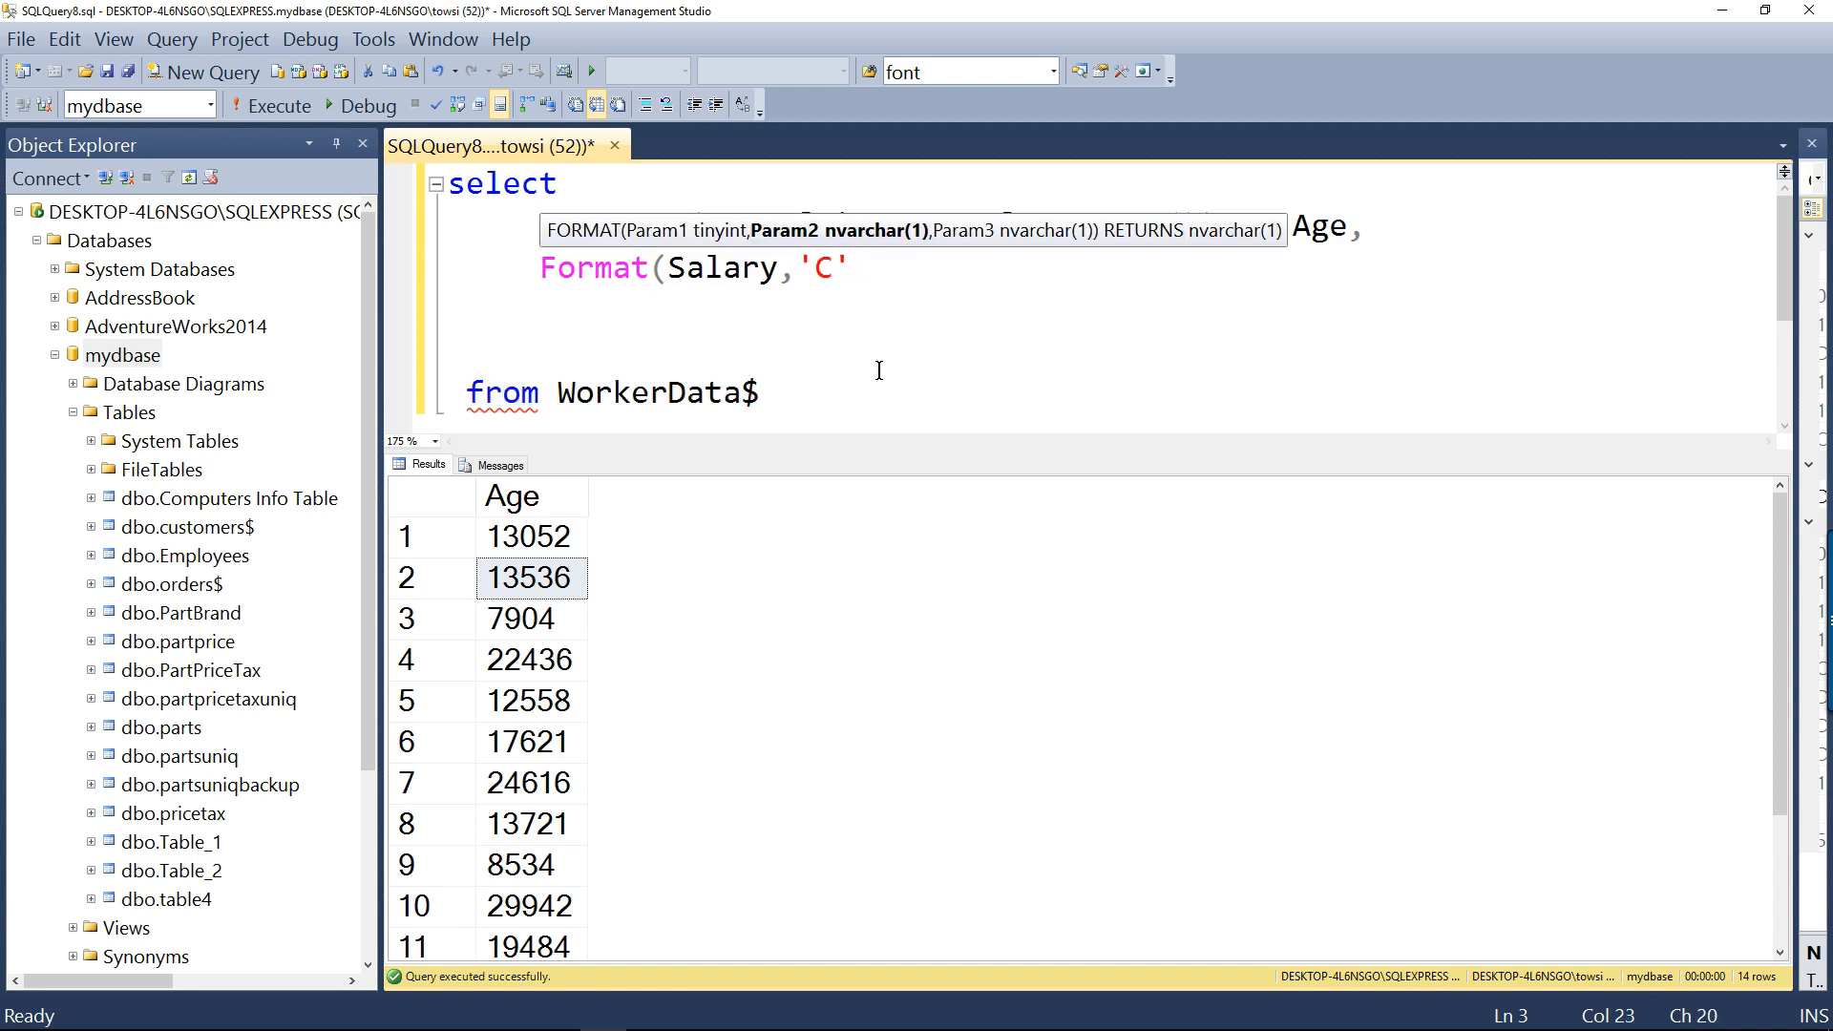
pyautogui.write(',')
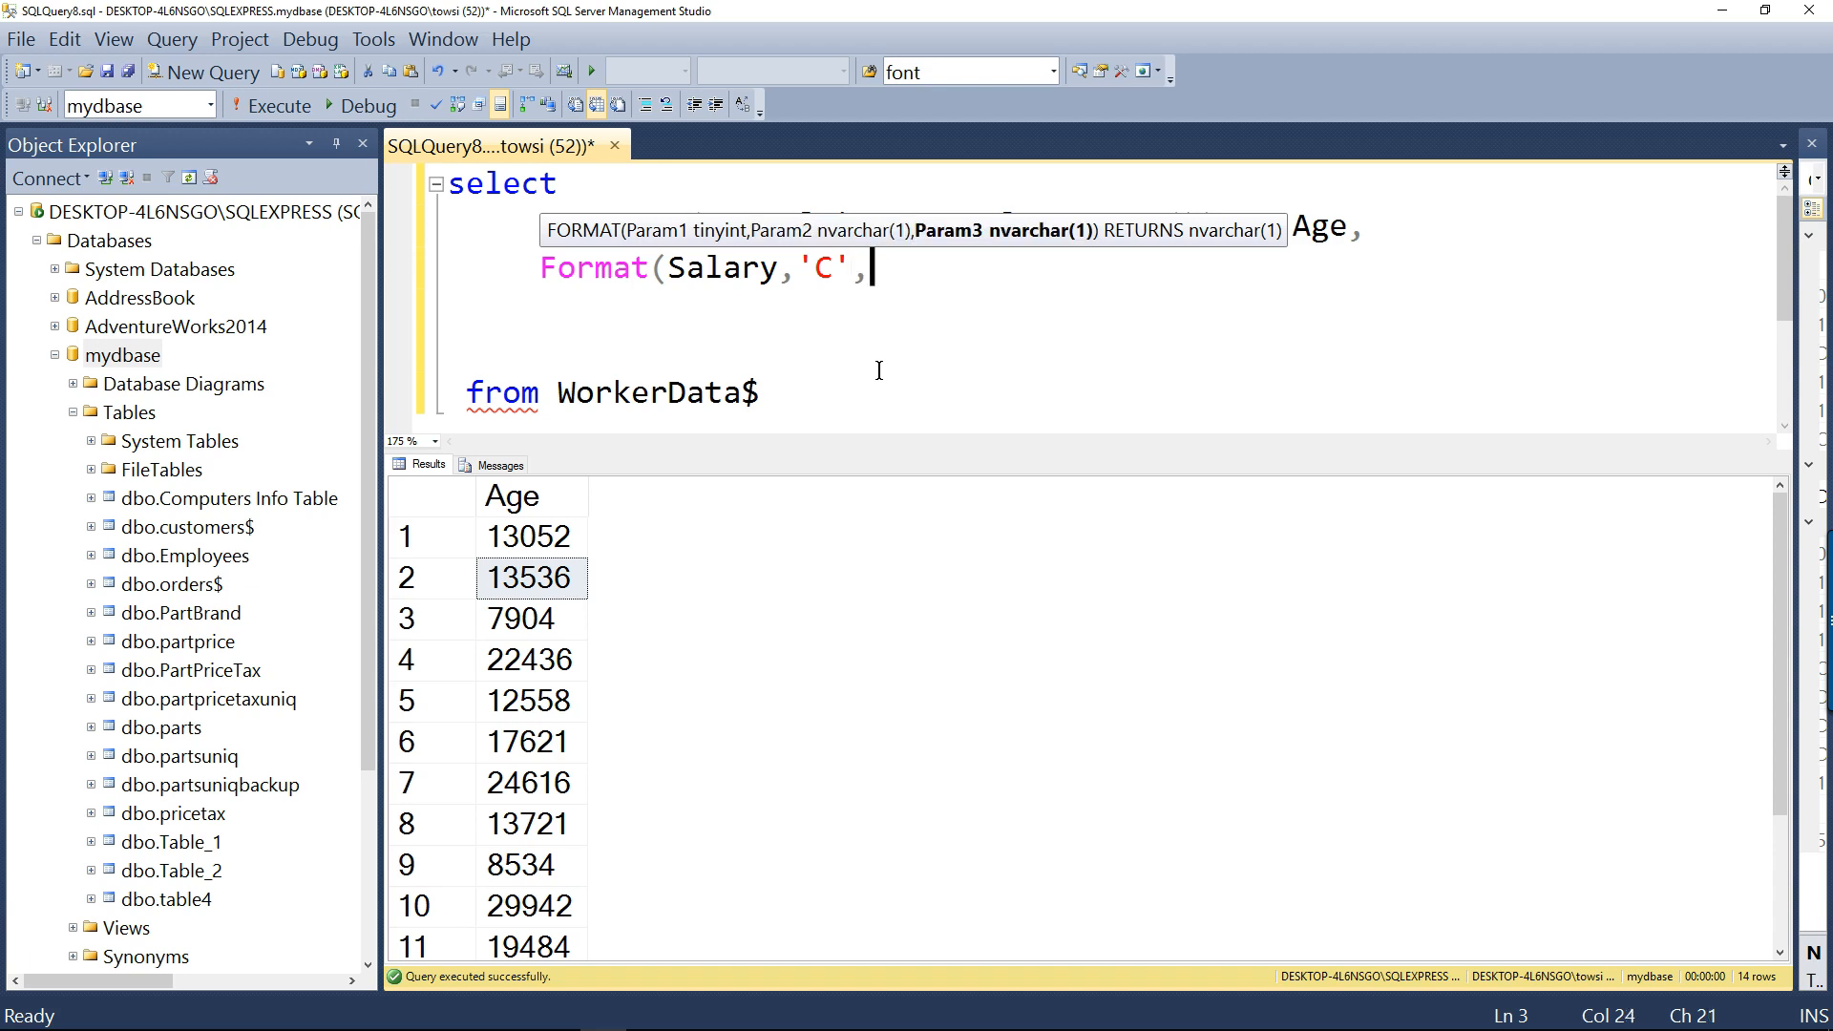
pyautogui.write("'")
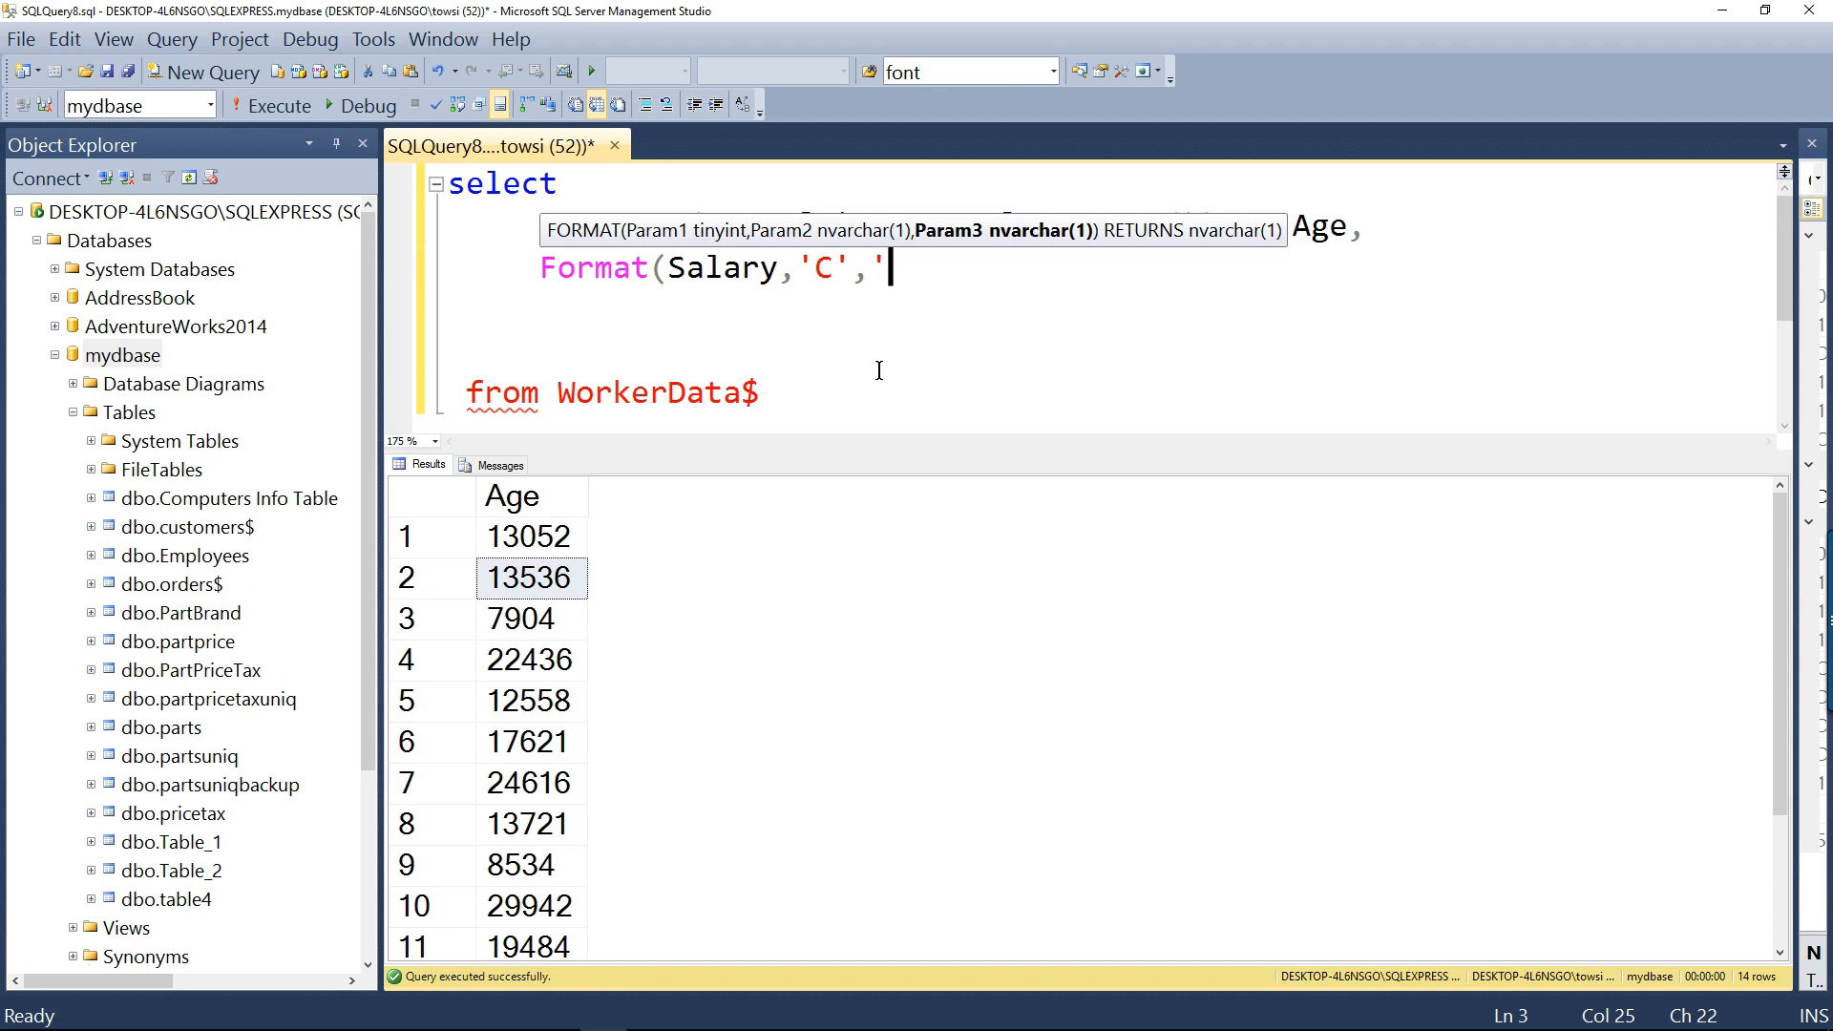
pyautogui.write('en')
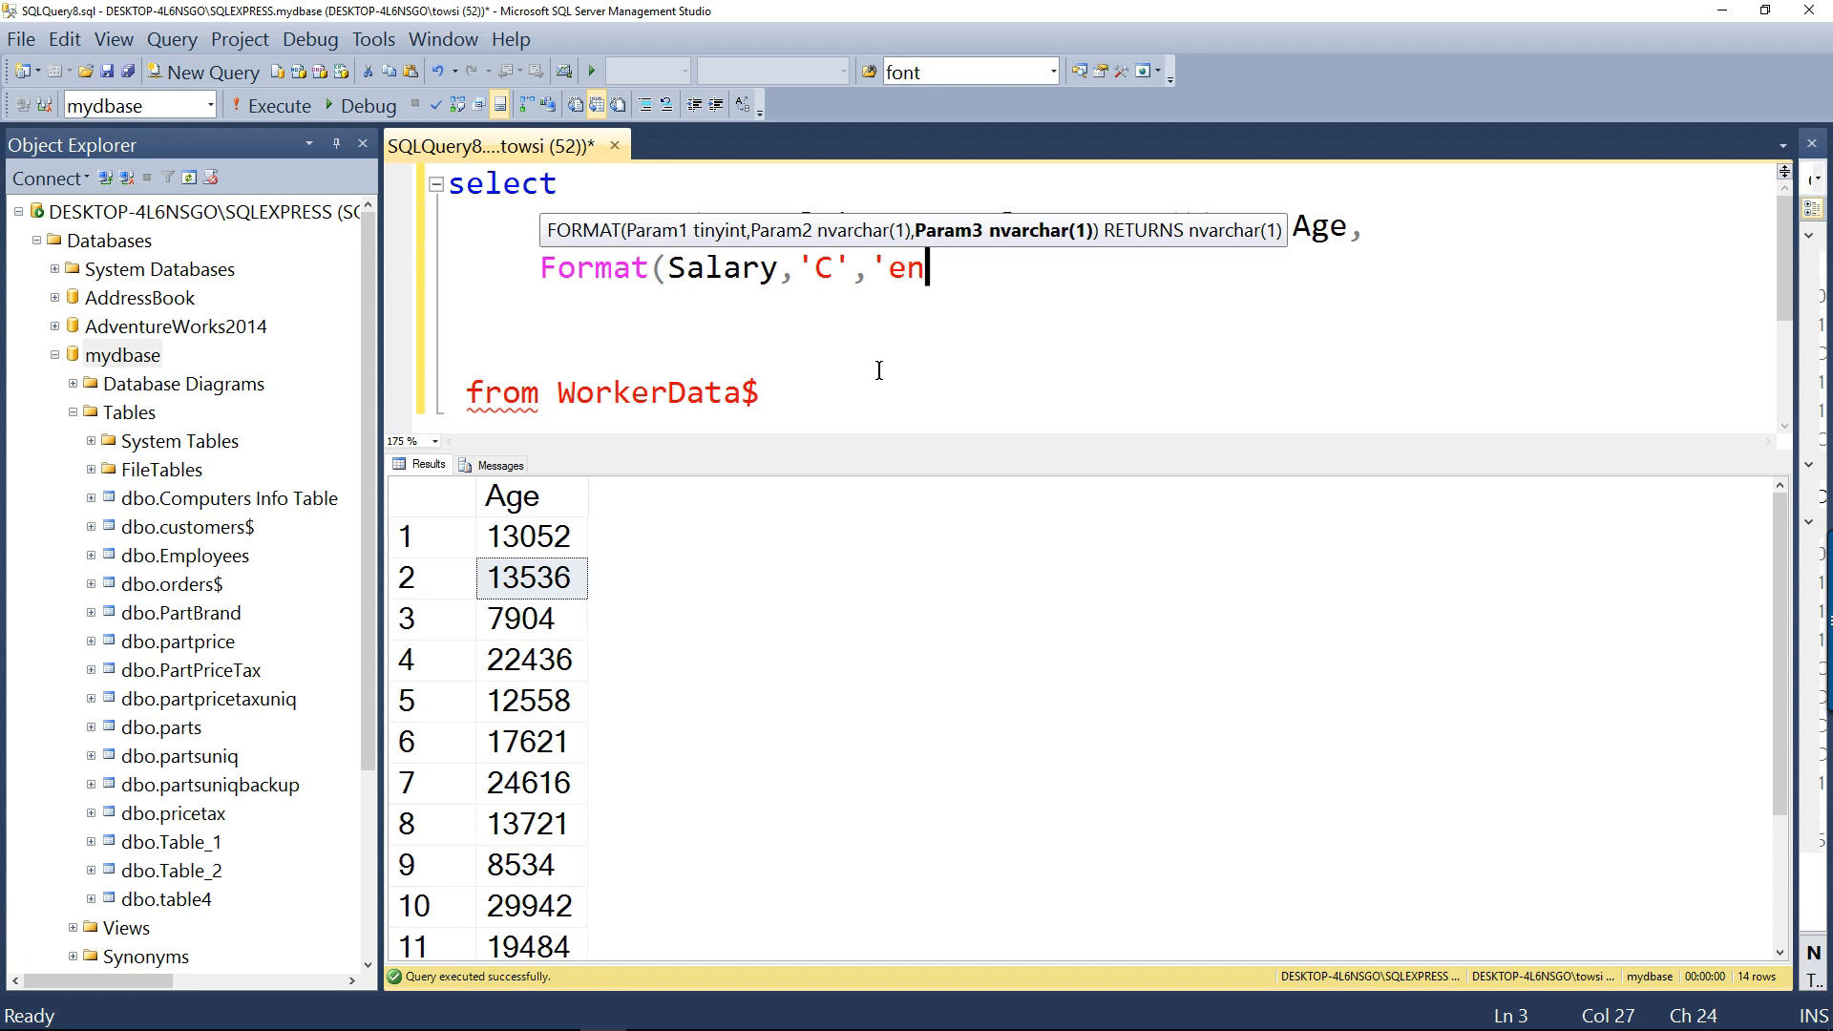
pyautogui.write('-us')
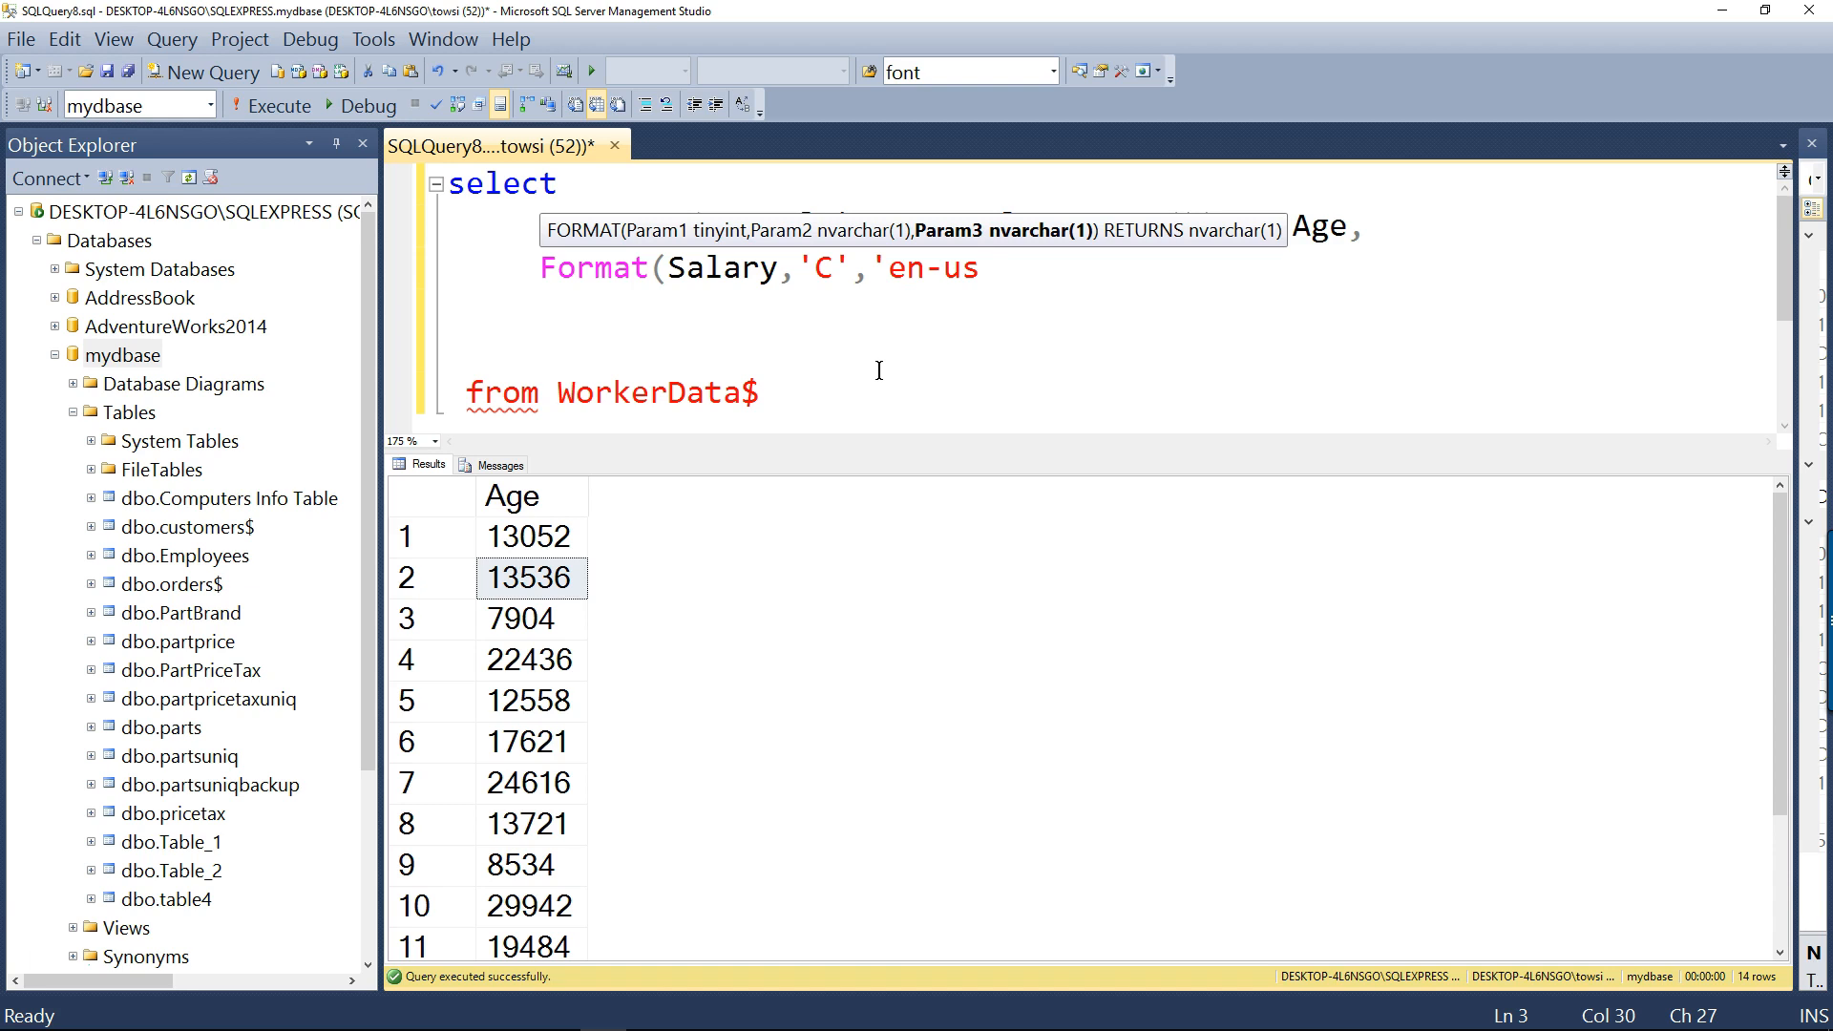
pyautogui.write("'")
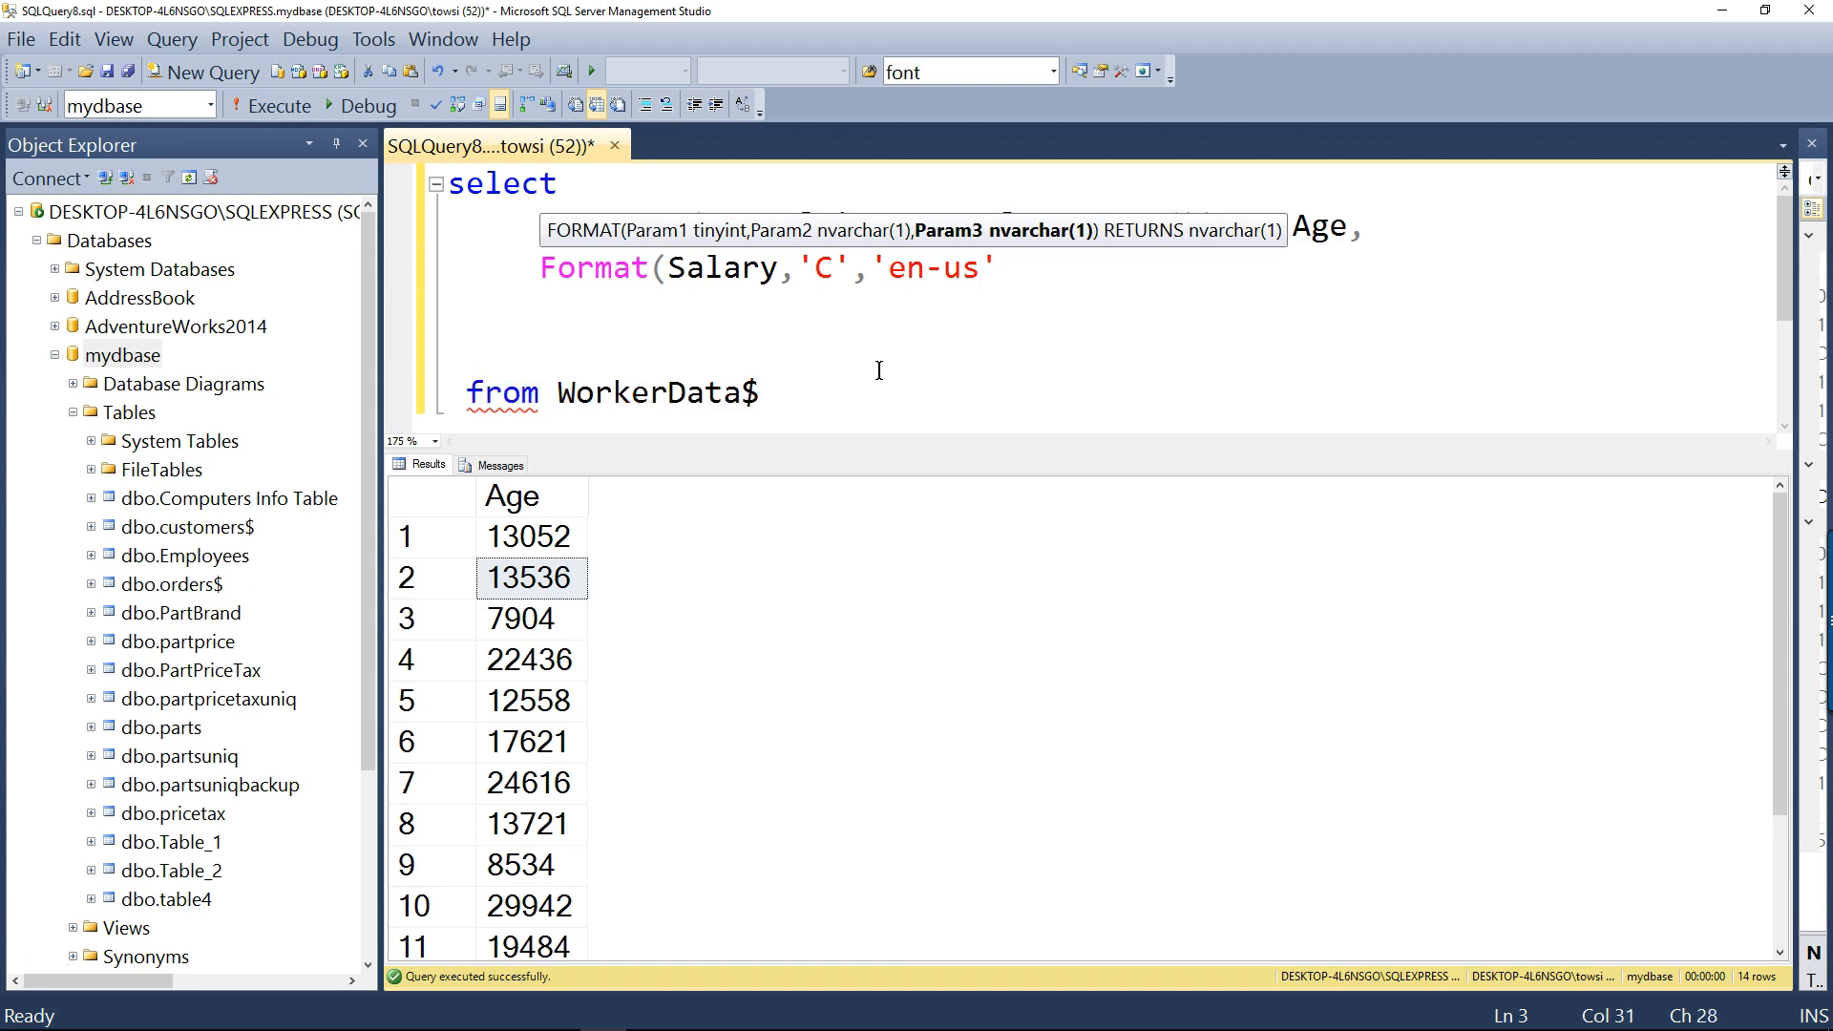
pyautogui.write(')')
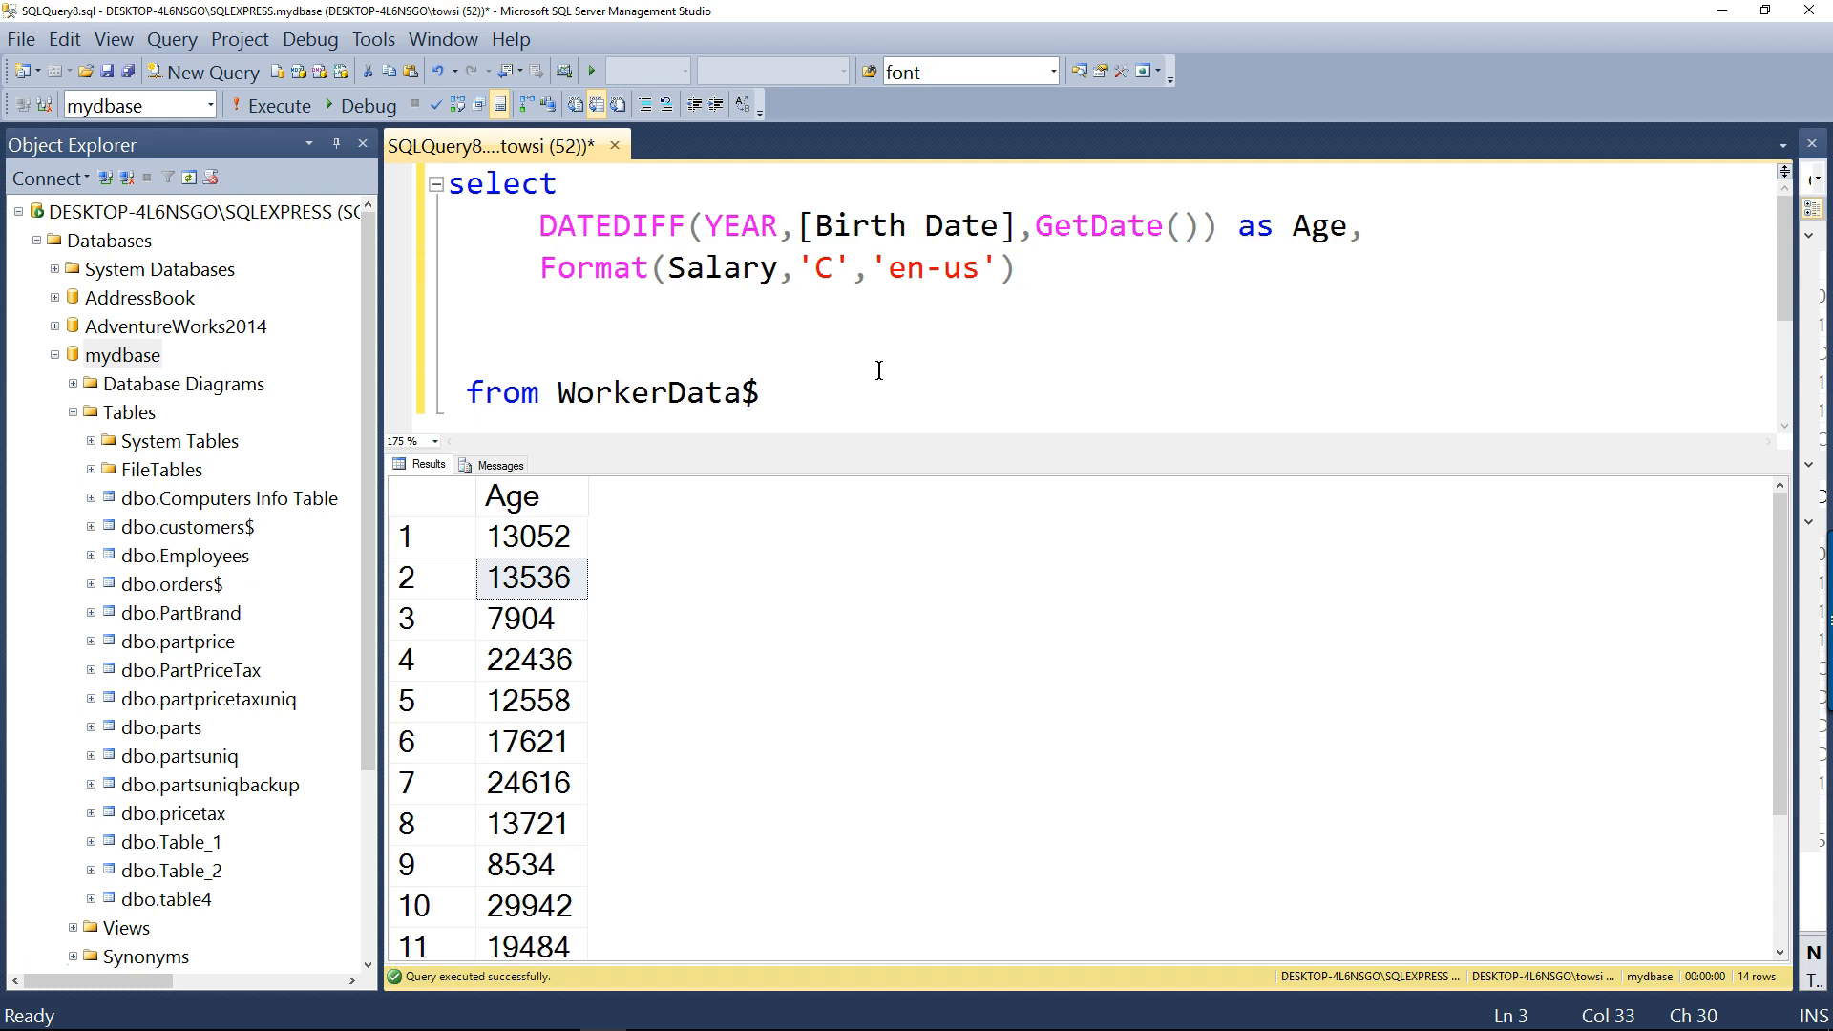
# Alias the formatted expression as Salary, correcting the 'Salry' typo
pyautogui.doubleClick(723, 267)
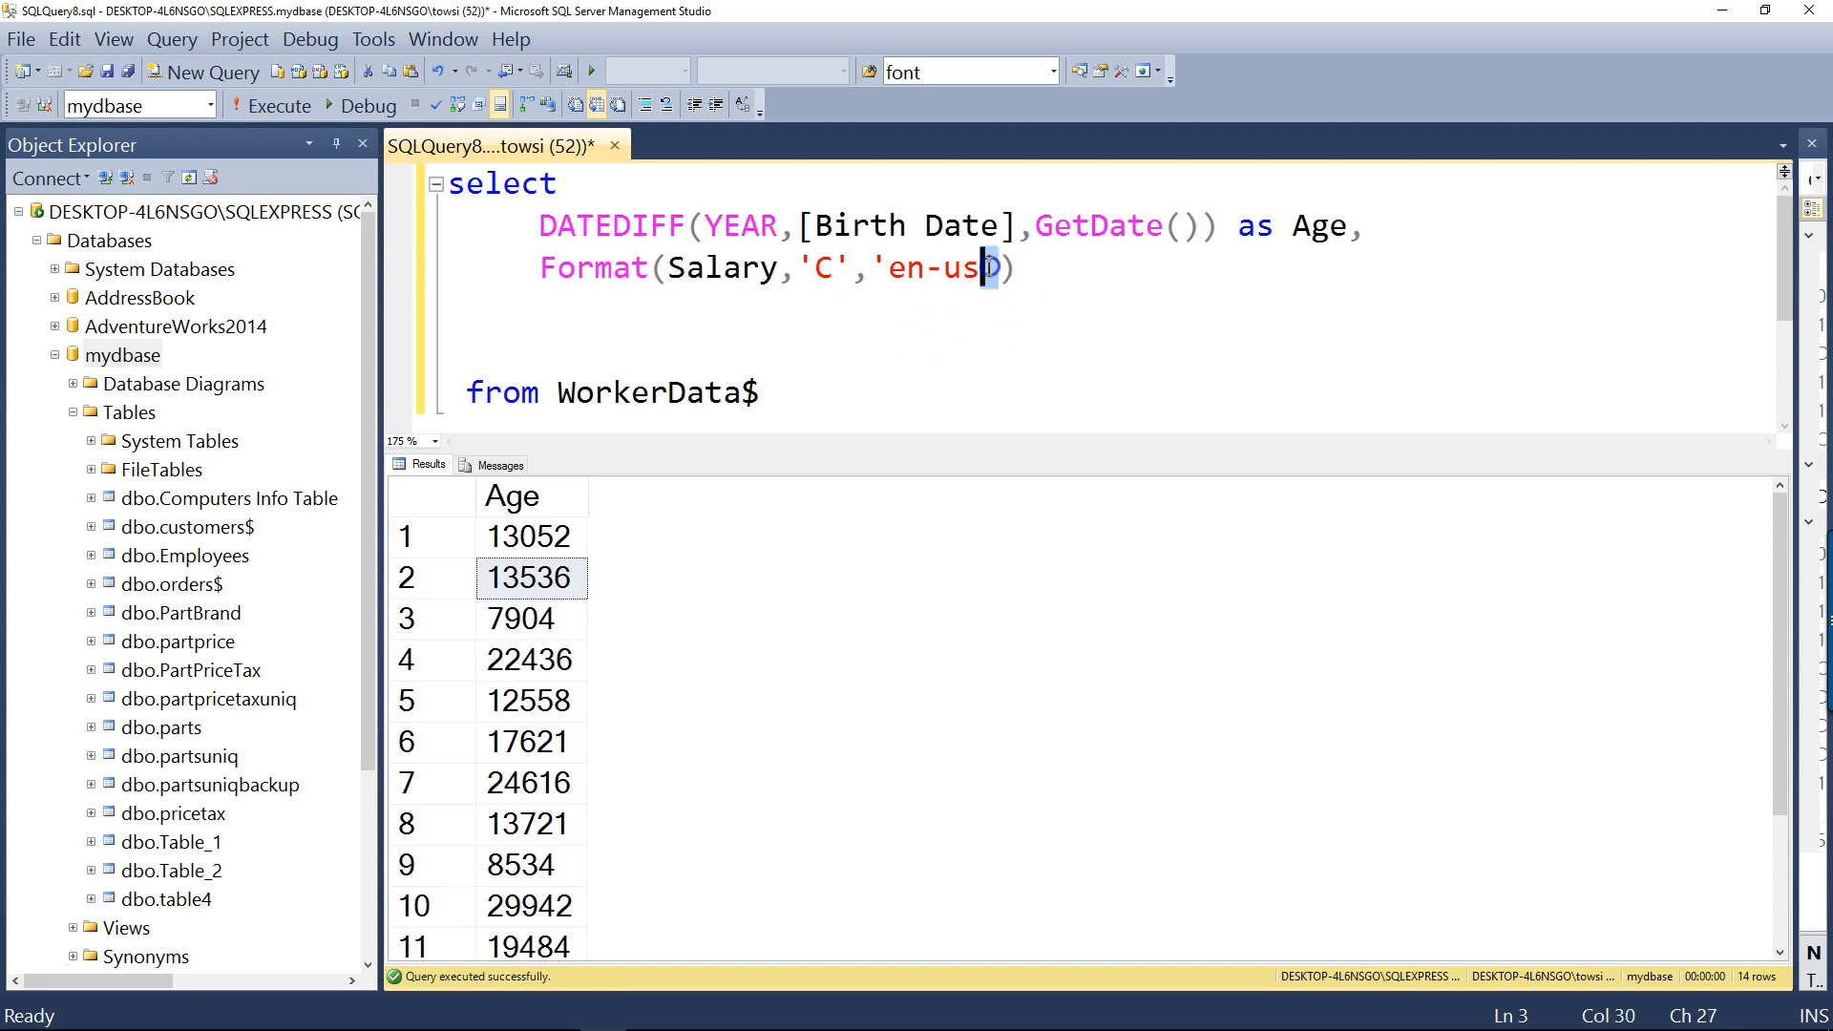
pyautogui.doubleClick(929, 268)
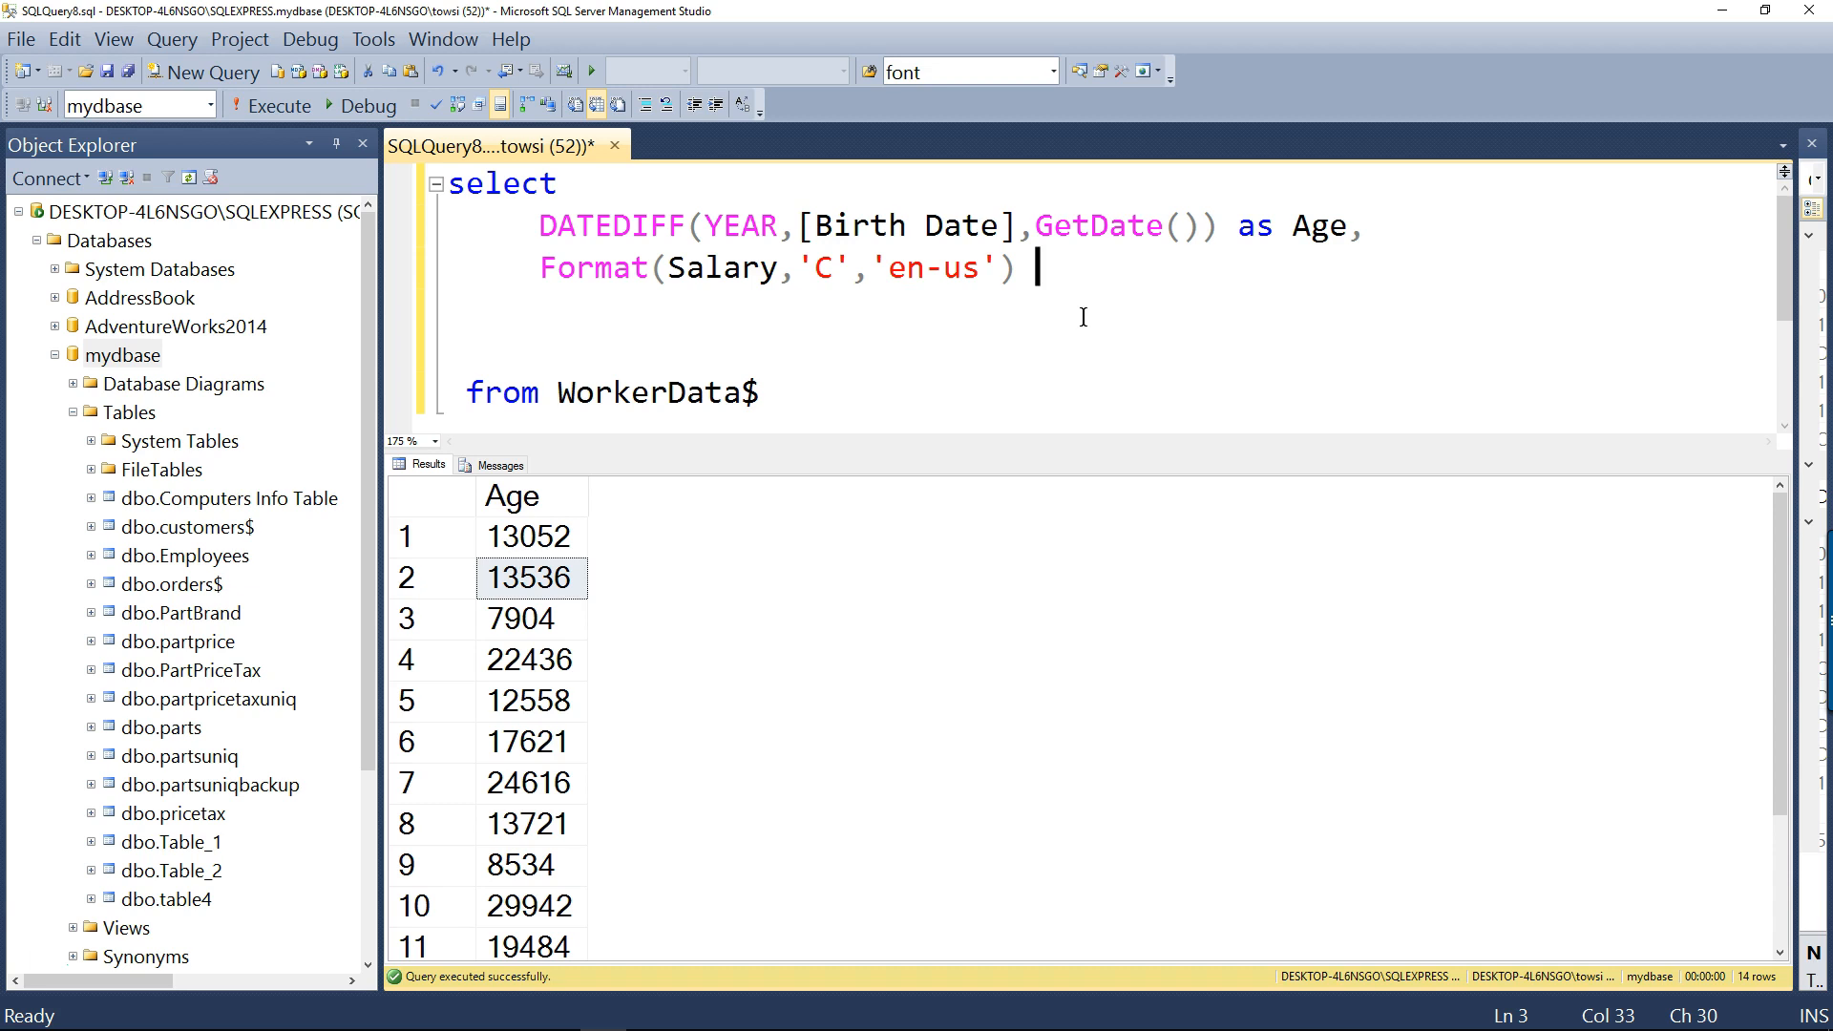
pyautogui.write('as Salry')
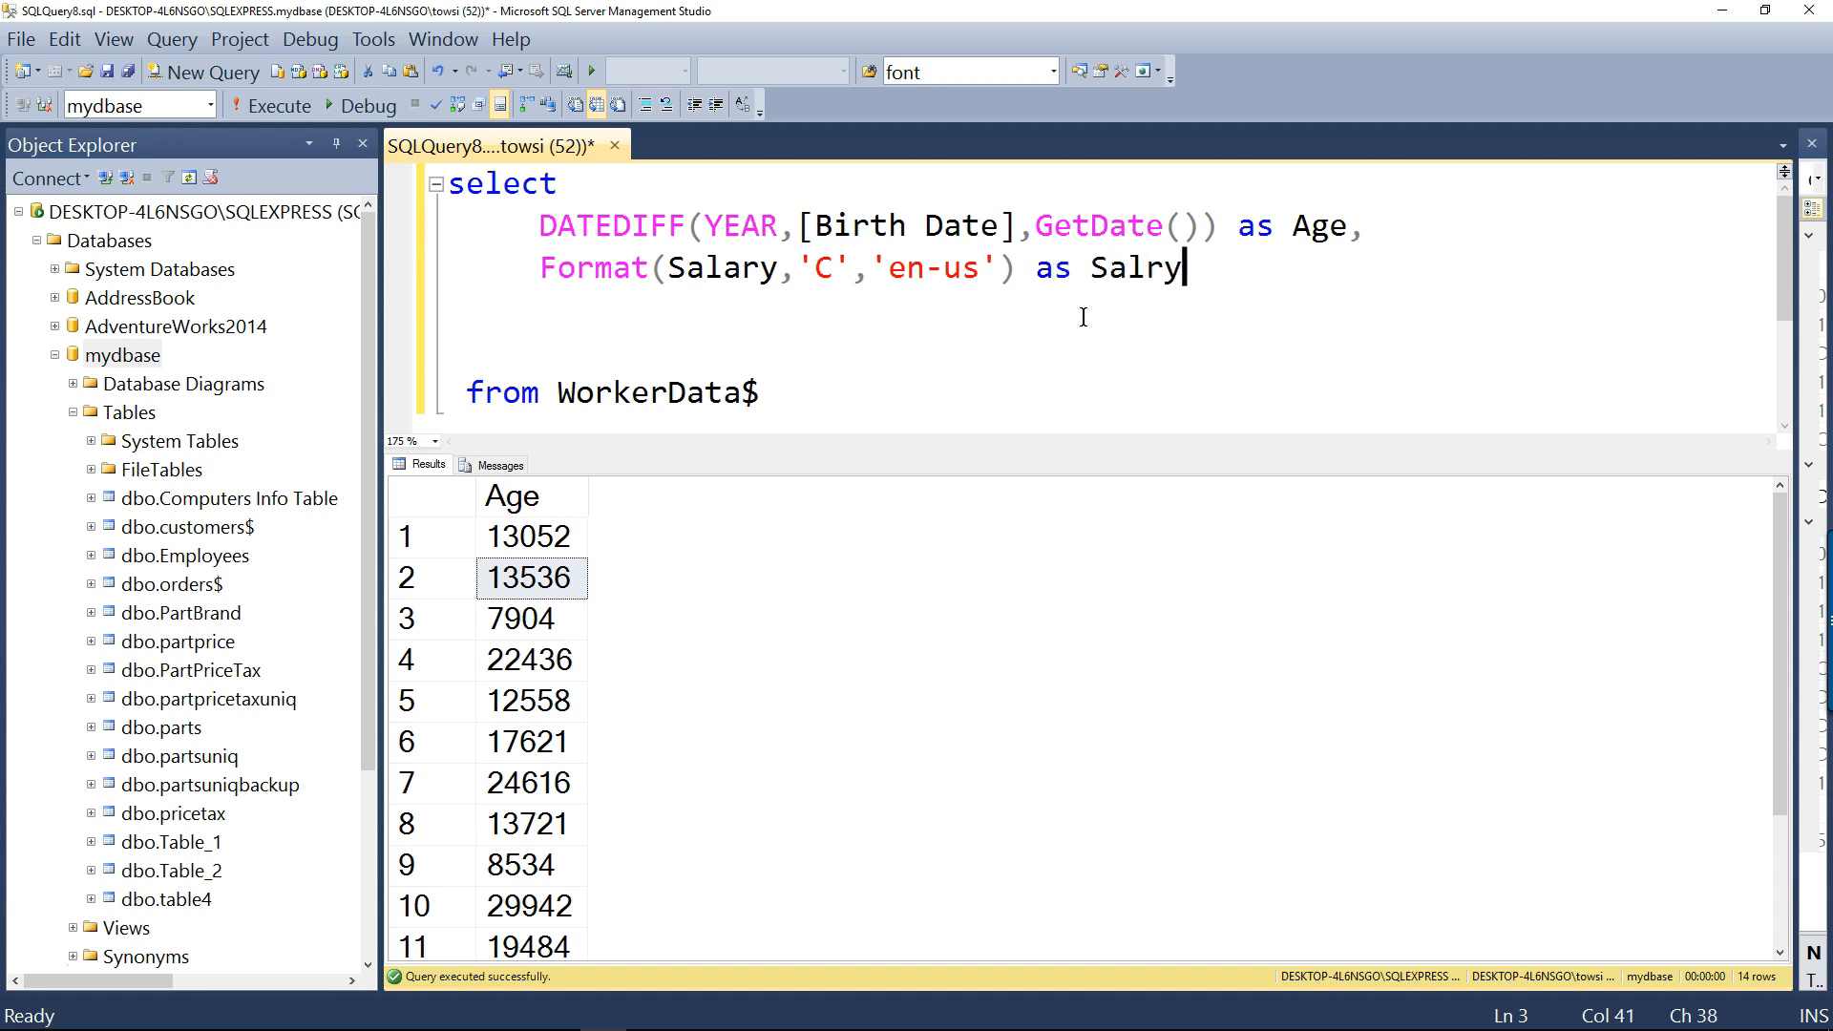
pyautogui.write('a')
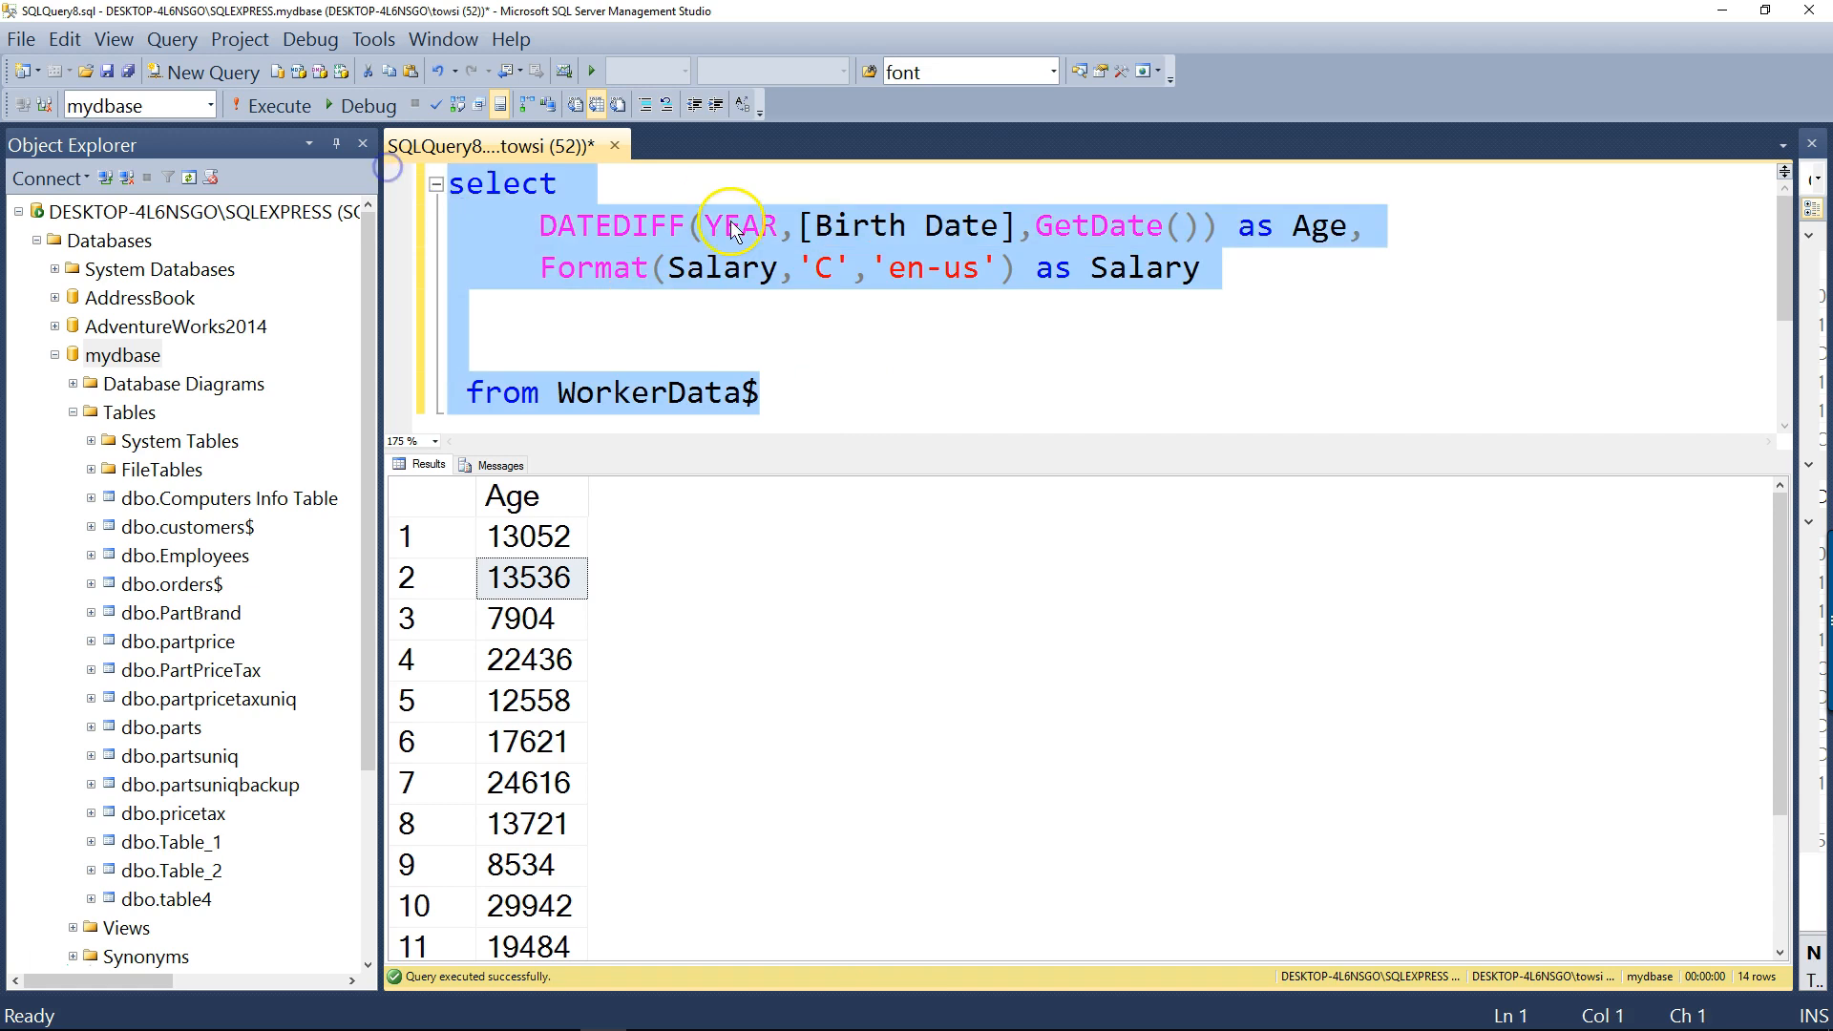
# Run the query and inspect the currency-formatted Salary values in the results
pyautogui.click(280, 105)
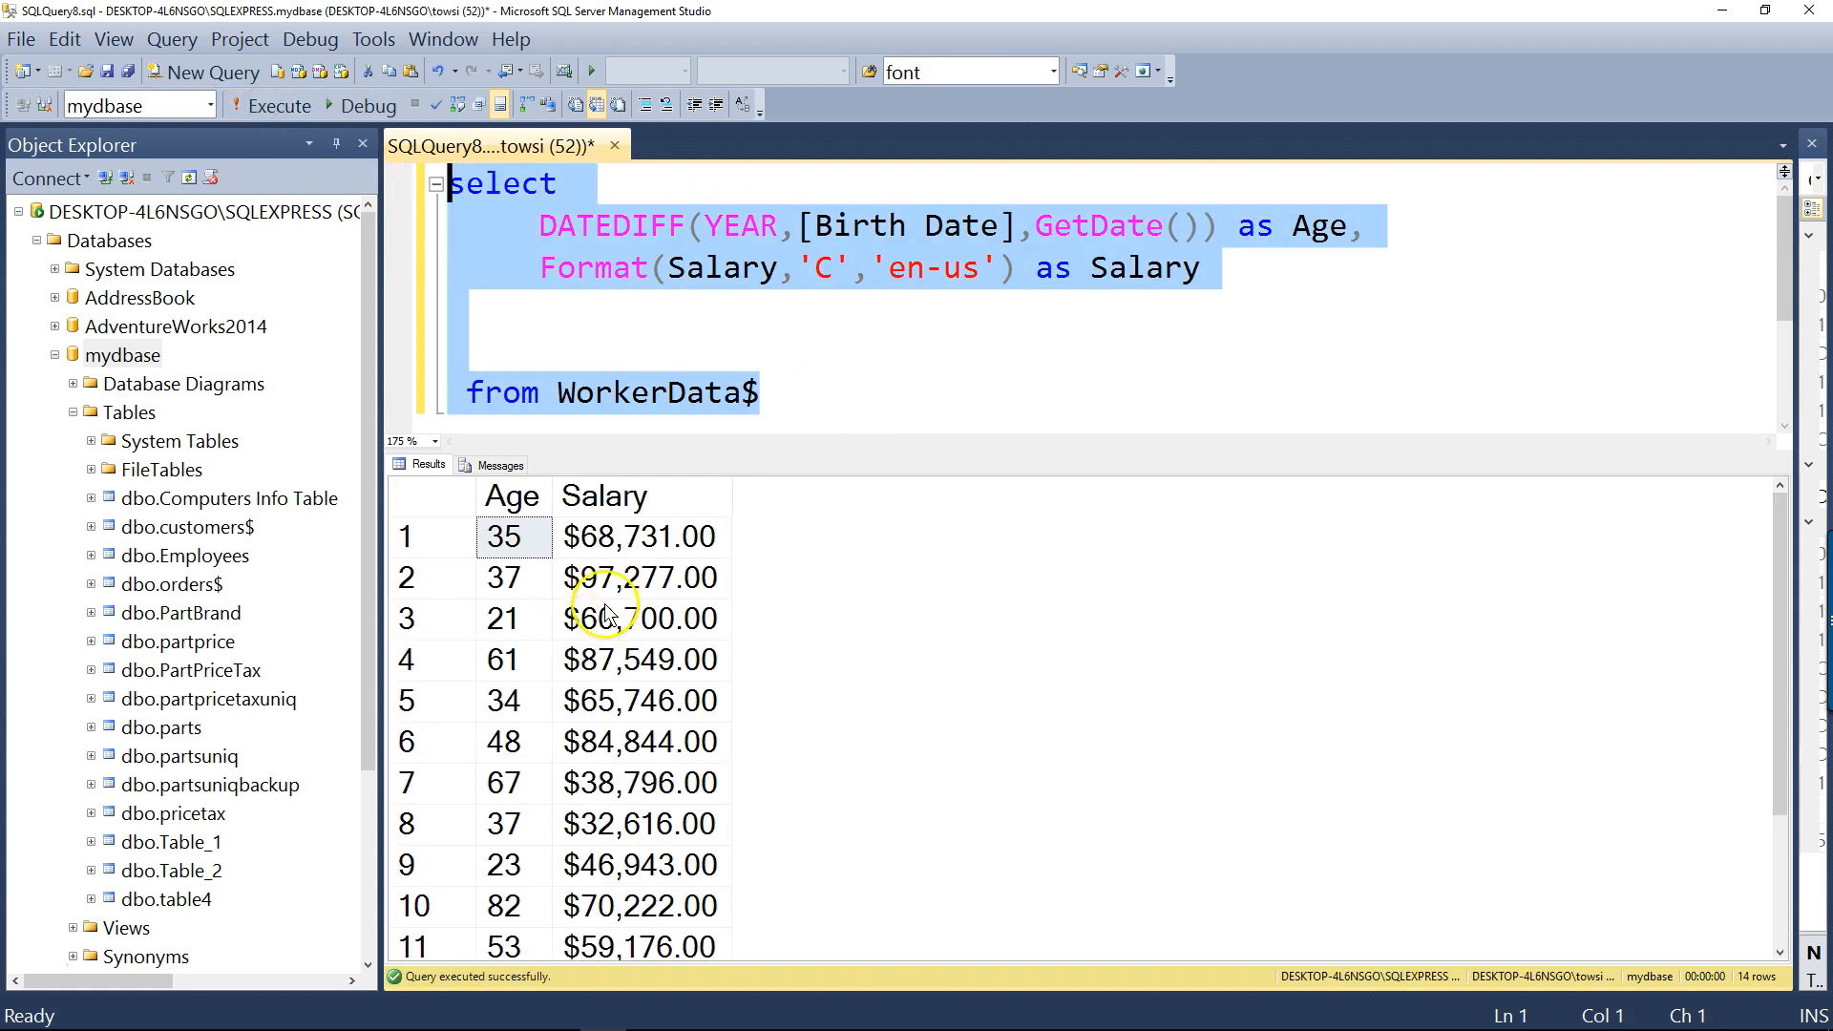
pyautogui.click(640, 783)
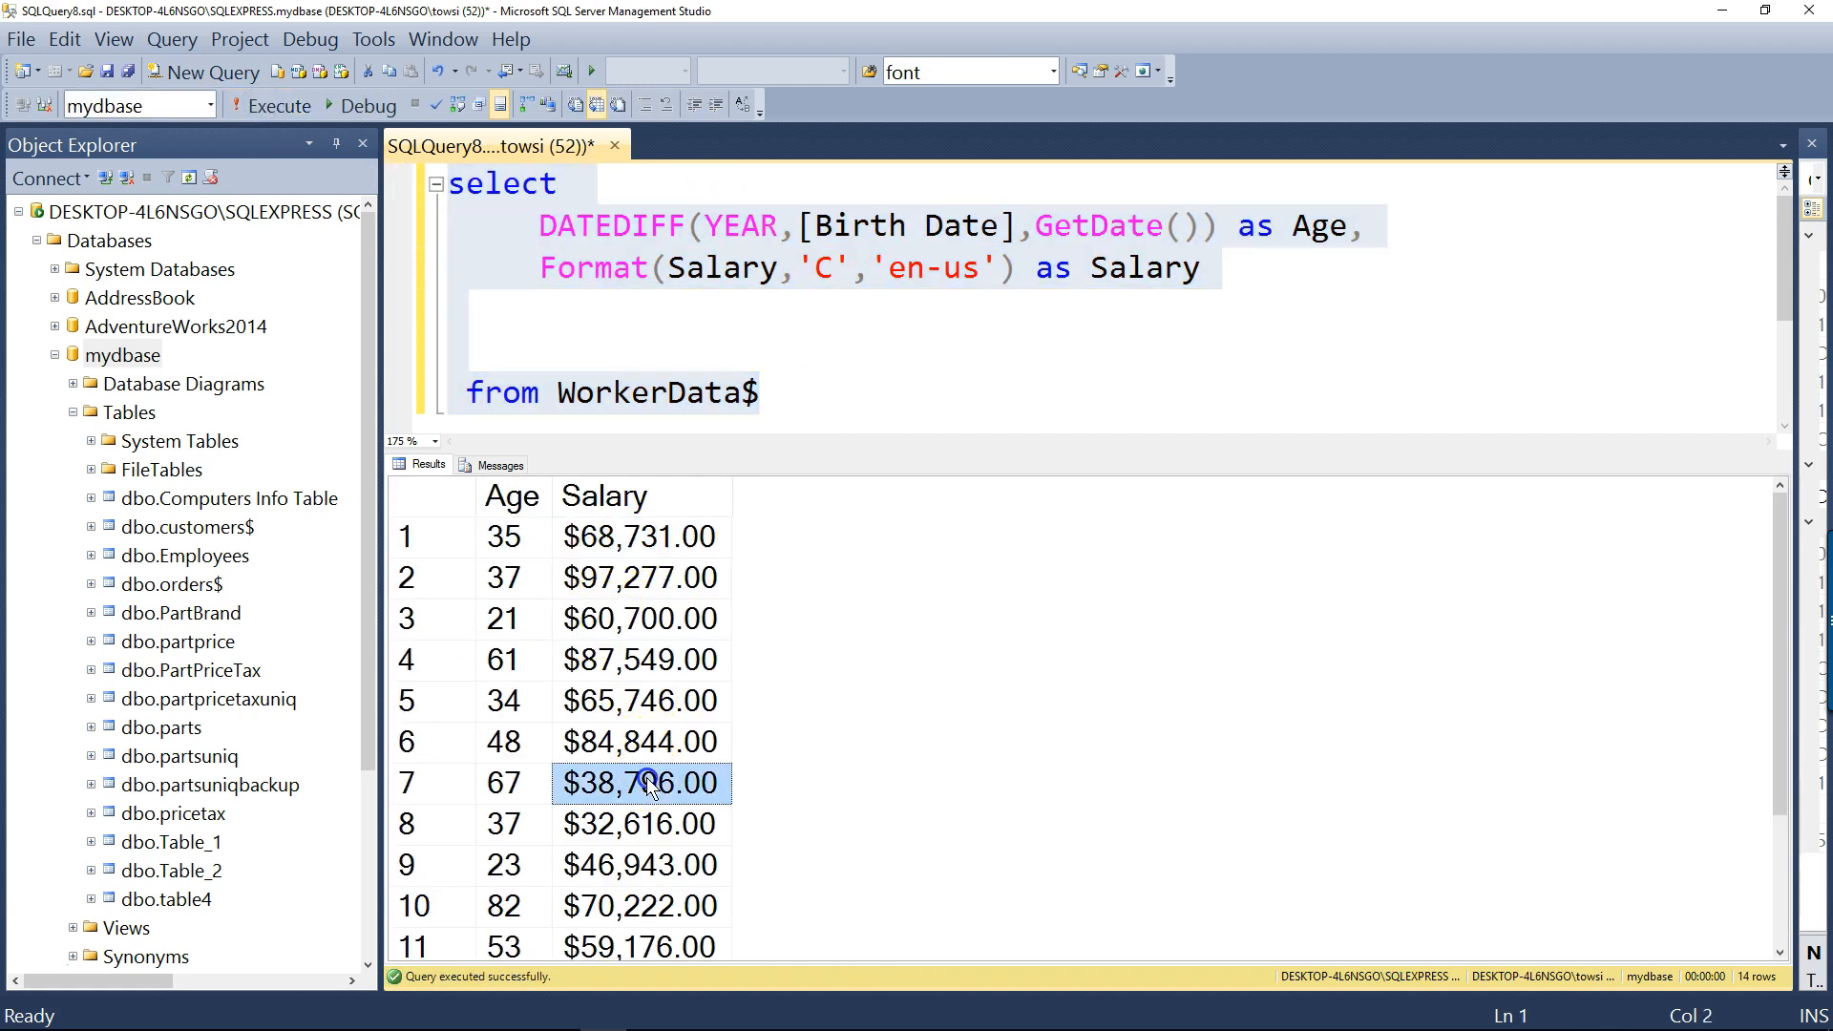
pyautogui.moveTo(625, 650)
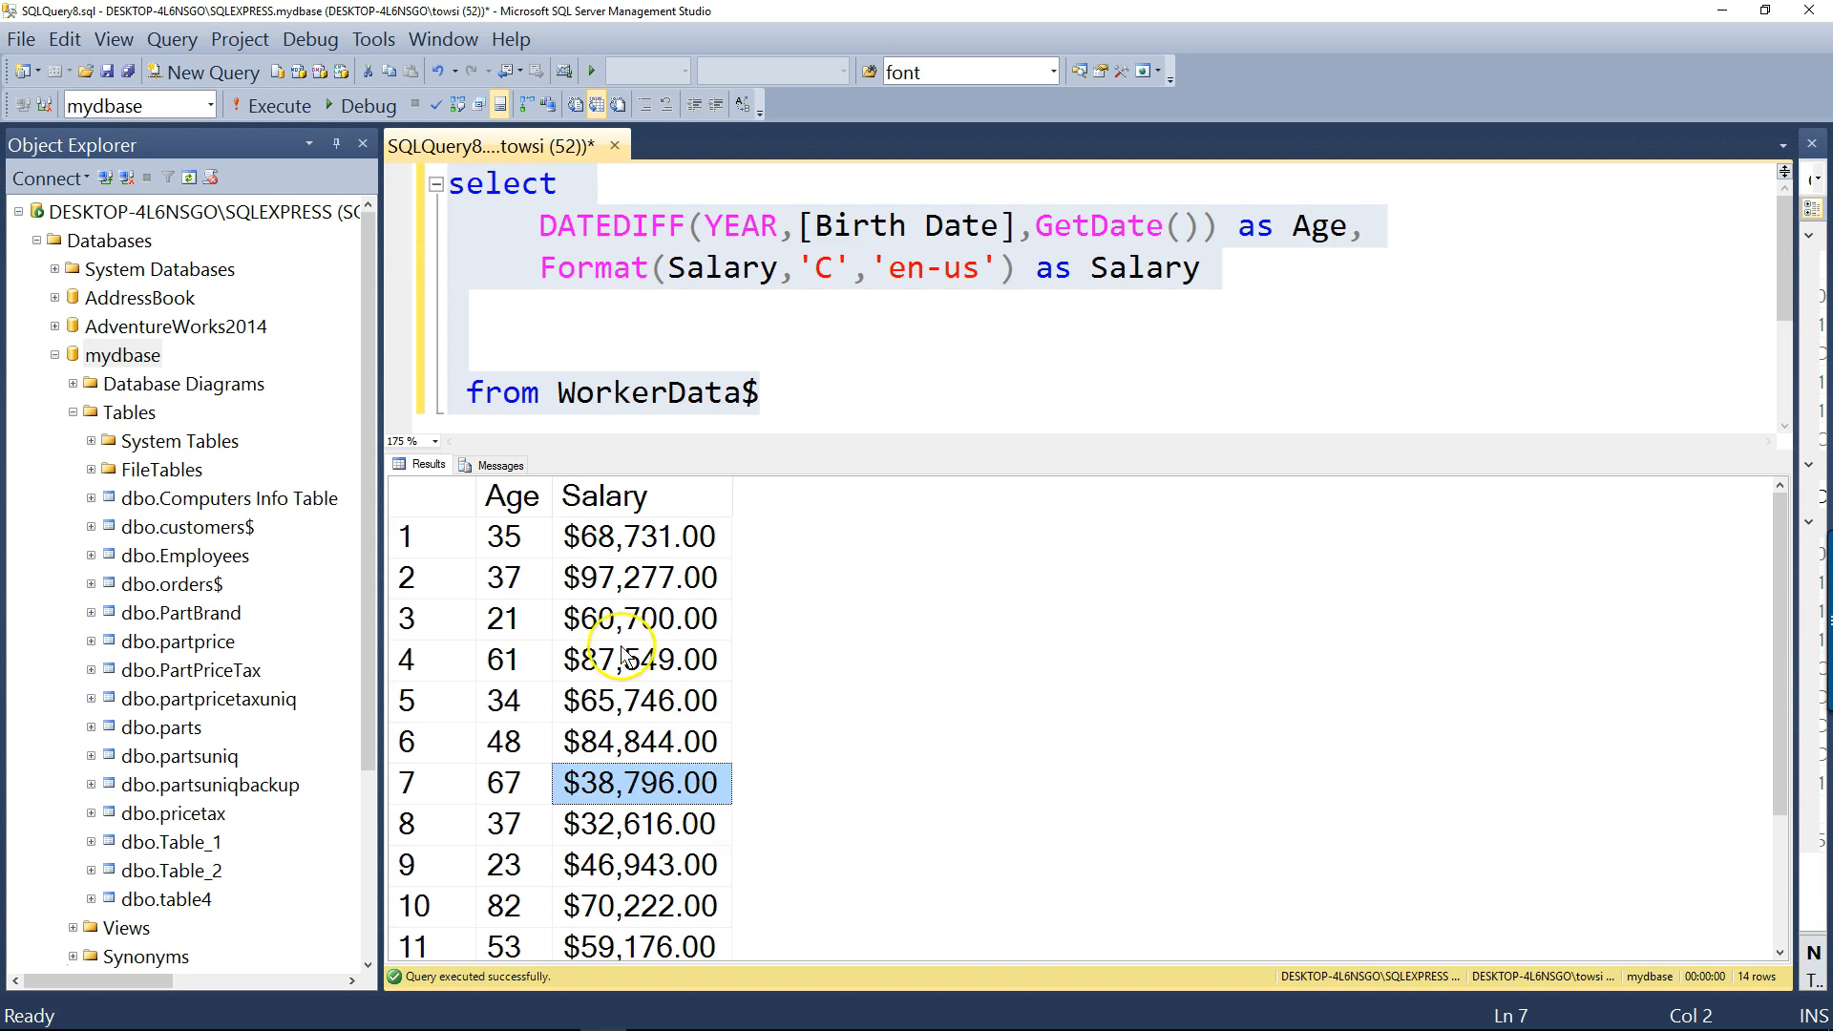
pyautogui.moveTo(683, 553)
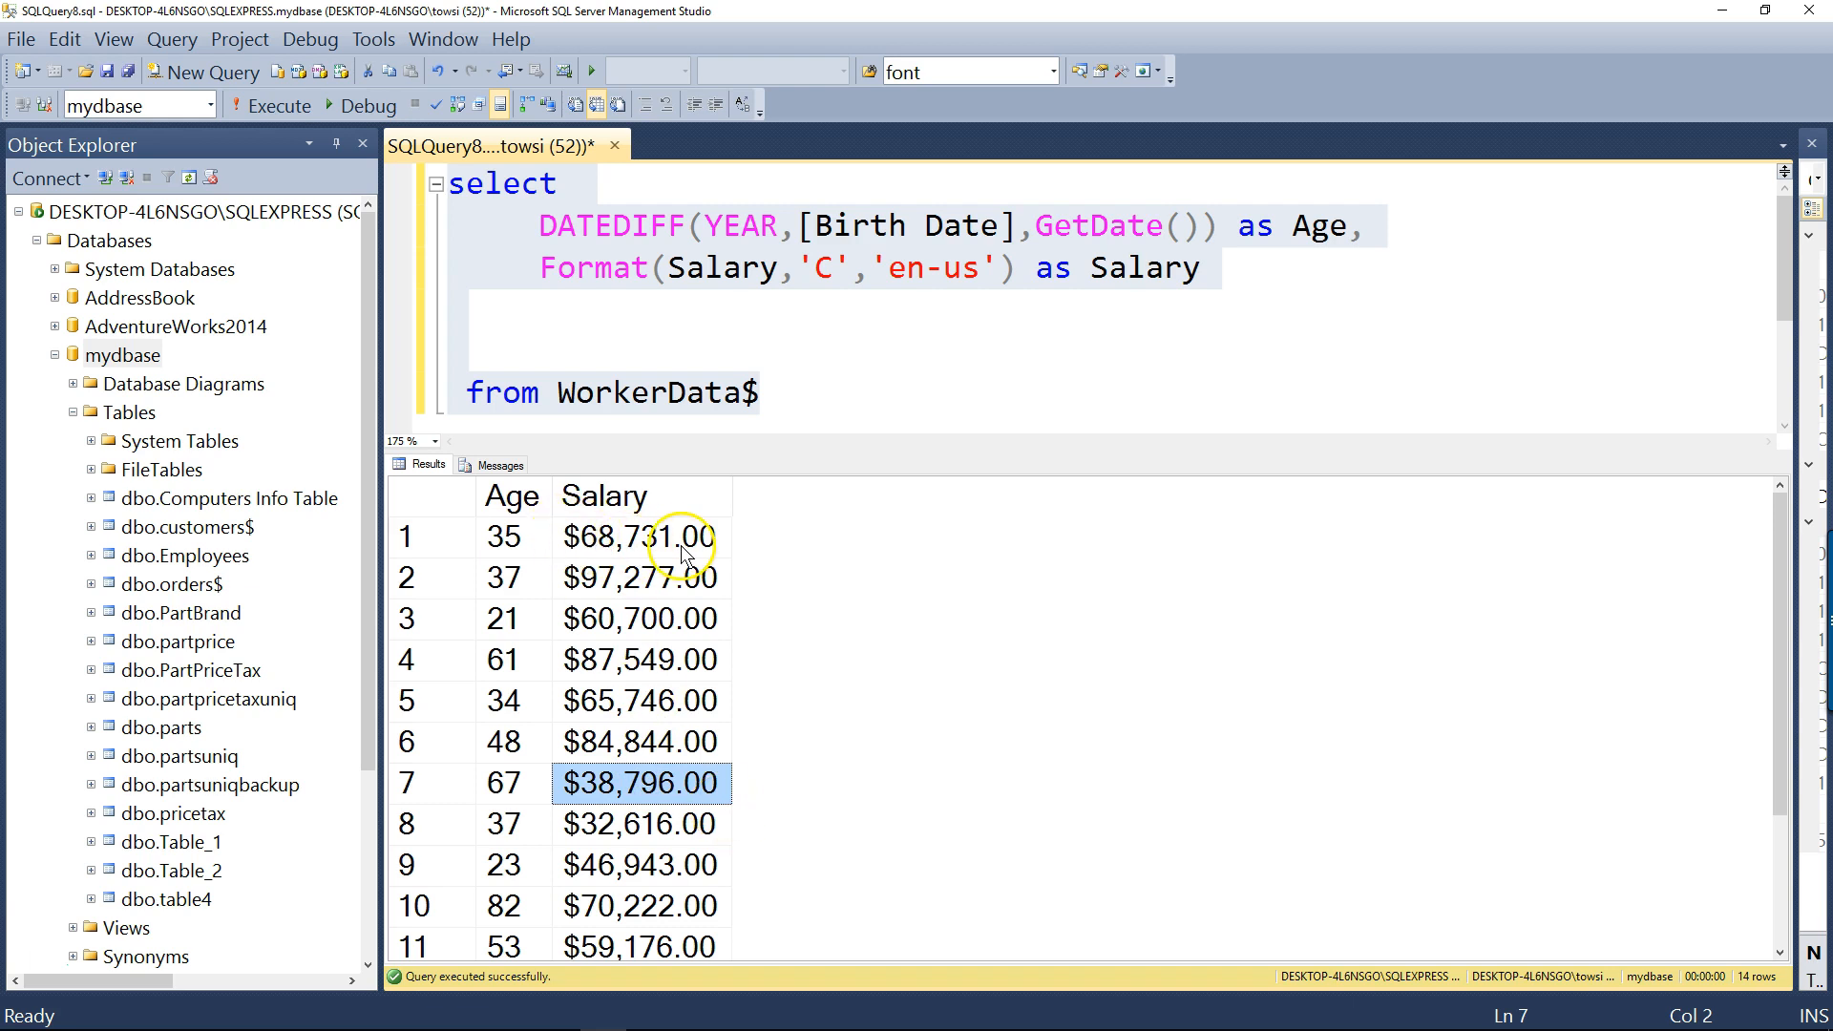
pyautogui.scroll(-3)
pyautogui.write(',')
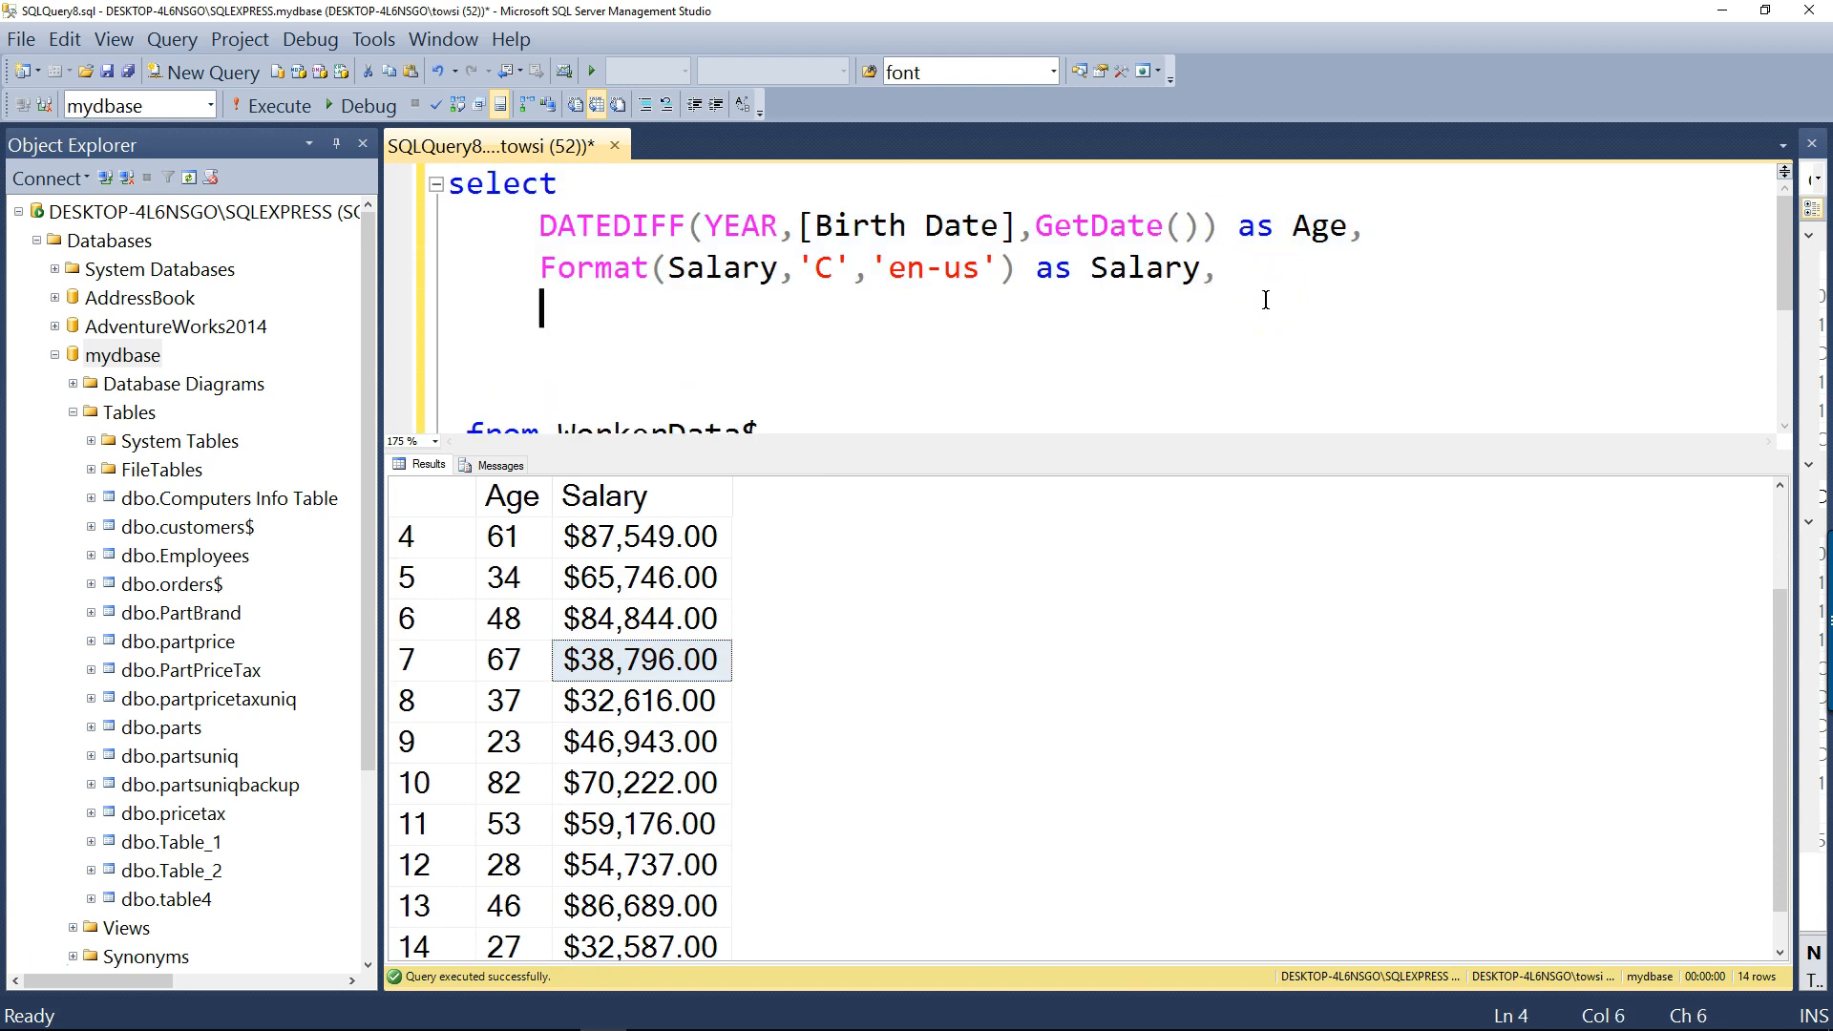
# Add Comment as a third column and run the query
pyautogui.write('comment')
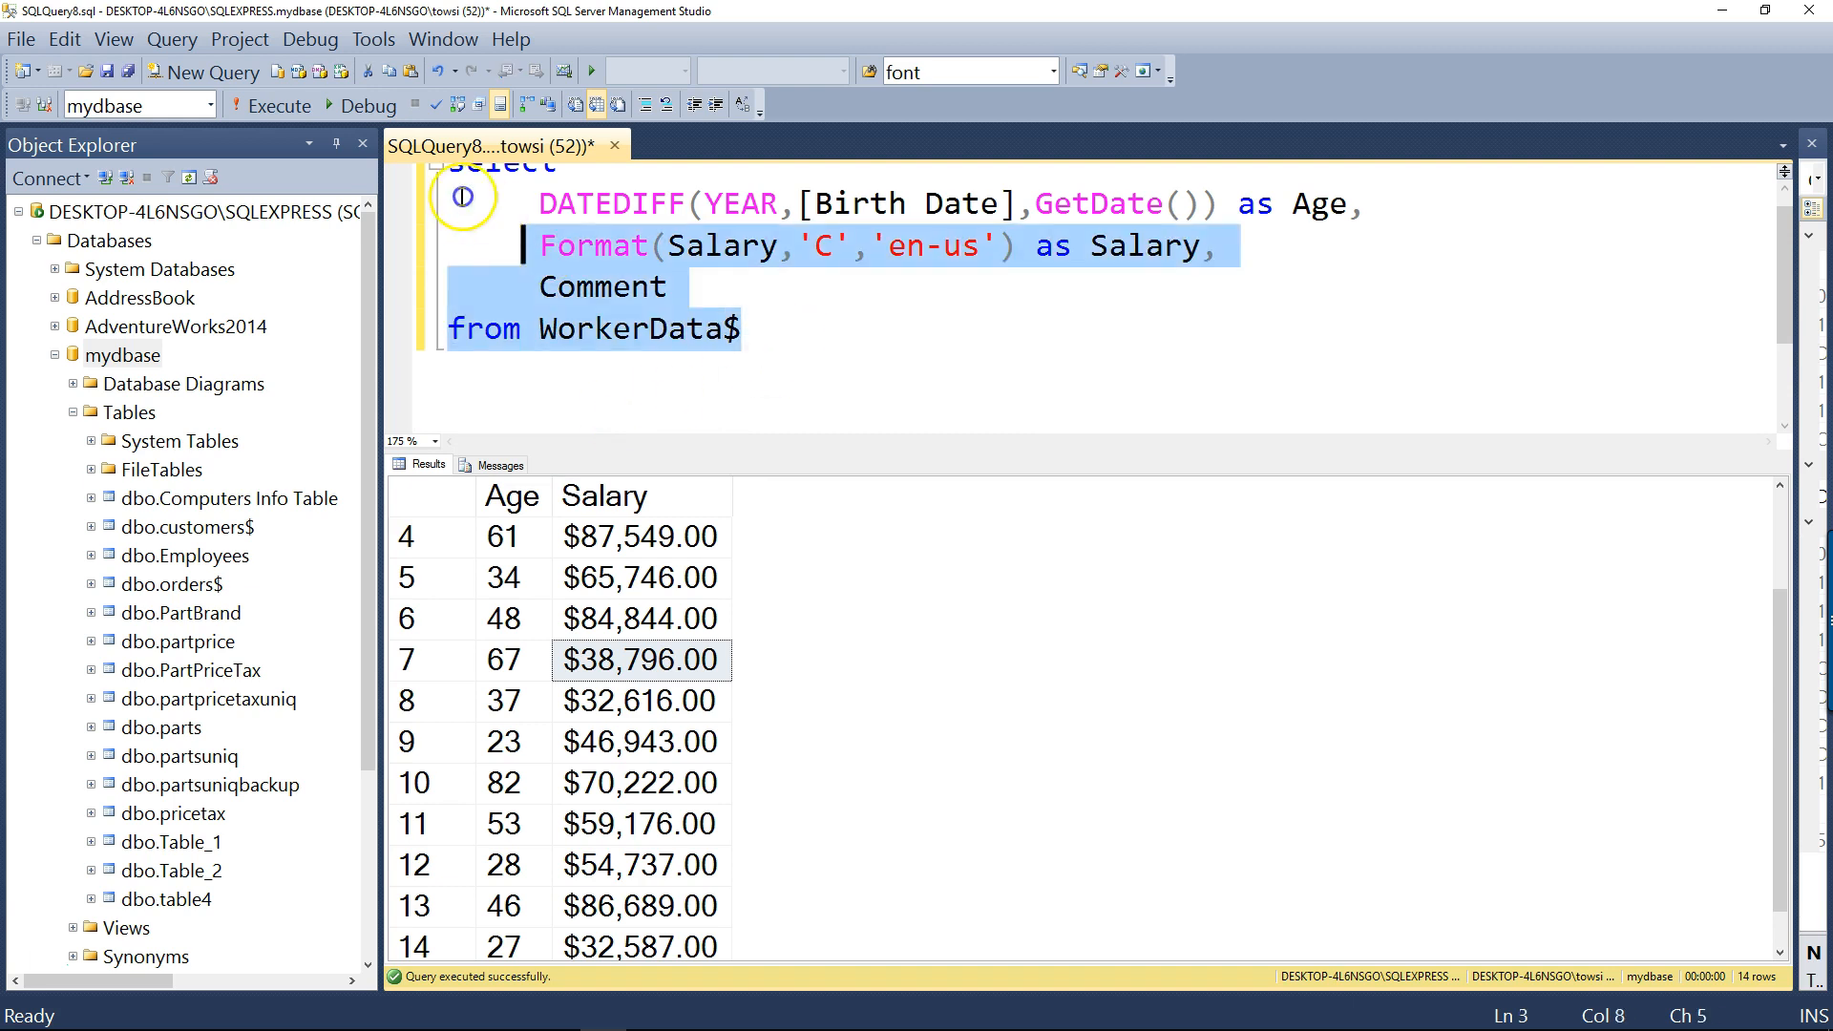
pyautogui.click(268, 105)
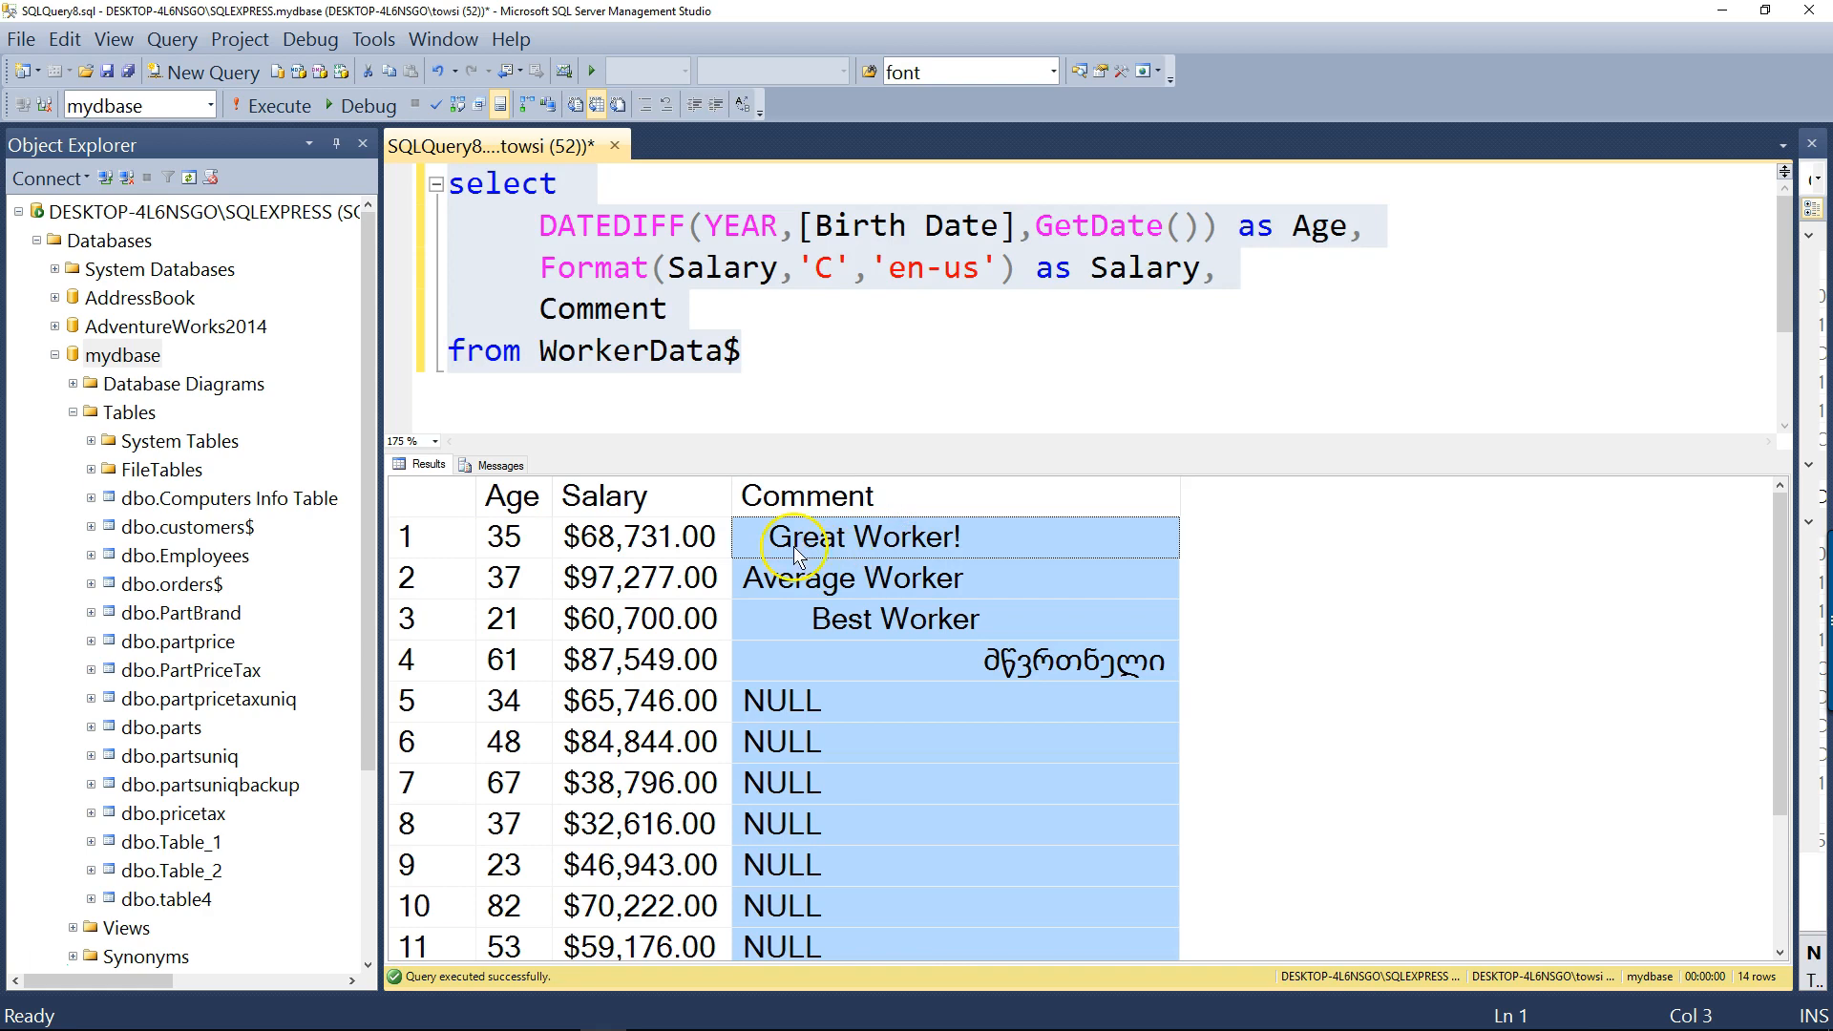
pyautogui.moveTo(964, 550)
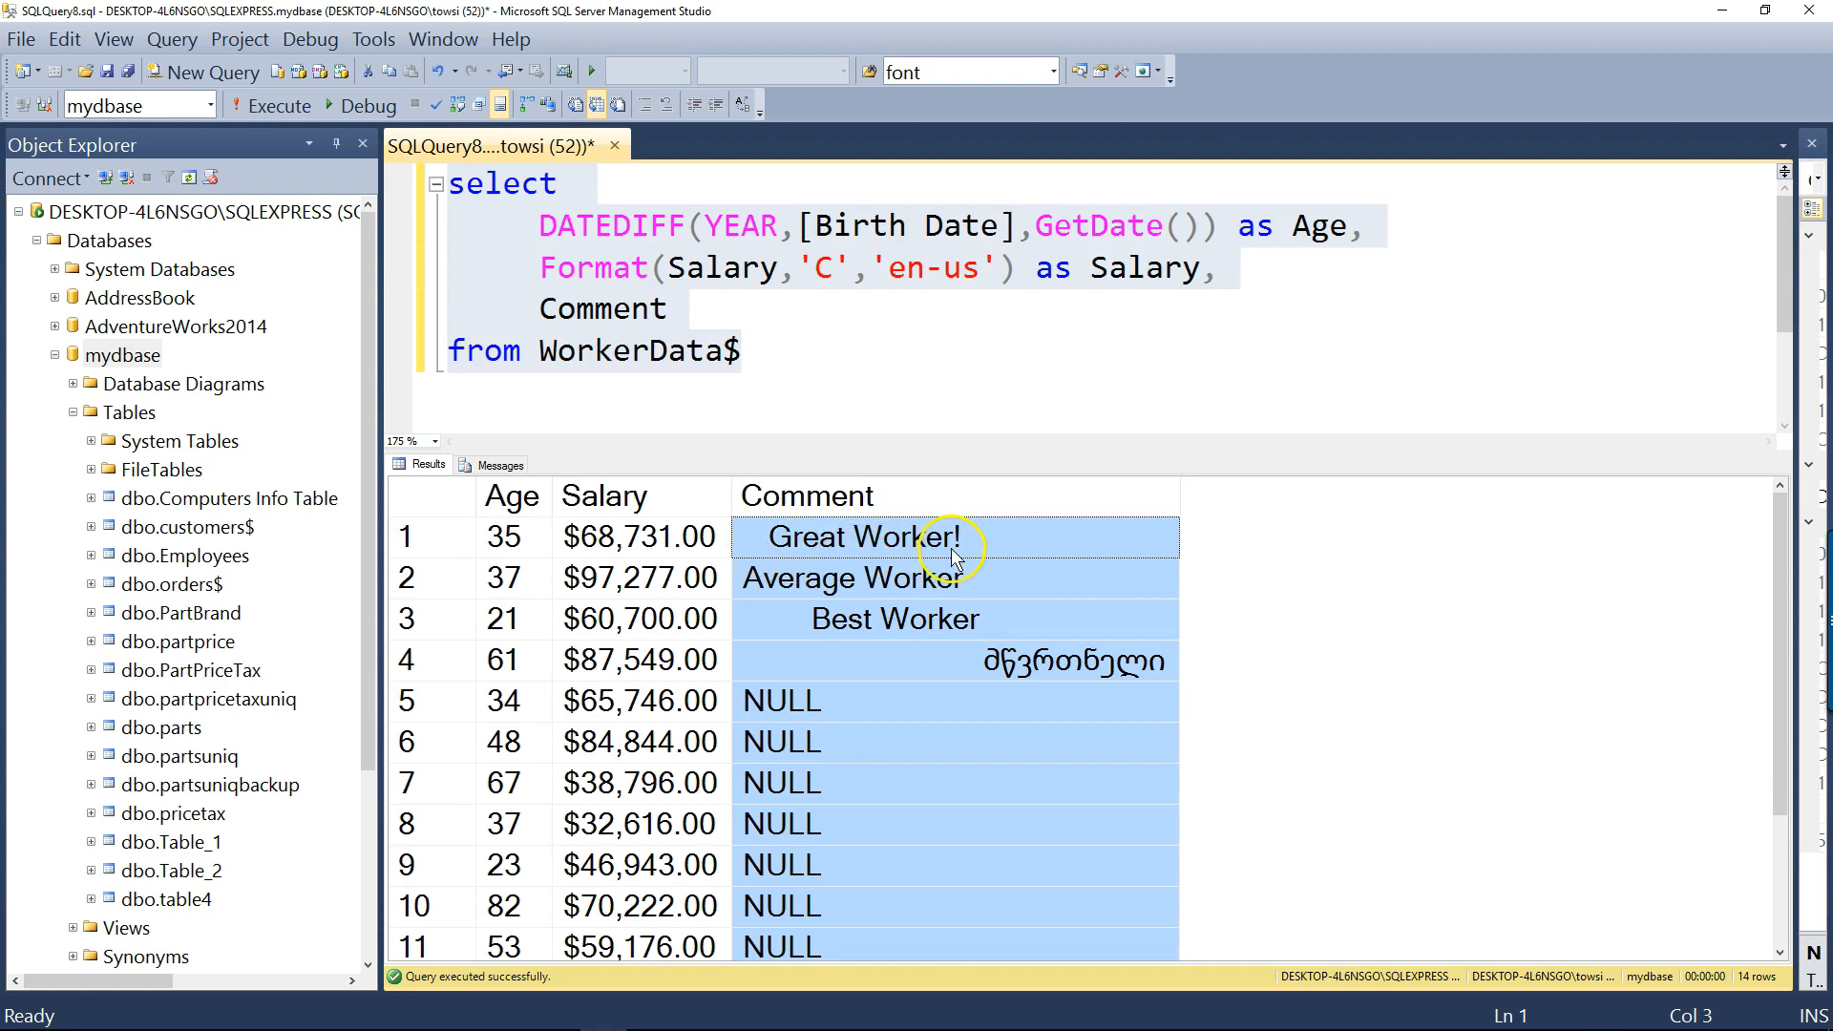
pyautogui.moveTo(993, 578)
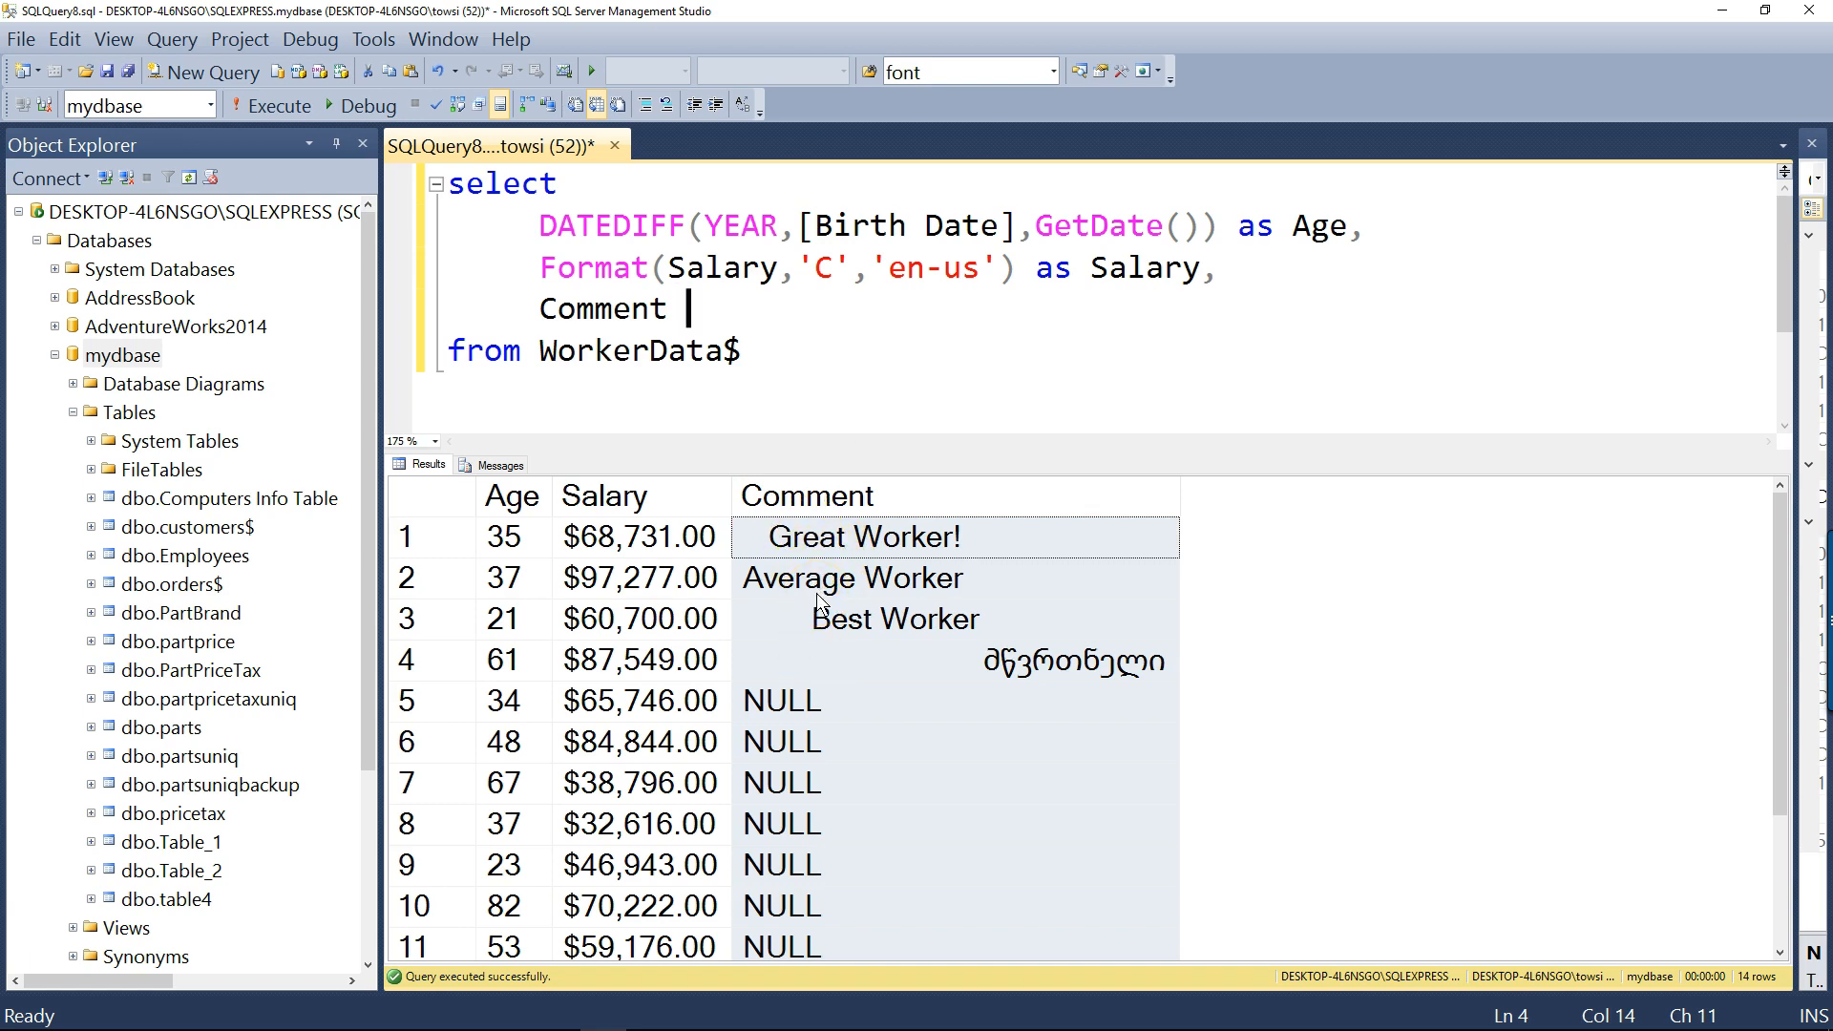
pyautogui.moveTo(834, 479)
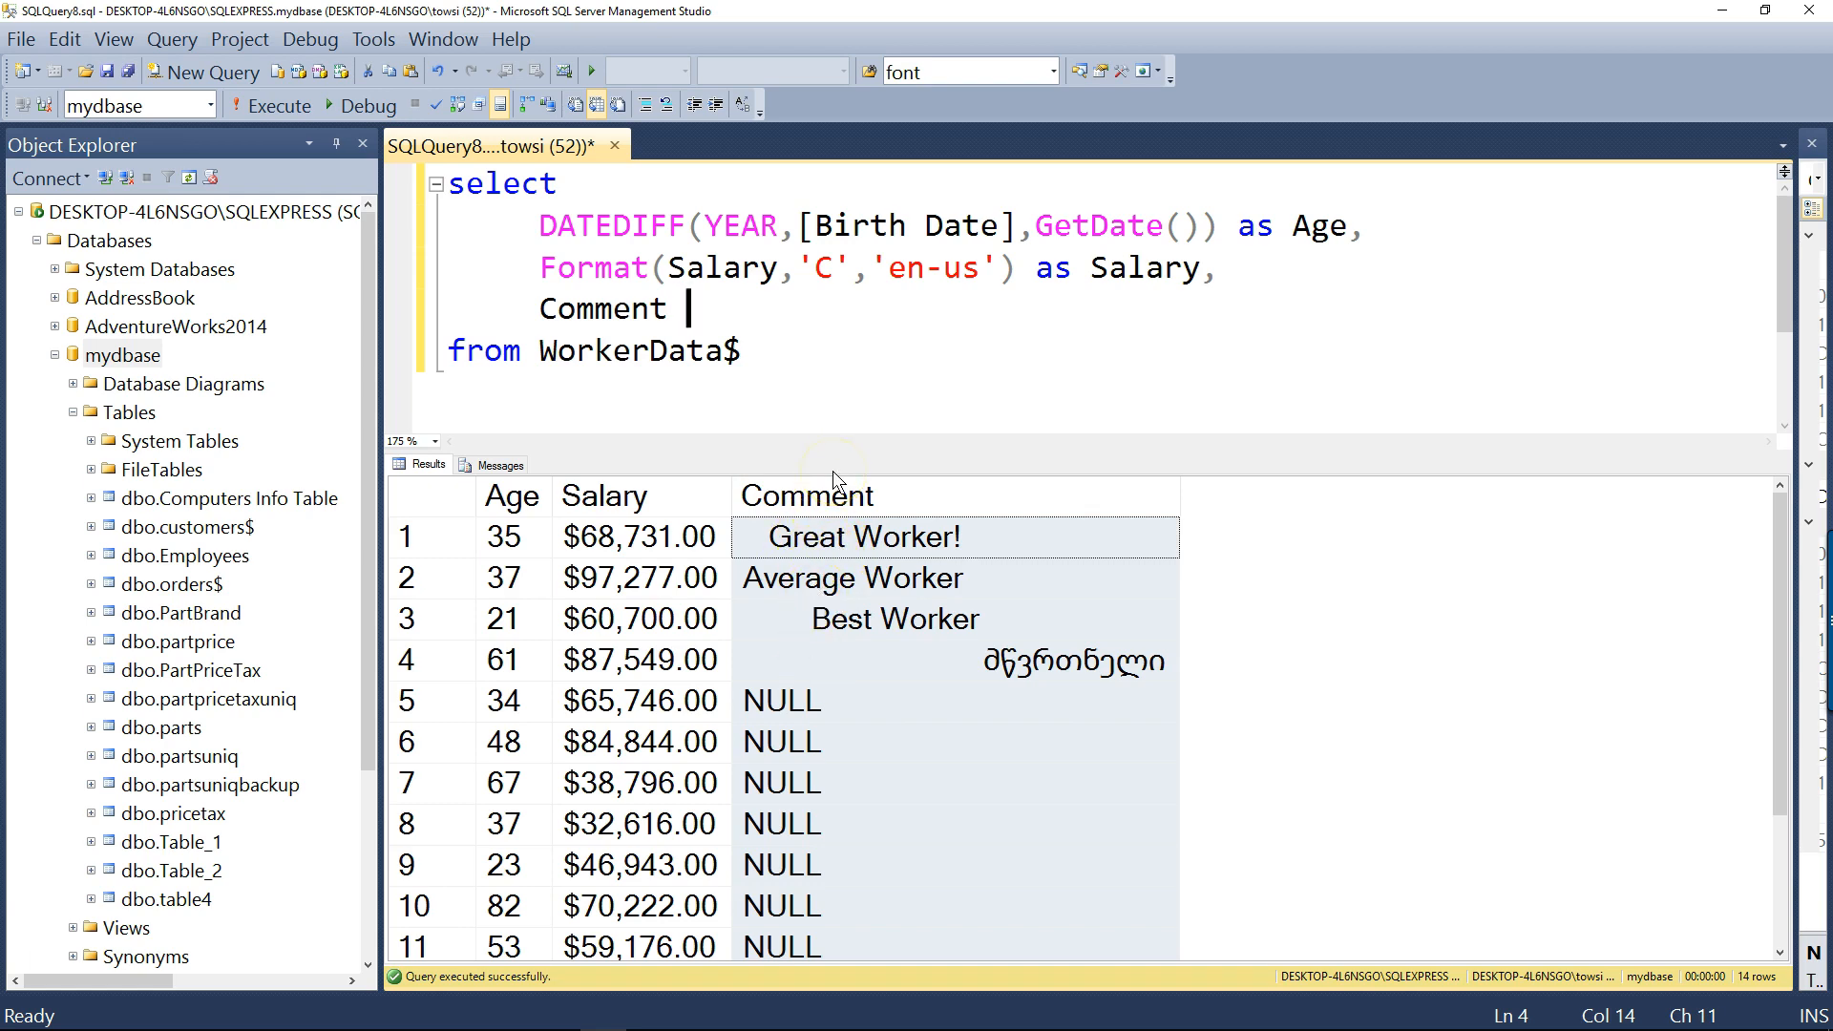
# Replace Comment with LTRIM(Comment), remove the redundant name, and rerun
pyautogui.write('LTRIM(')
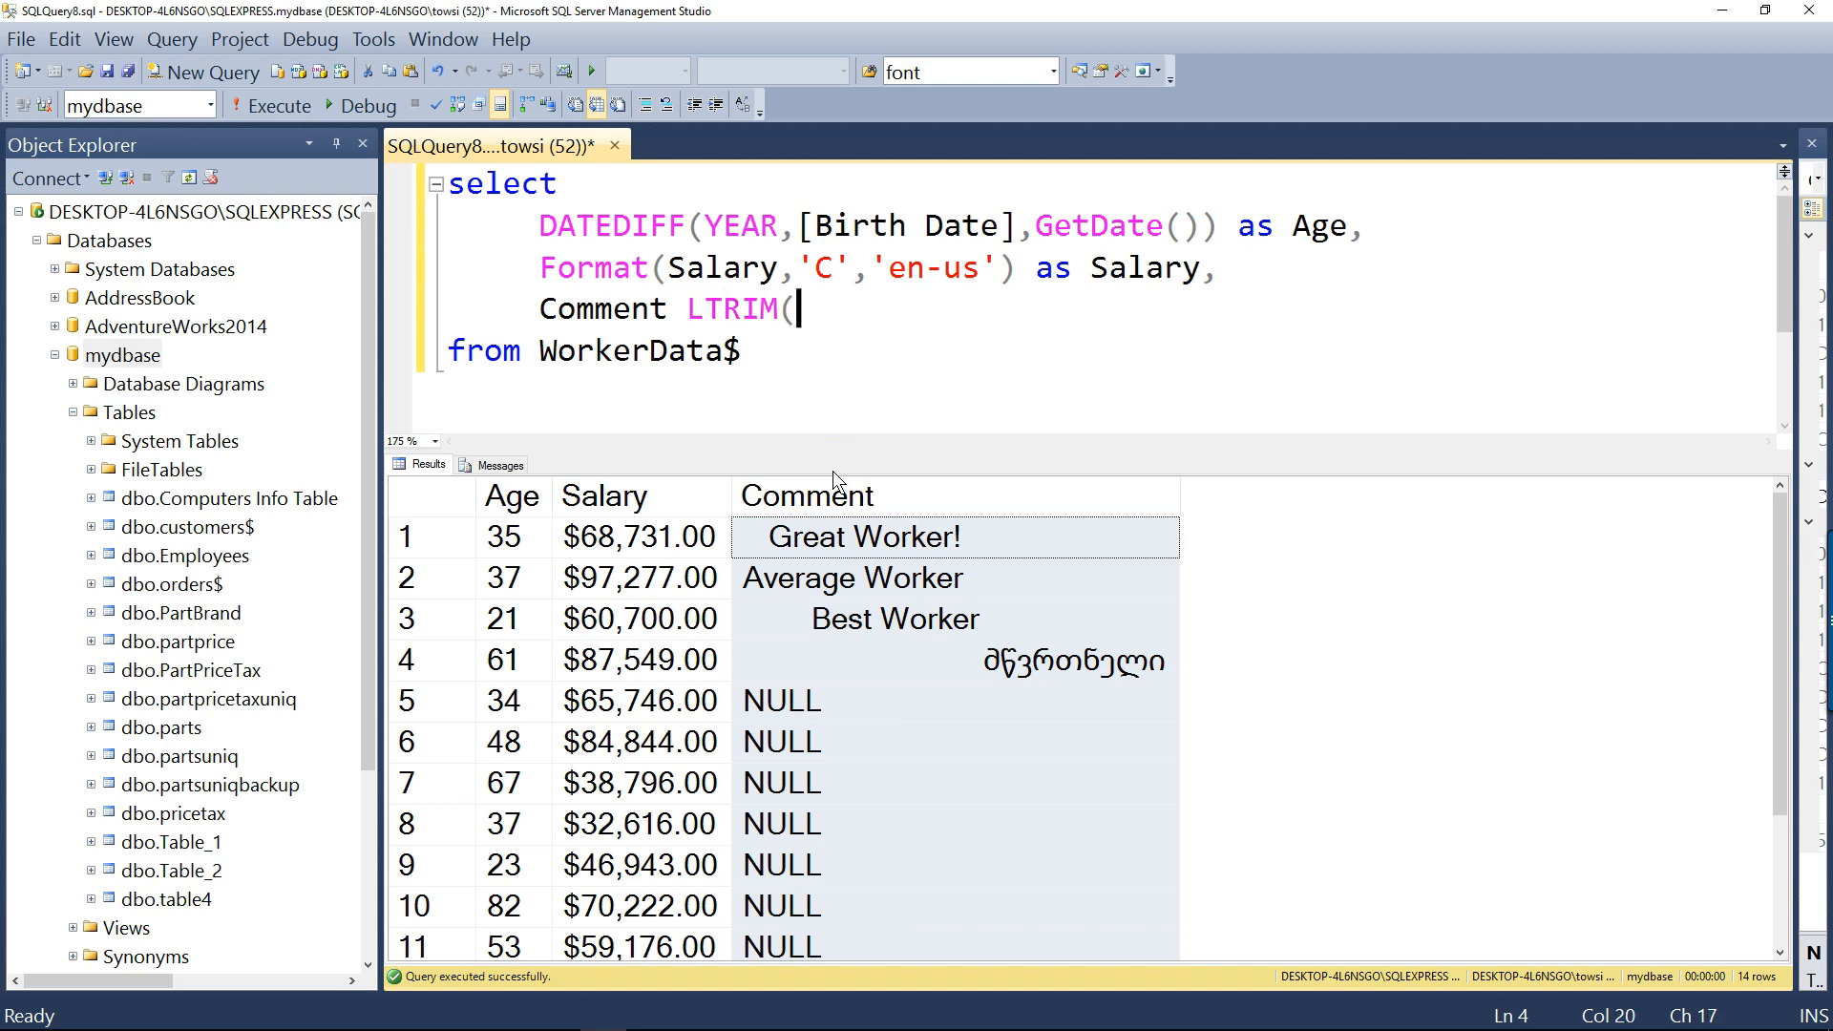
pyautogui.write('Comment)')
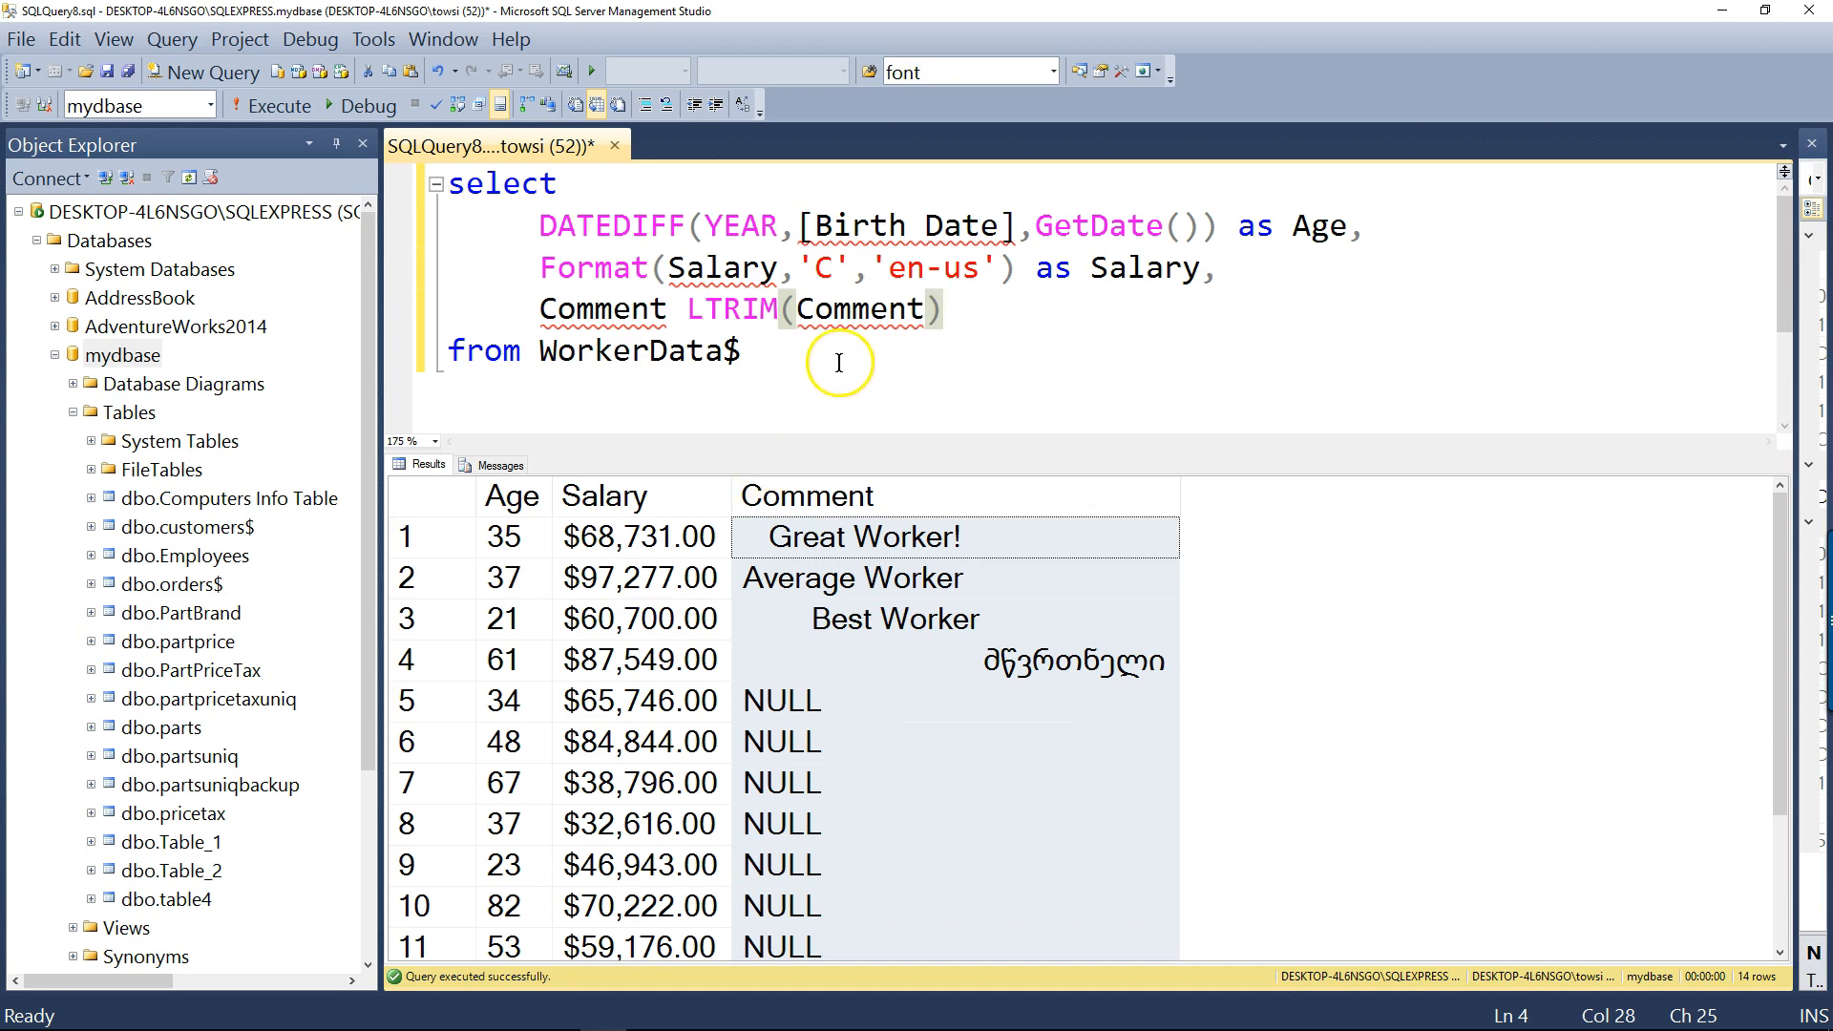
pyautogui.doubleClick(602, 308)
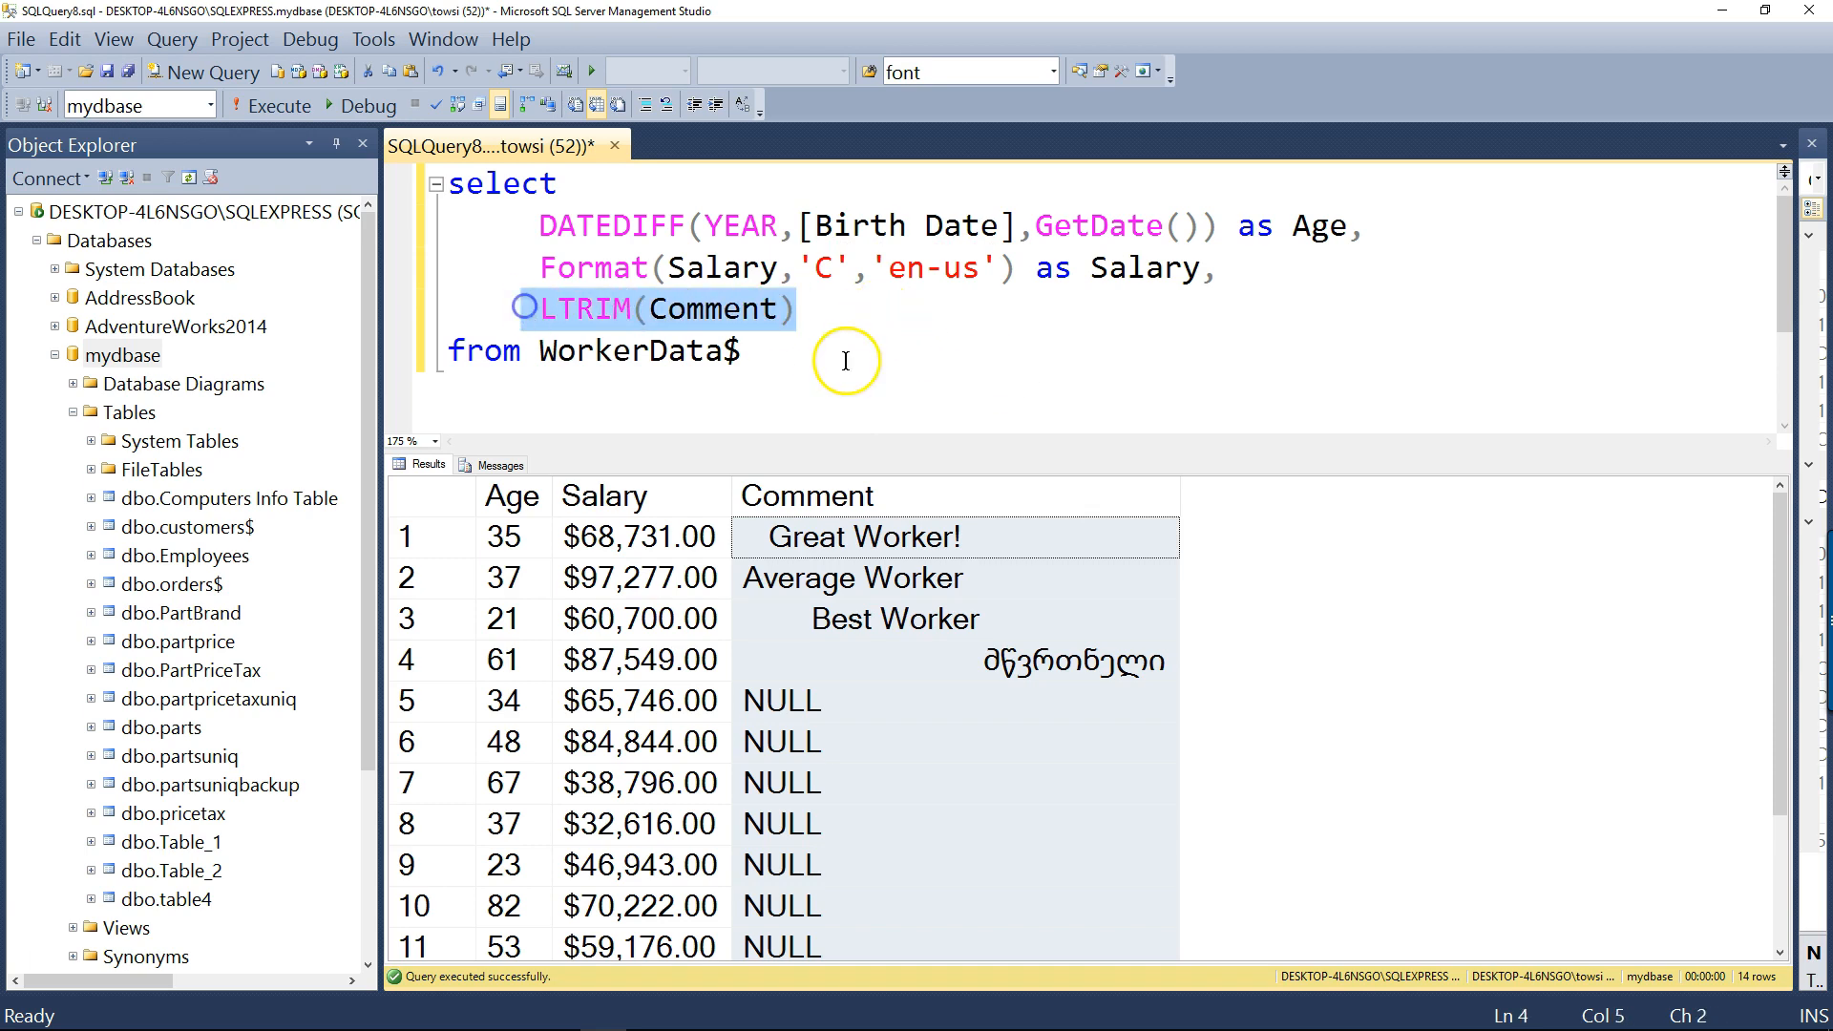
pyautogui.press('ctrl+a')
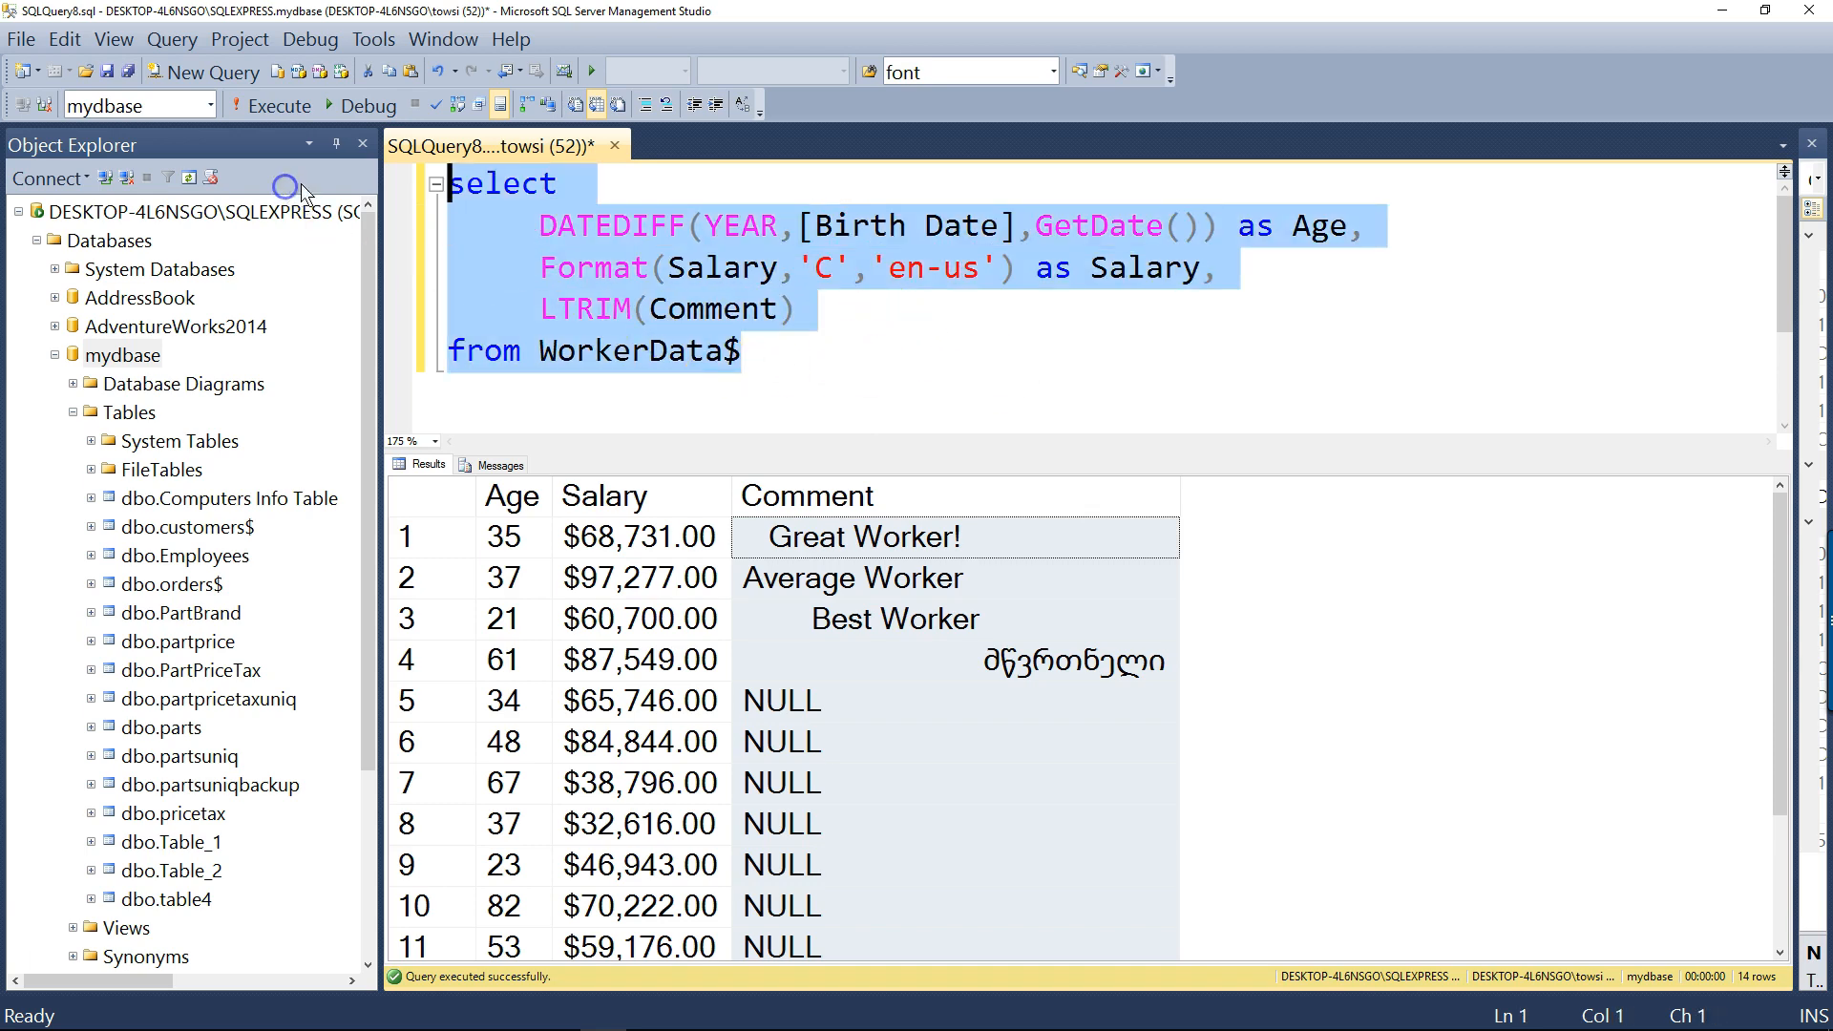
pyautogui.click(270, 105)
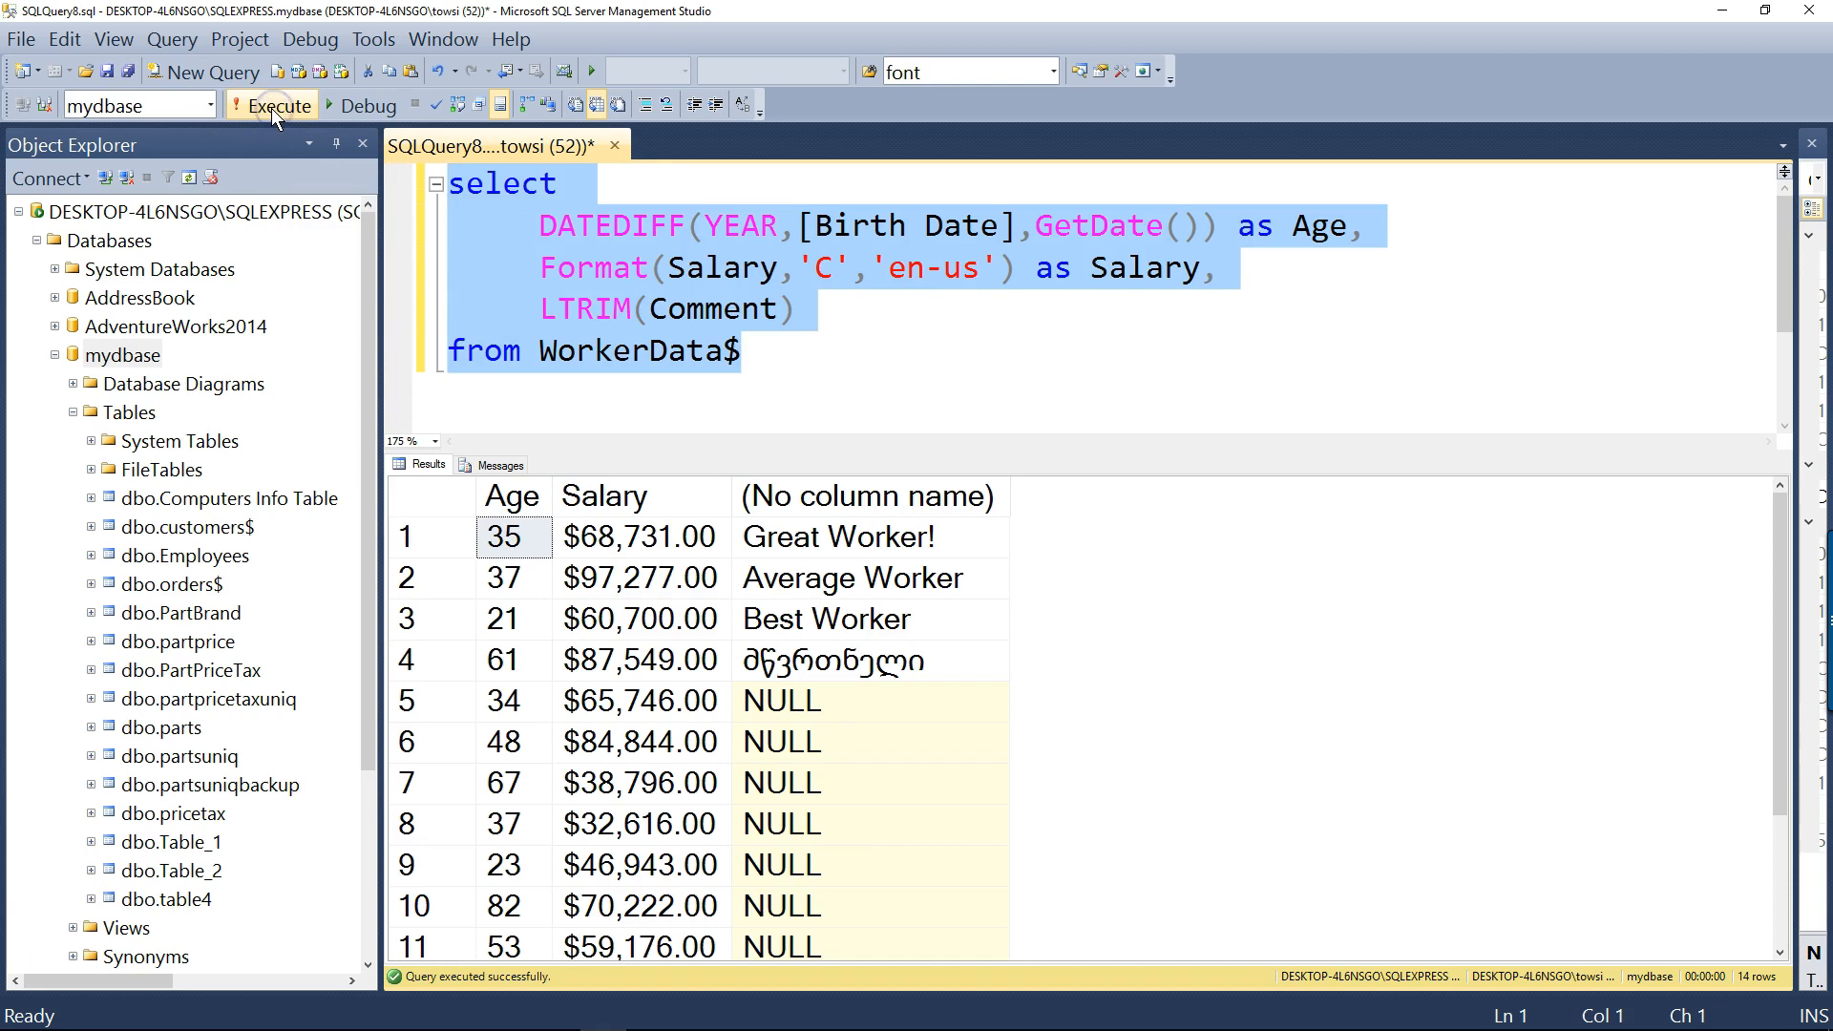
pyautogui.moveTo(783, 550)
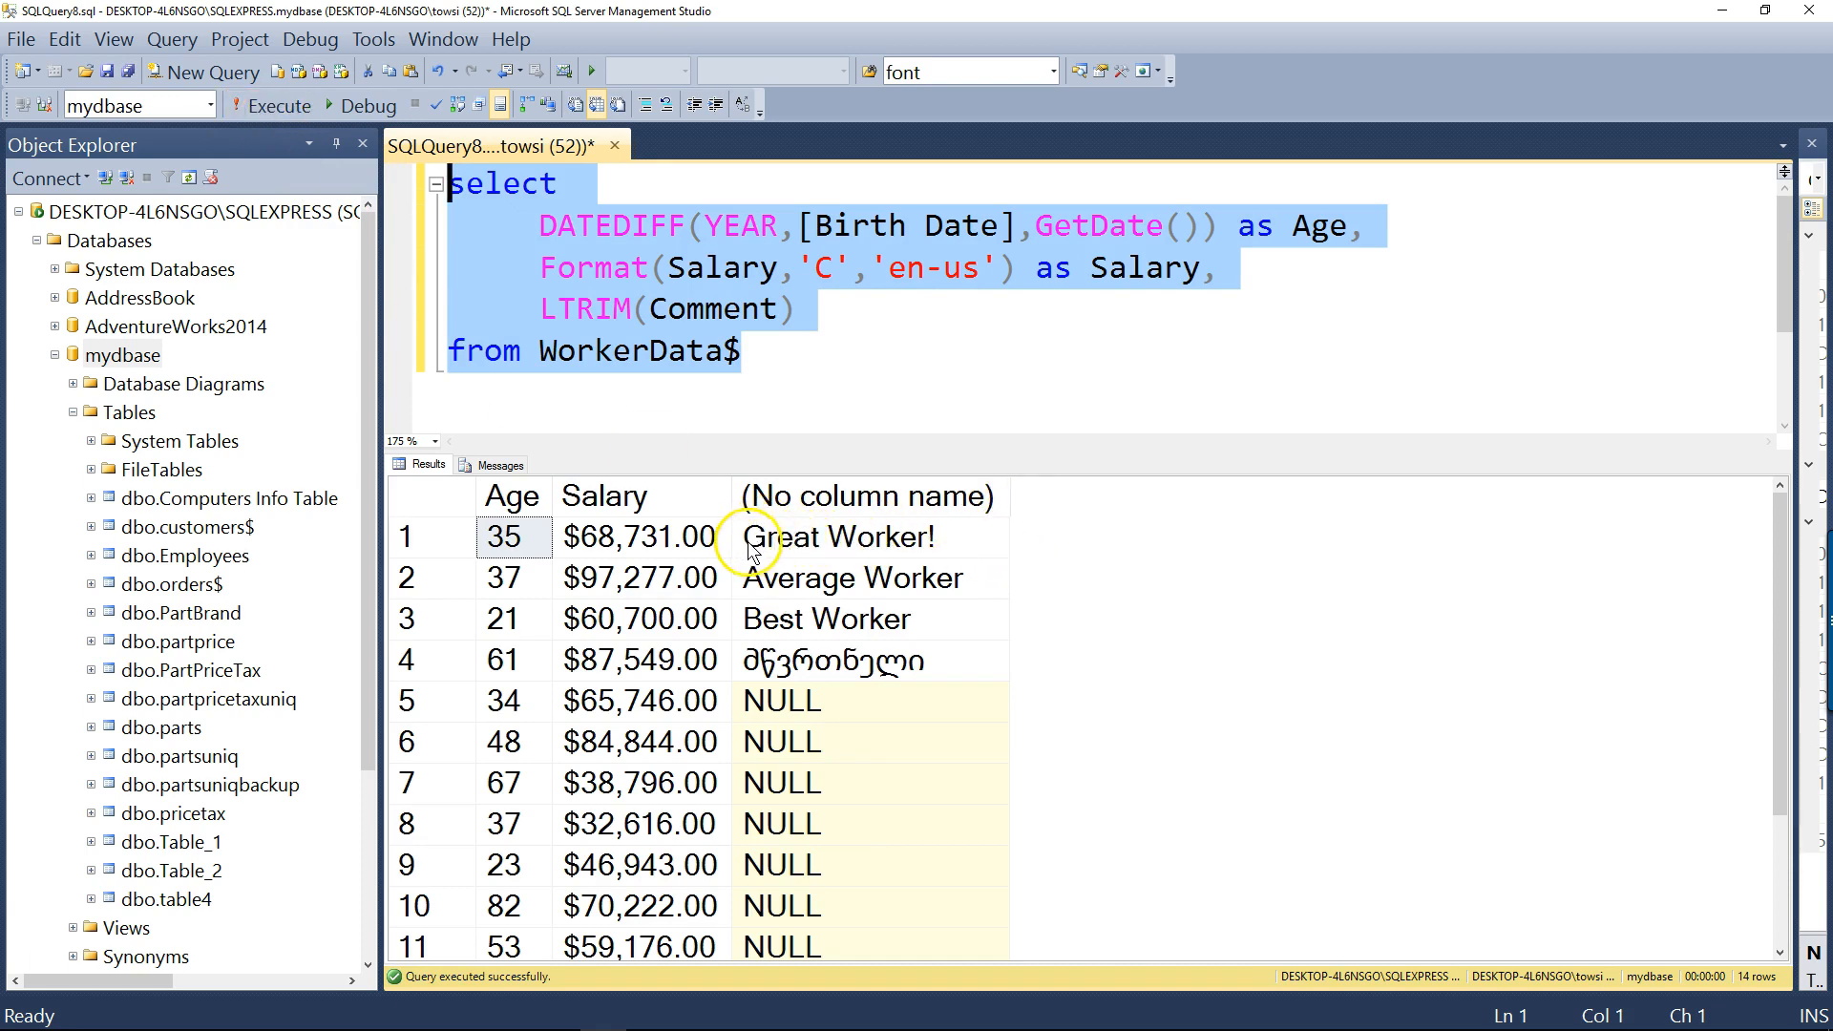
pyautogui.moveTo(766, 631)
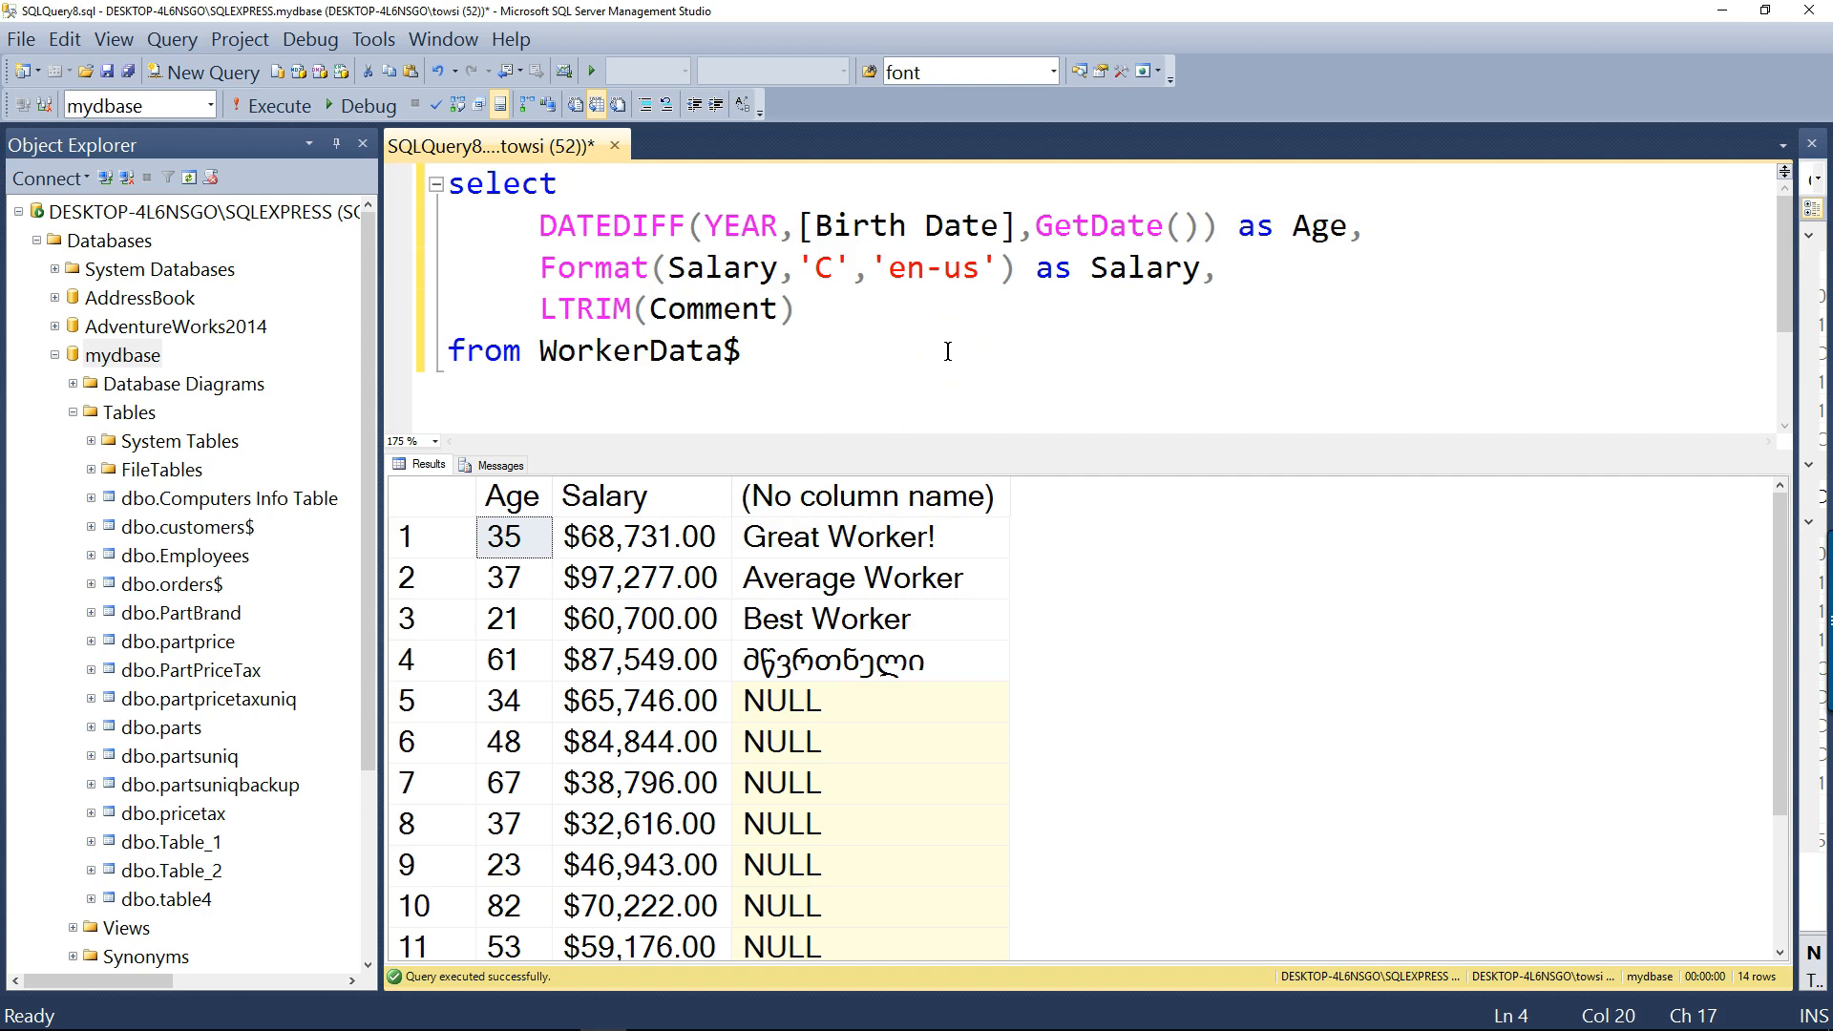
# Alias LTRIM(Comment) as Comment and rerun the query
pyautogui.write('as C')
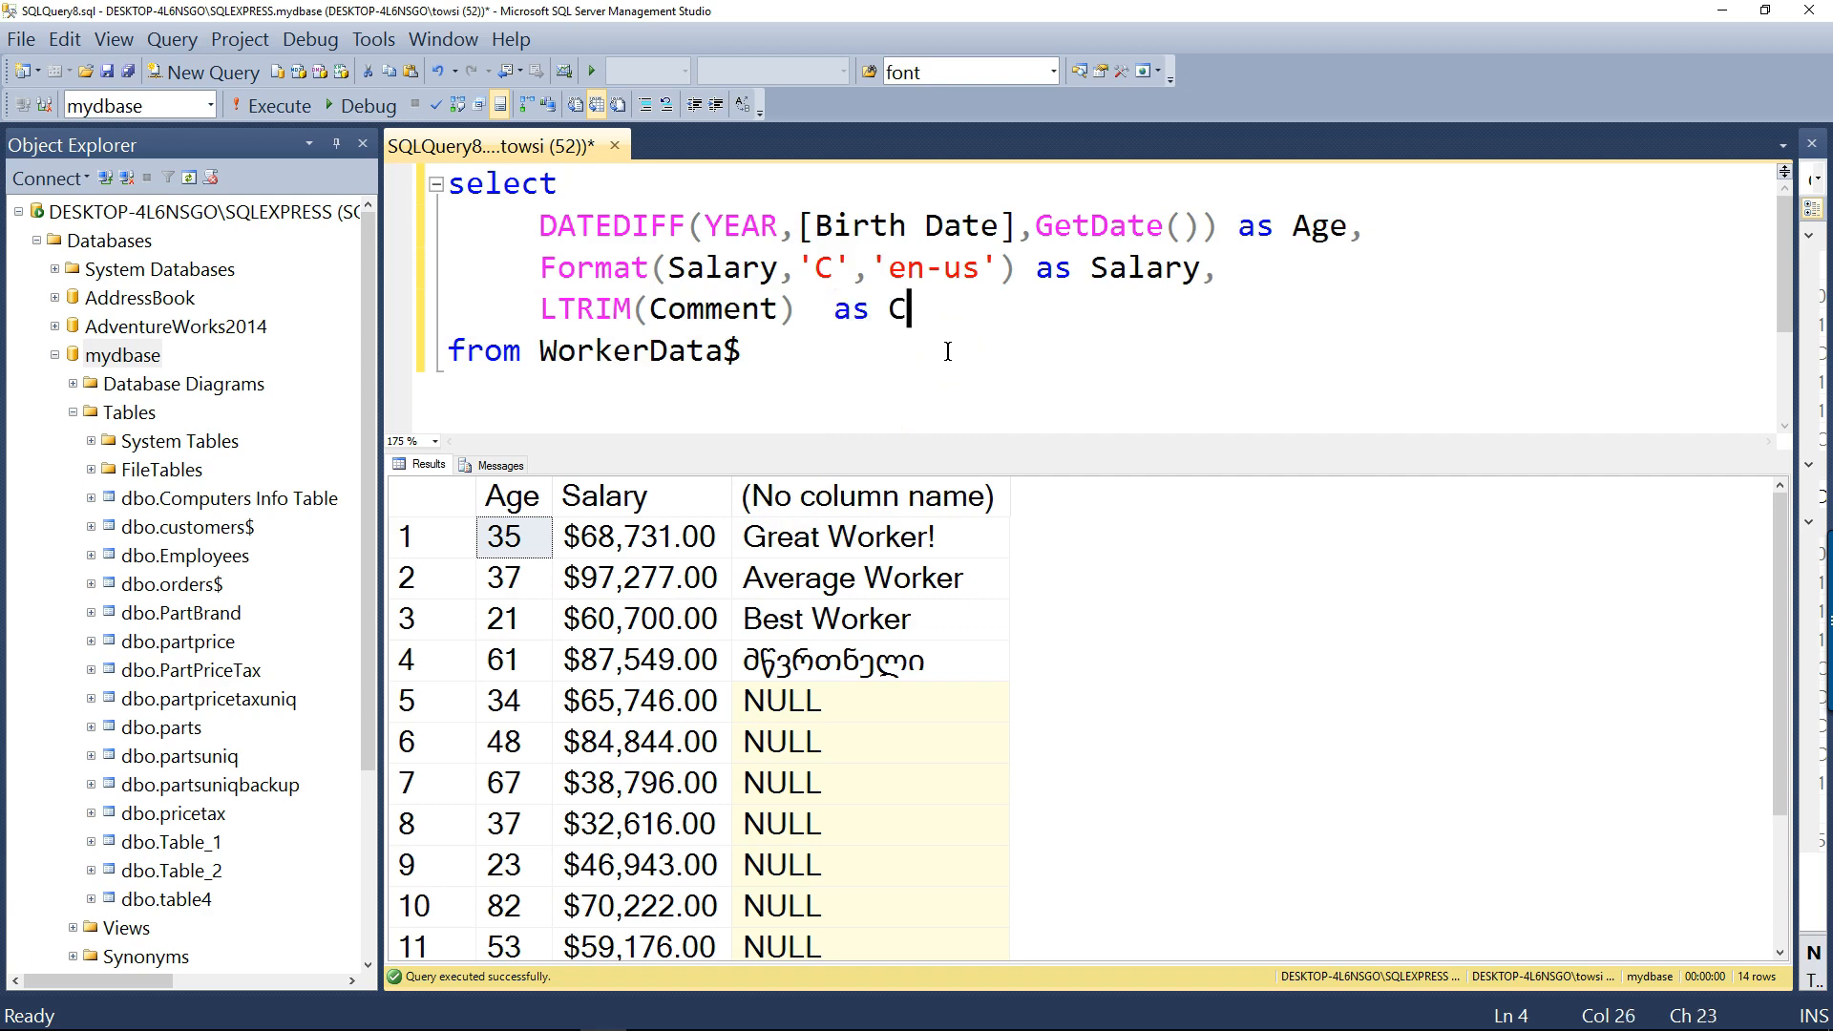
pyautogui.write('omment')
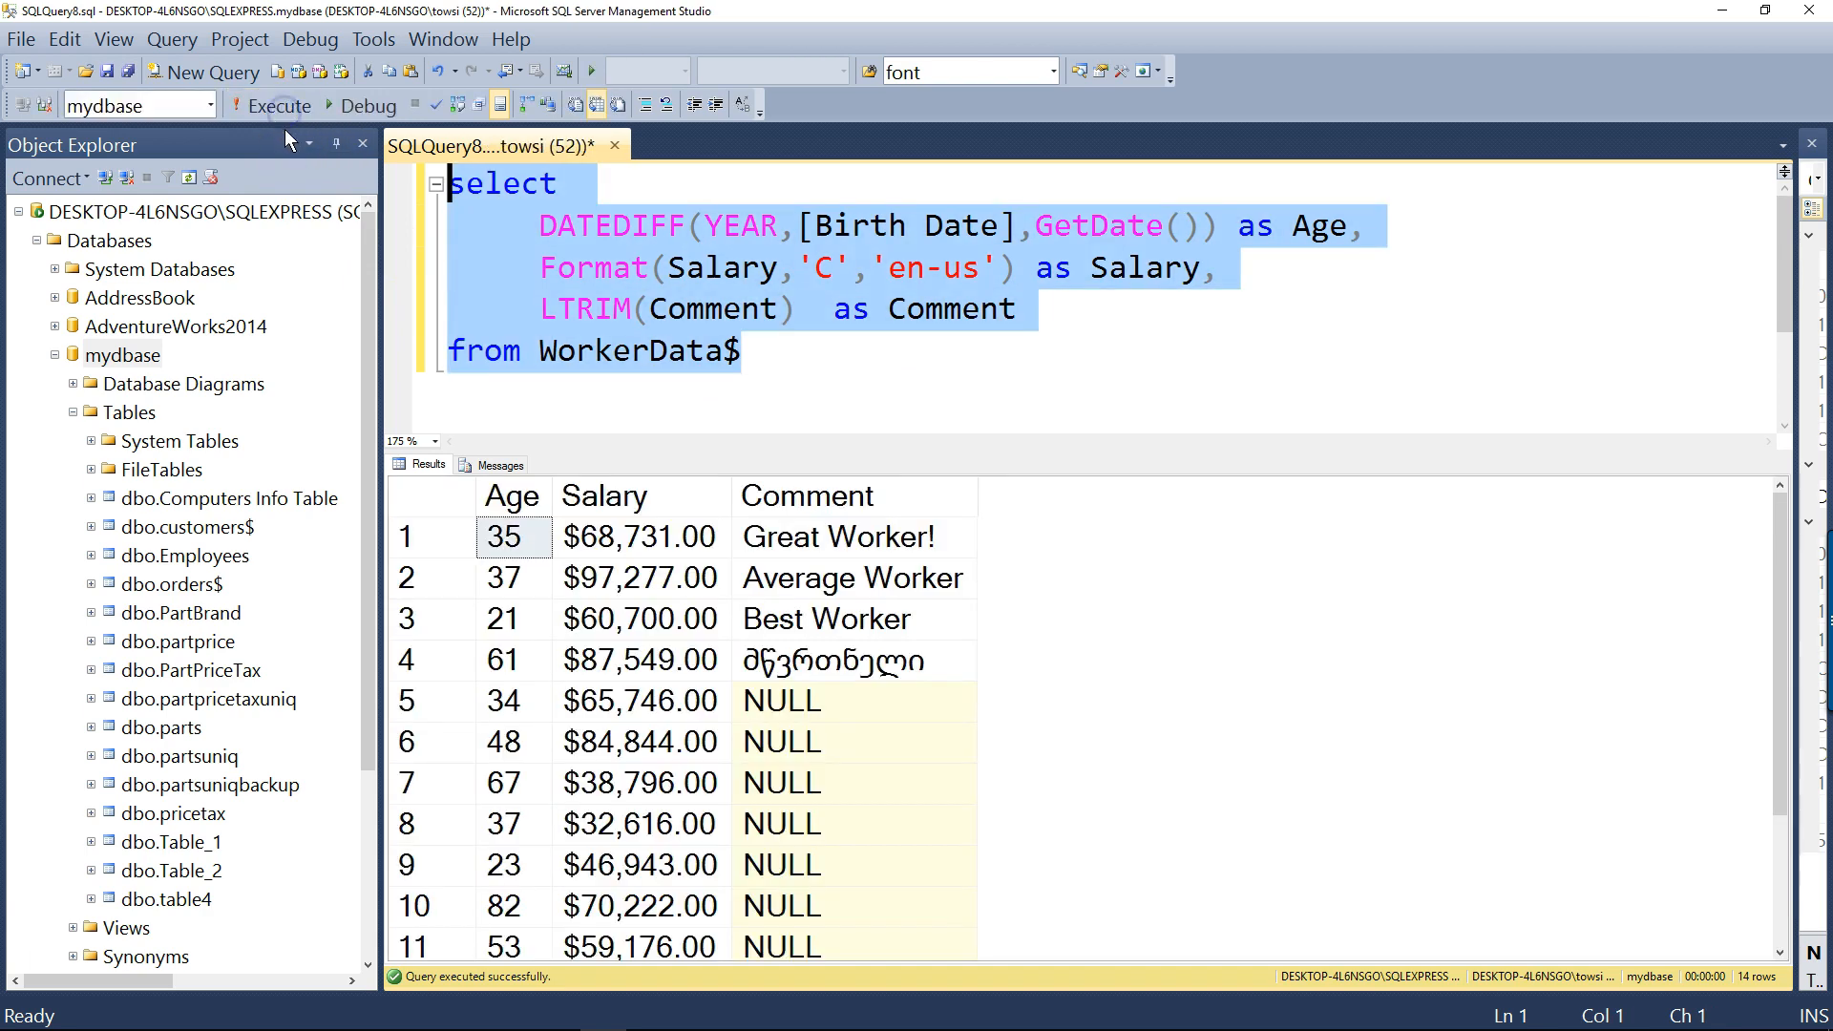
pyautogui.click(807, 495)
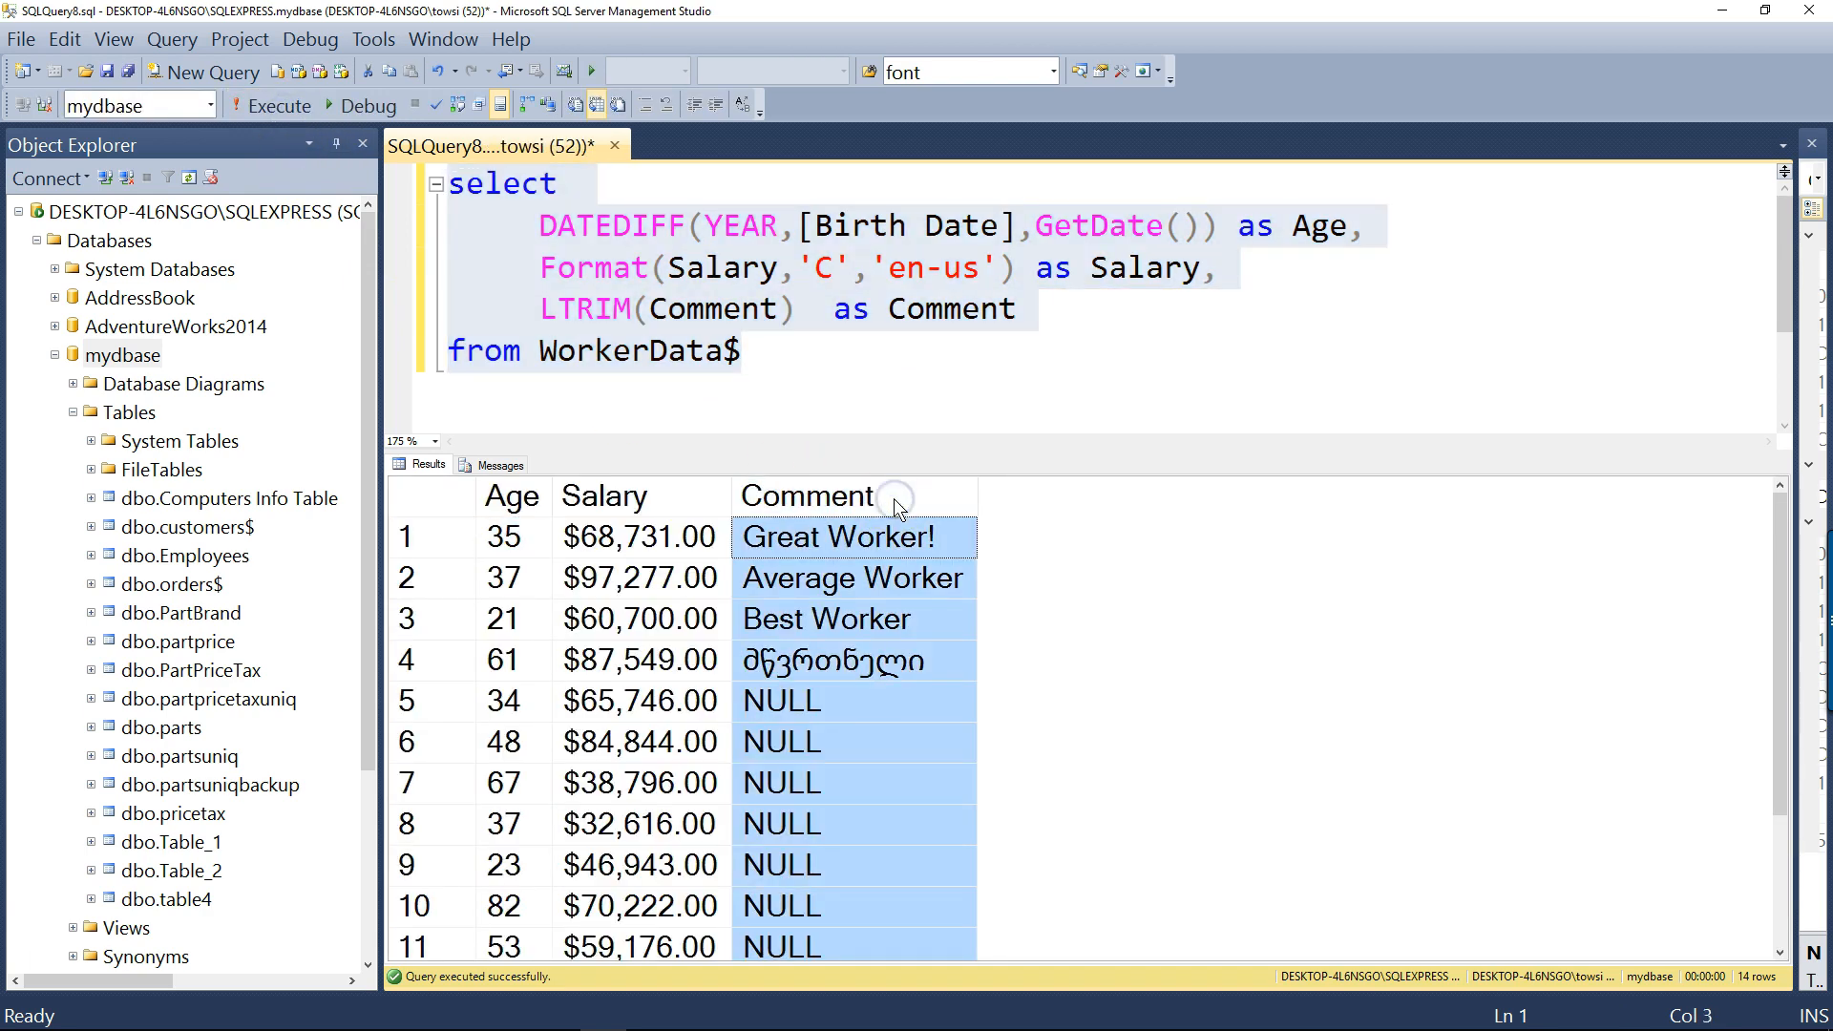
pyautogui.moveTo(906, 520)
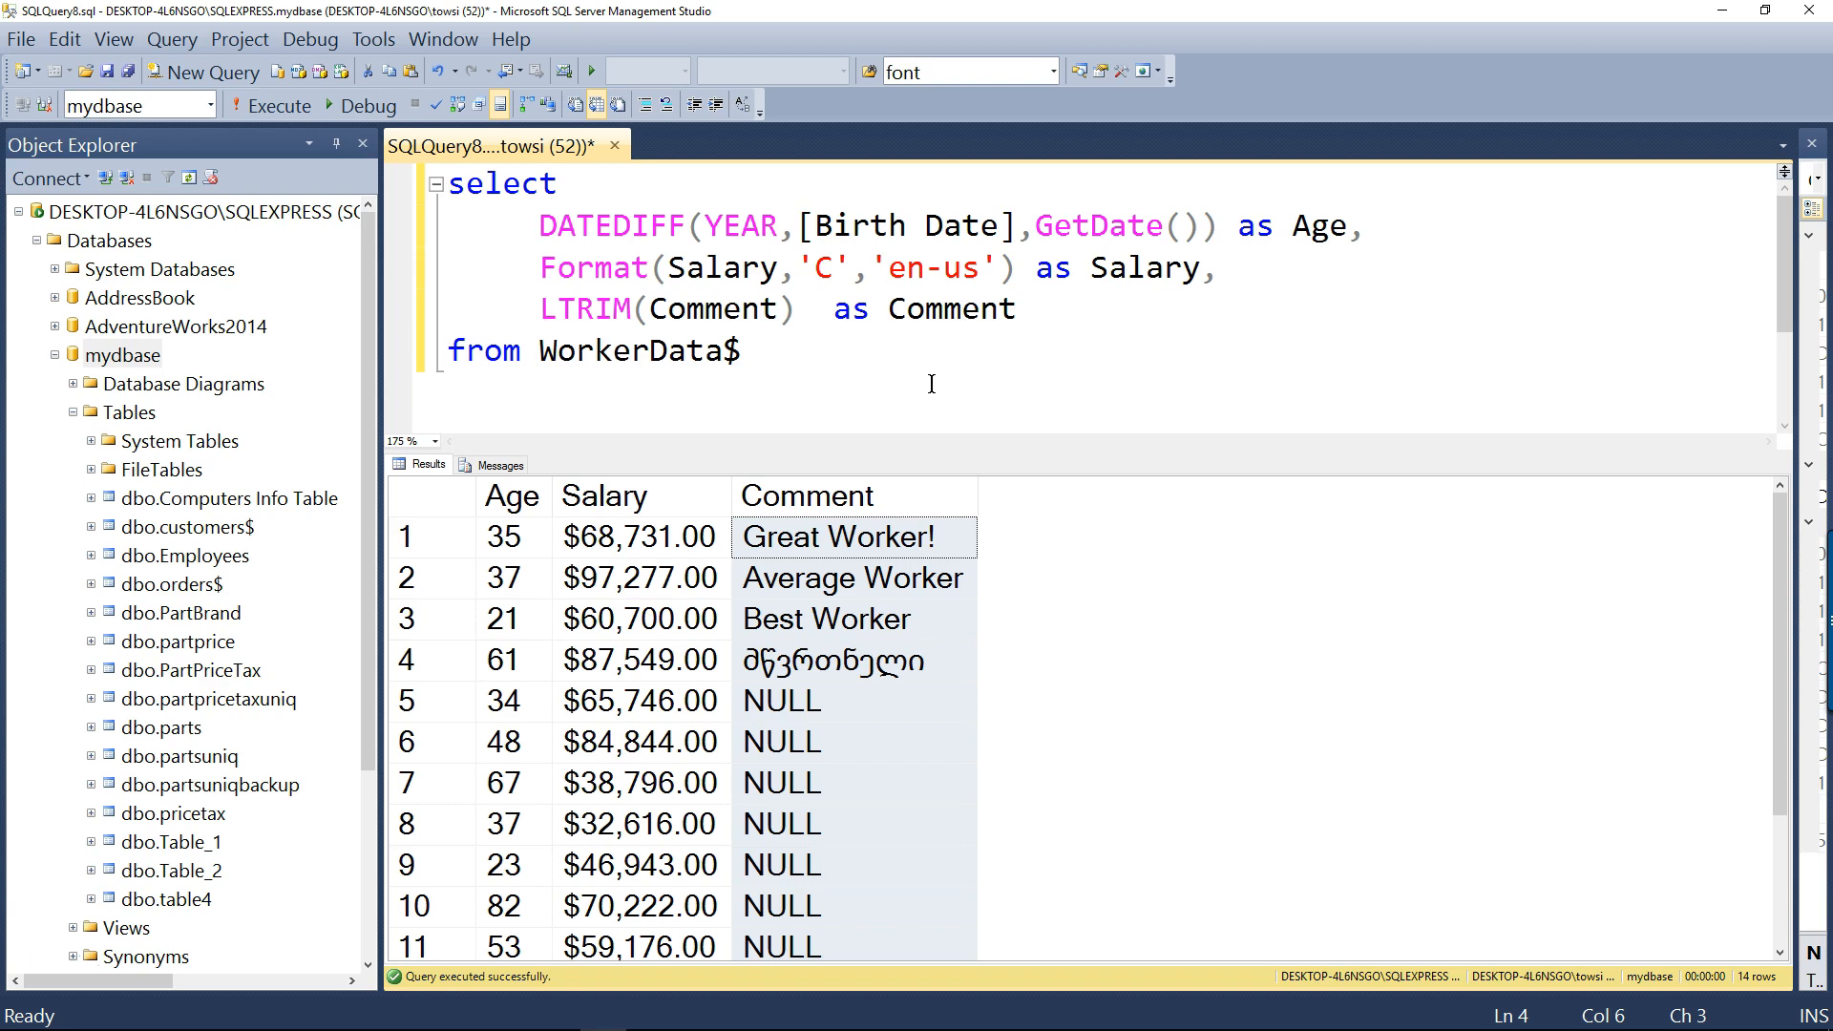
# Wrap the expression as RTRIM(LTRIM(Comment)) as Comment
pyautogui.click(1035, 226)
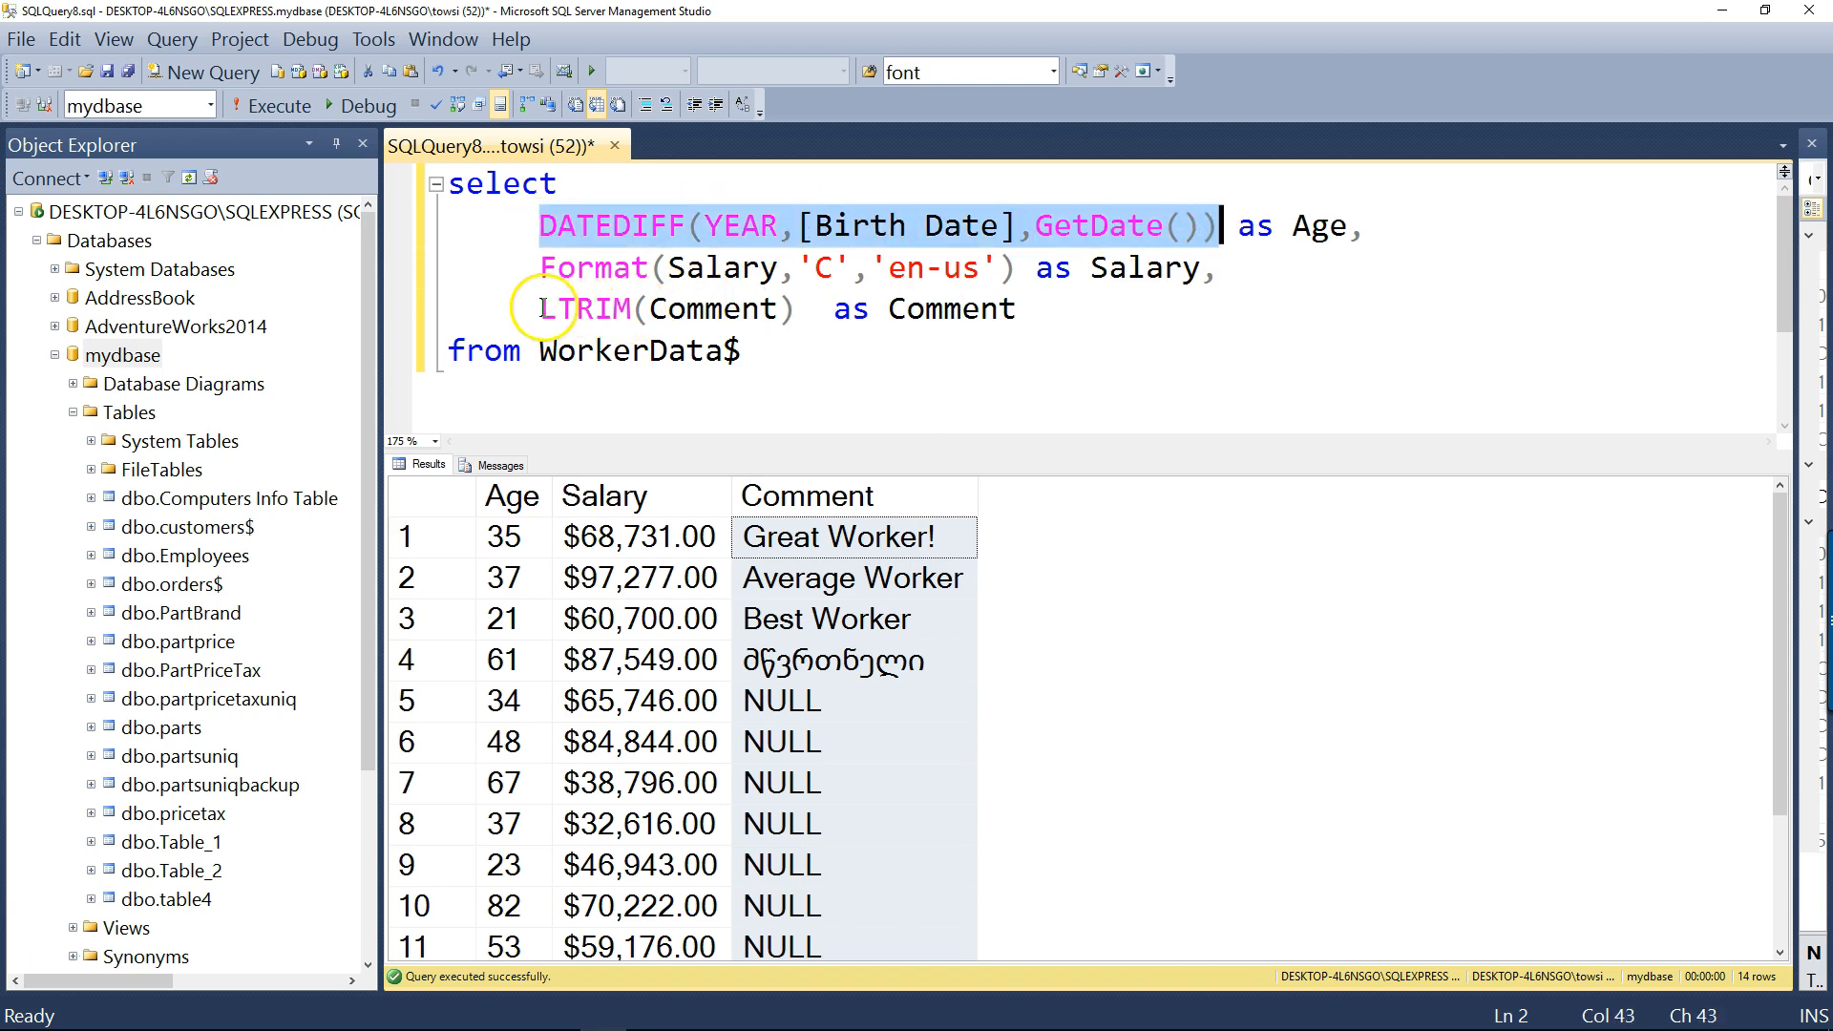
pyautogui.click(1220, 397)
pyautogui.write('RTRIM(')
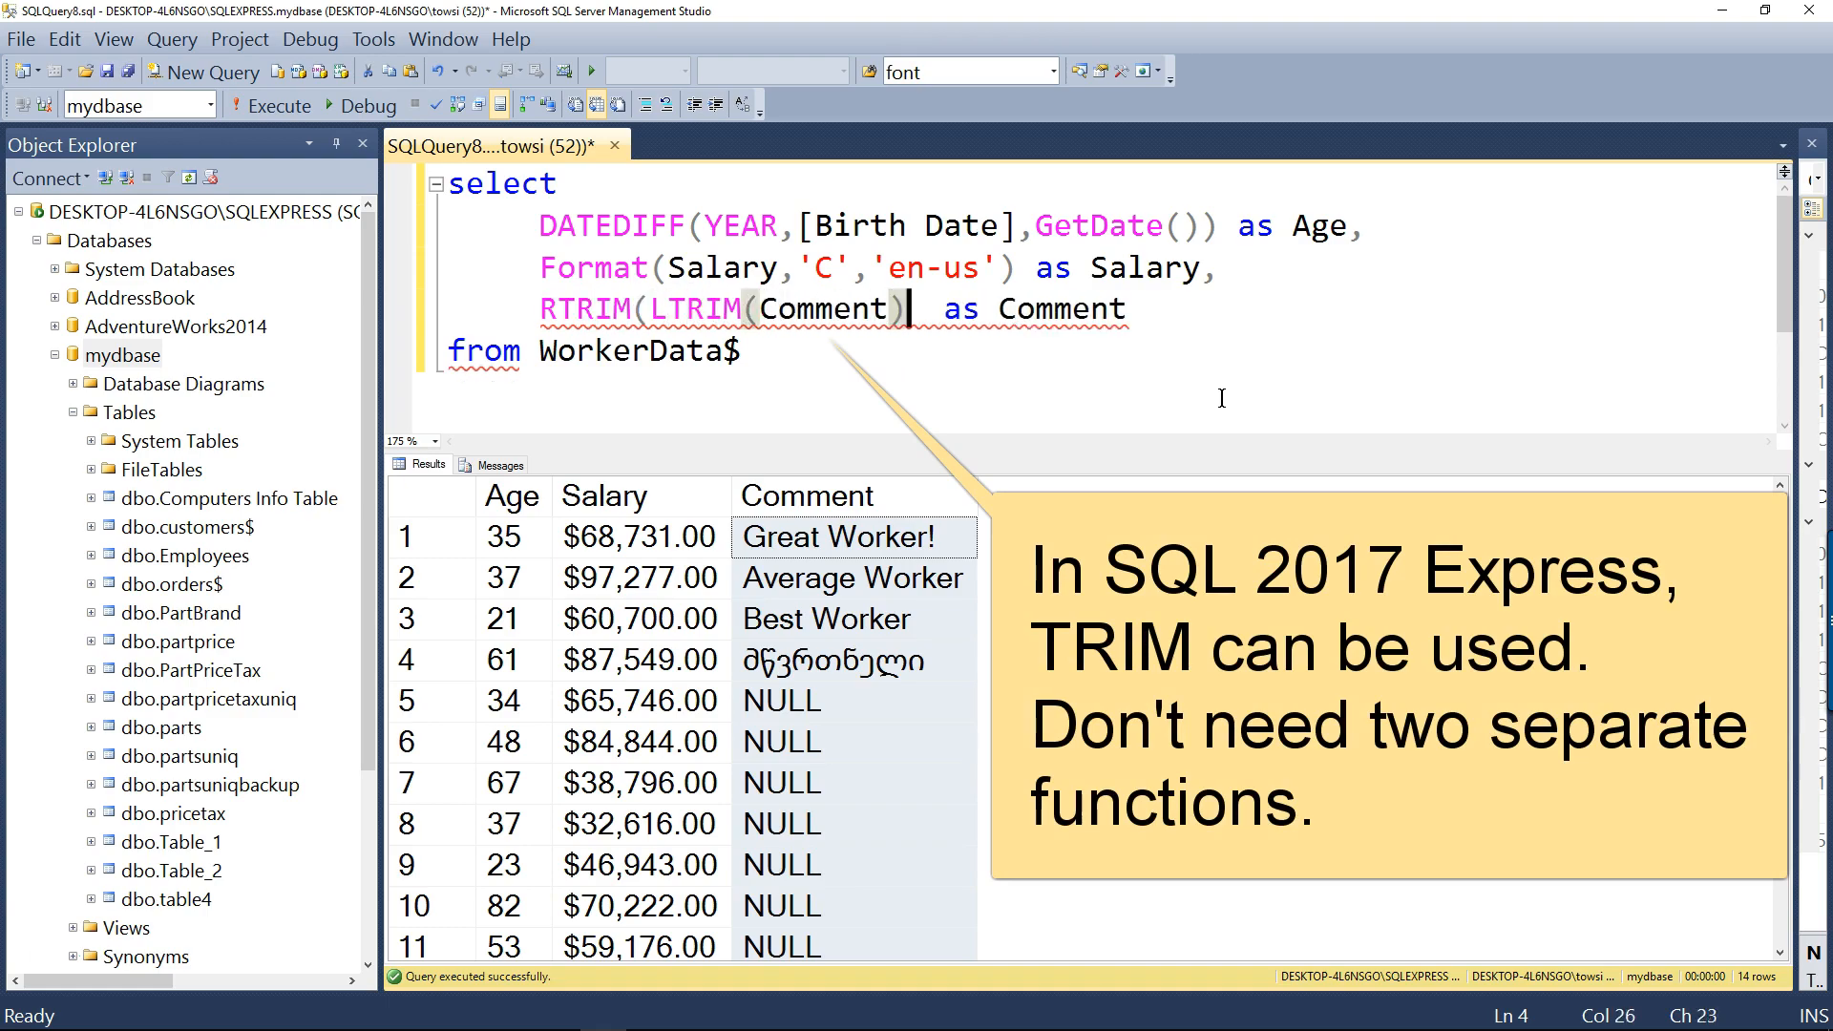
pyautogui.write(')')
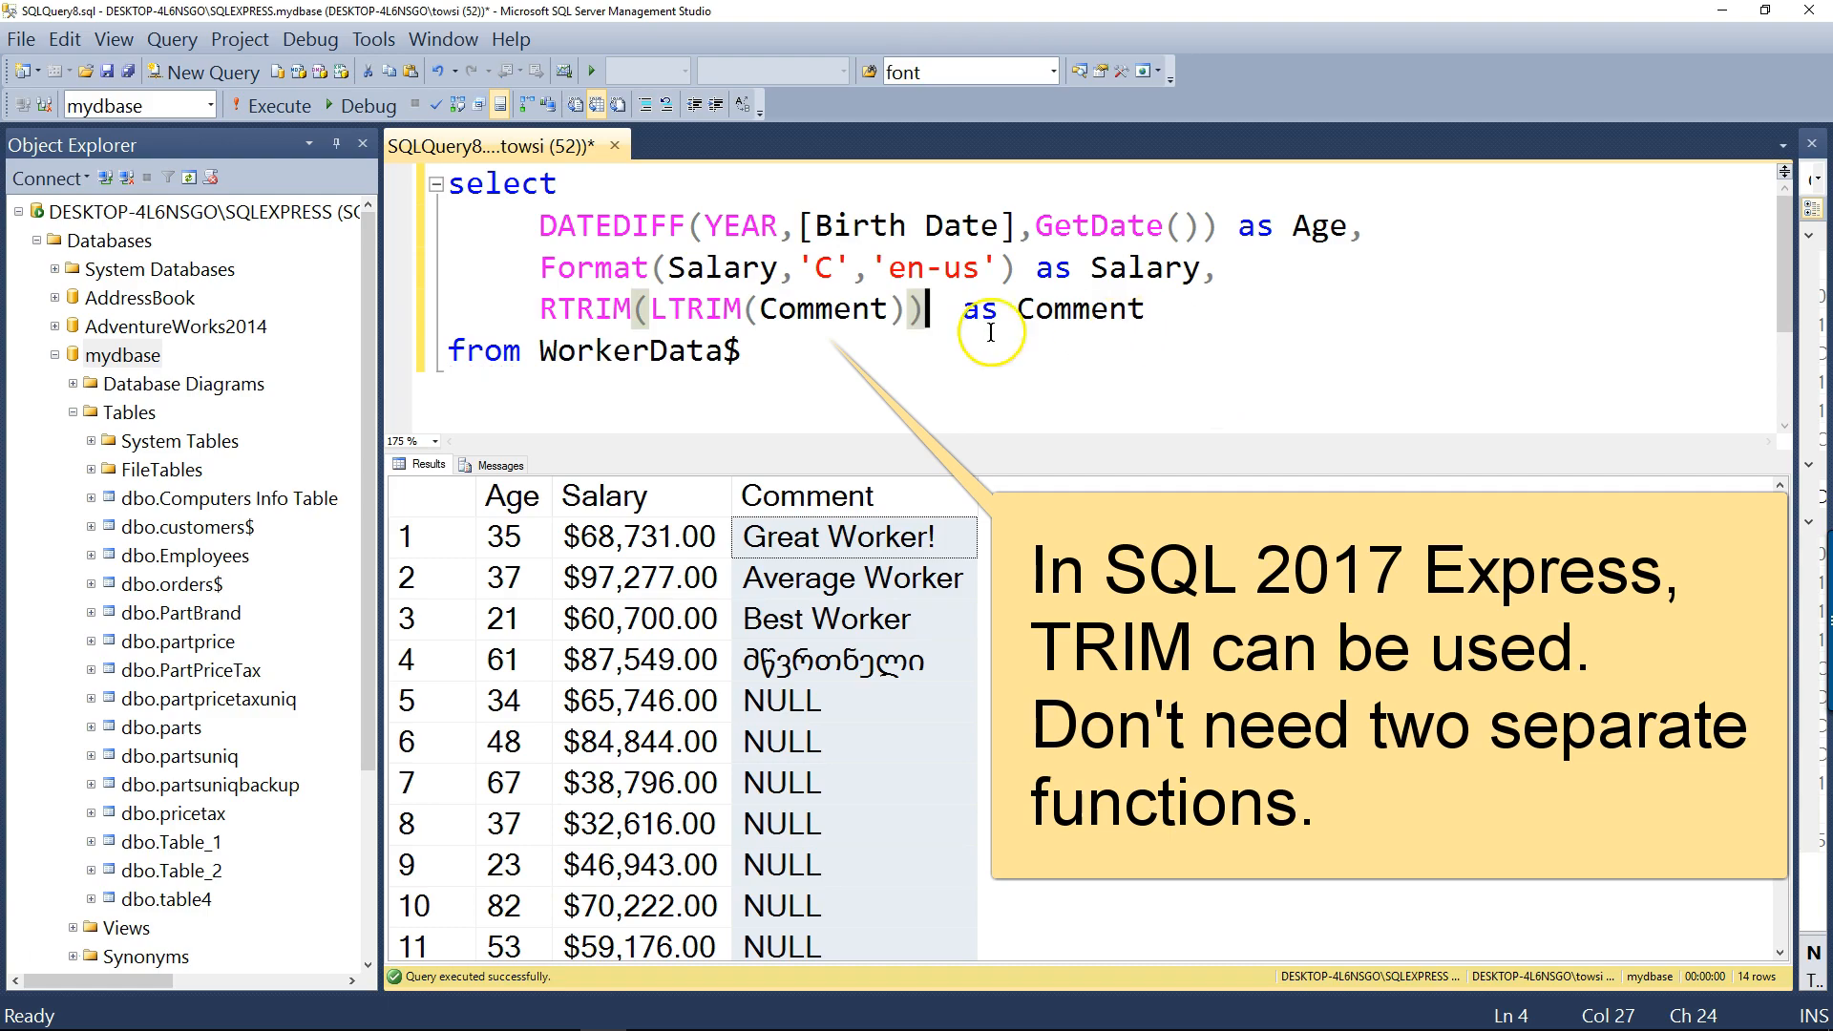
pyautogui.doubleClick(823, 308)
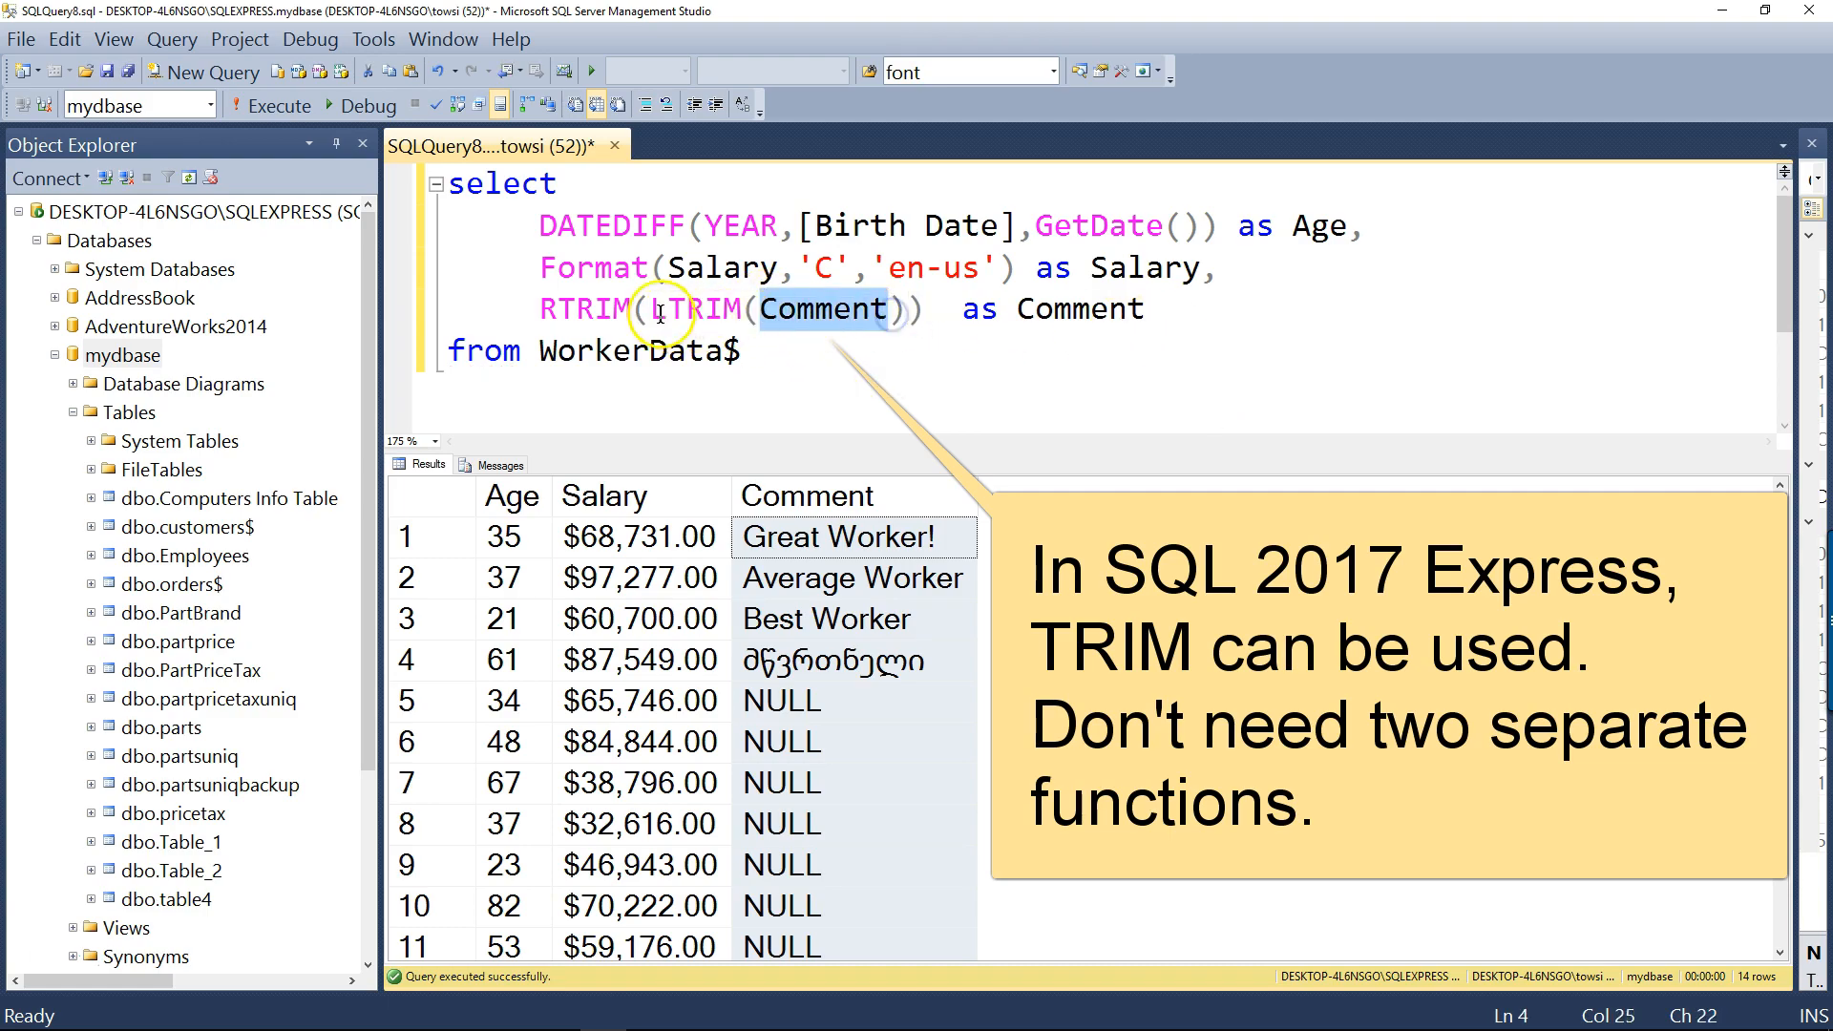
pyautogui.write('L')
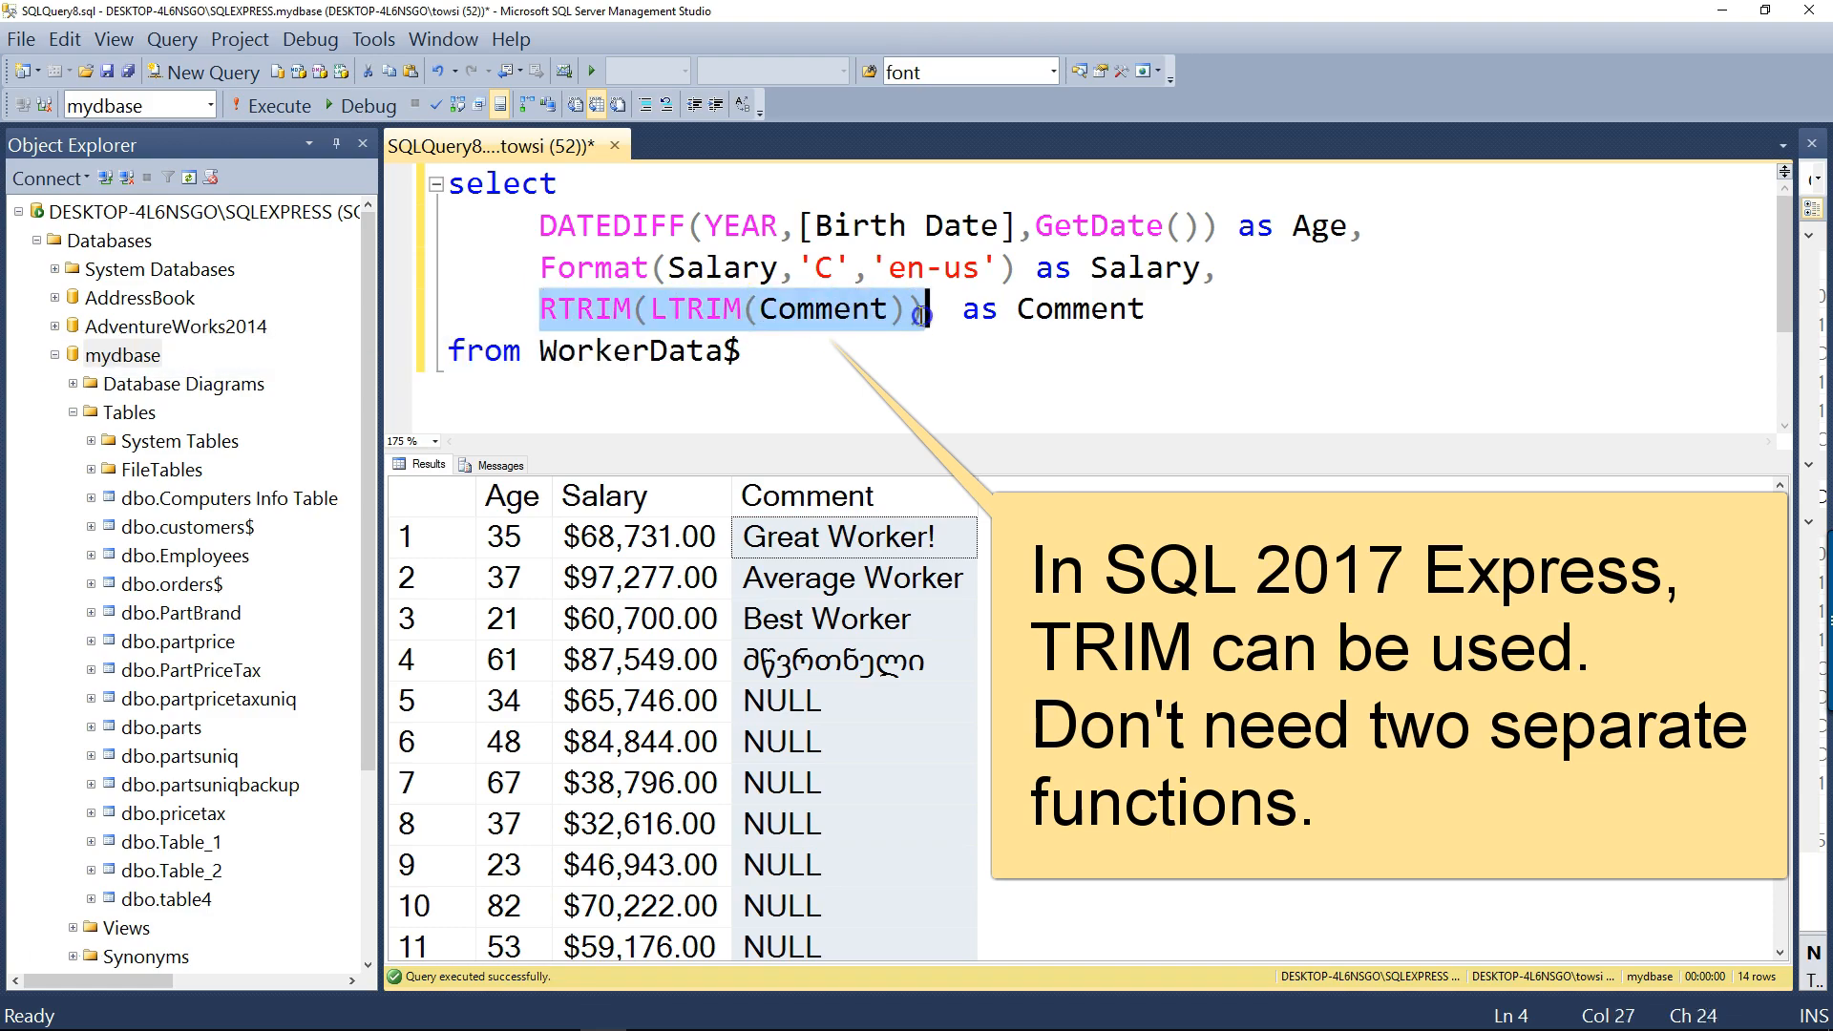
pyautogui.moveTo(915, 341)
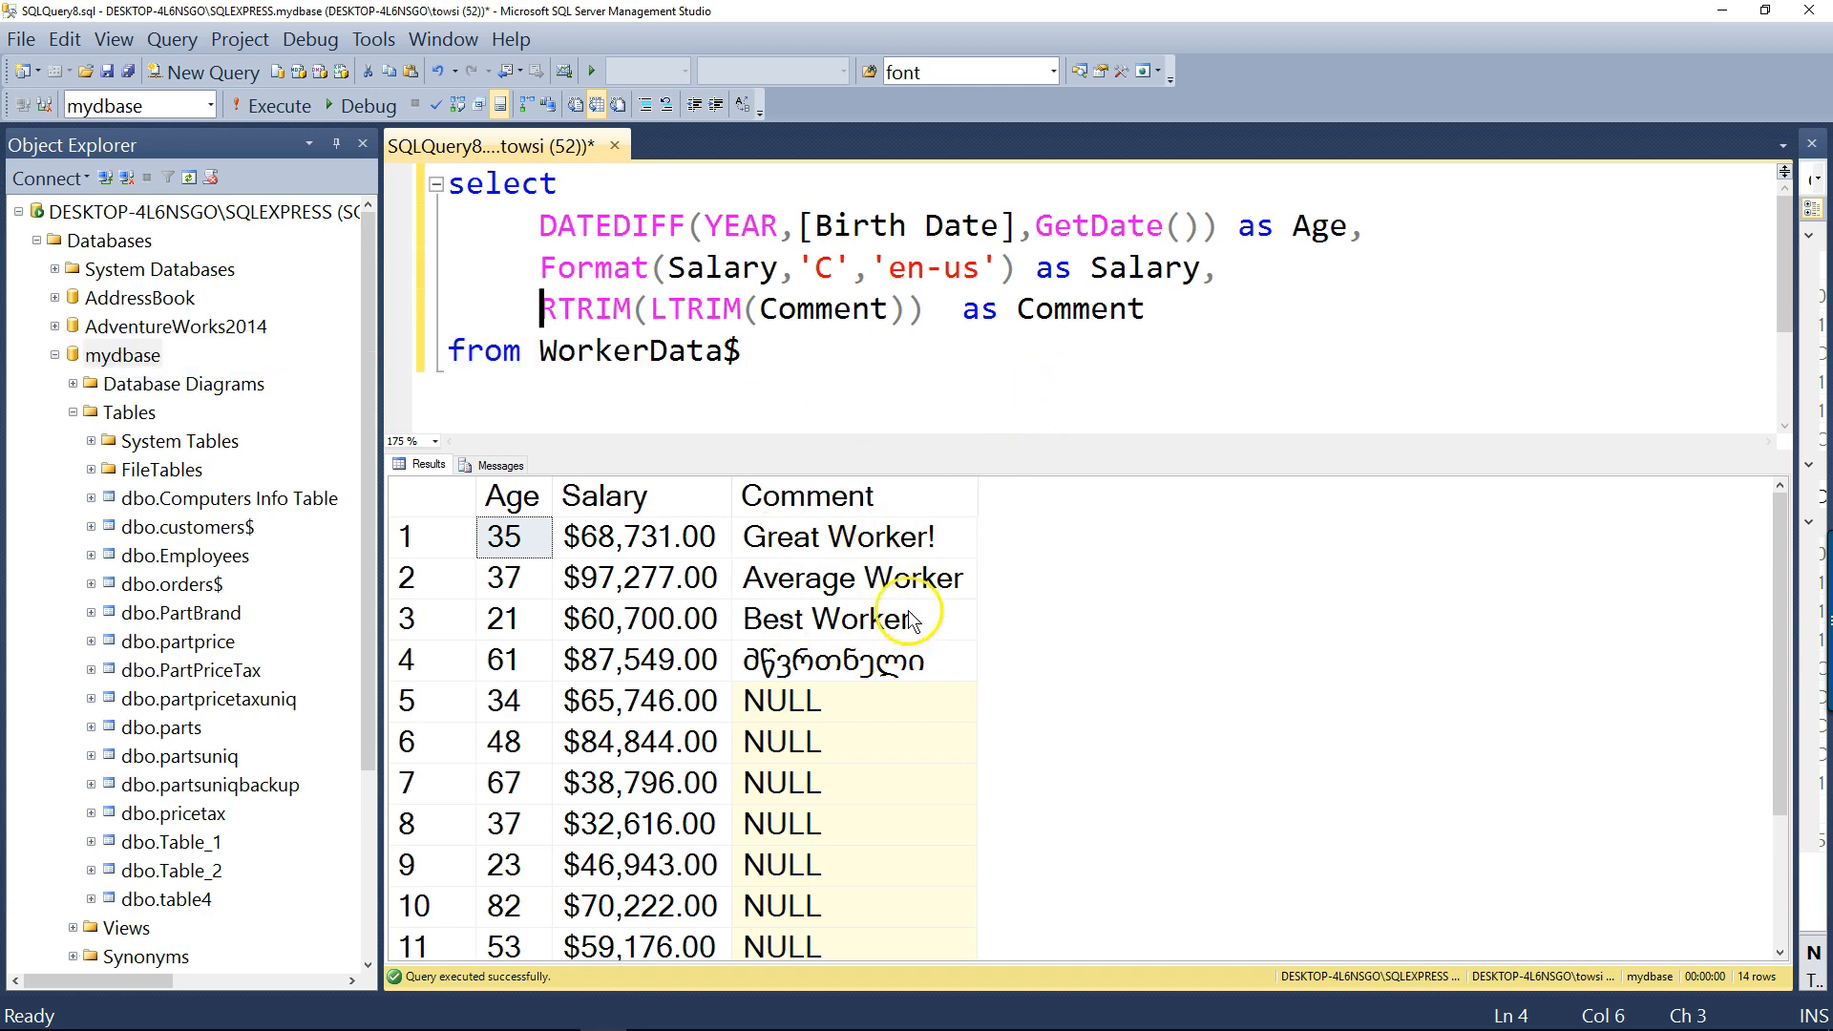
pyautogui.moveTo(757, 452)
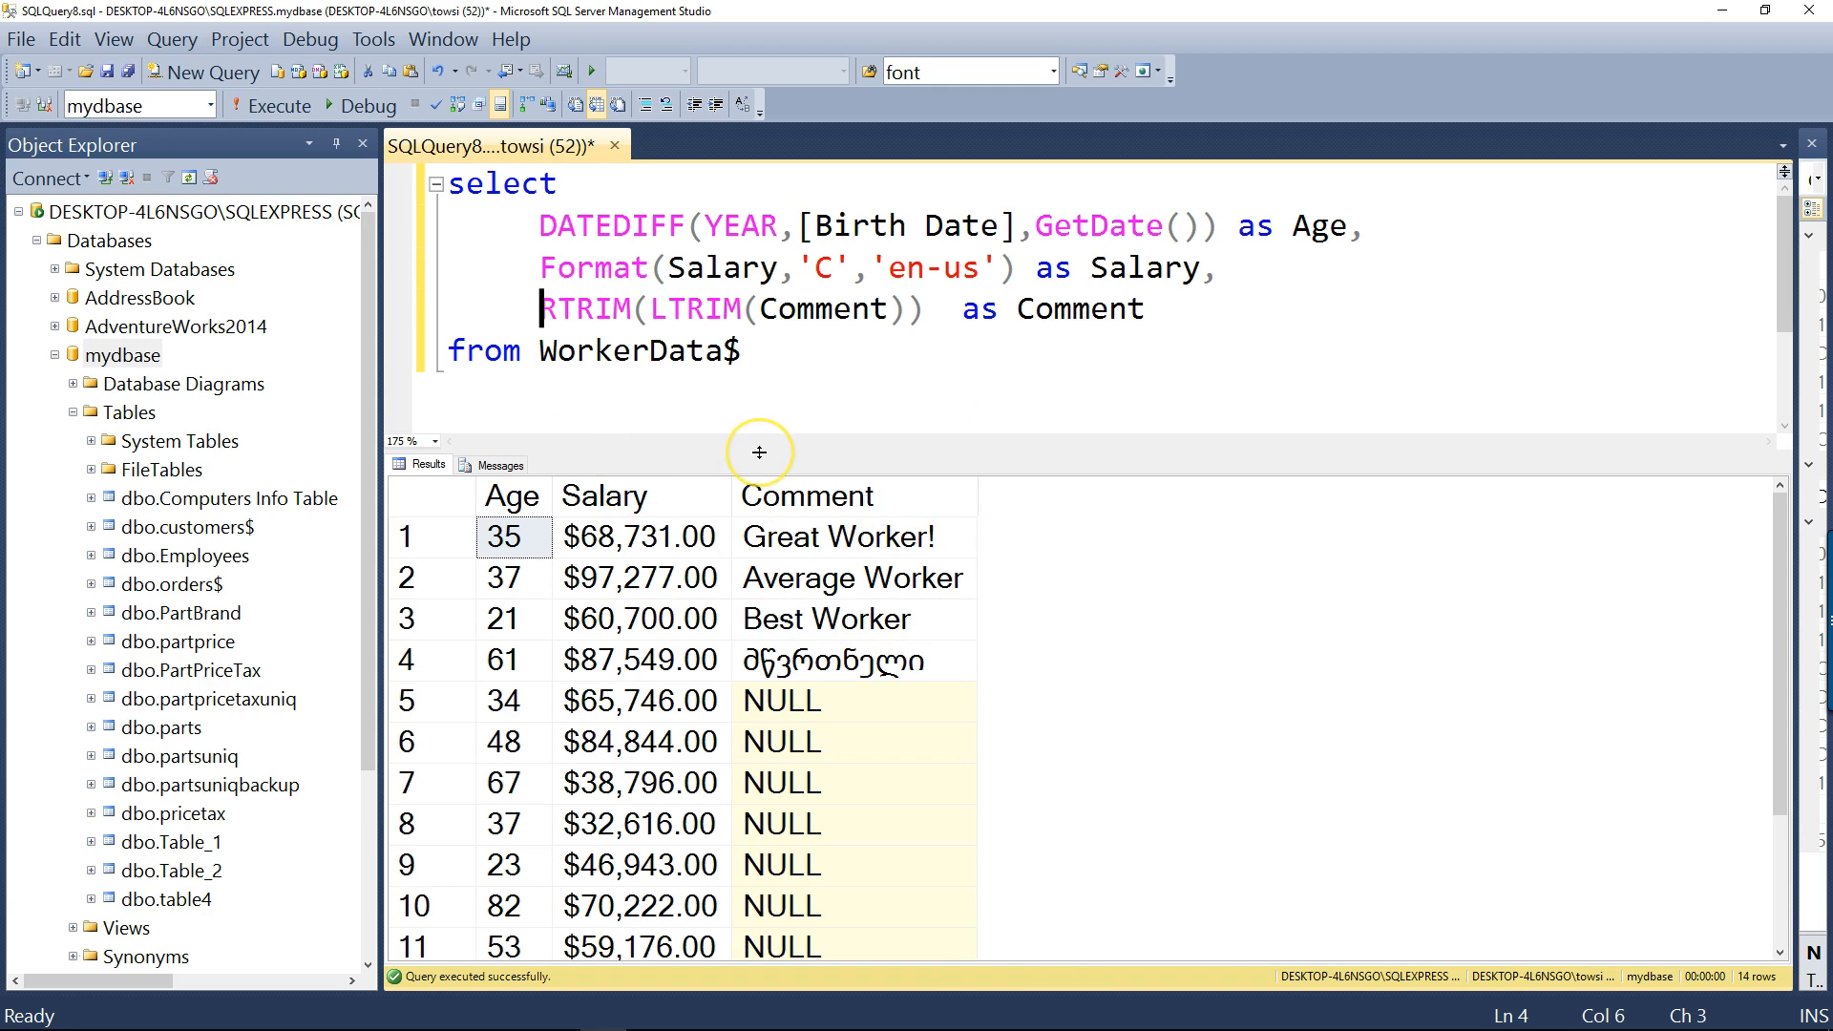
# Wrap it as UPPER(RTRIM(LTRIM(Comment))) with the closing parenthesis and rerun
pyautogui.write('UPPER')
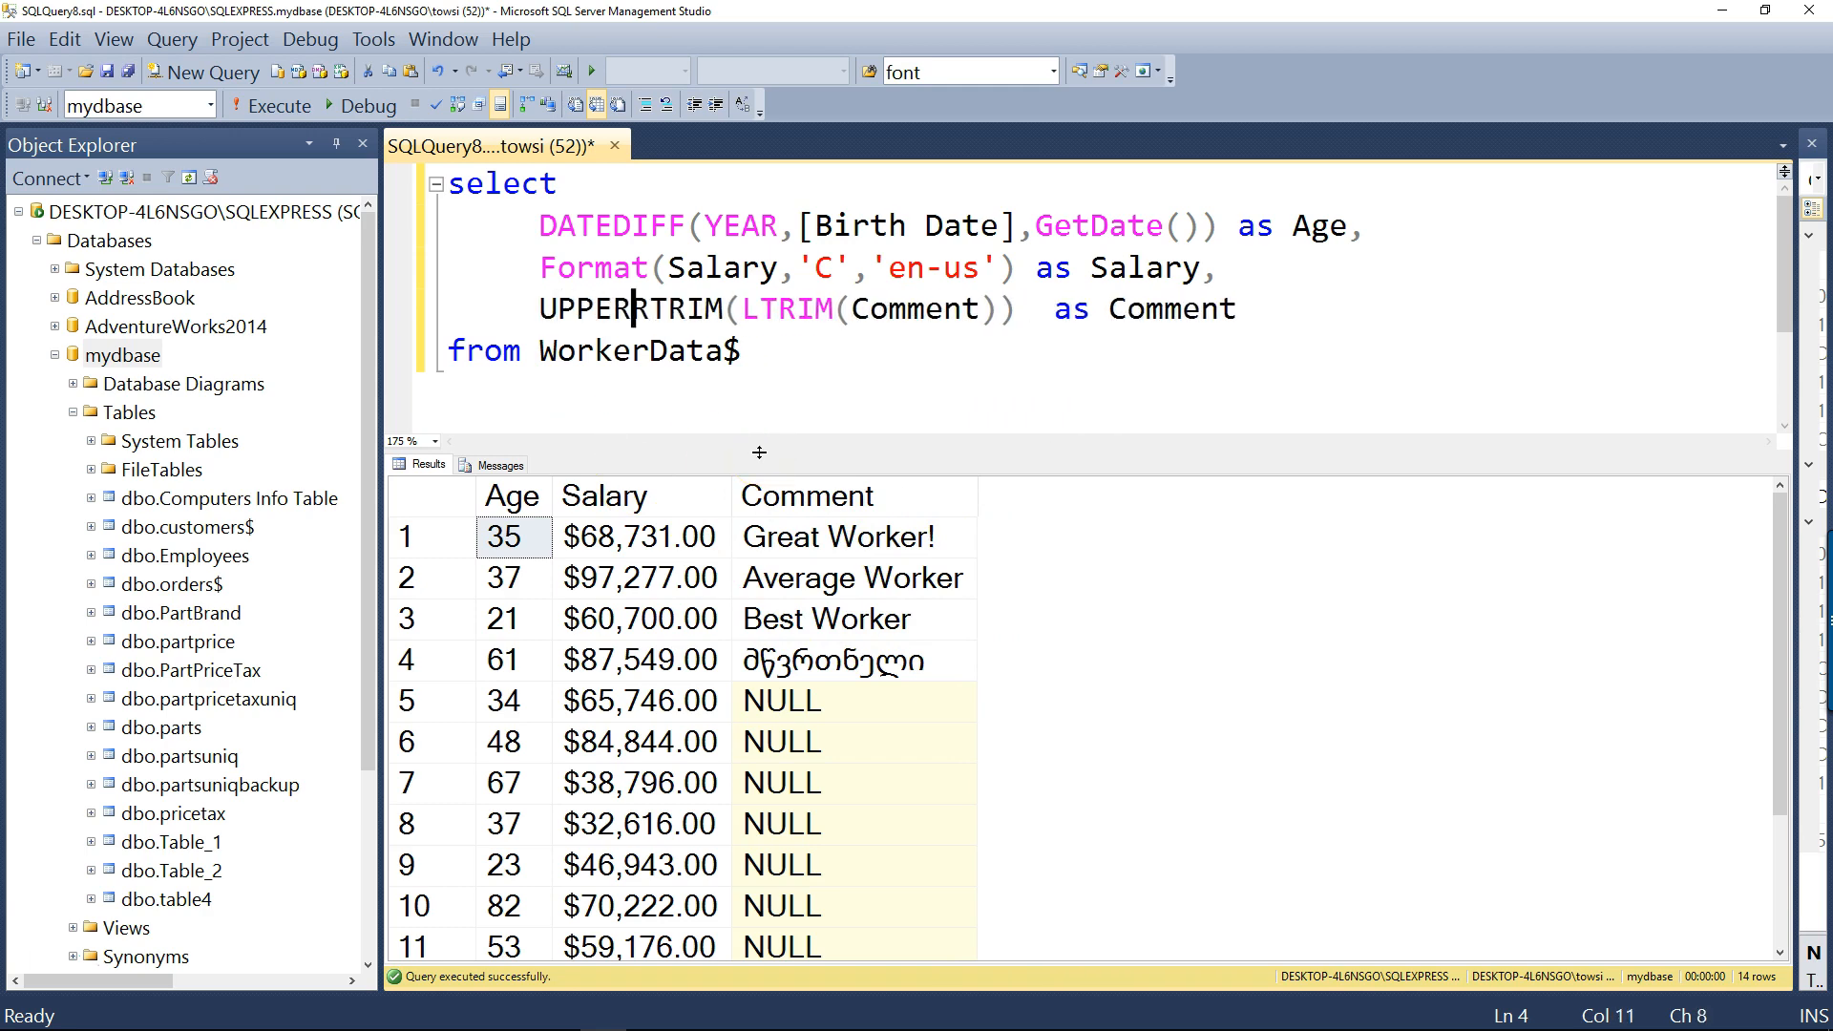
pyautogui.write('(')
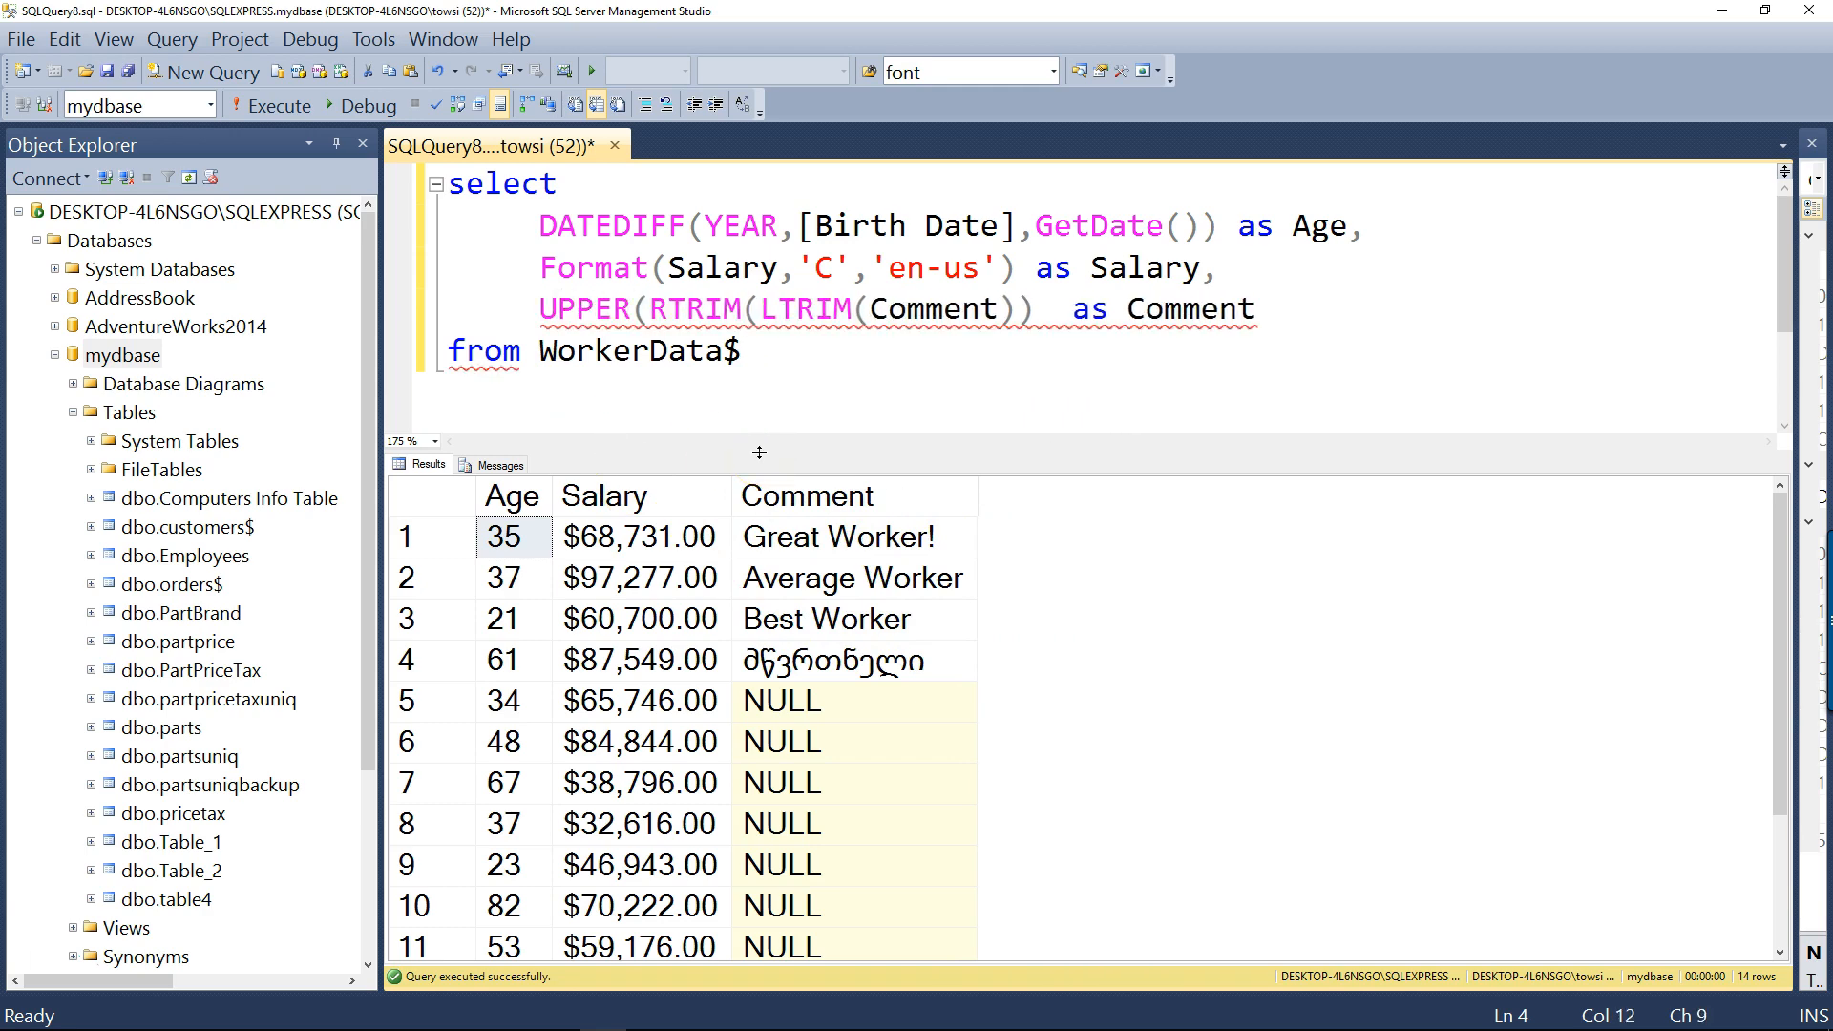
pyautogui.click(1017, 309)
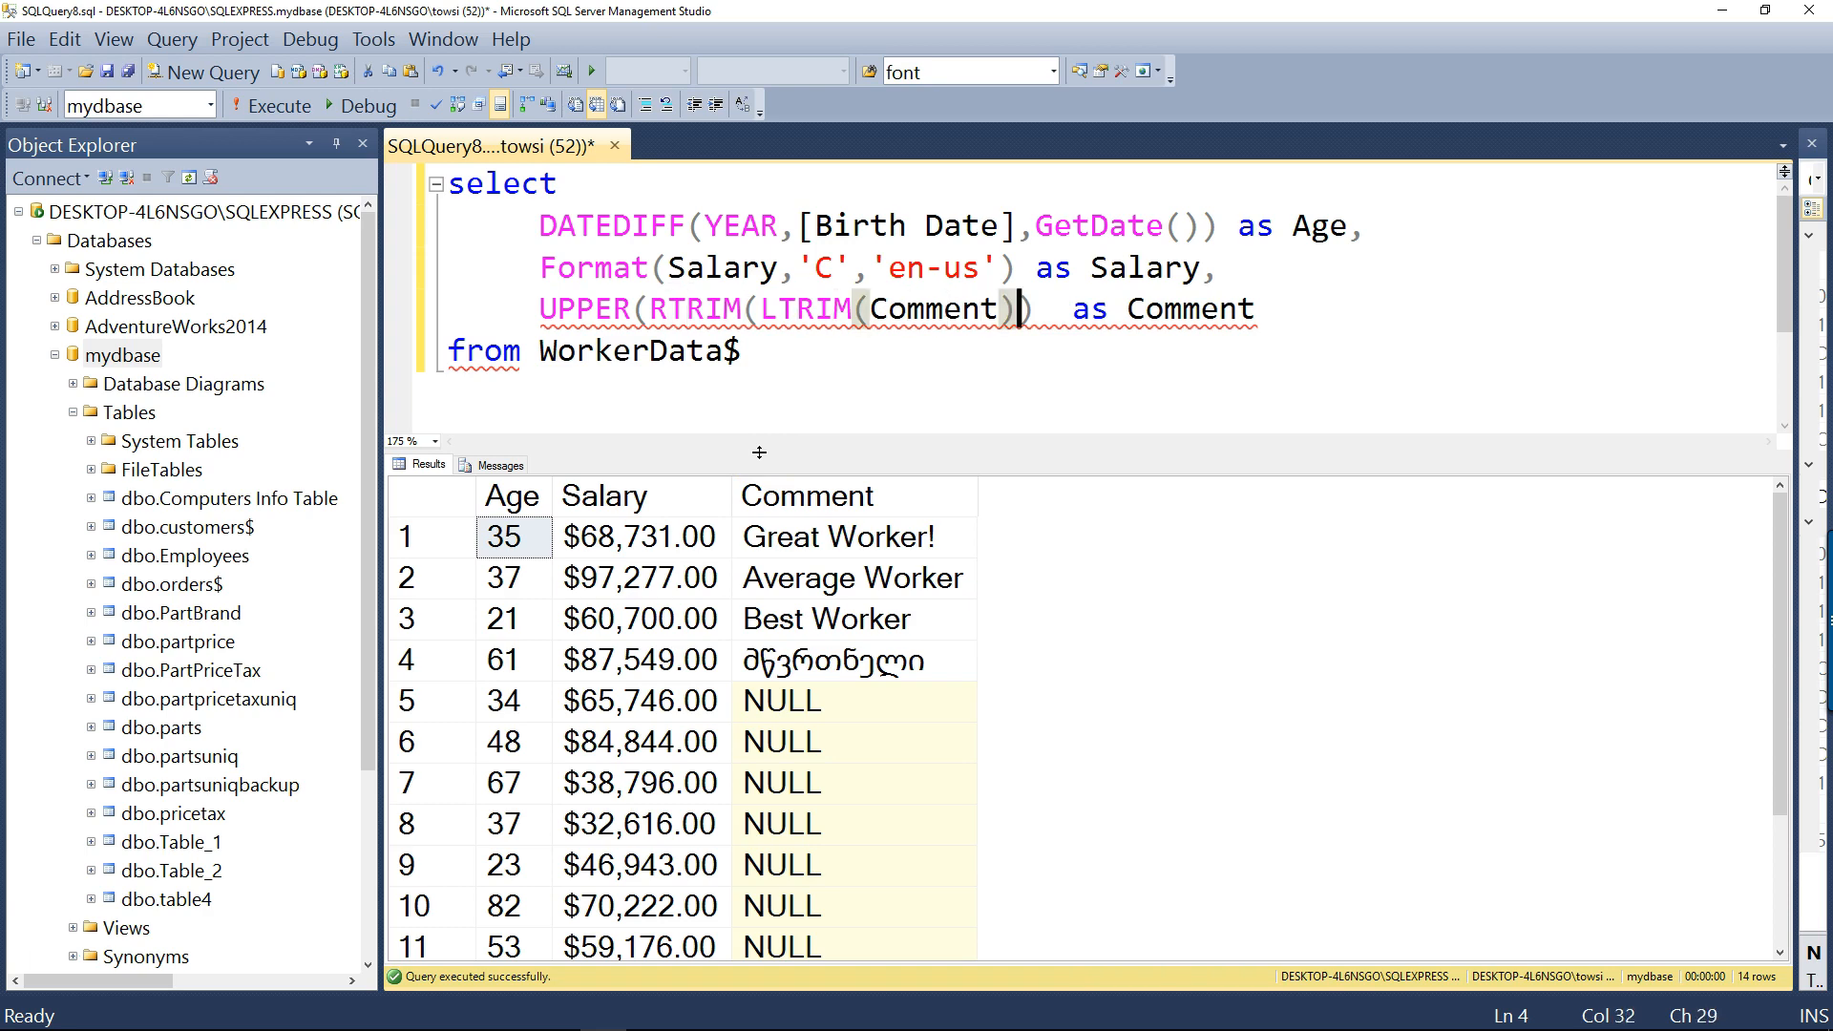
pyautogui.write(')')
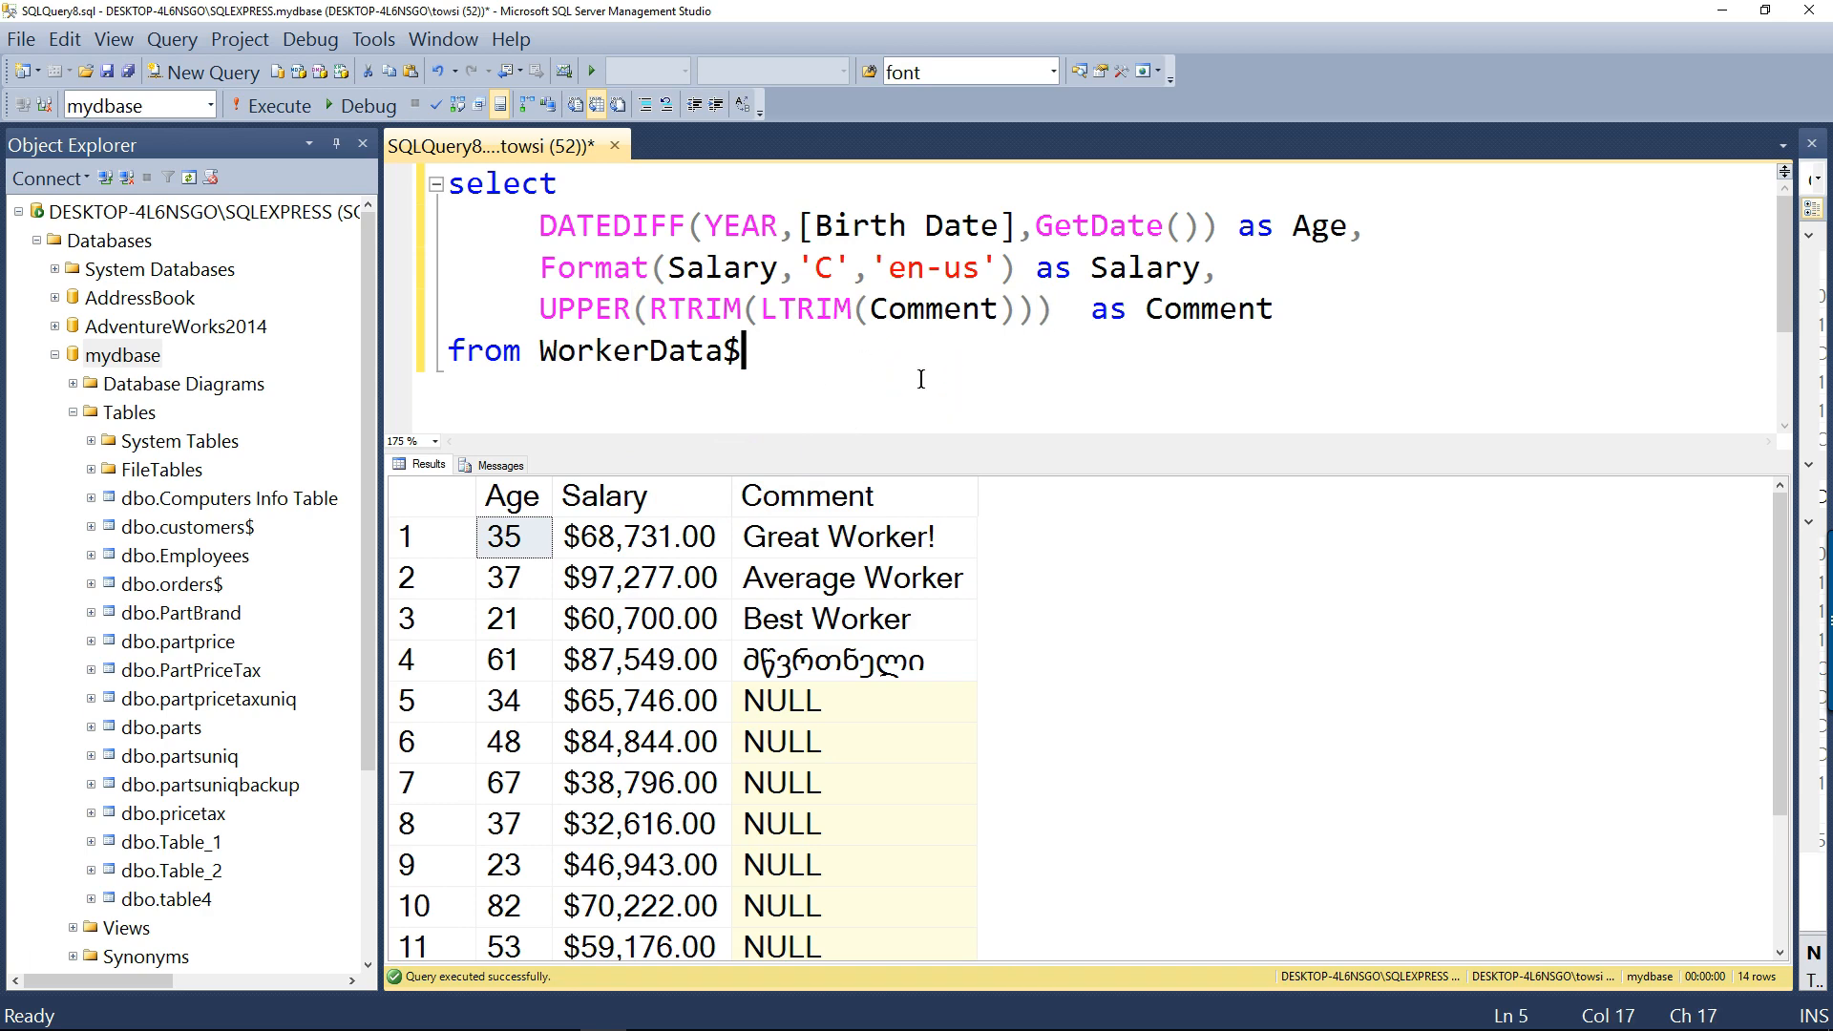
pyautogui.press('ctrl+a')
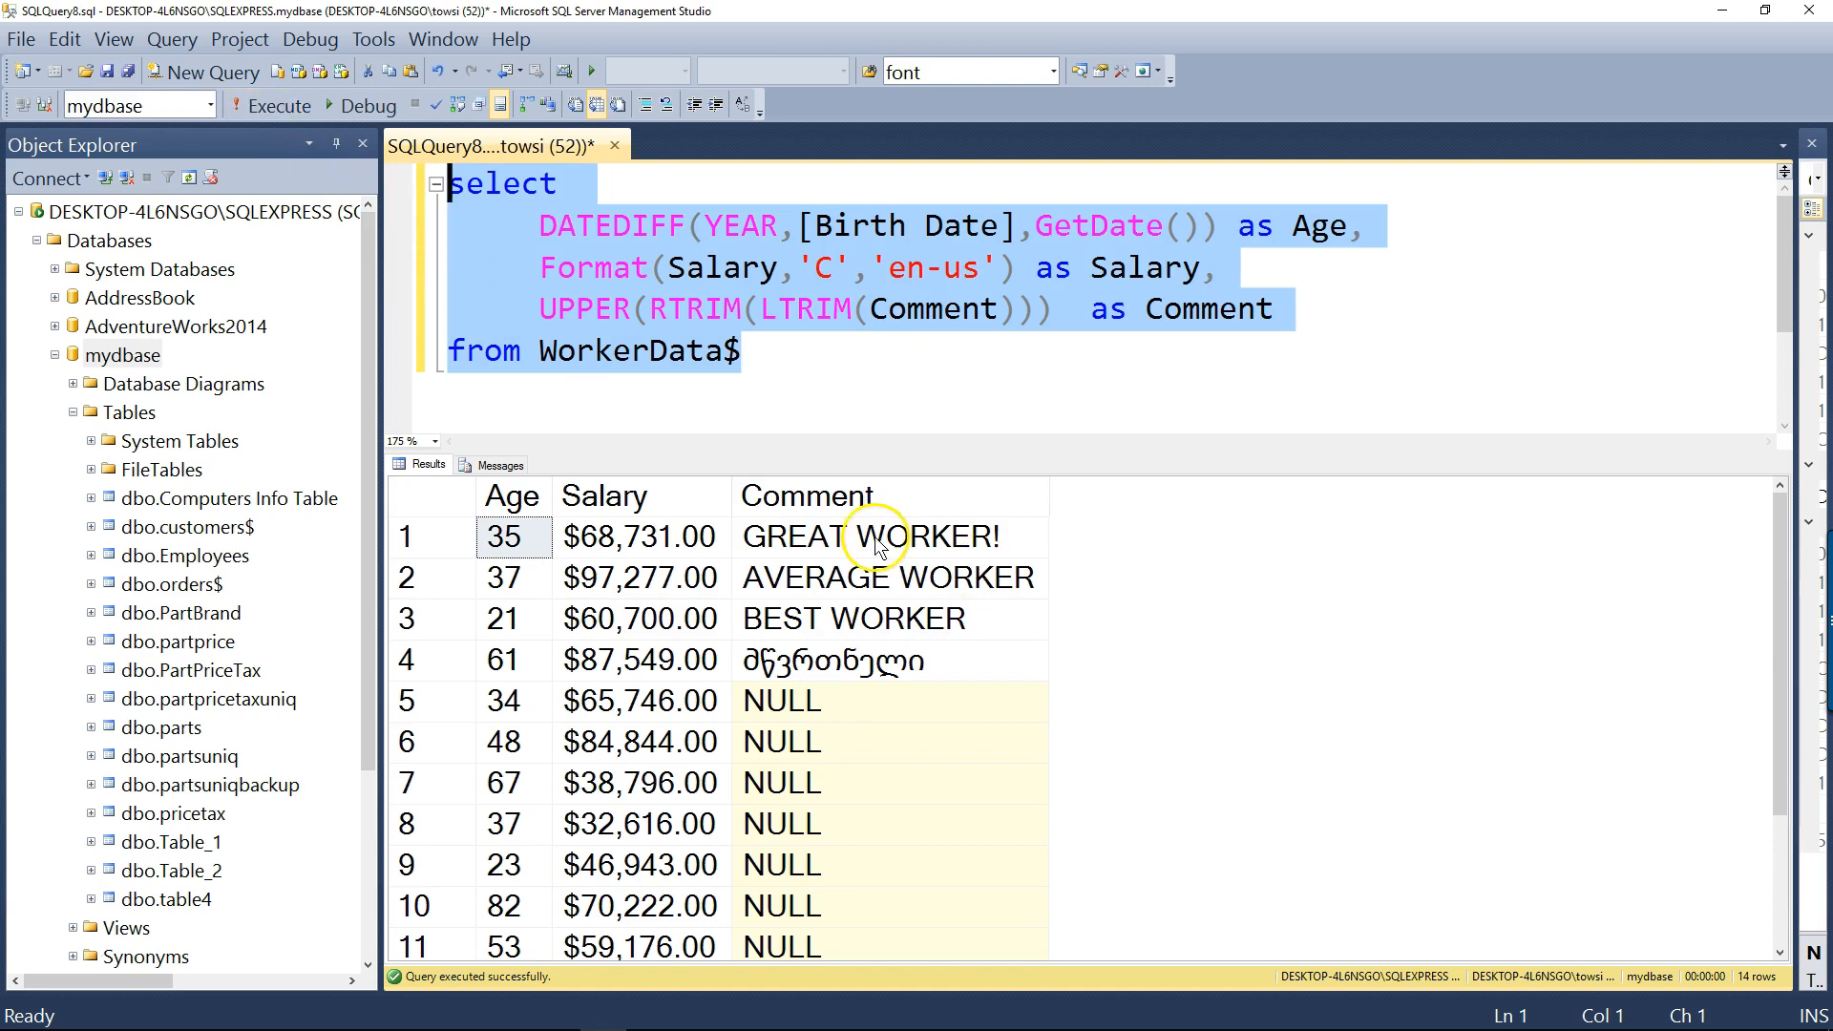
pyautogui.moveTo(958, 641)
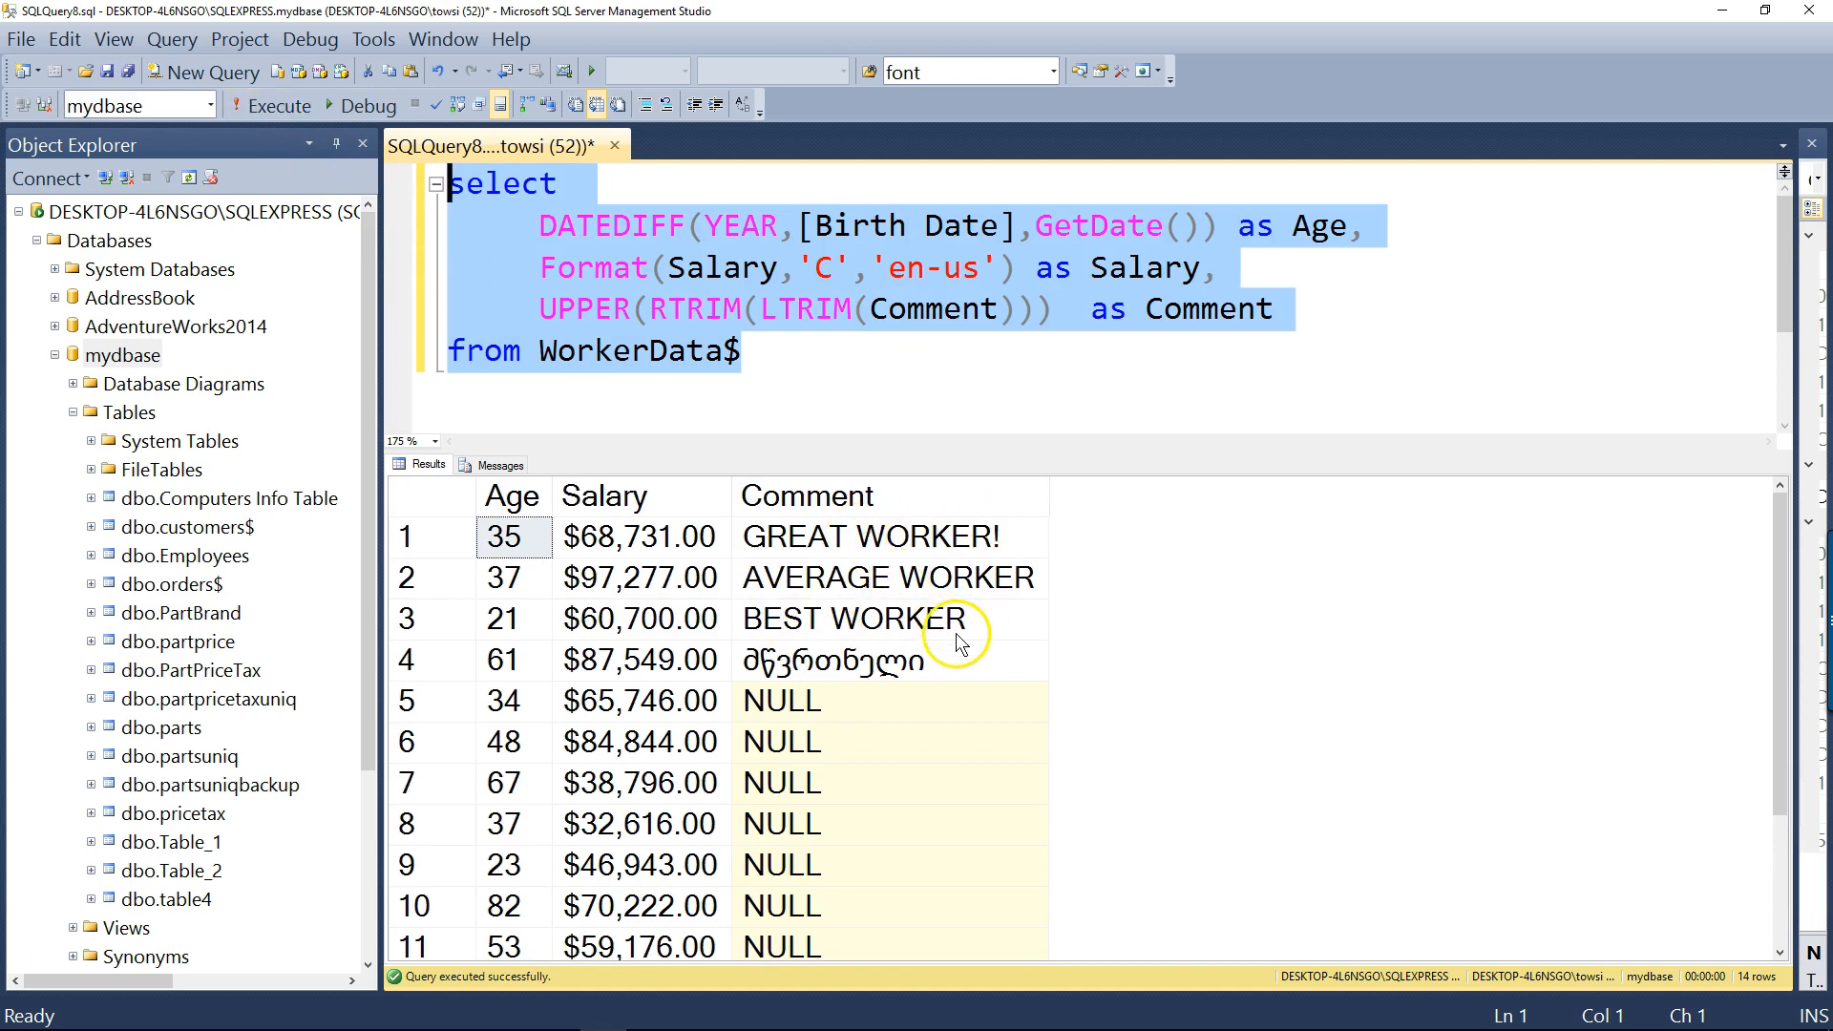
pyautogui.moveTo(928, 749)
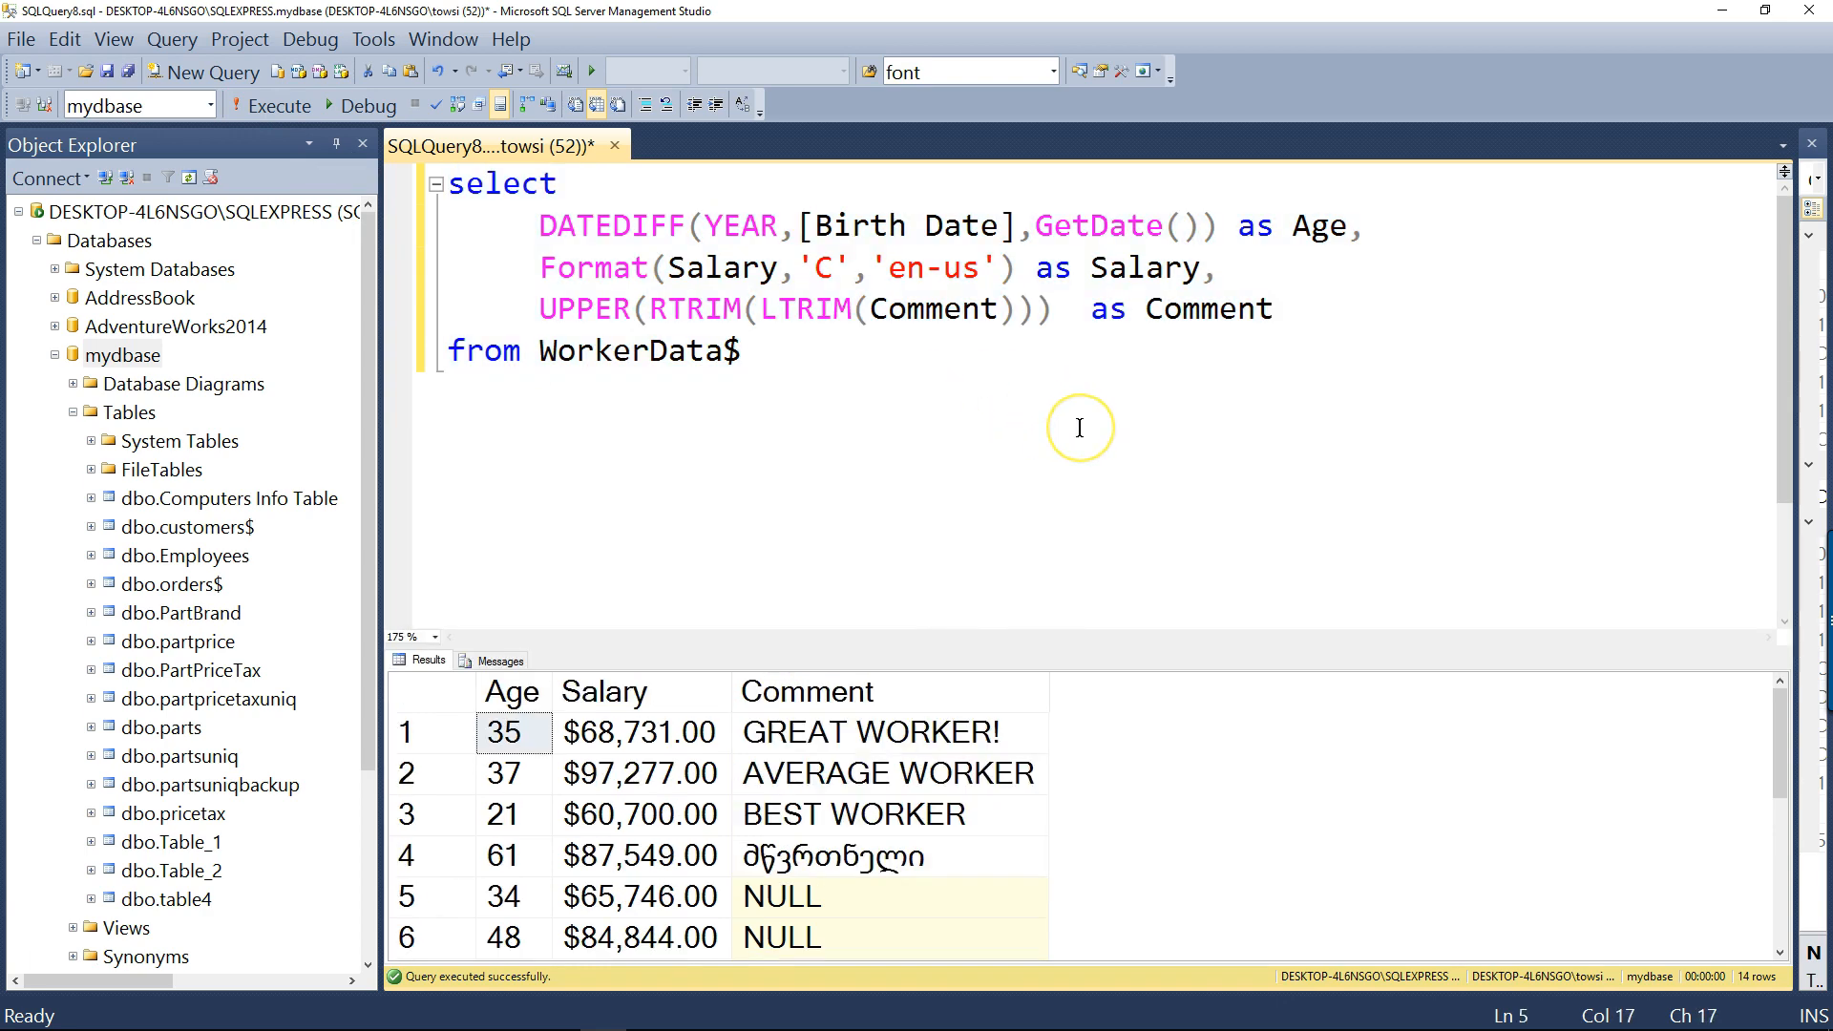
pyautogui.moveTo(811, 380)
pyautogui.write('--1.')
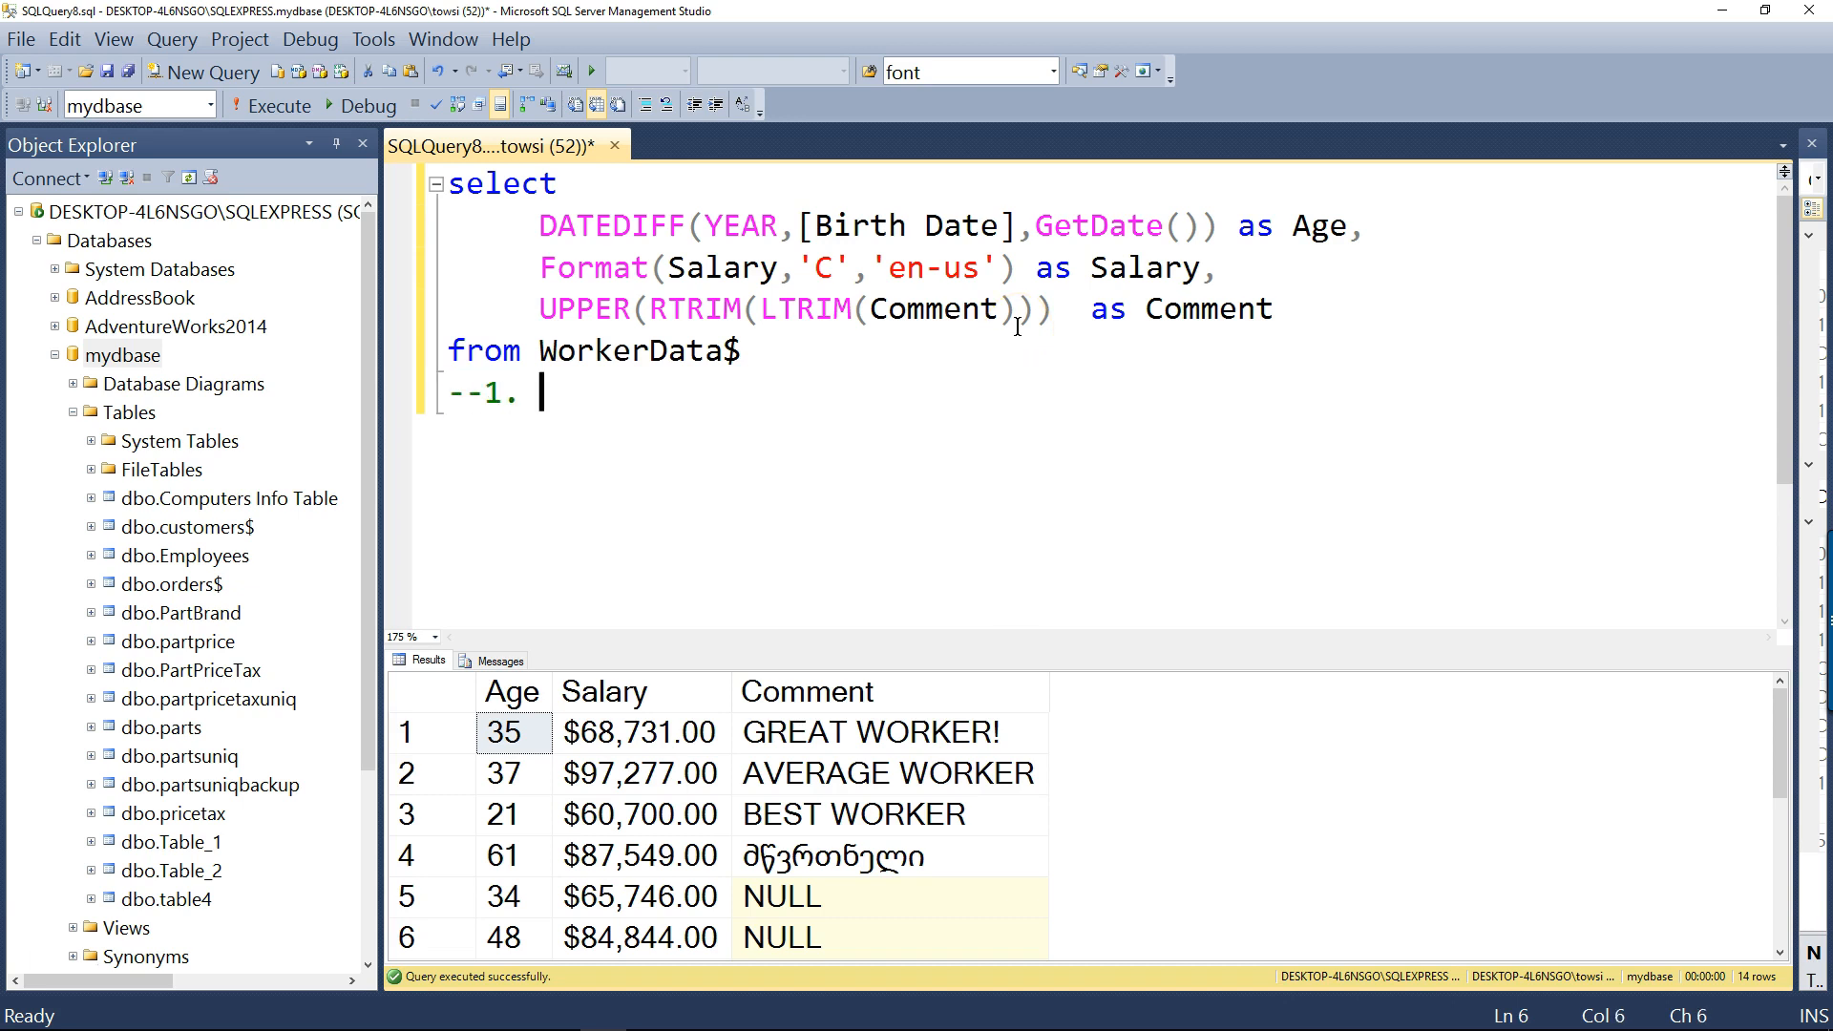
# Write comment 1 explaining GetDate nested inside DATEDIFF and start '--2.'
pyautogui.write('GetDate inside DATE')
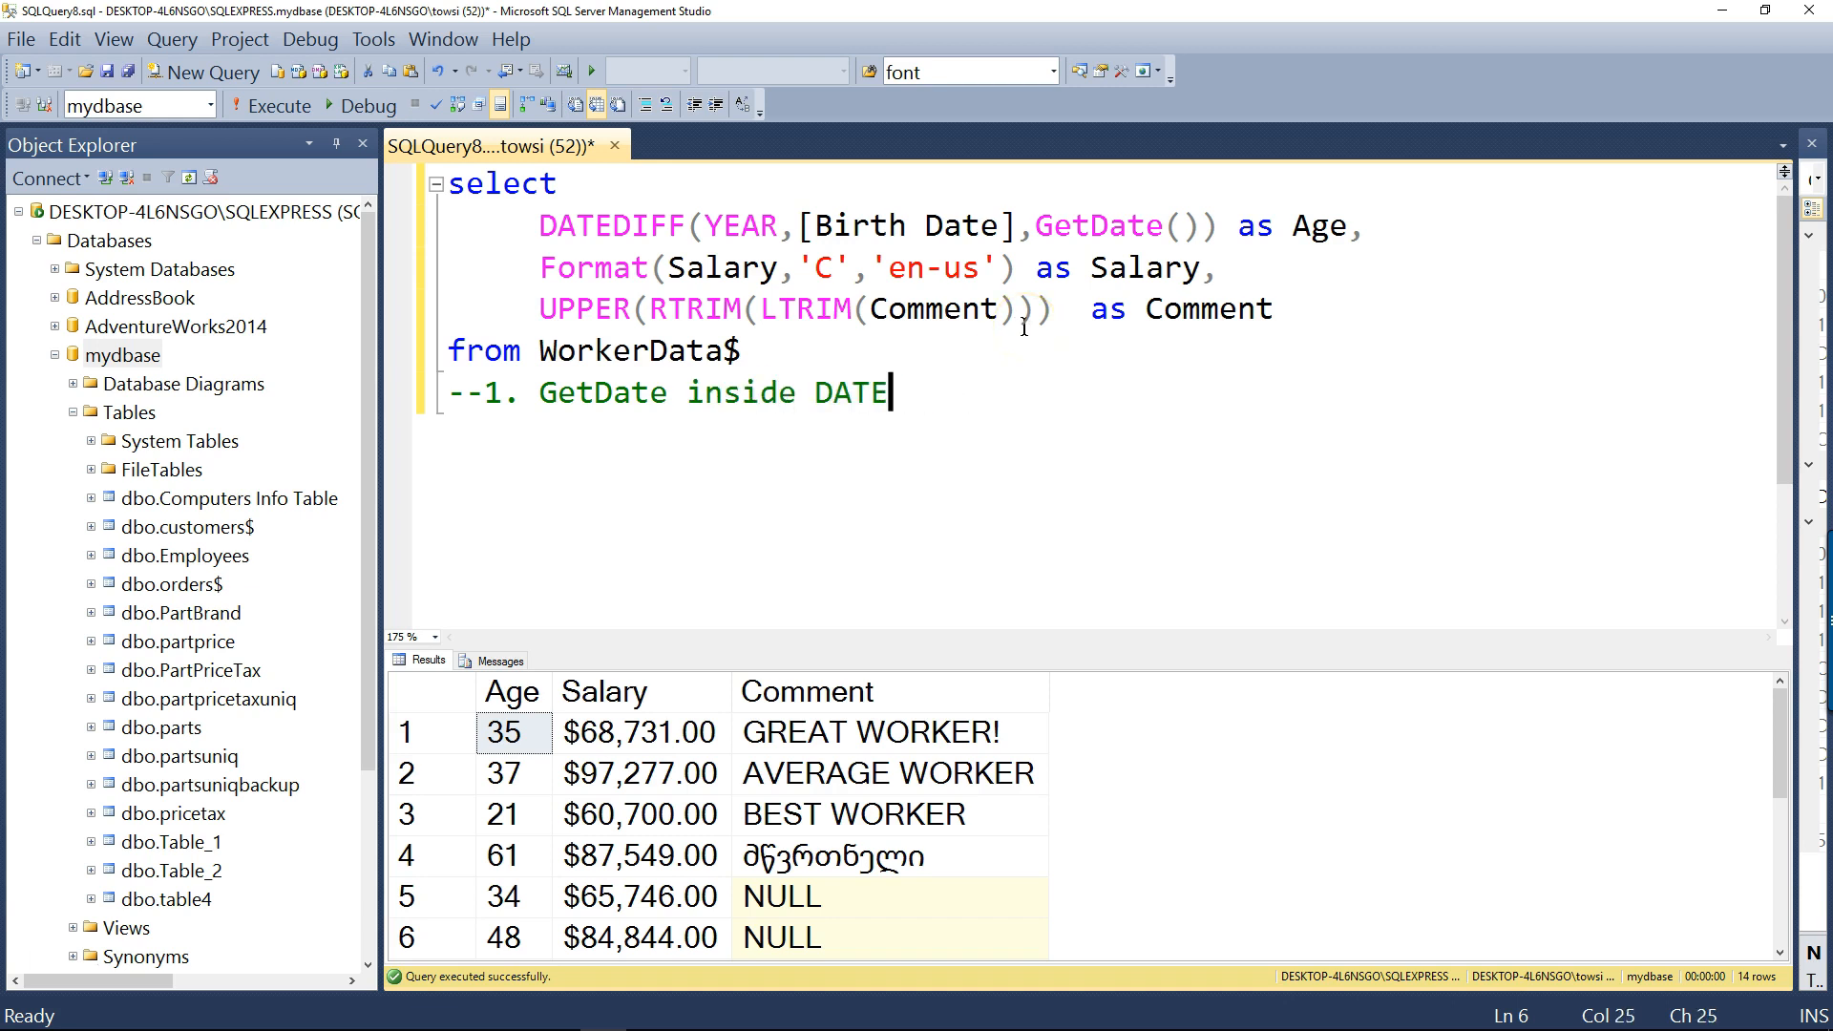
pyautogui.write('DIFF indicates function nesting')
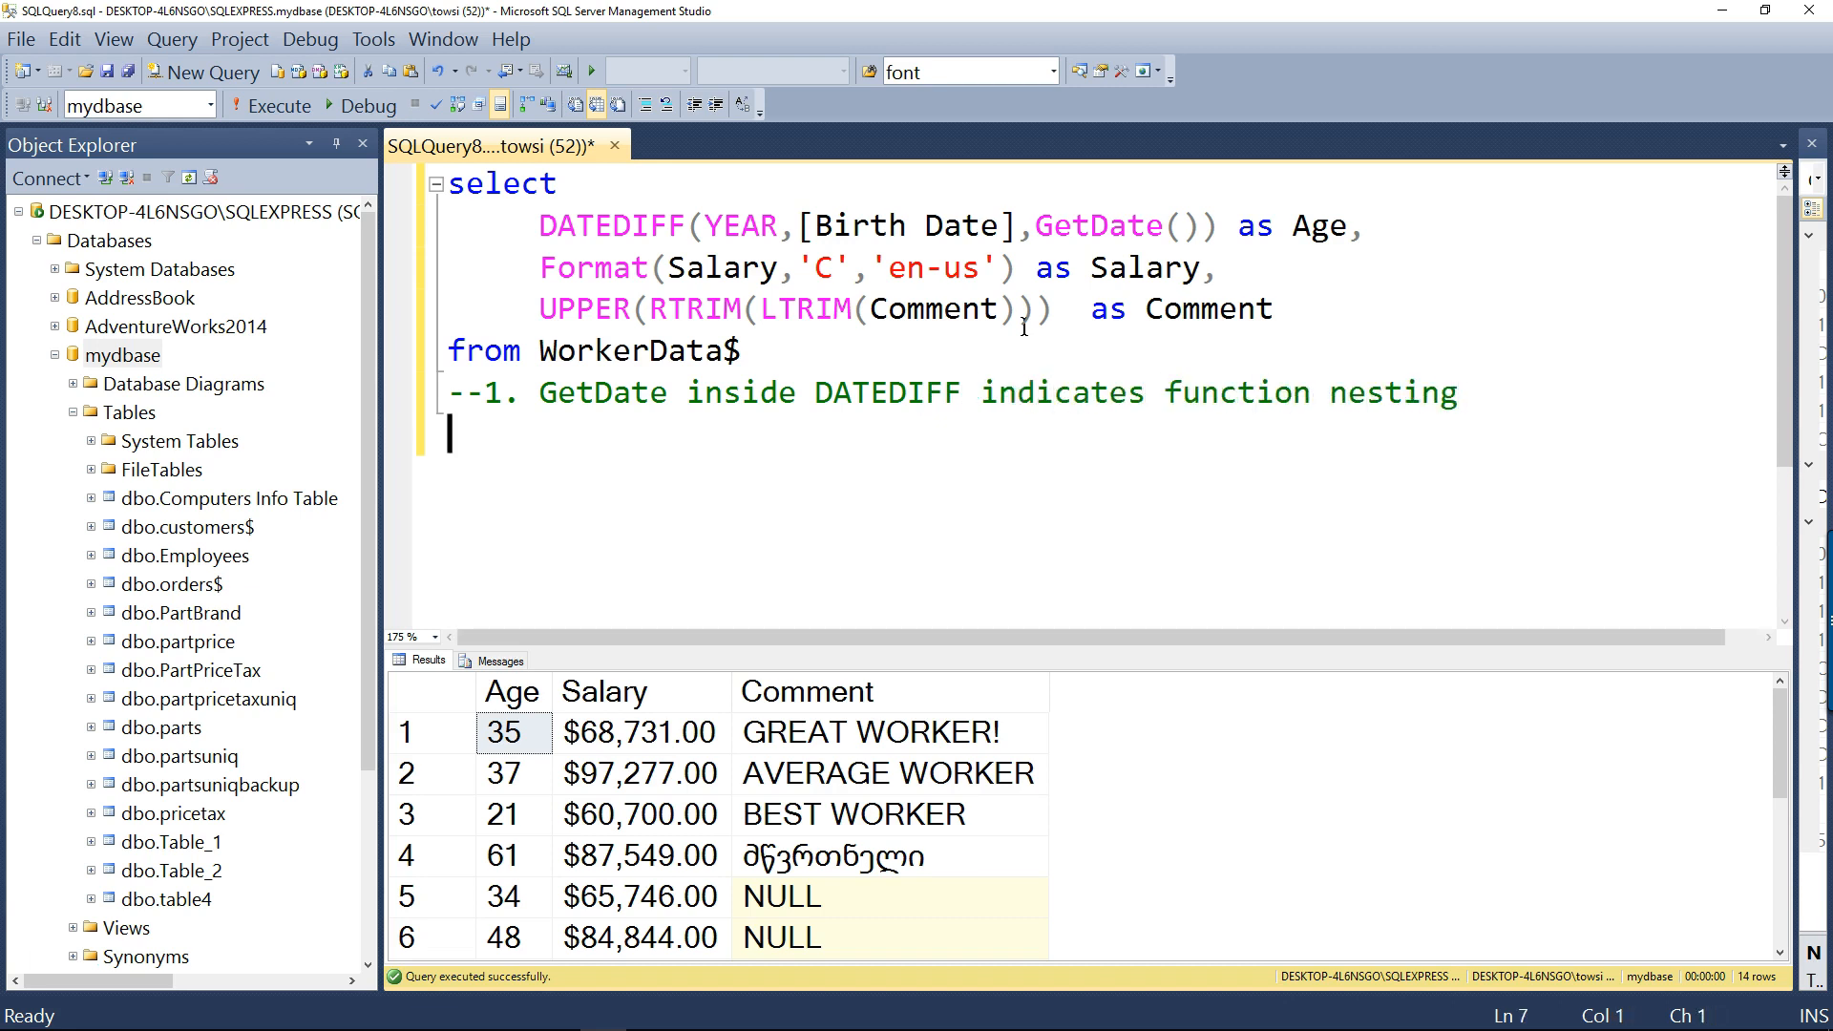
pyautogui.write('--2.')
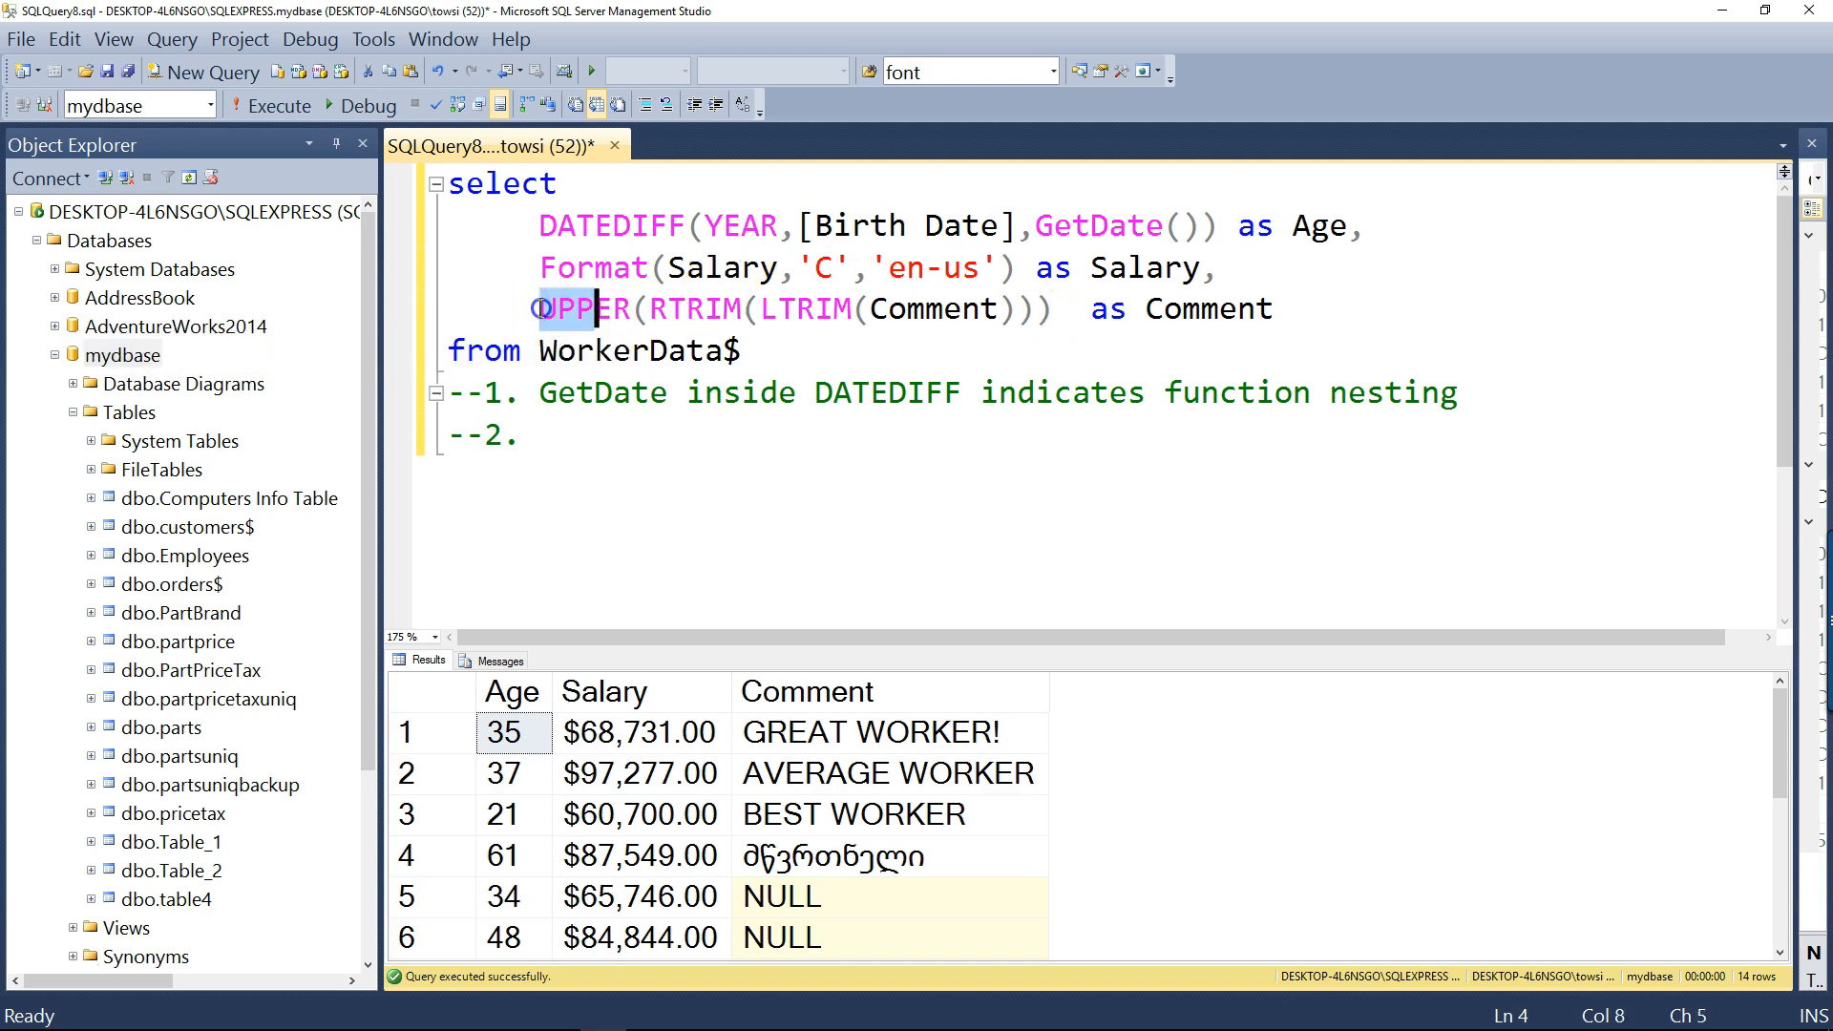
# Write comment 2 on UPPER/RTRIM/LTRIM steps and add drop table WorkerData$
pyautogui.moveTo(538, 308); pyautogui.dragTo(1050, 308)
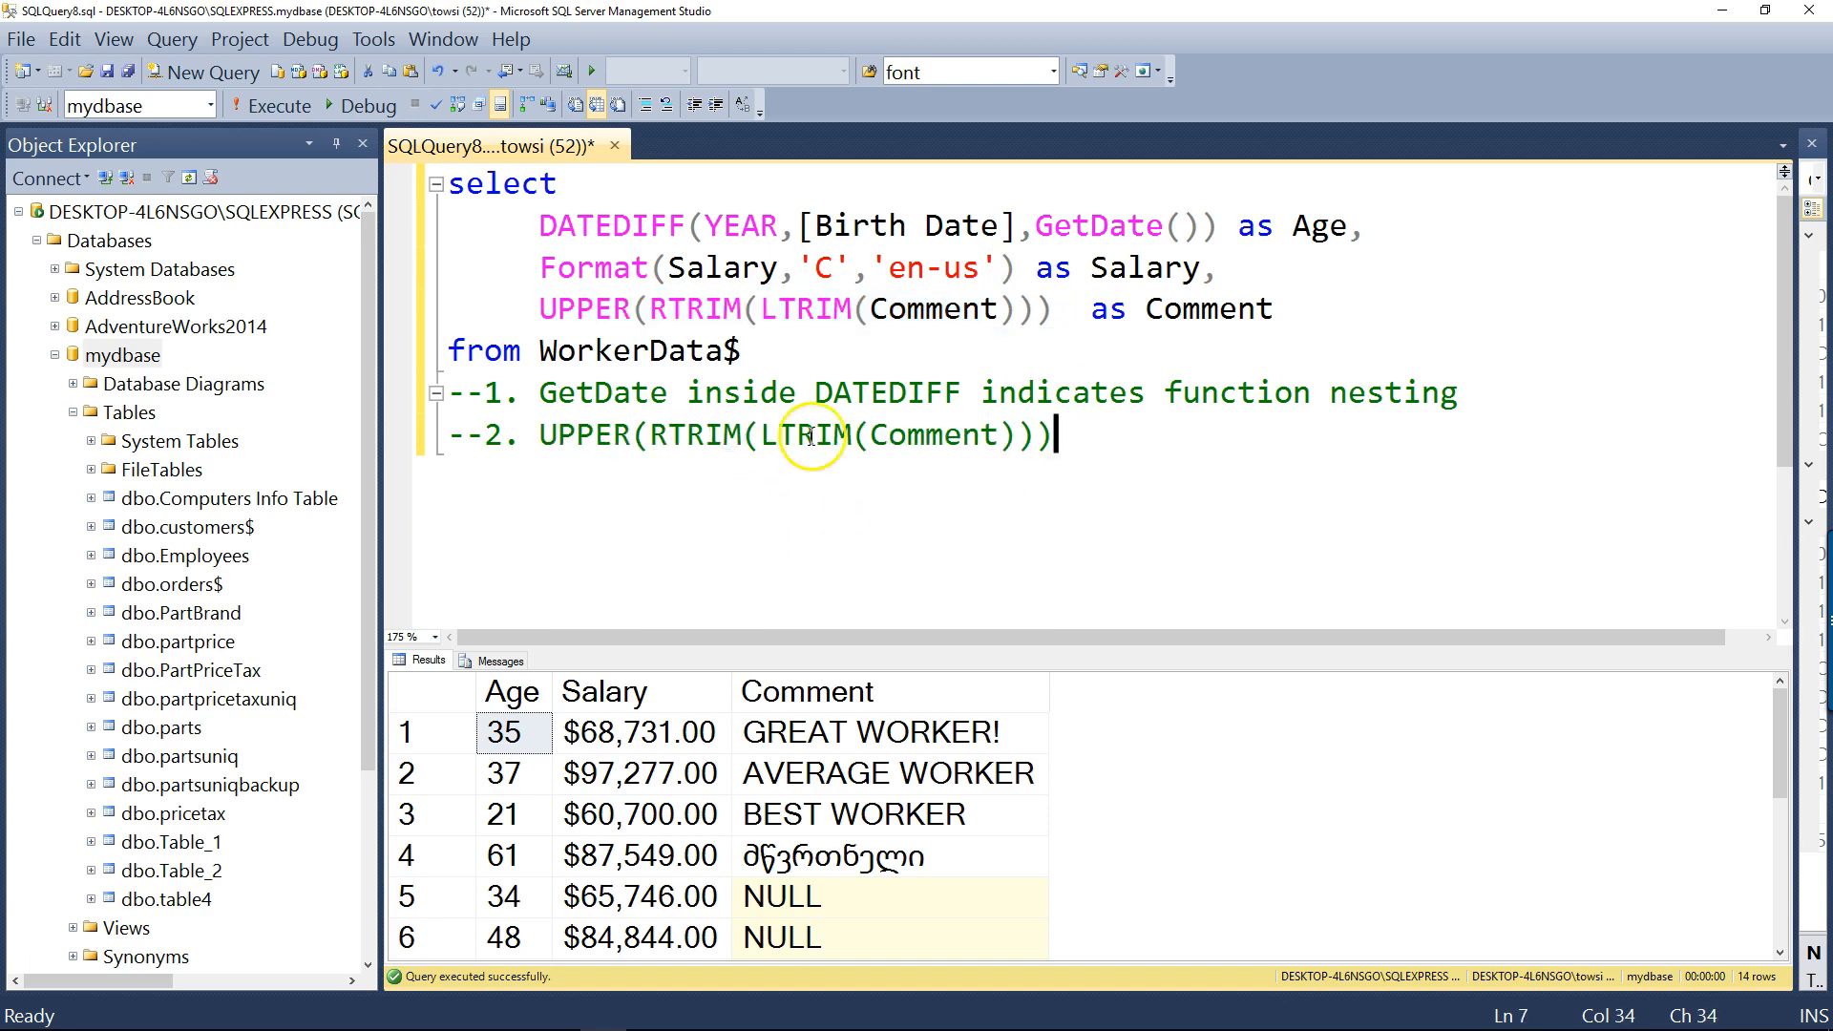
pyautogui.write(':')
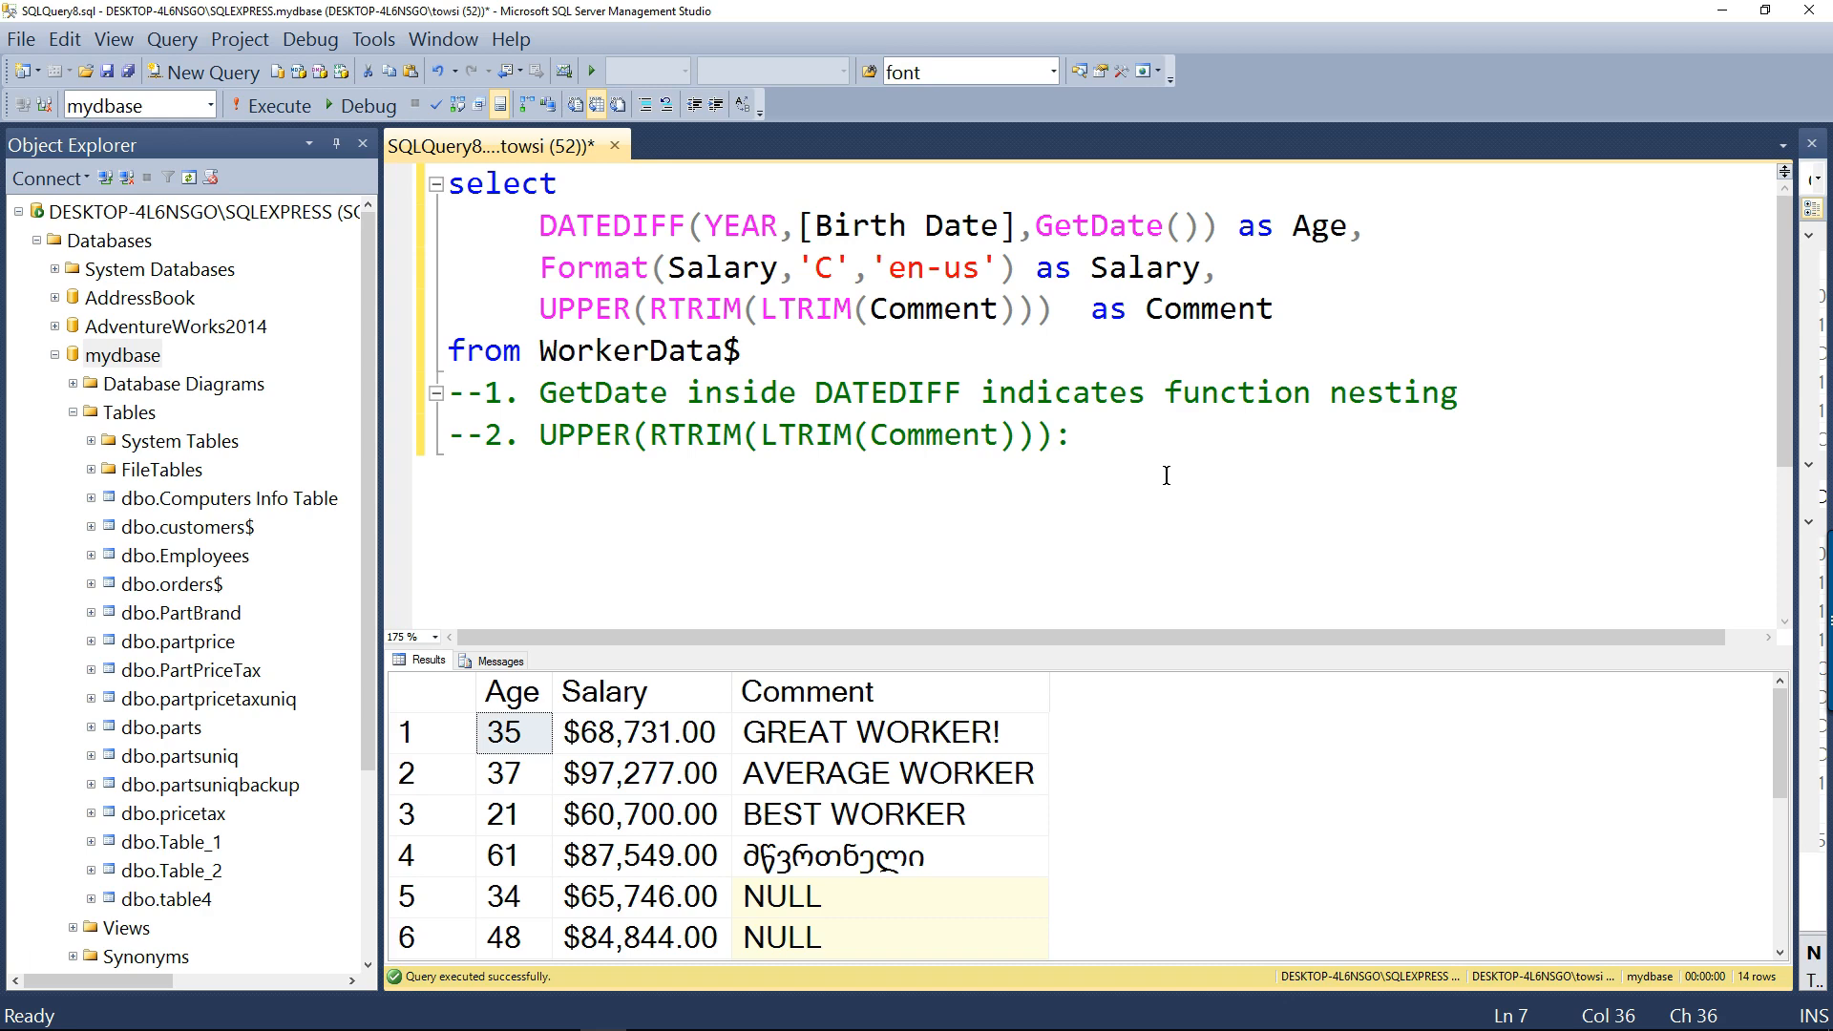
pyautogui.write('grab field, ltrime')
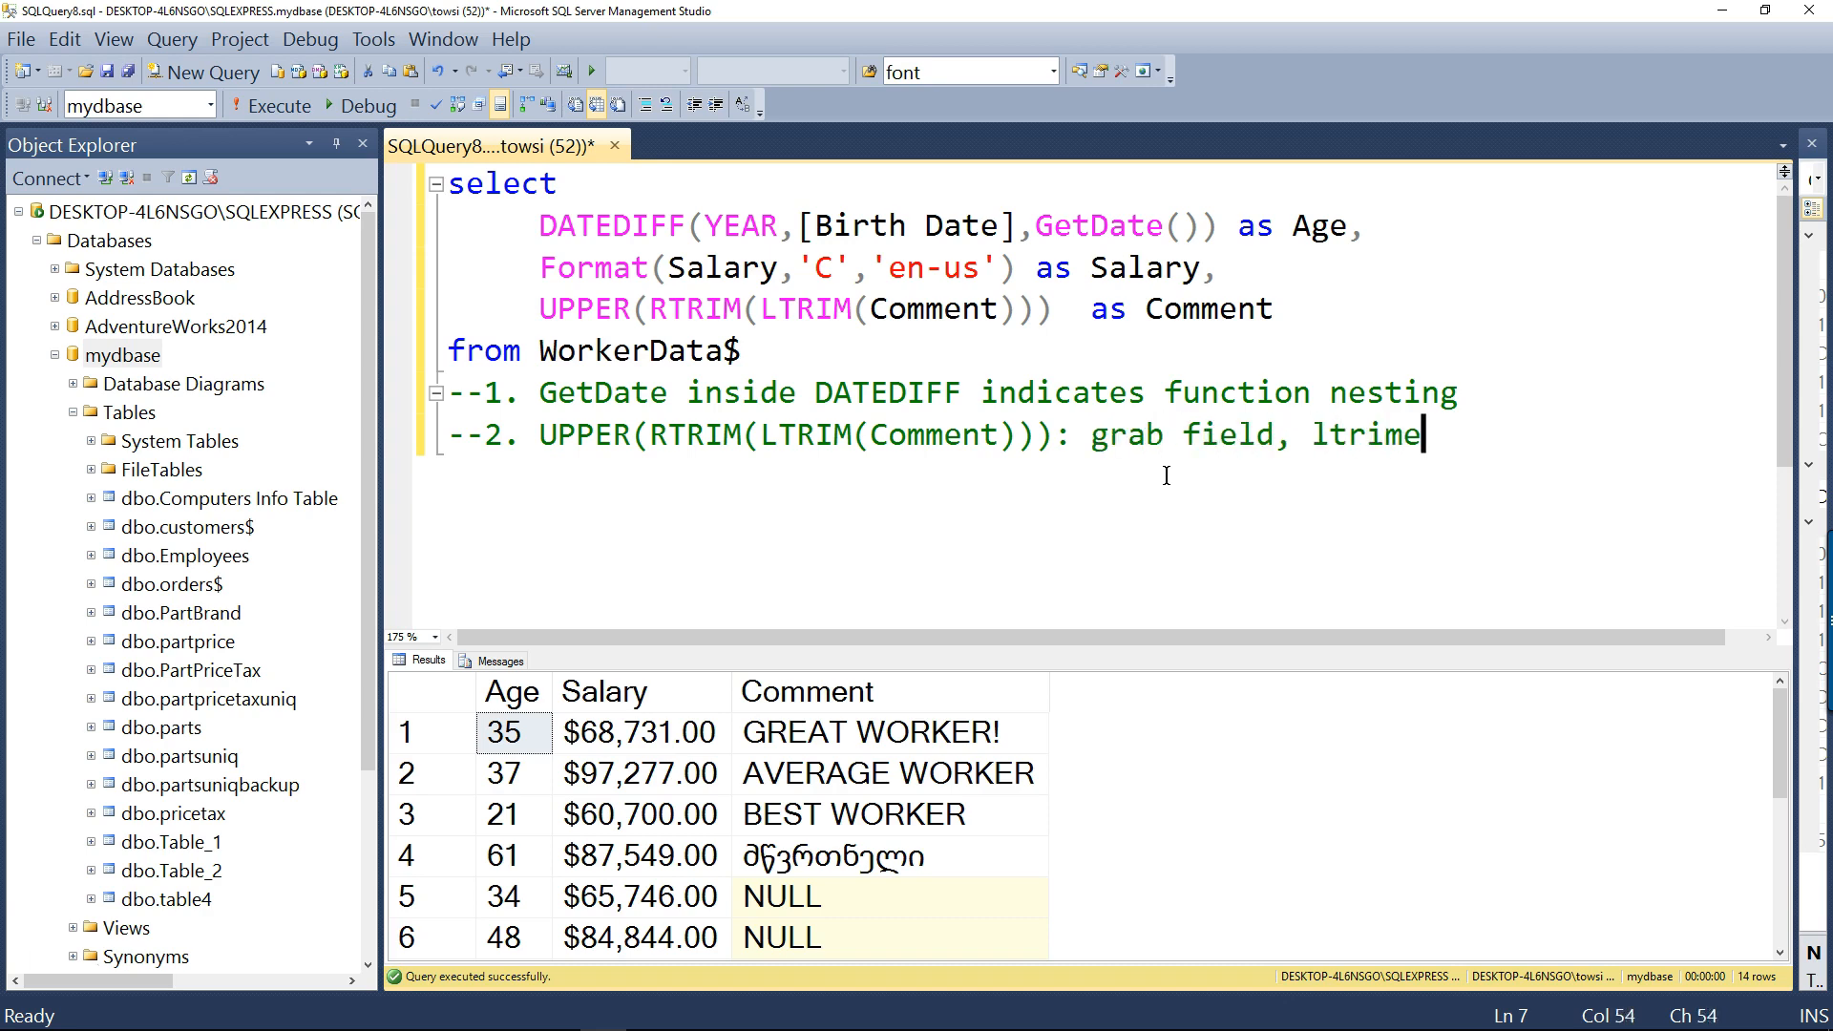
pyautogui.write(',')
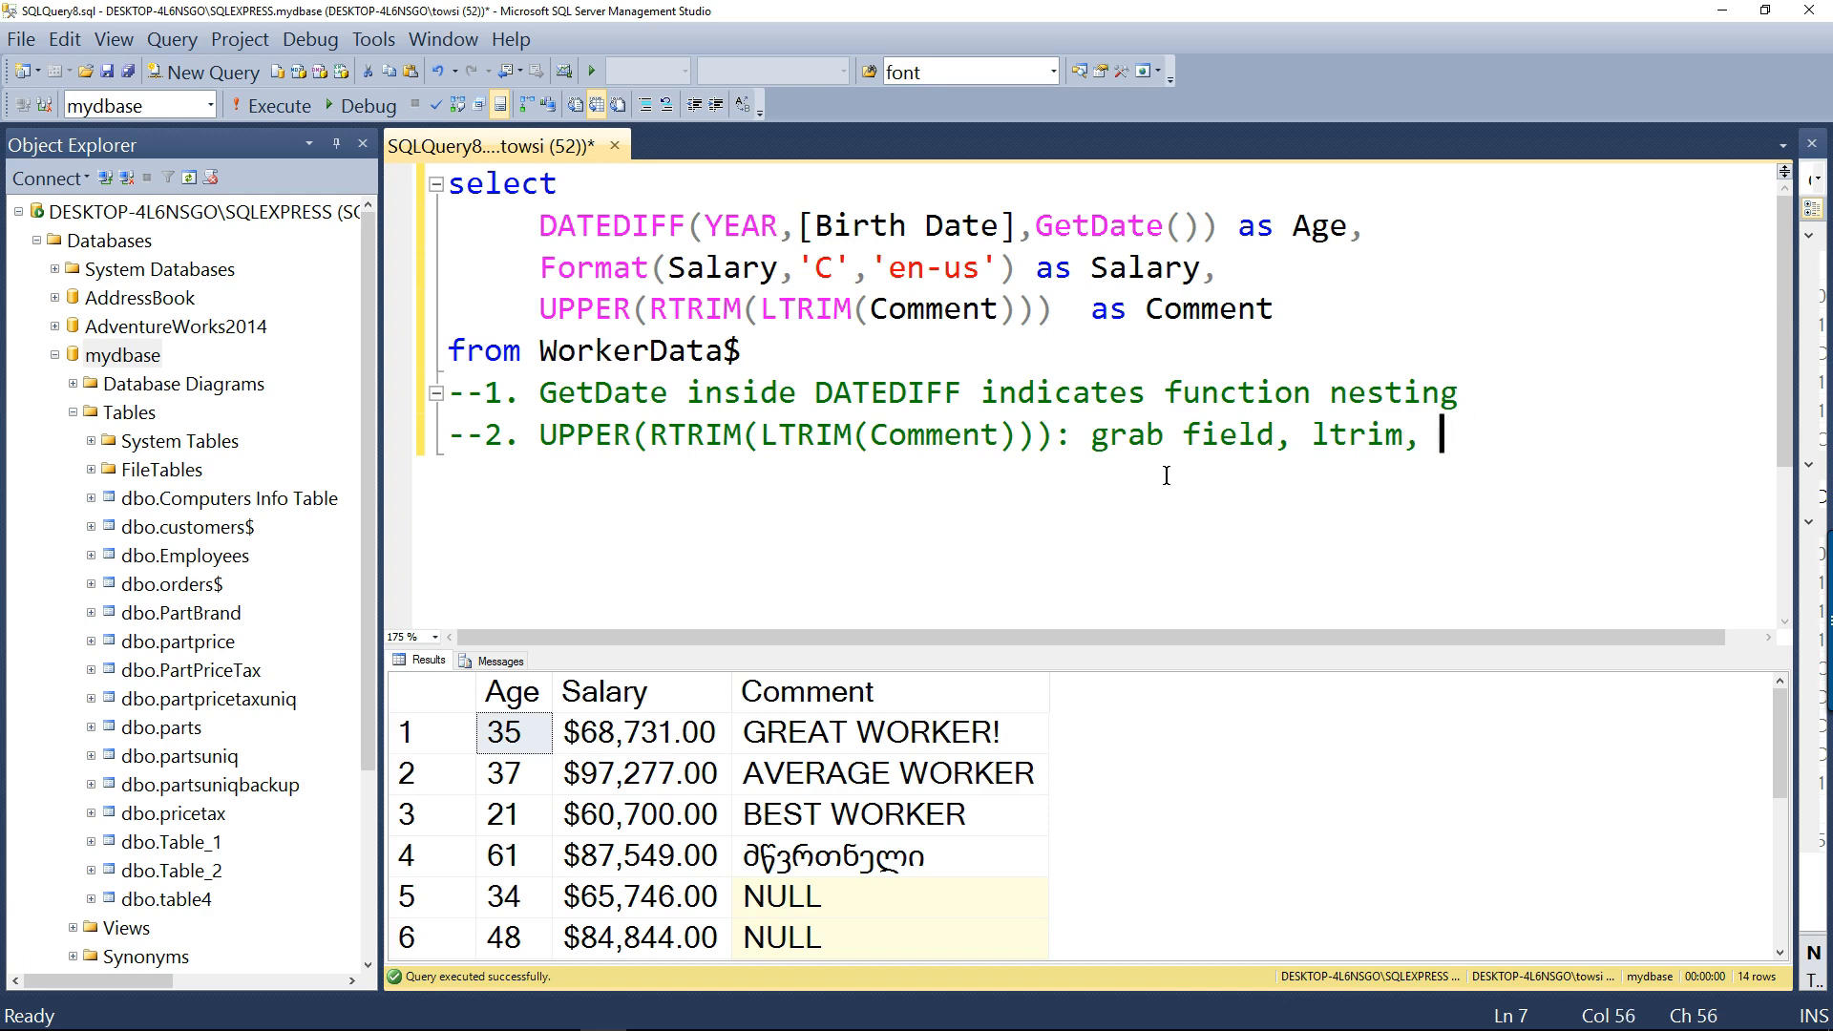
pyautogui.write('rtrim,')
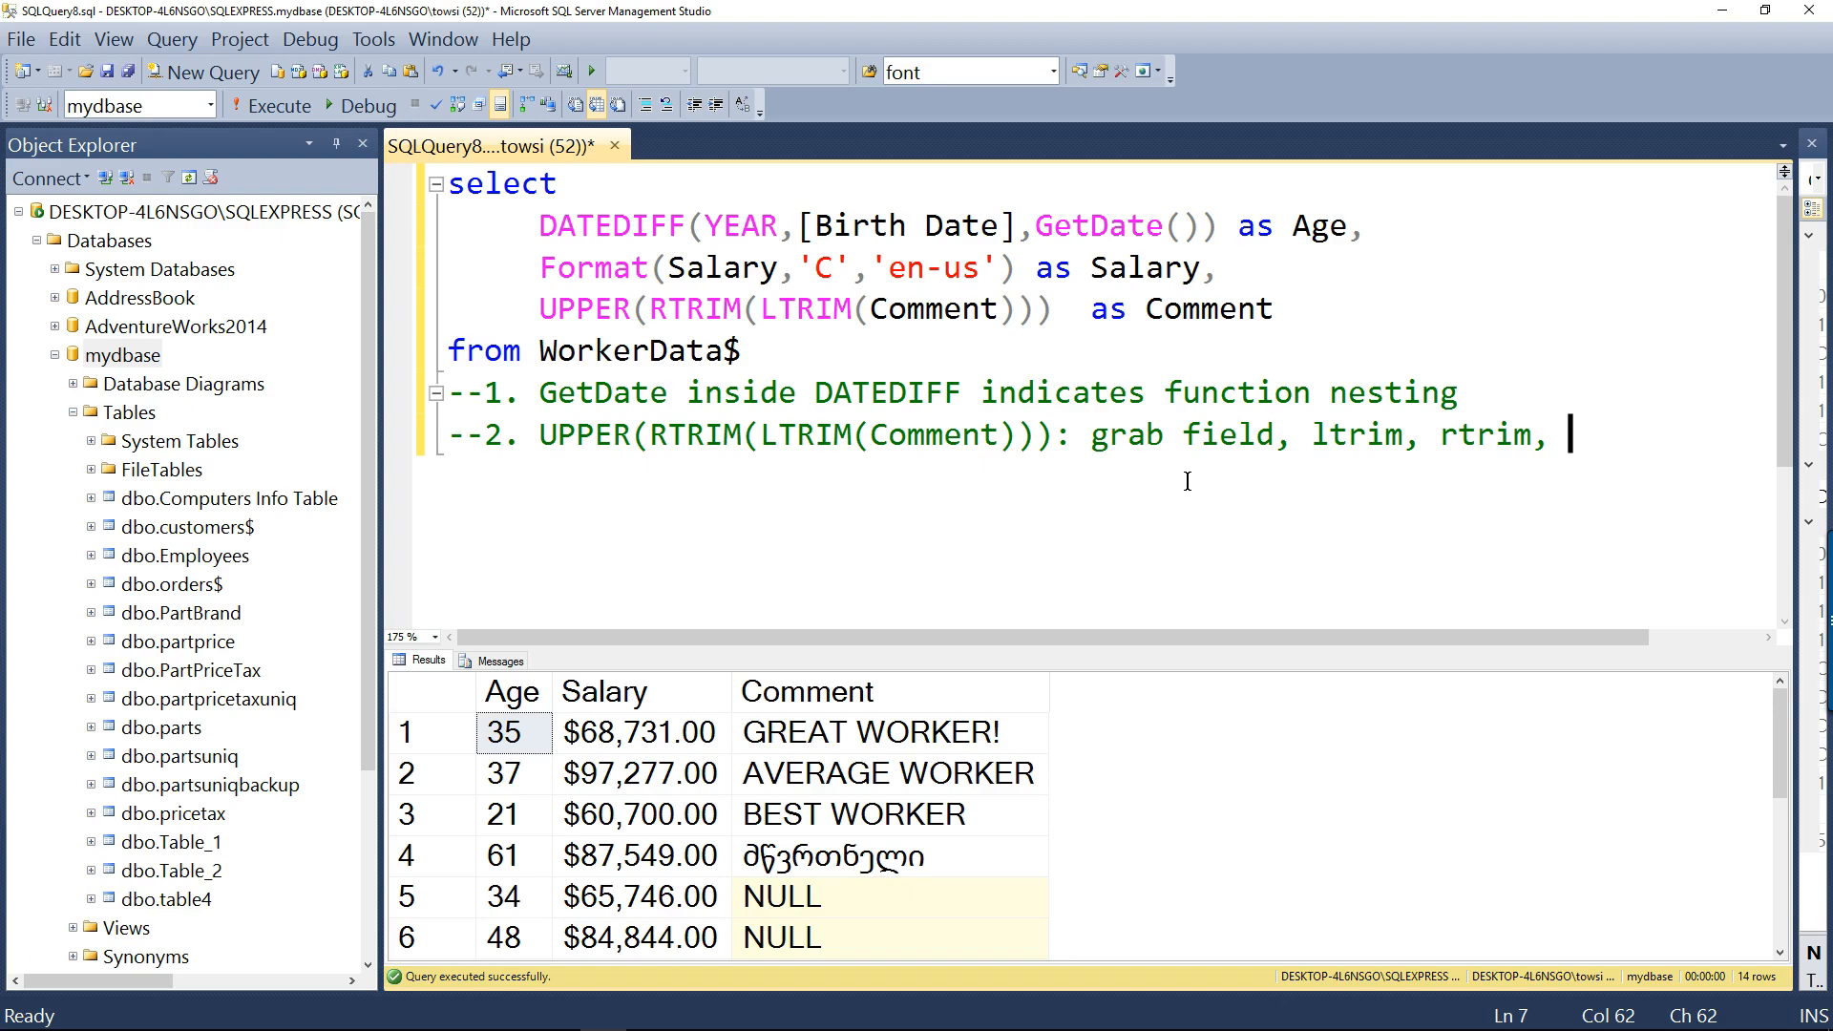
pyautogui.write('upper')
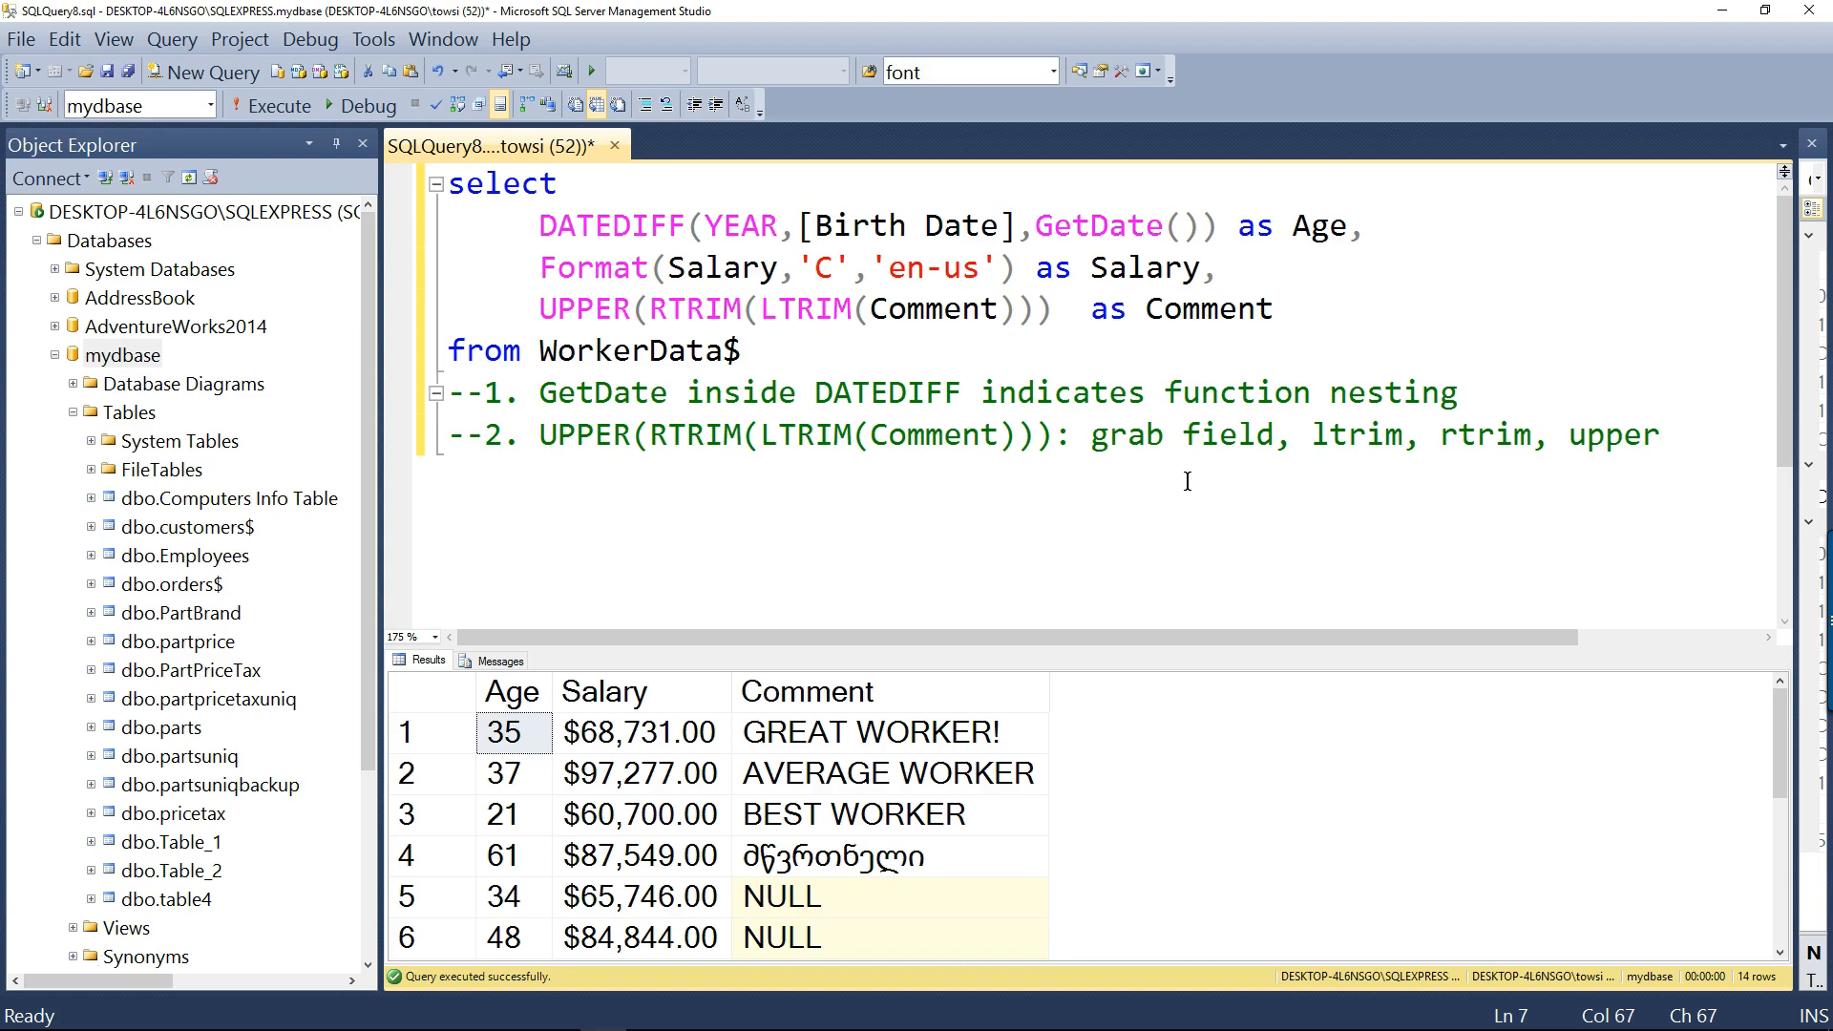
pyautogui.click(1661, 435)
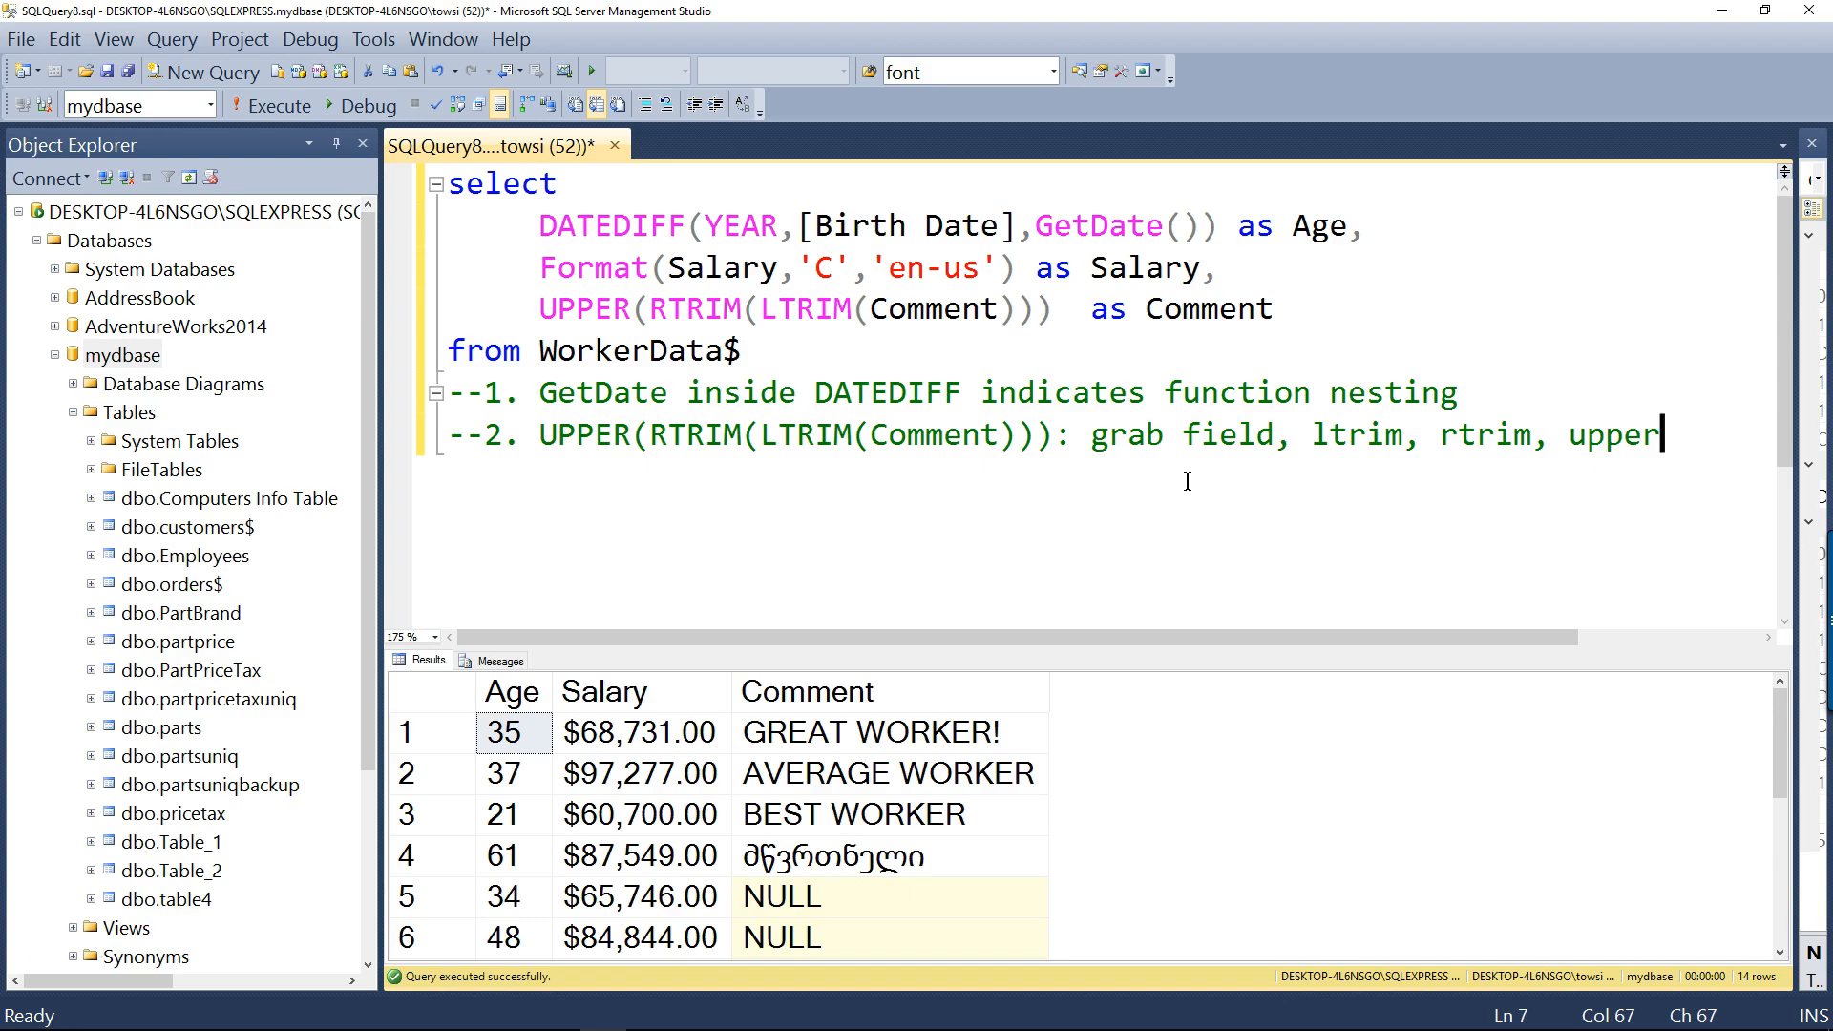
pyautogui.moveTo(1216, 485)
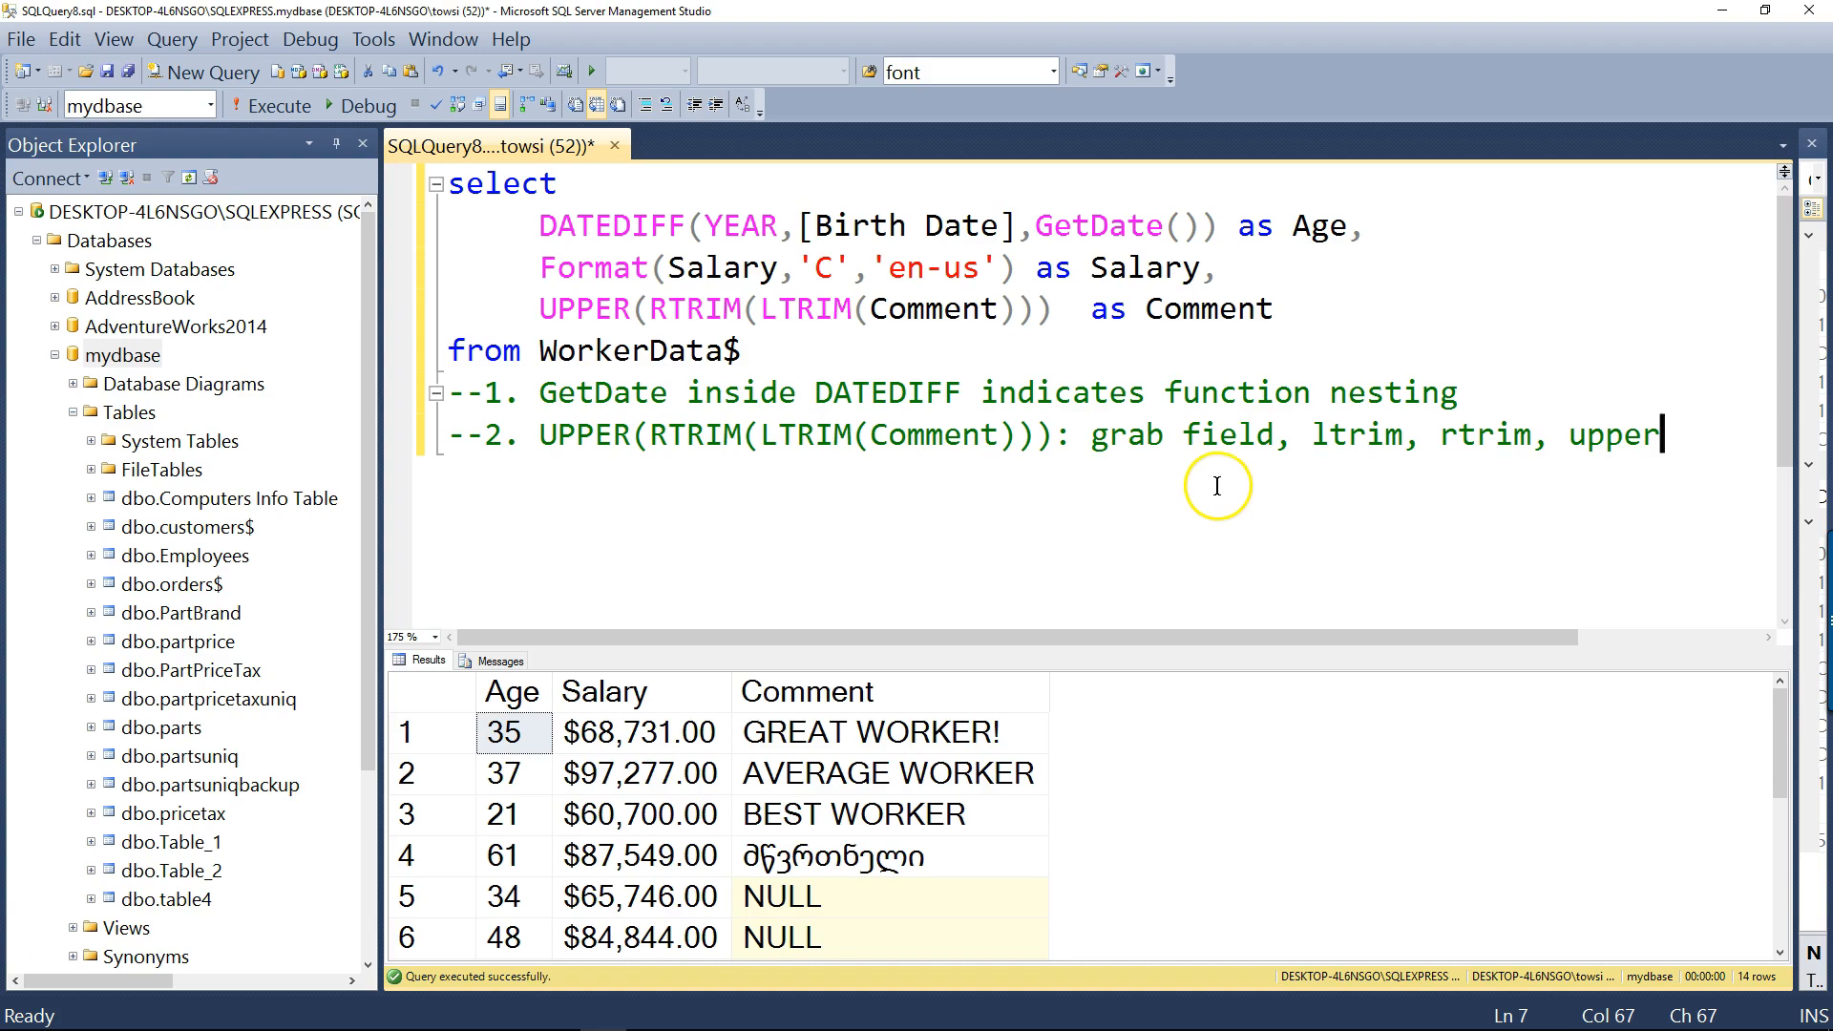
pyautogui.write('drop table WorkerData$')
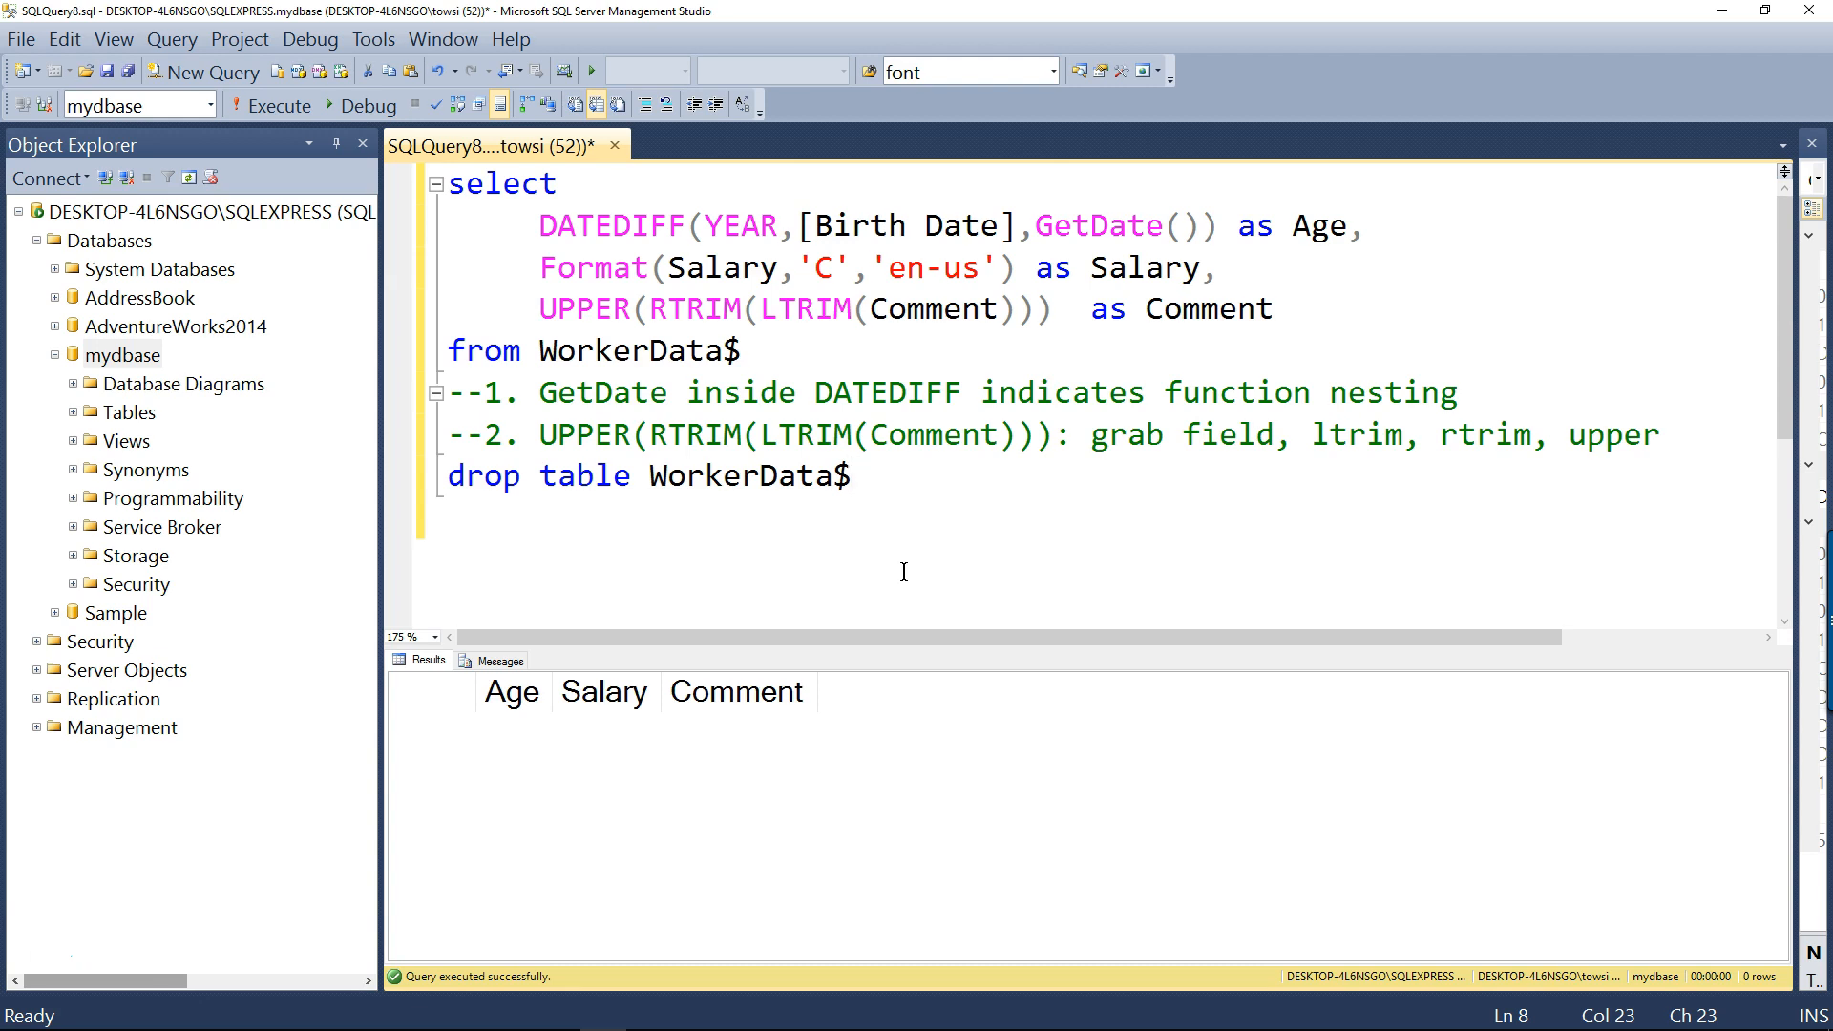
# Start comment 3: 'instead of using nvarchar for the comment field, us'
pyautogui.write('-')
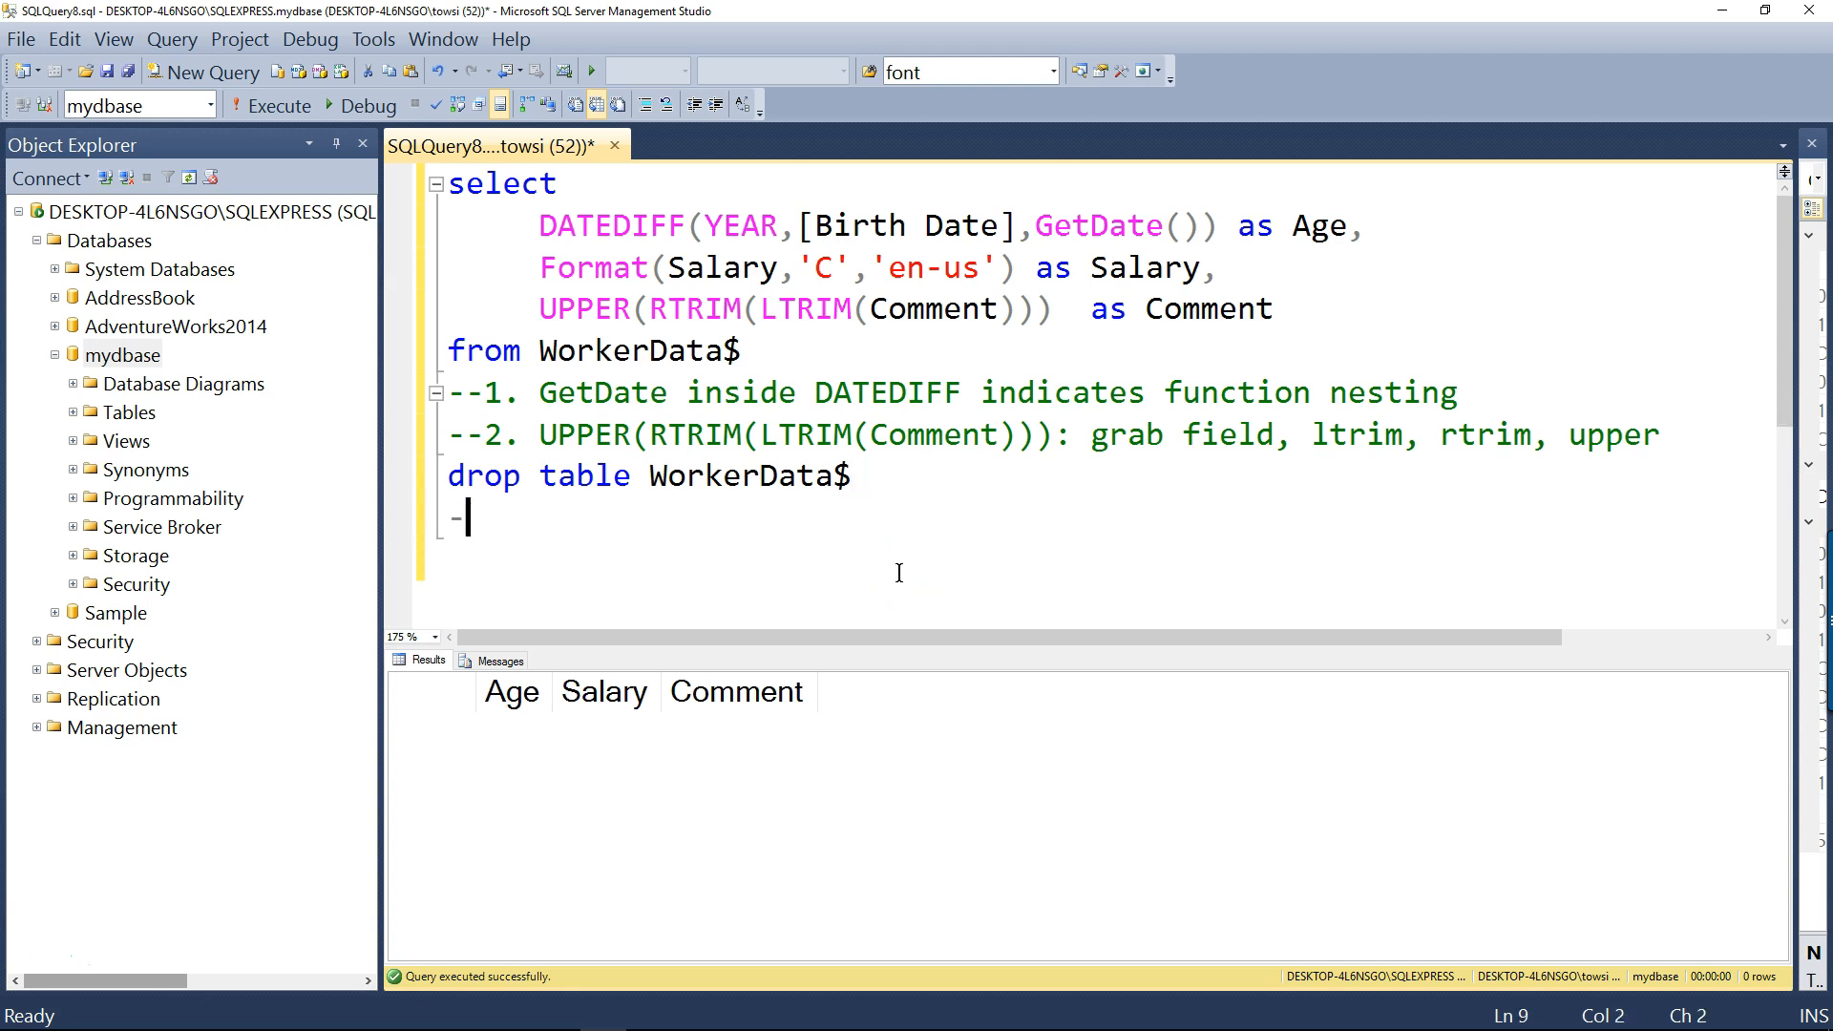
pyautogui.write('-3.')
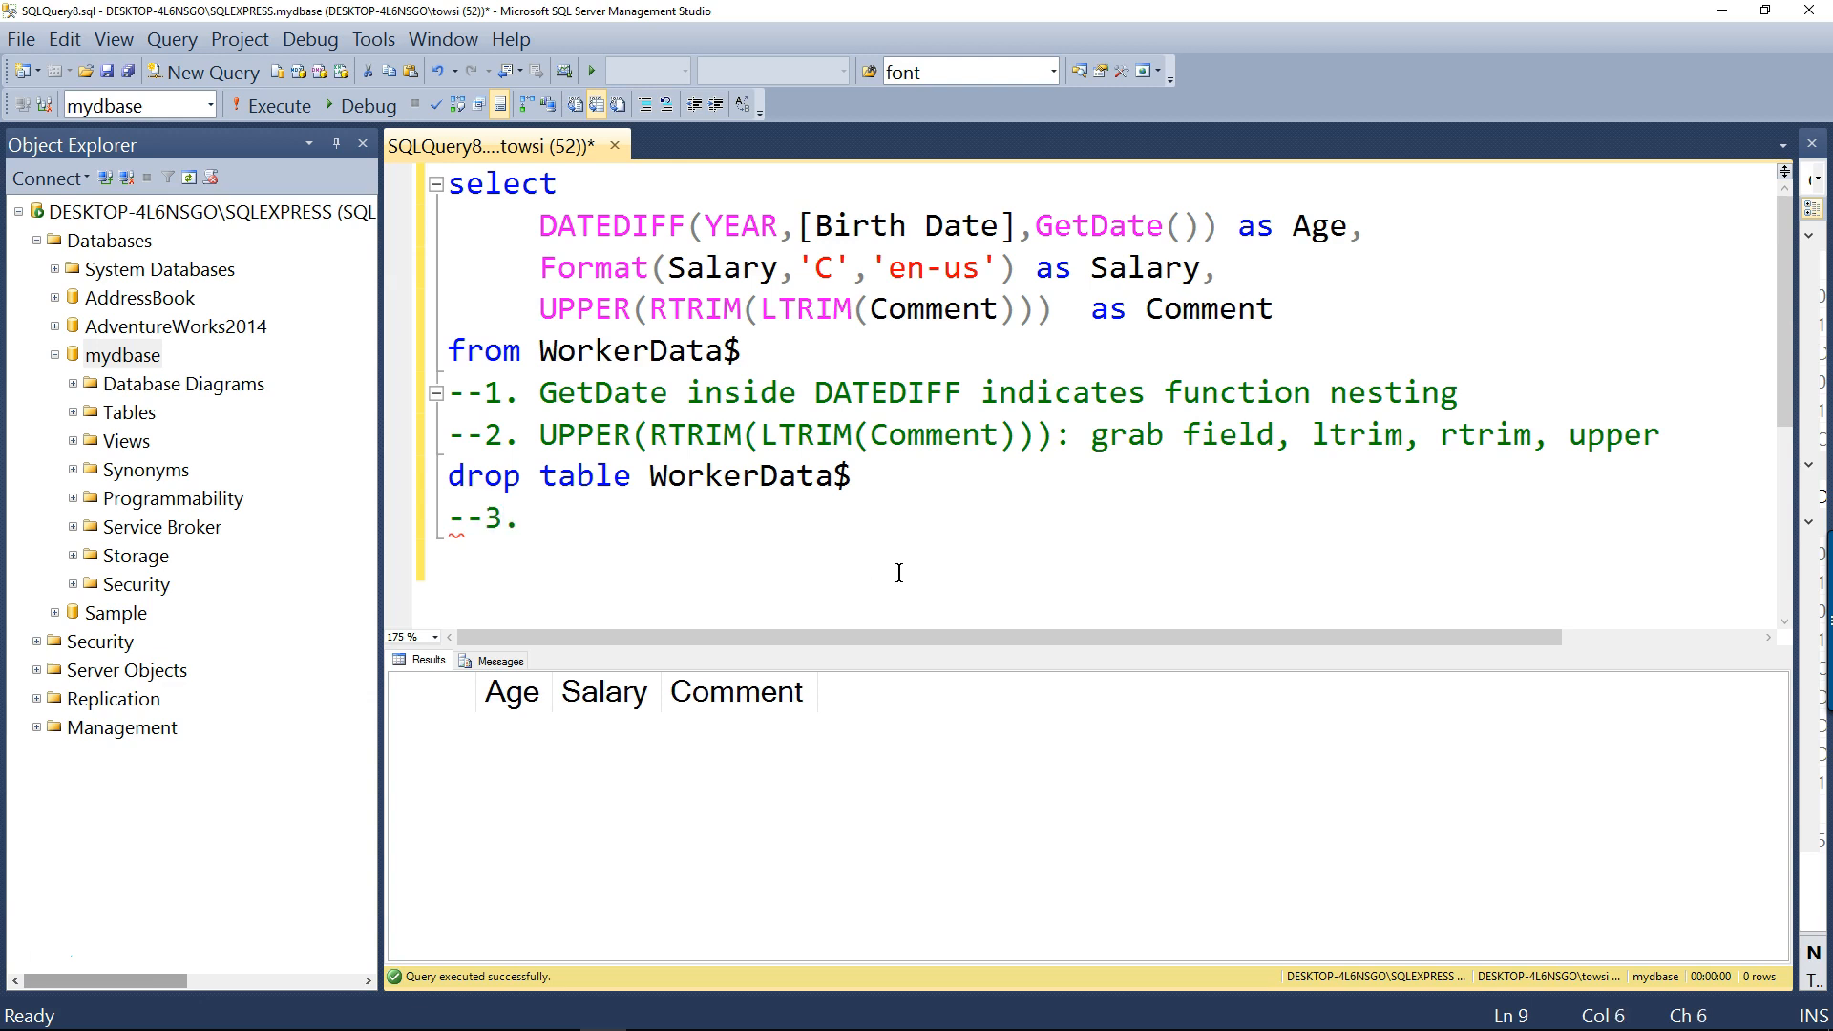
pyautogui.write('instead of using nvarchar for the')
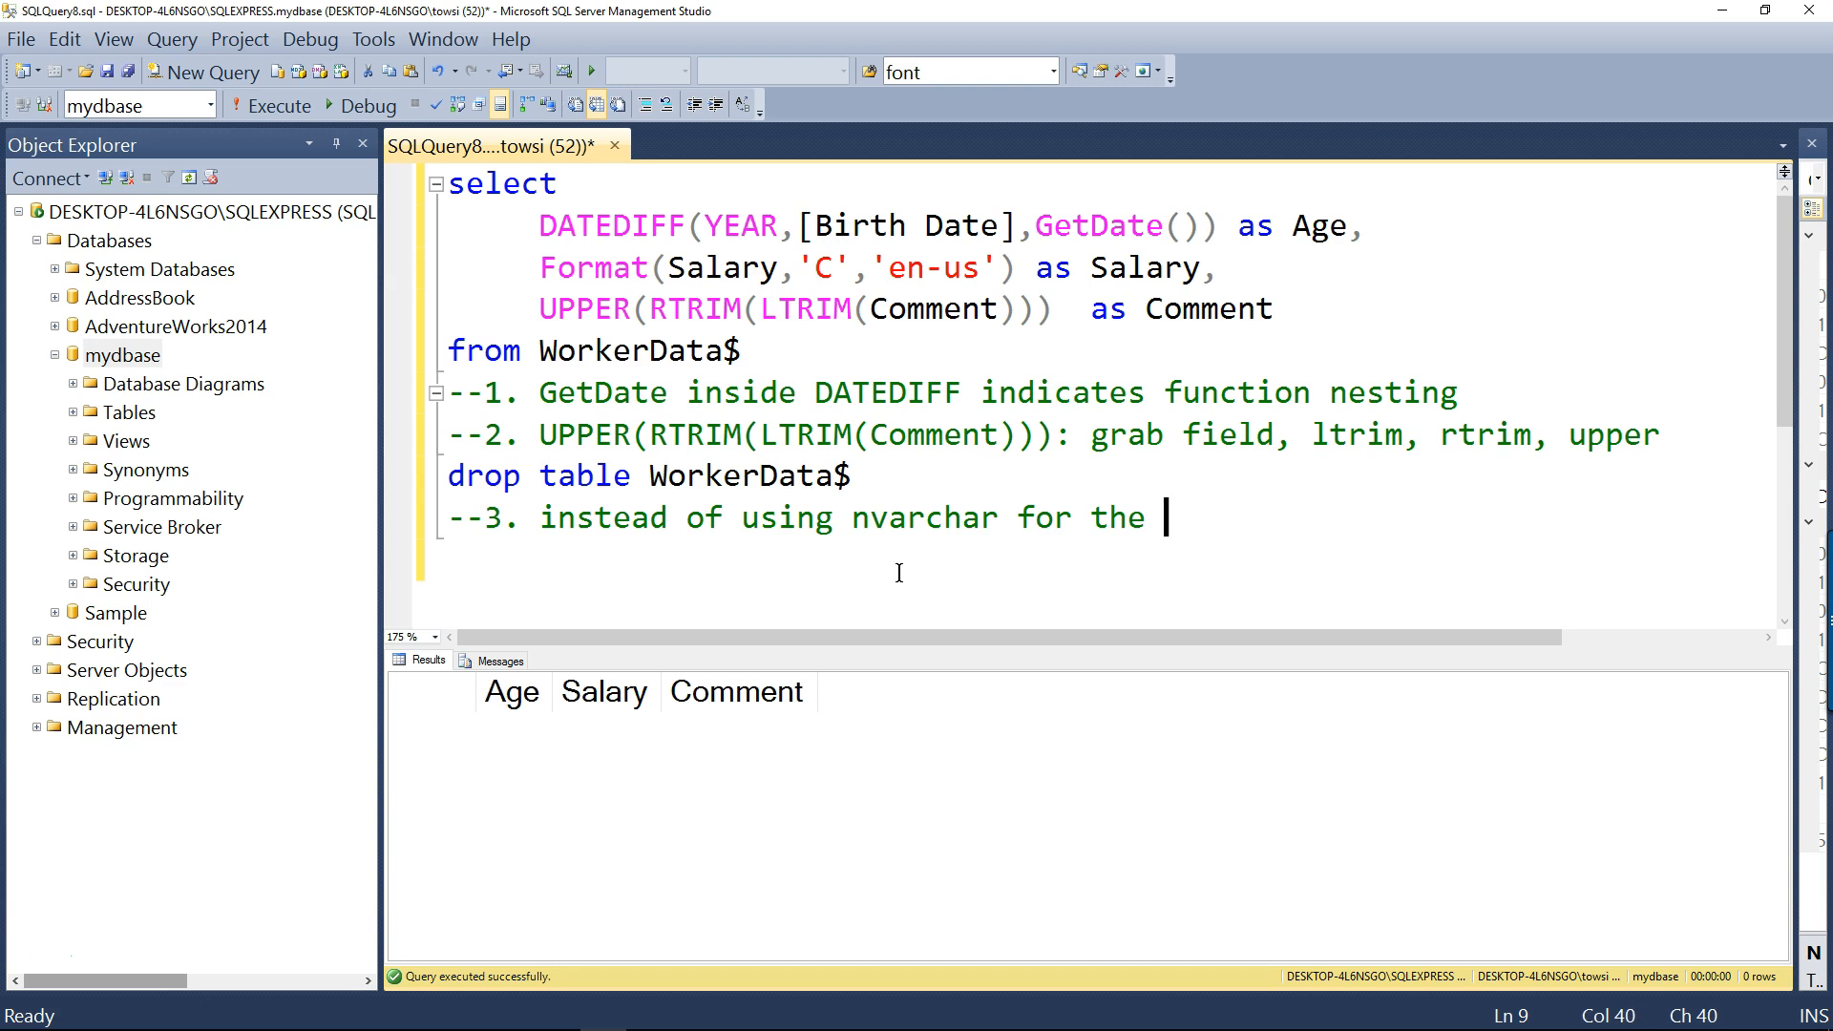
pyautogui.write('comment field, us')
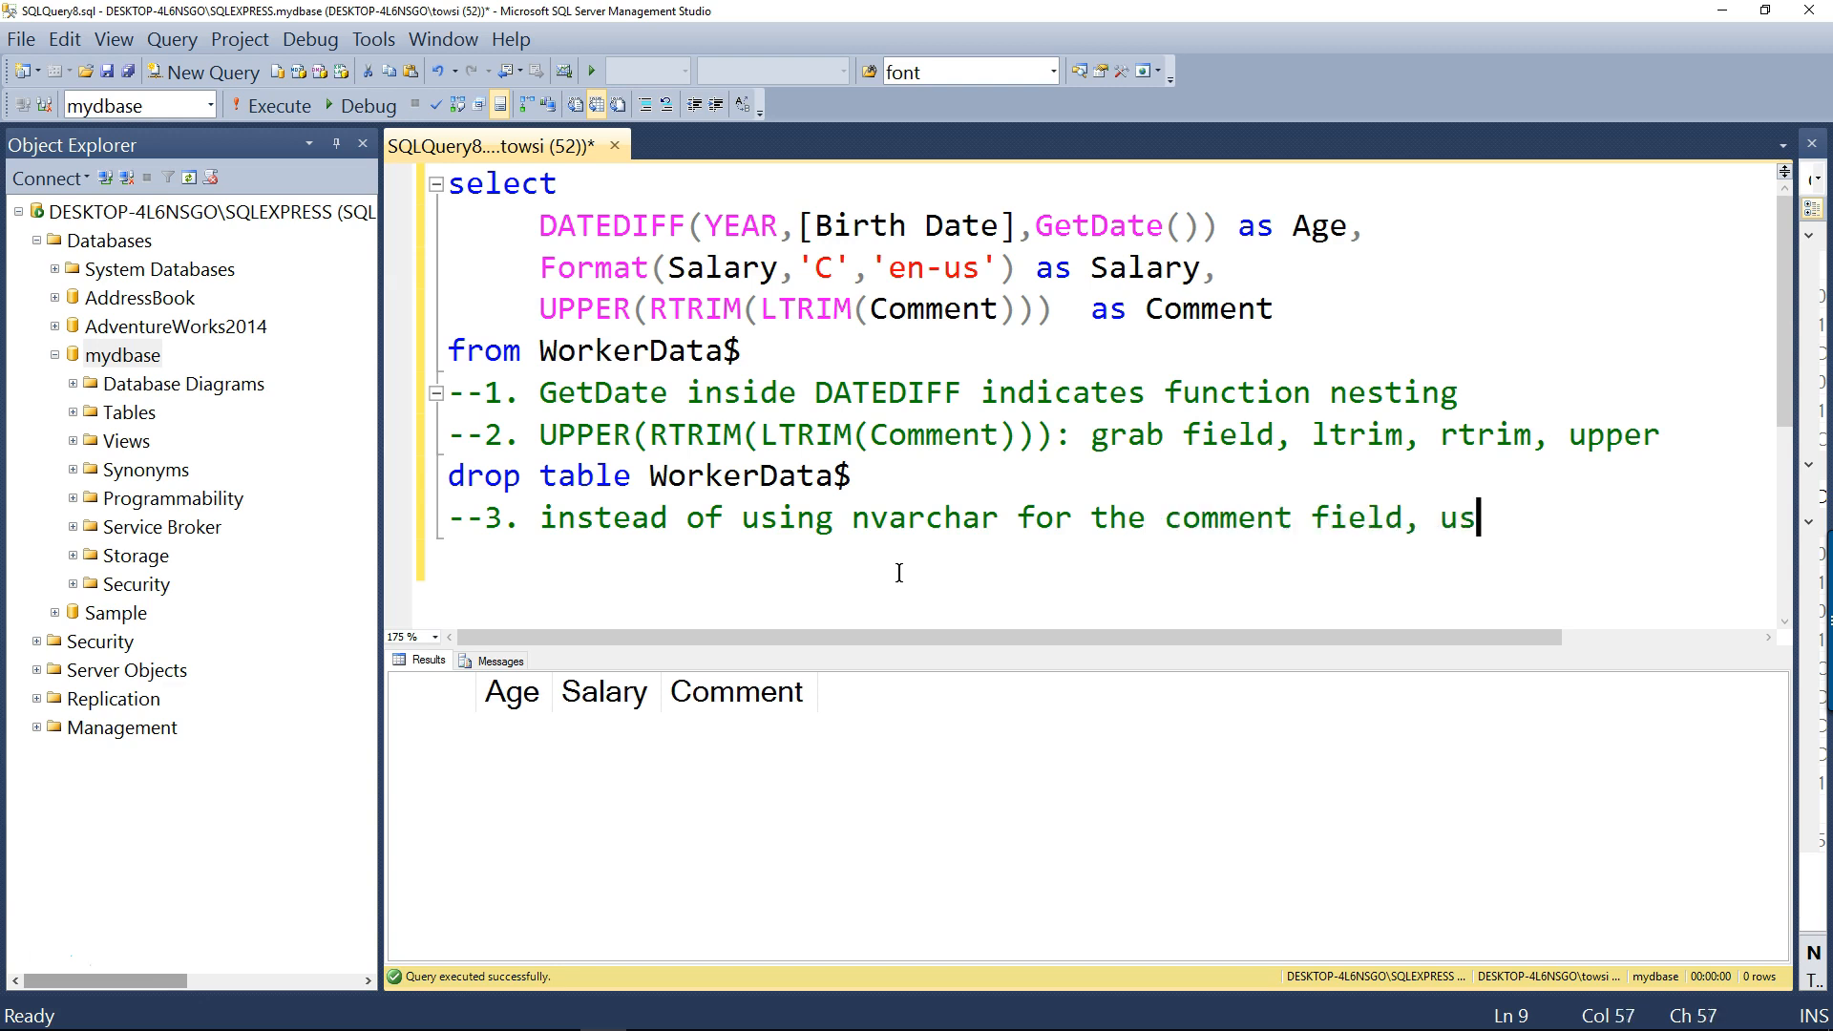